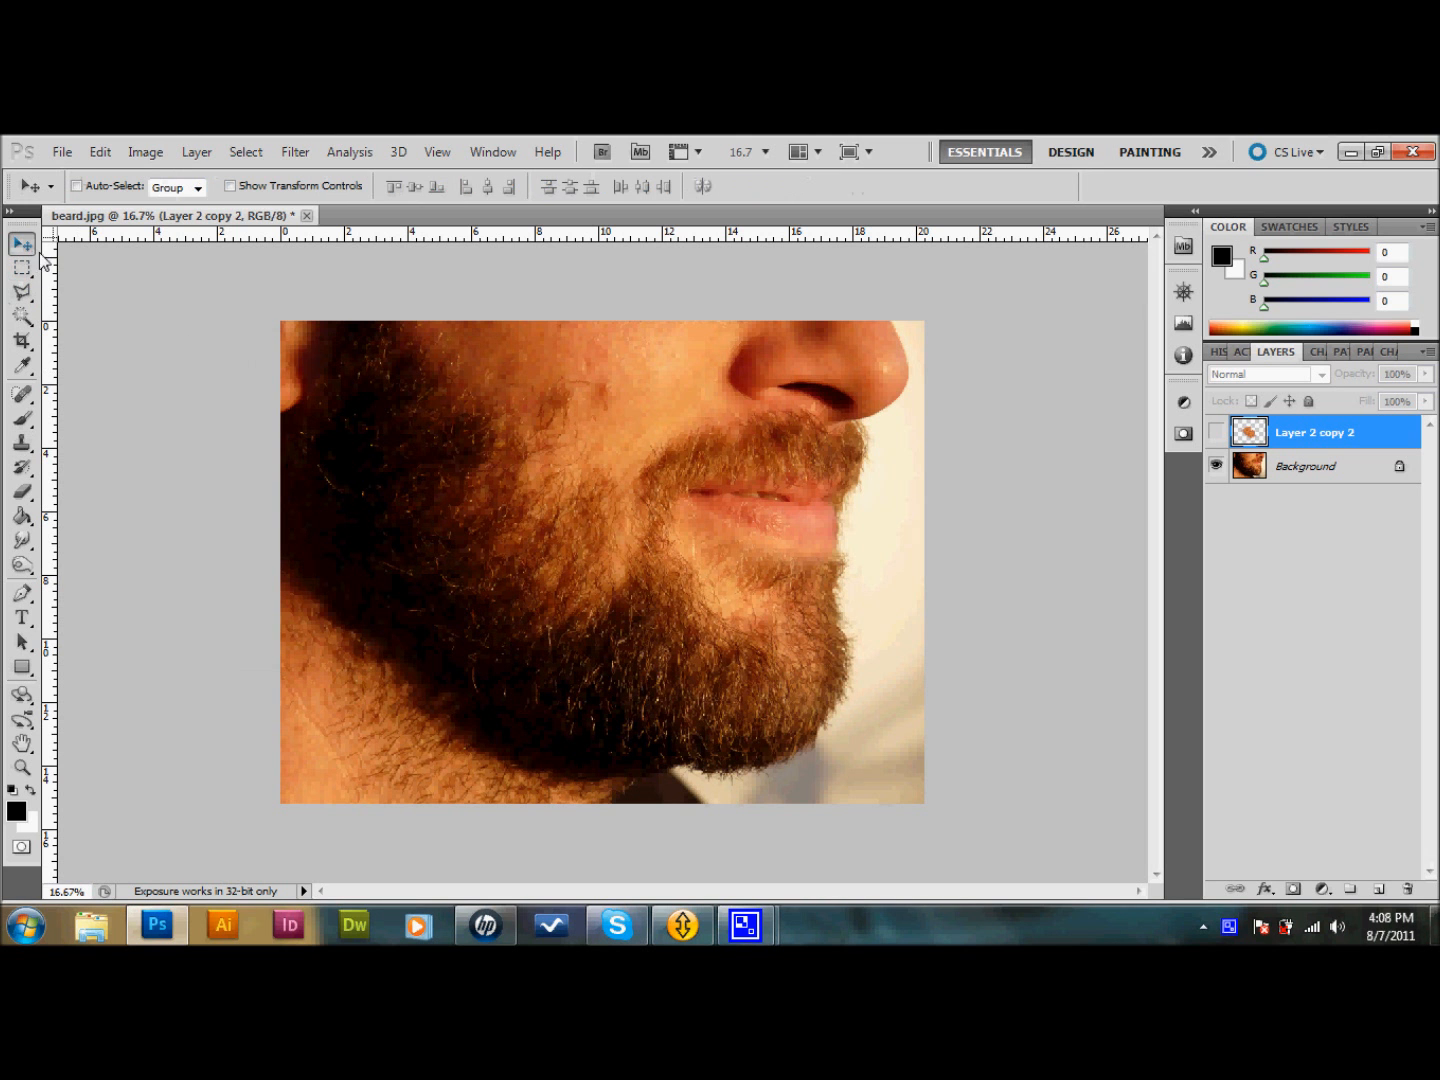
mouse_move(168, 340)
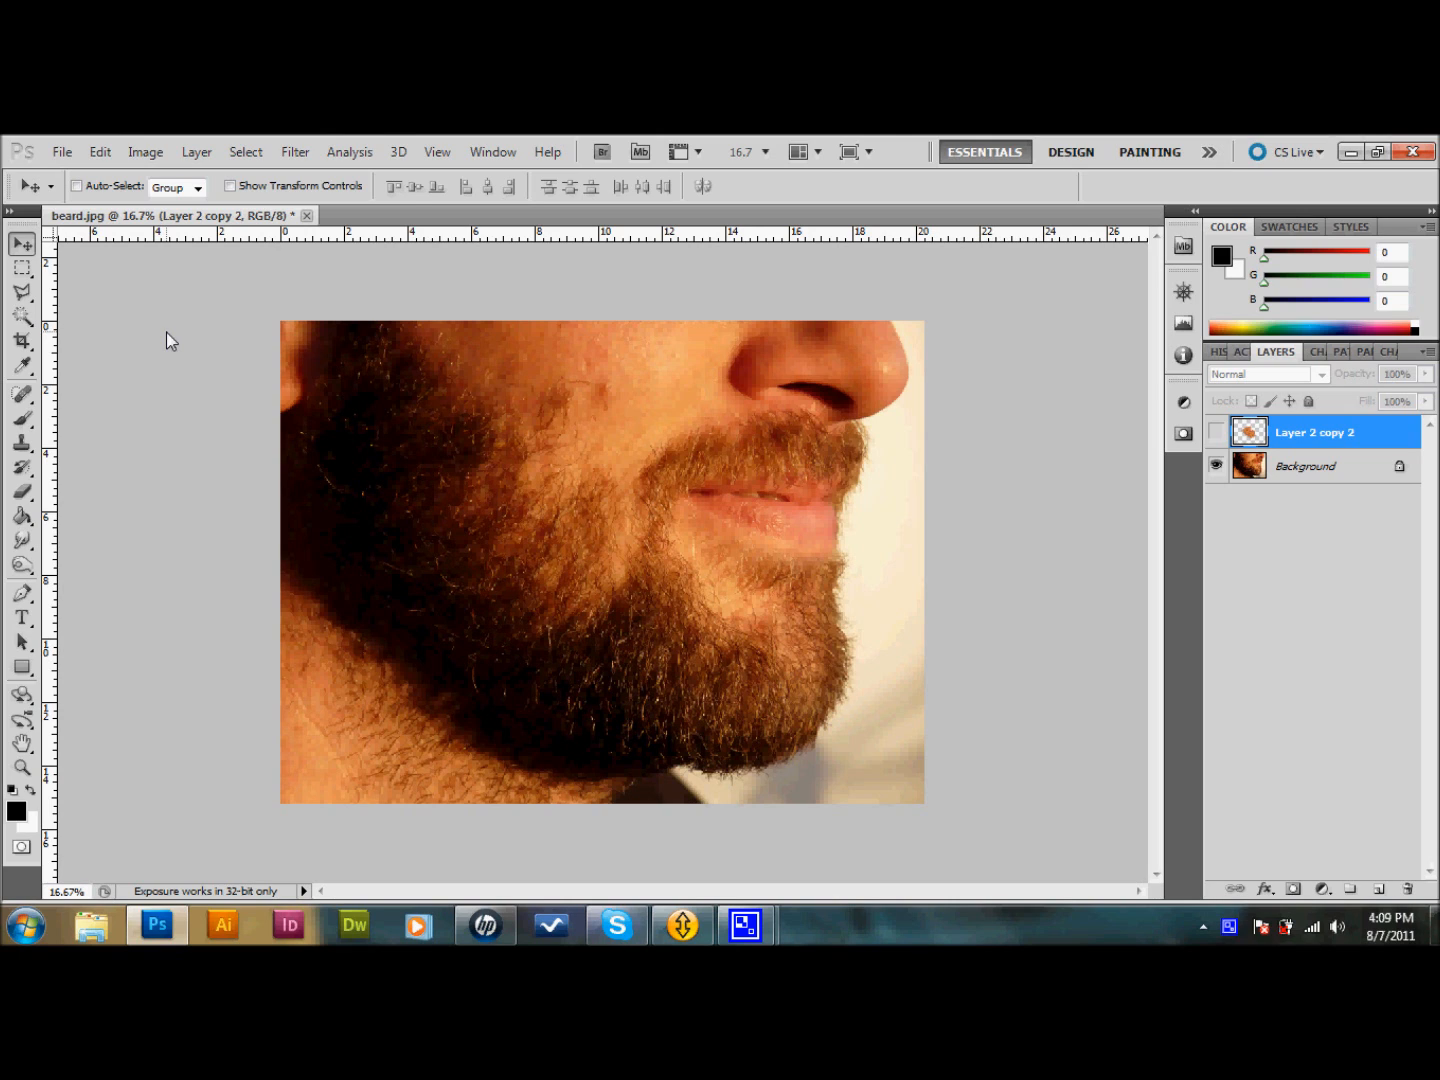
mouse_move(200, 300)
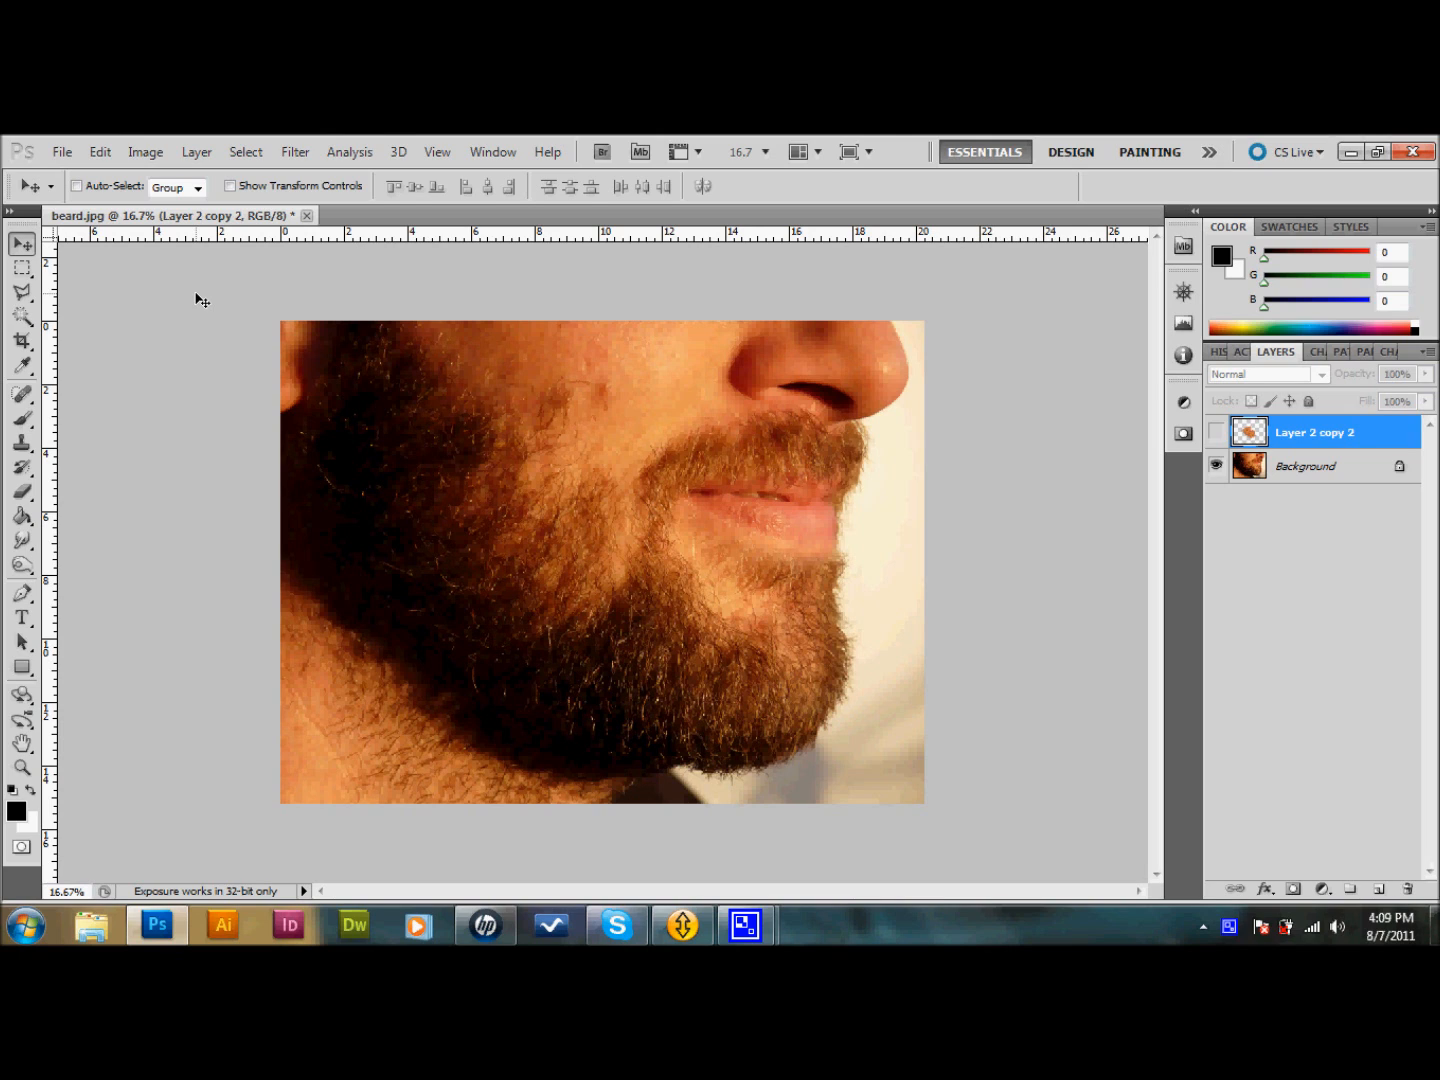
mouse_move(348, 382)
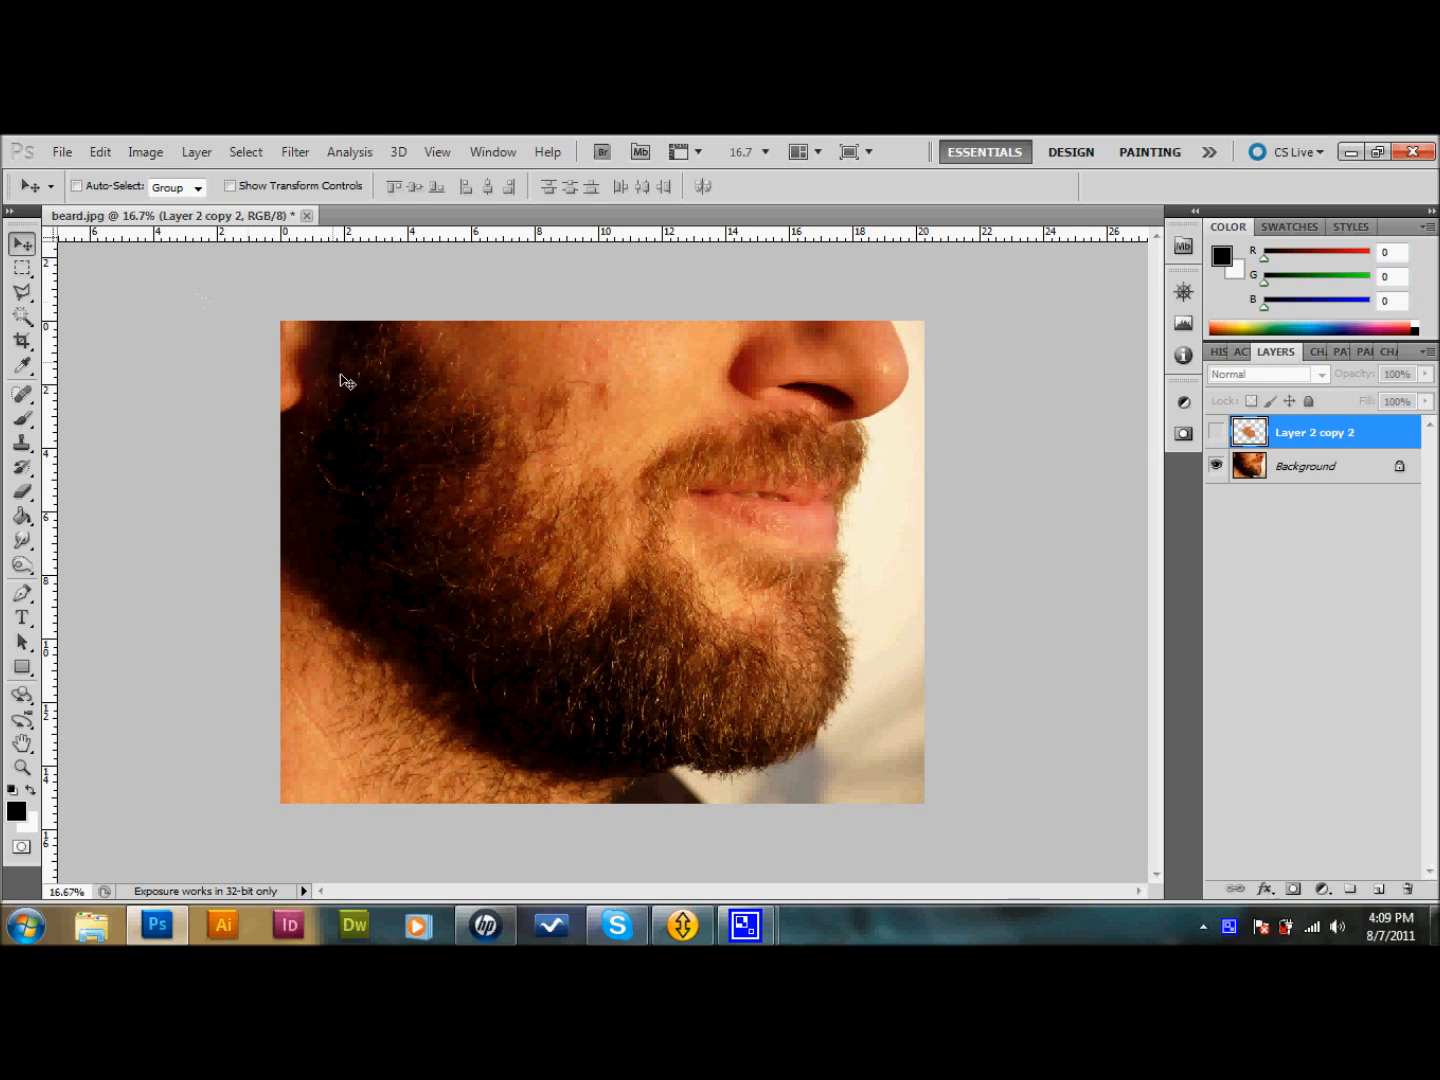
mouse_move(364, 352)
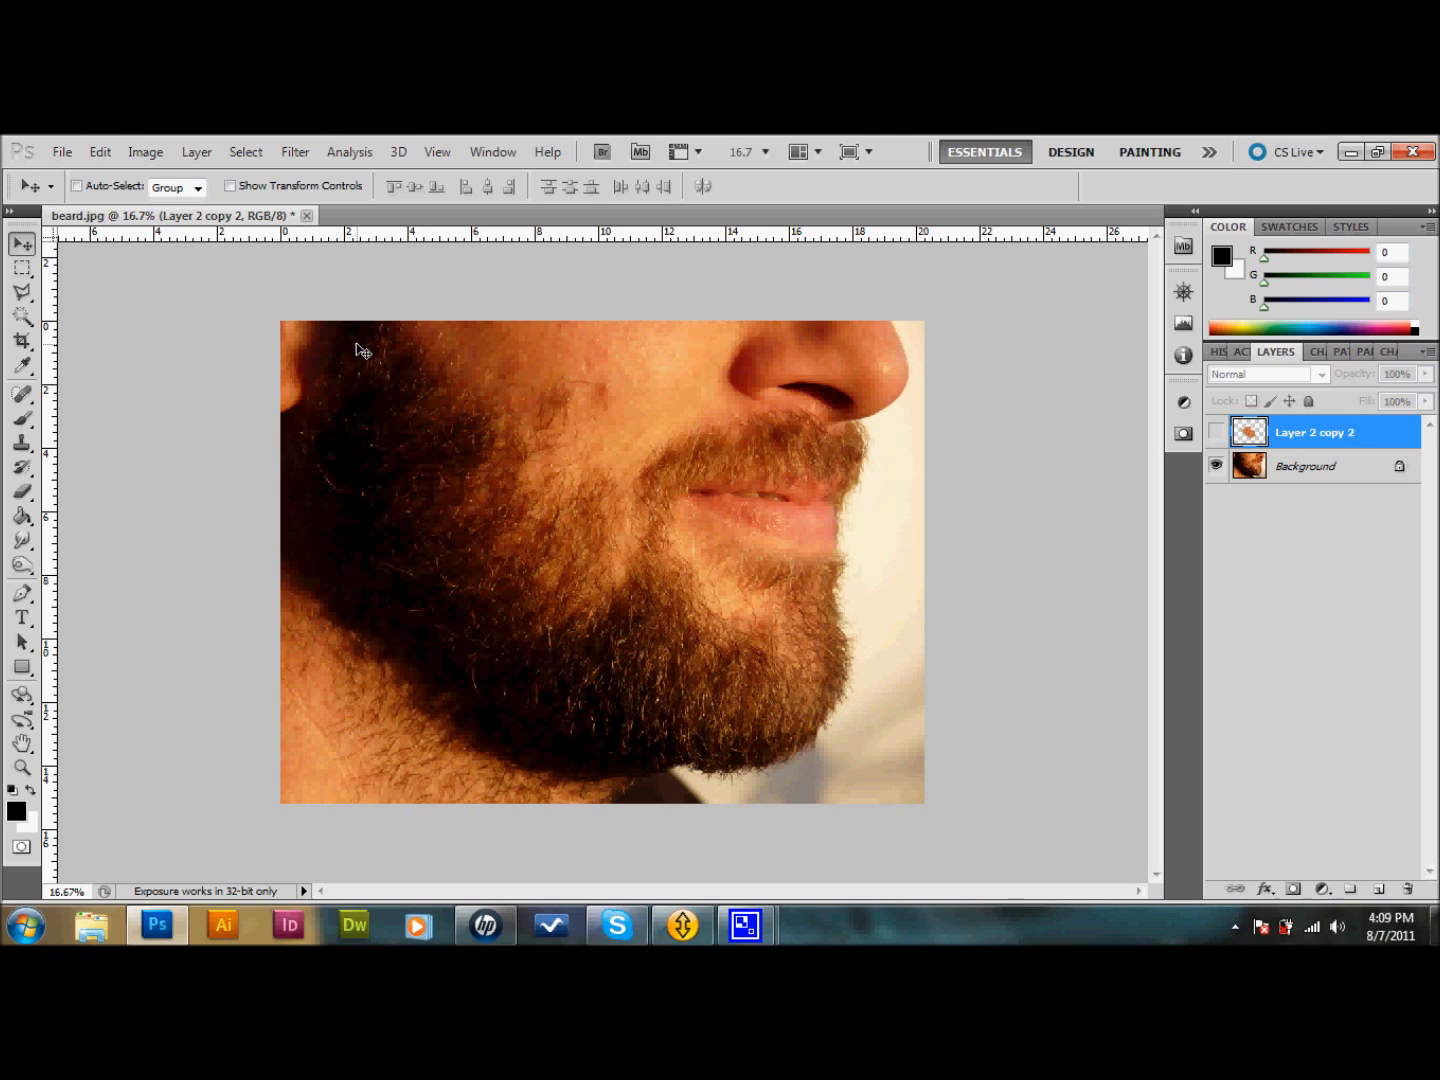
mouse_move(448, 412)
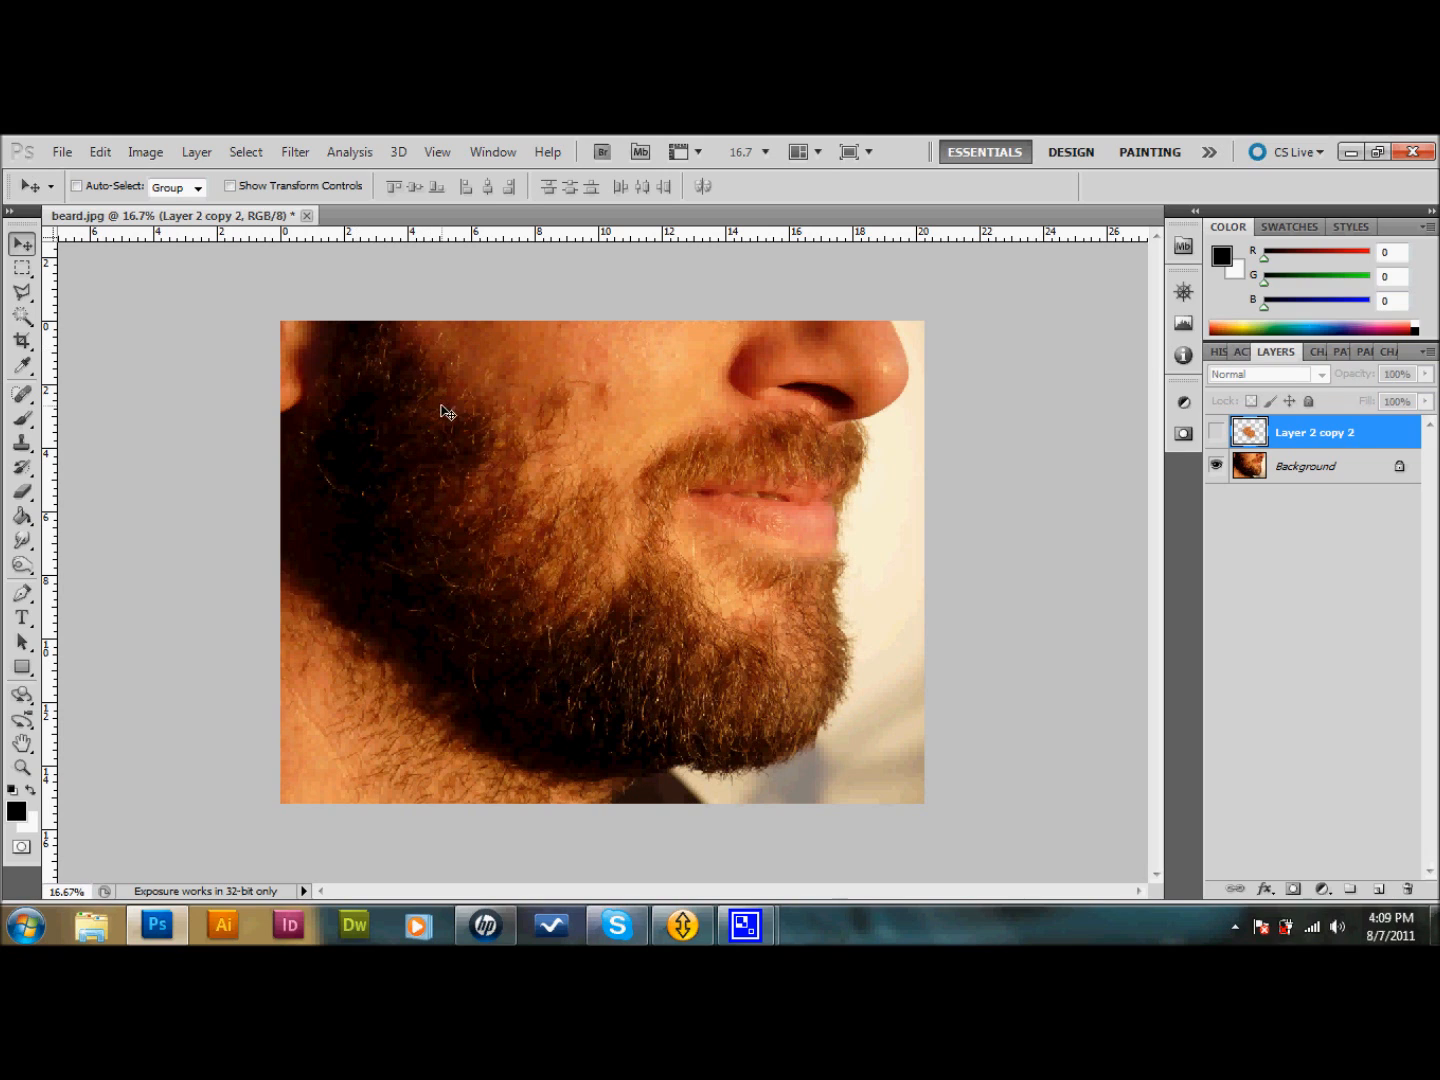
mouse_move(464, 598)
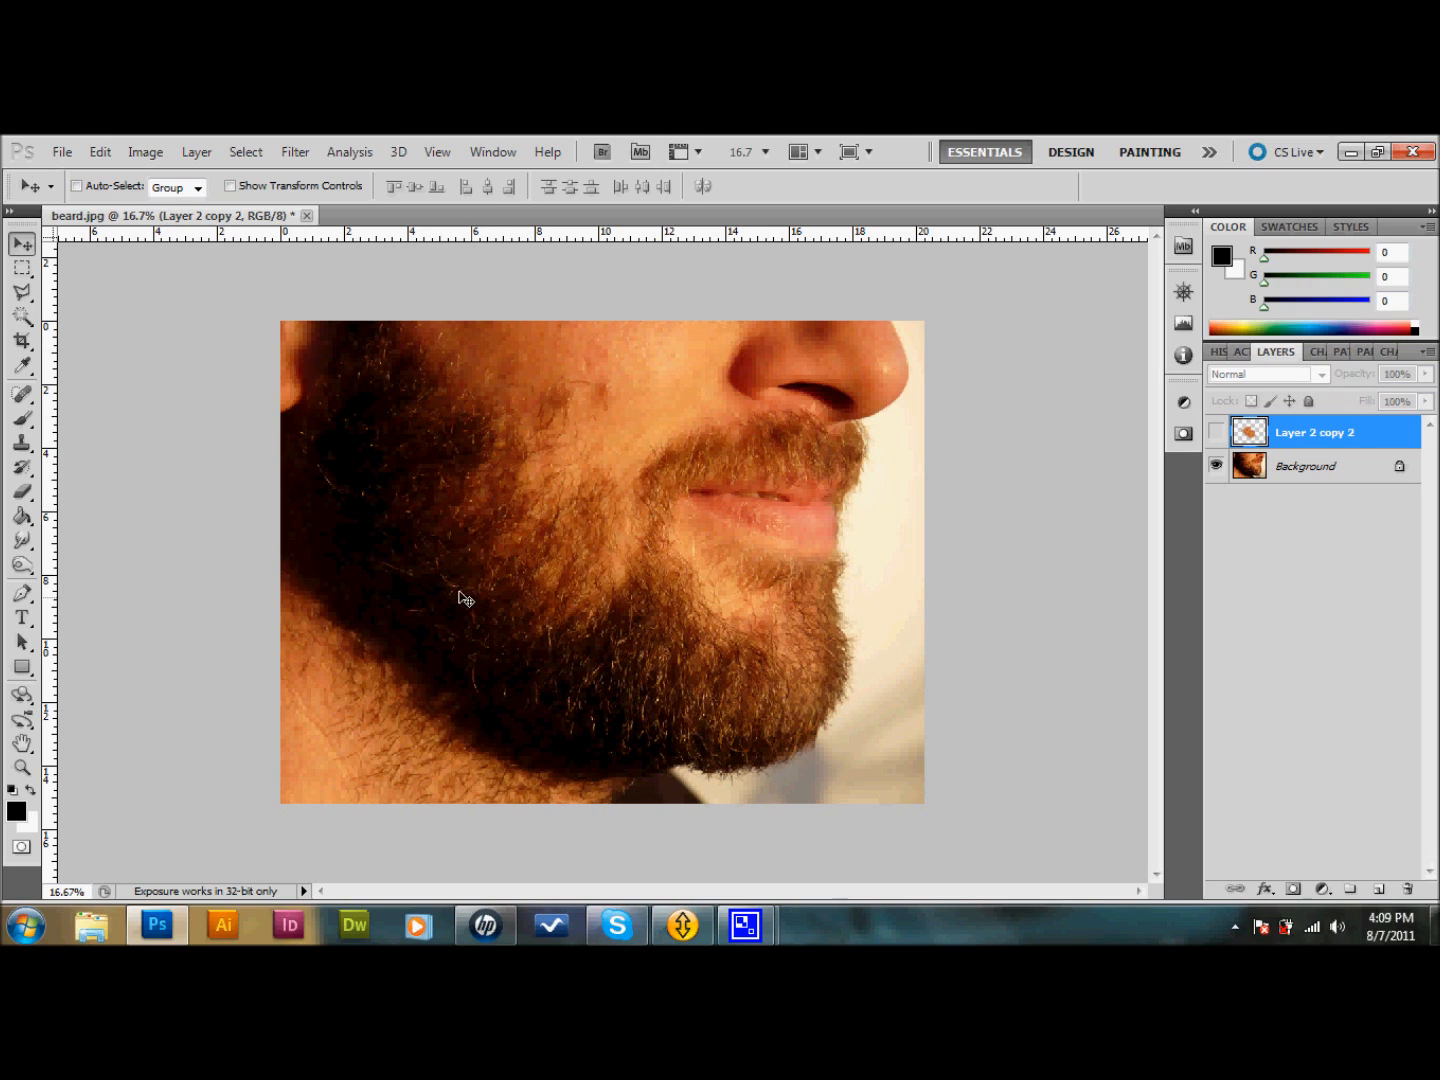
mouse_move(324, 640)
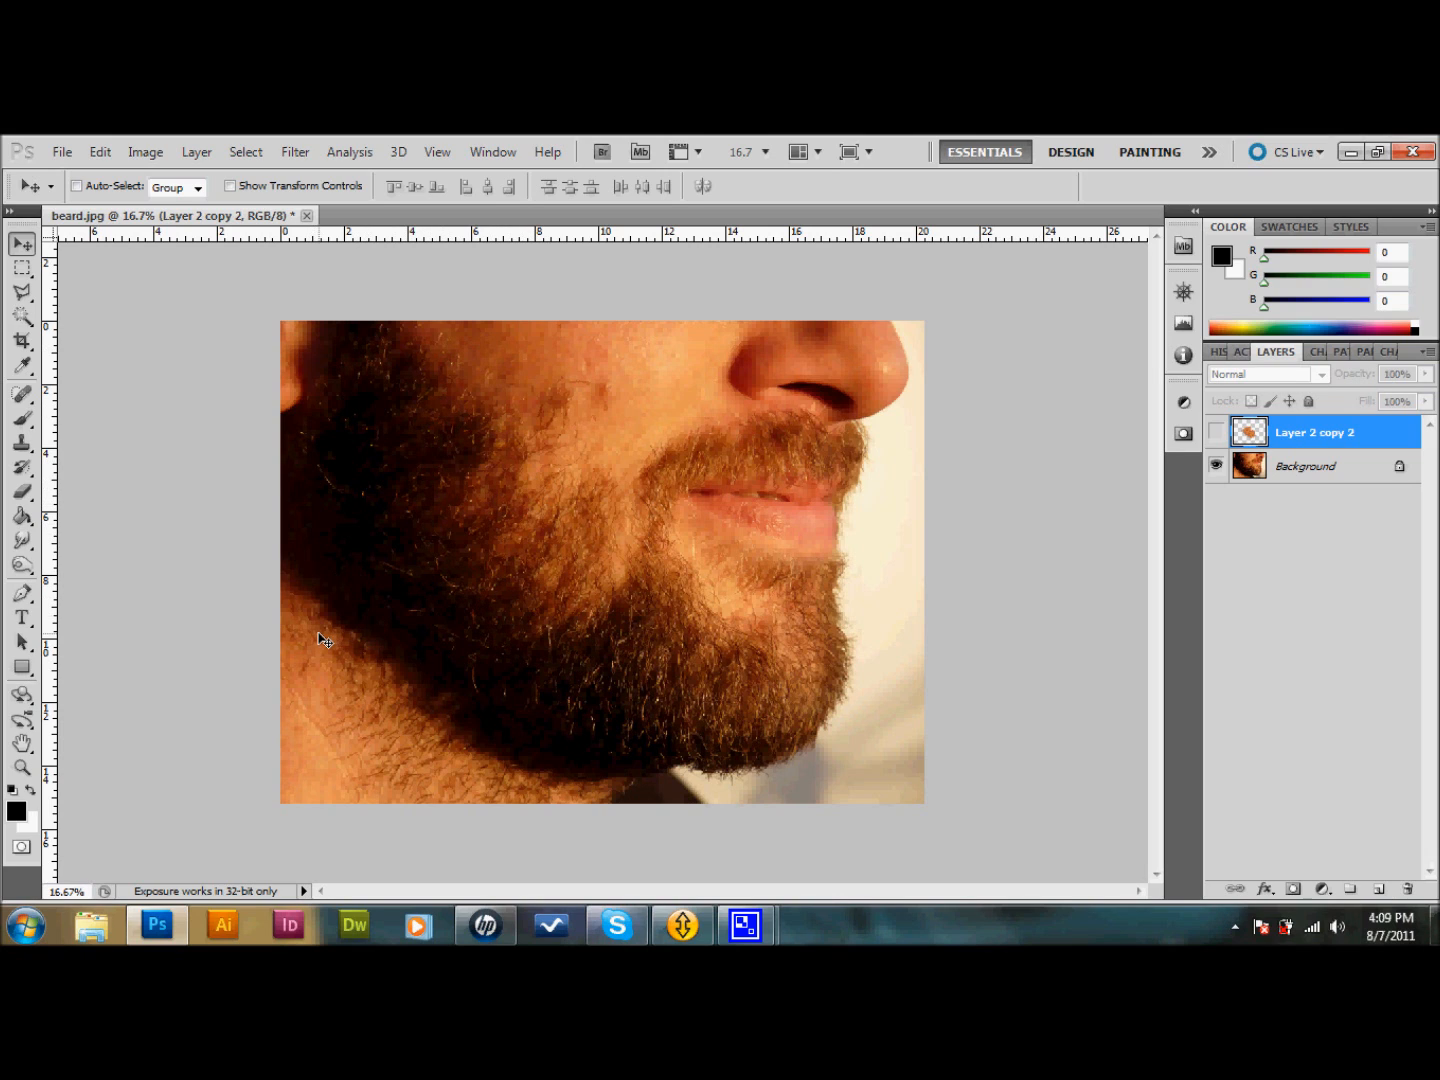
mouse_move(620, 698)
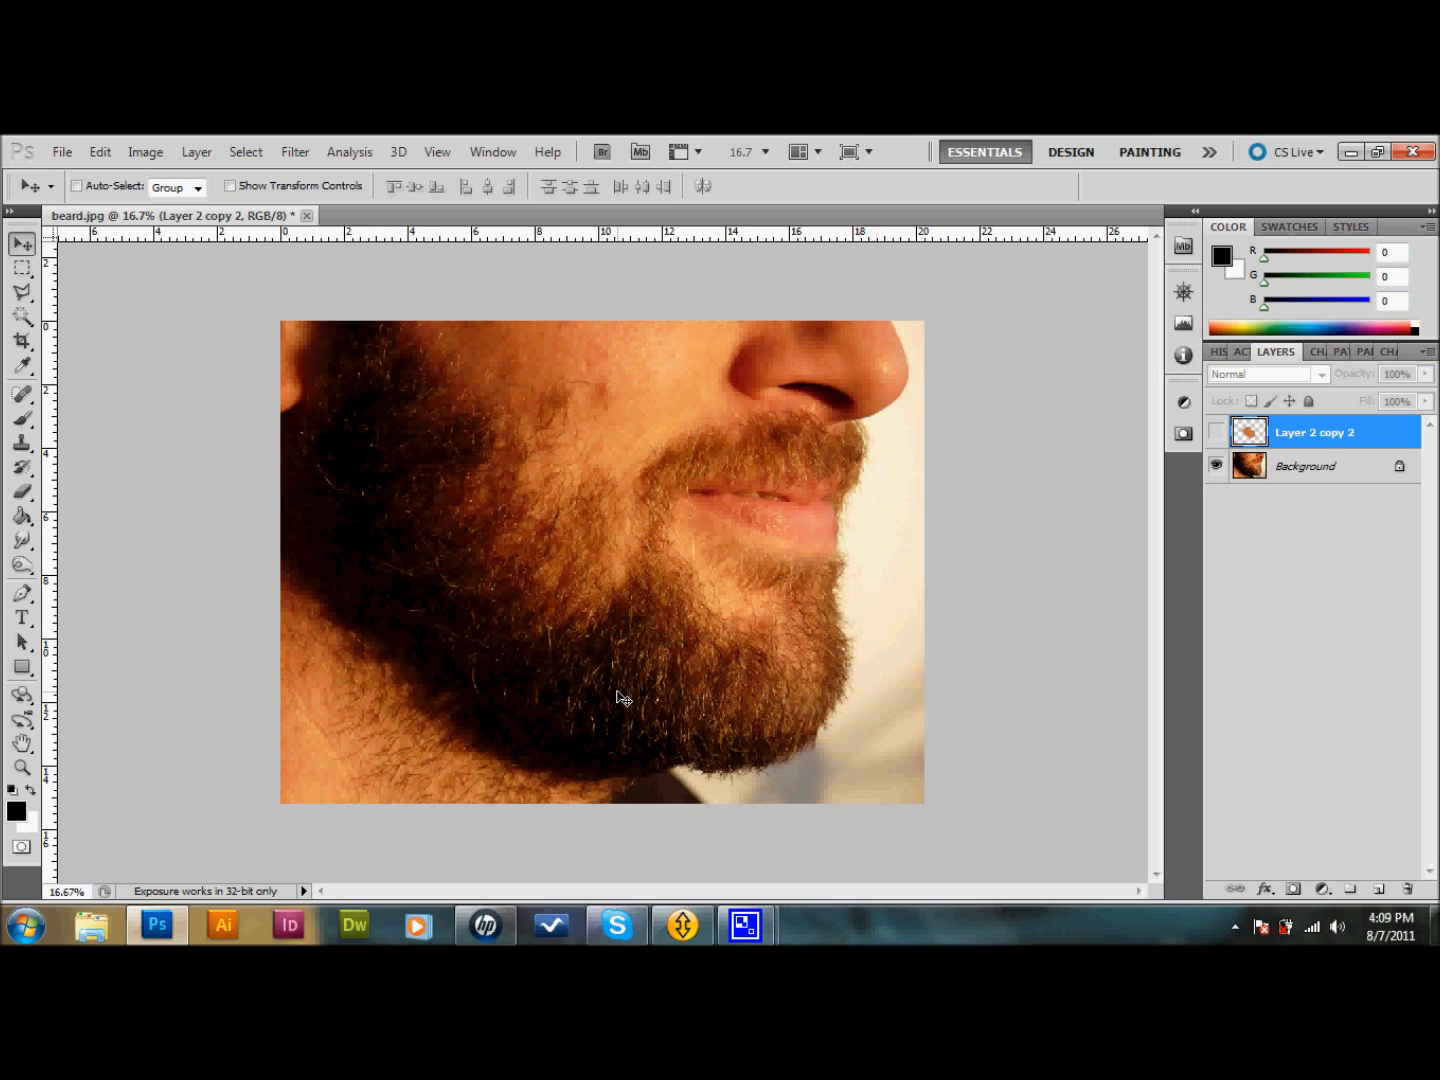
mouse_move(1028, 592)
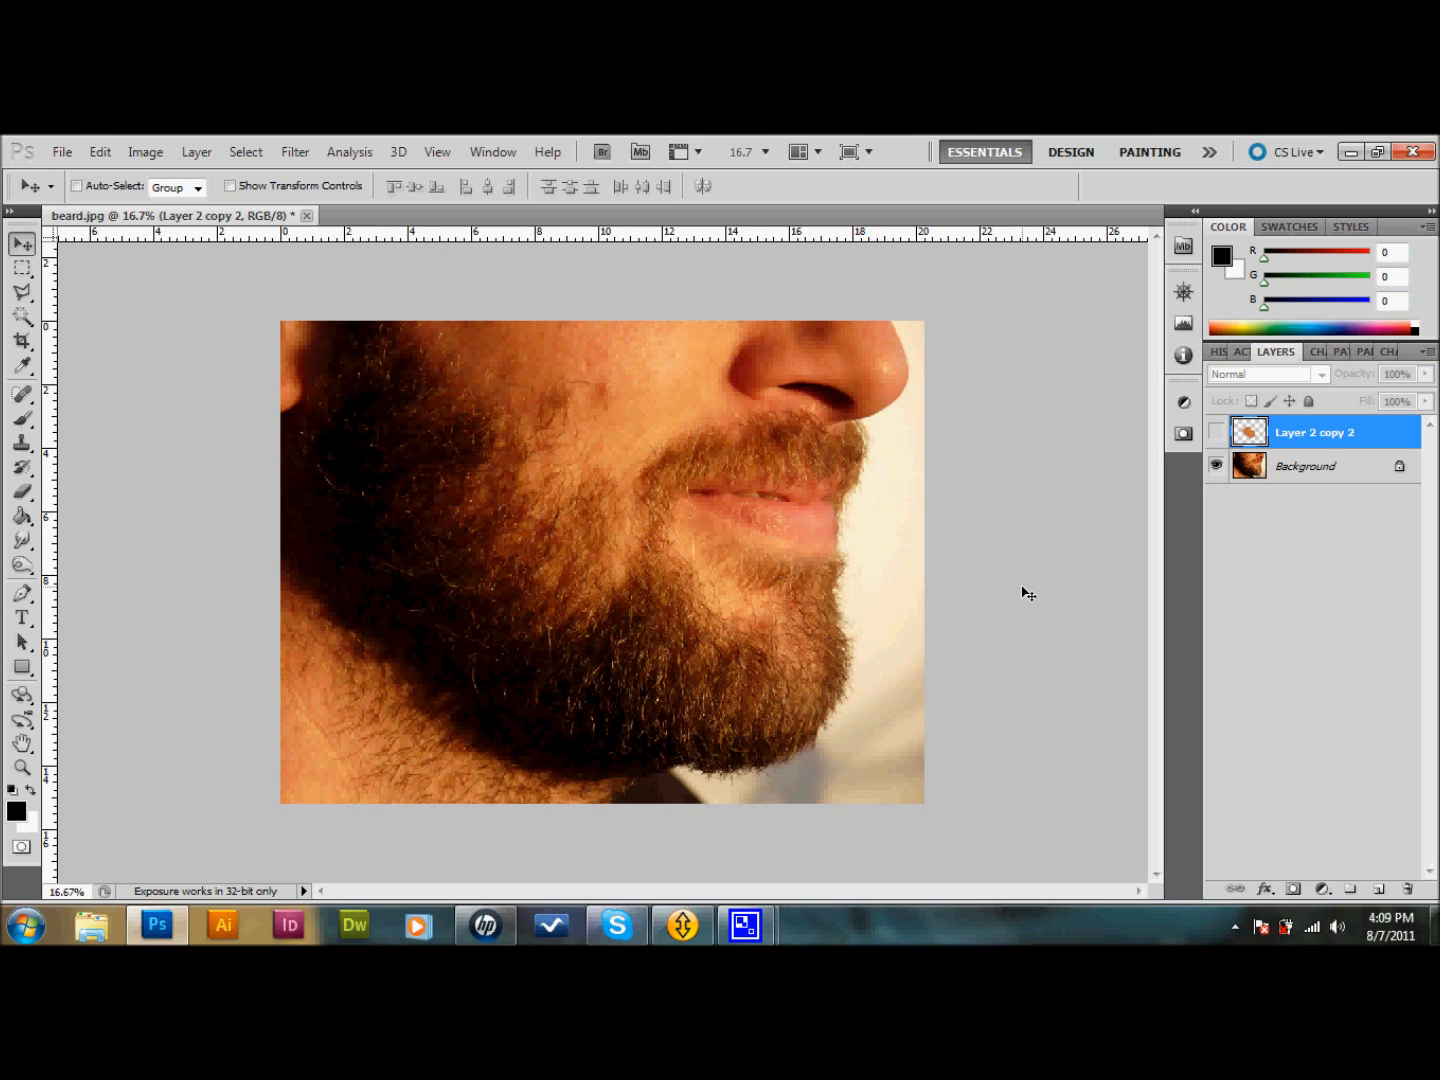
- Make Layer 2 copy 2 visible so the trimmed beard patches show over the photo
left_click(1216, 432)
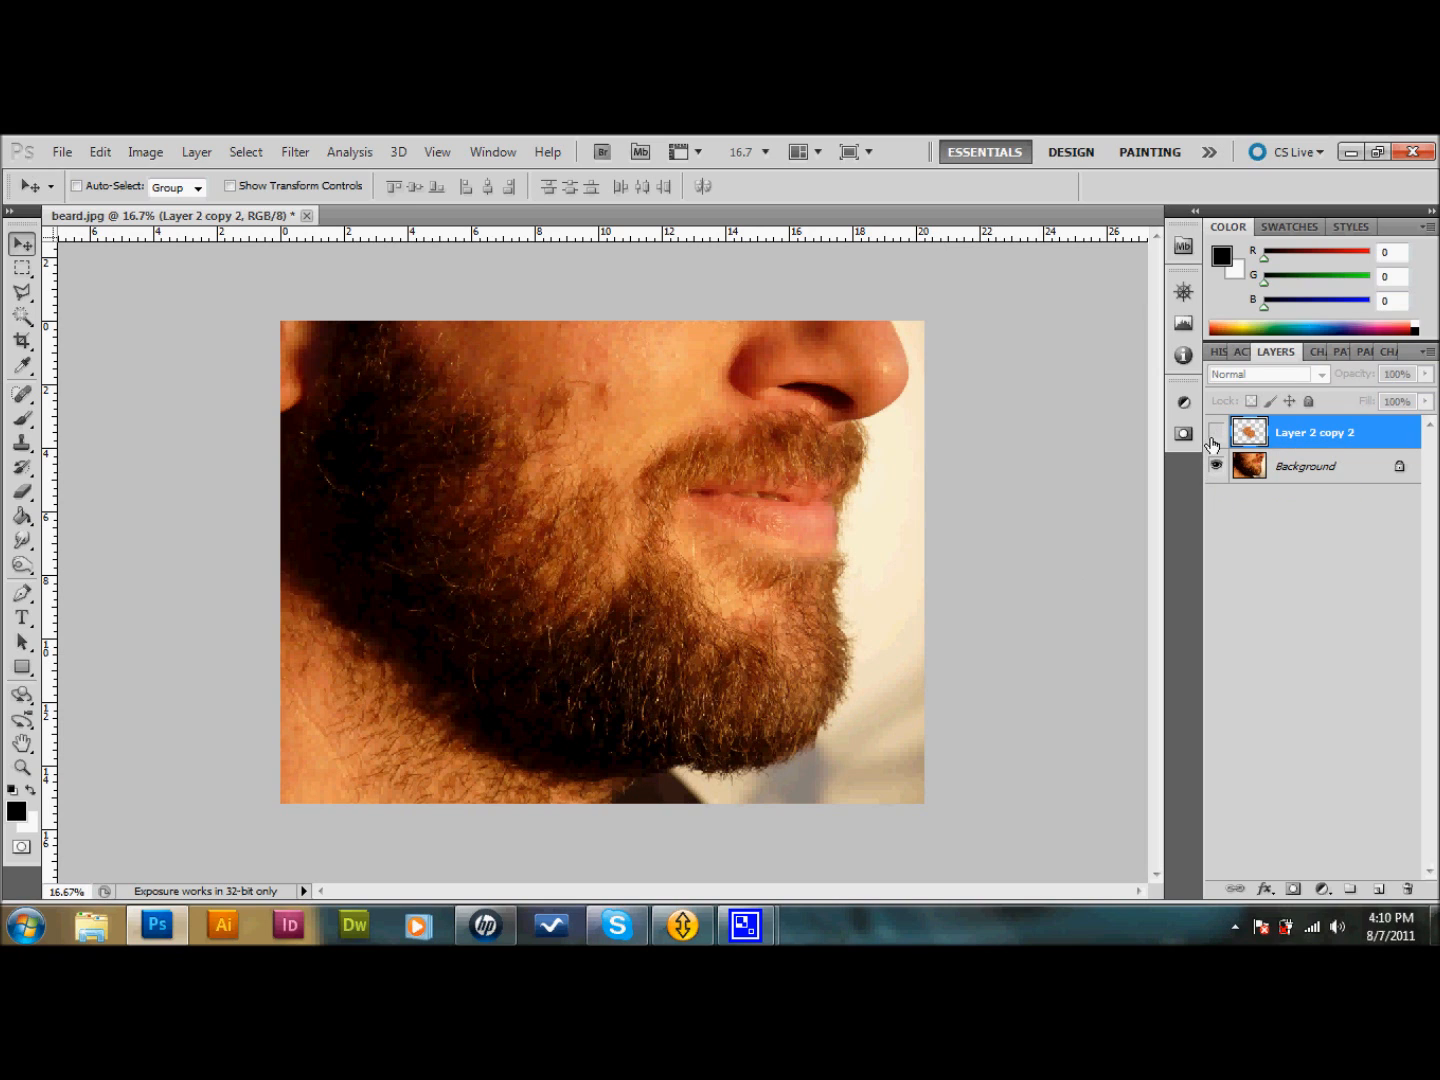
left_click(1216, 432)
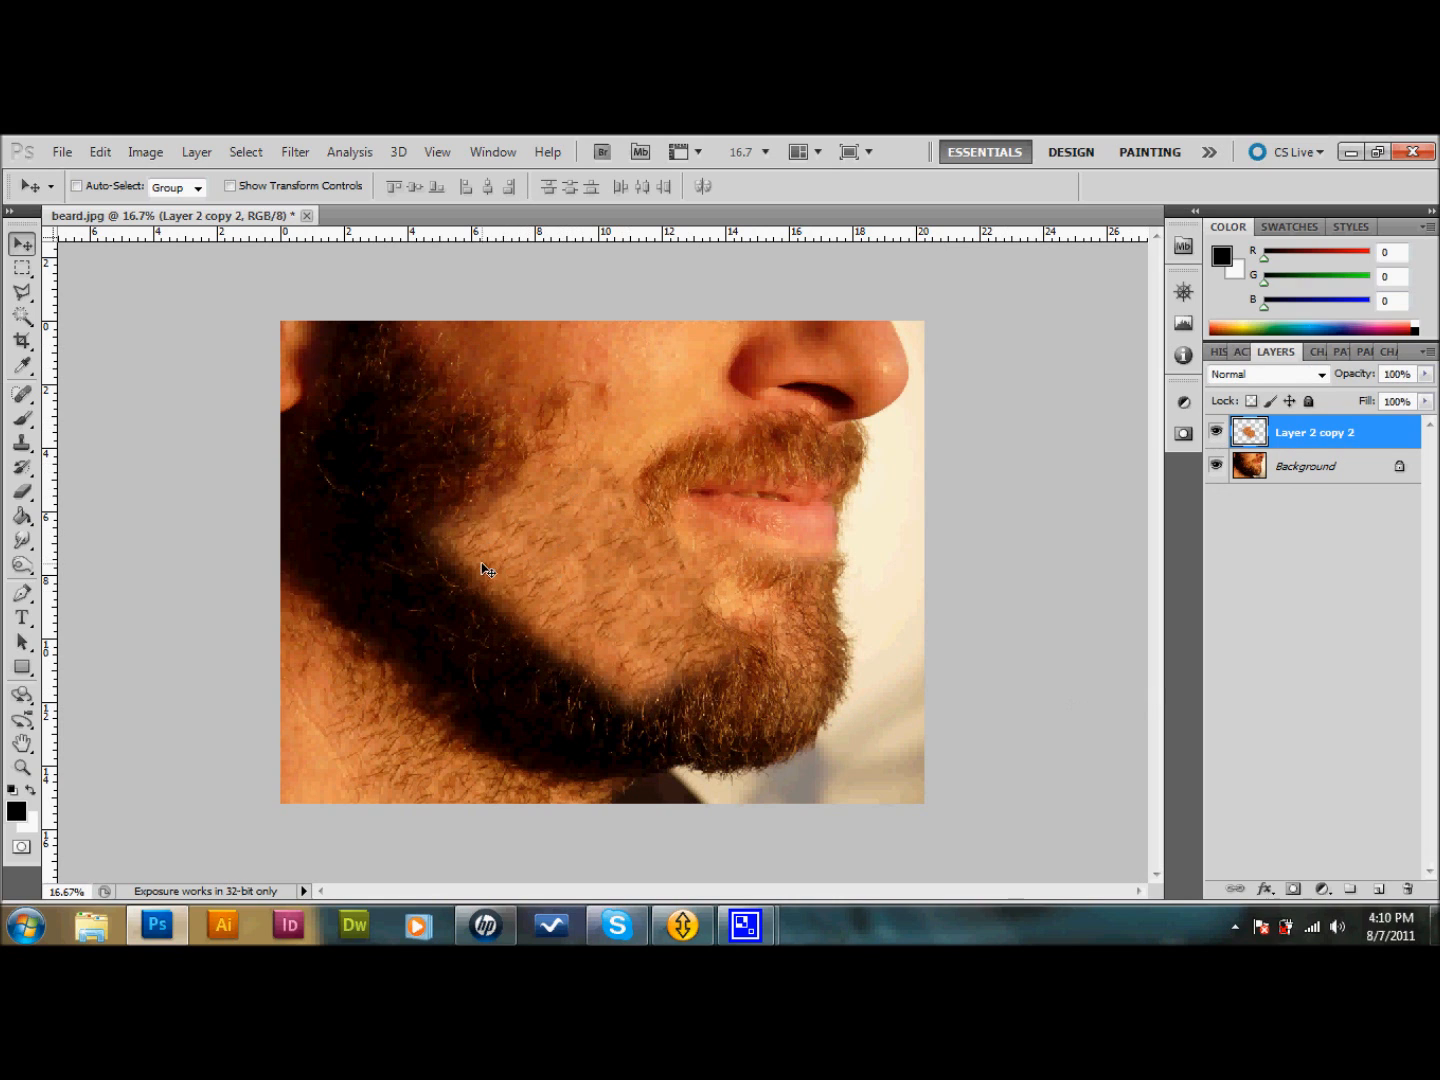
mouse_move(640, 528)
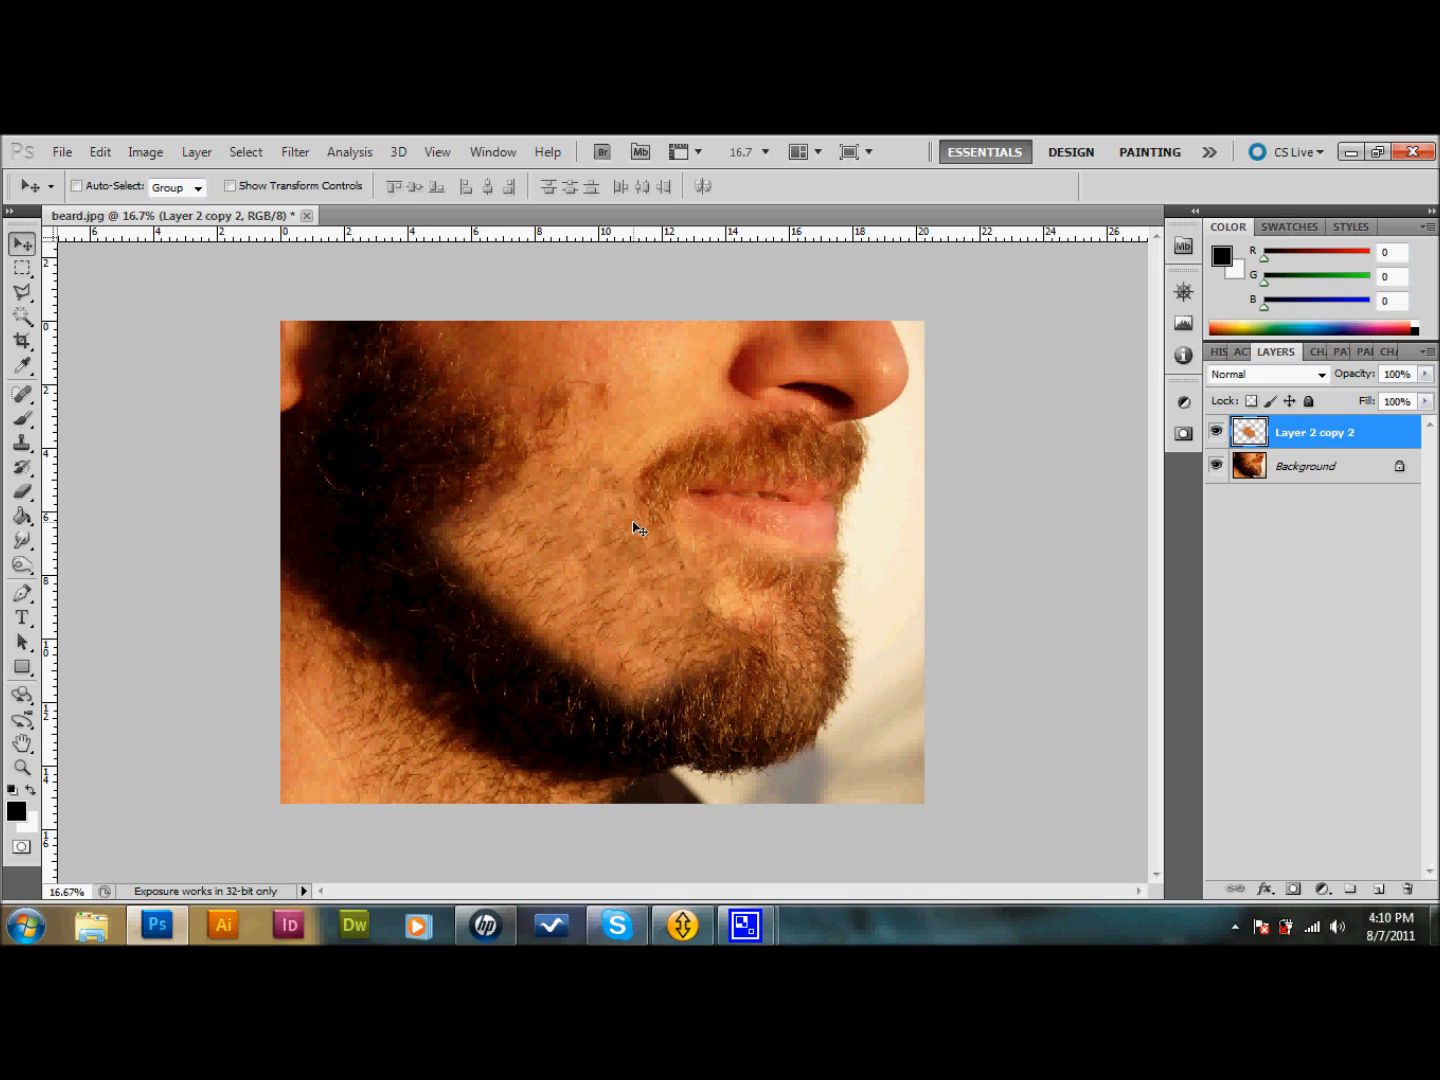
mouse_move(576, 704)
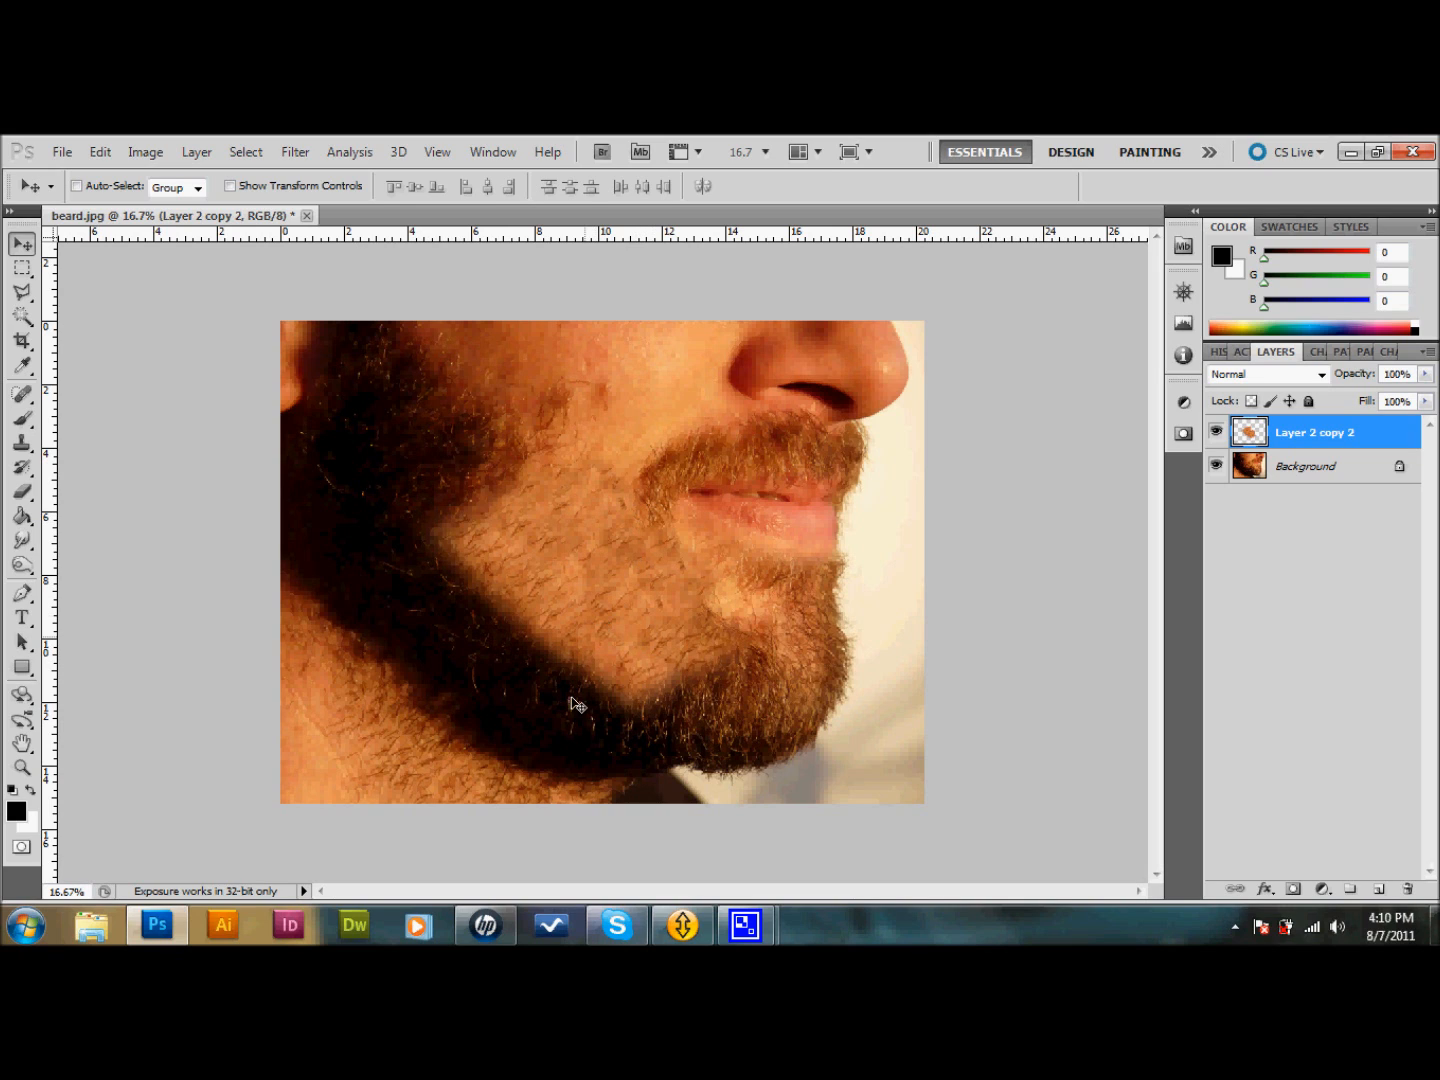
mouse_move(362, 704)
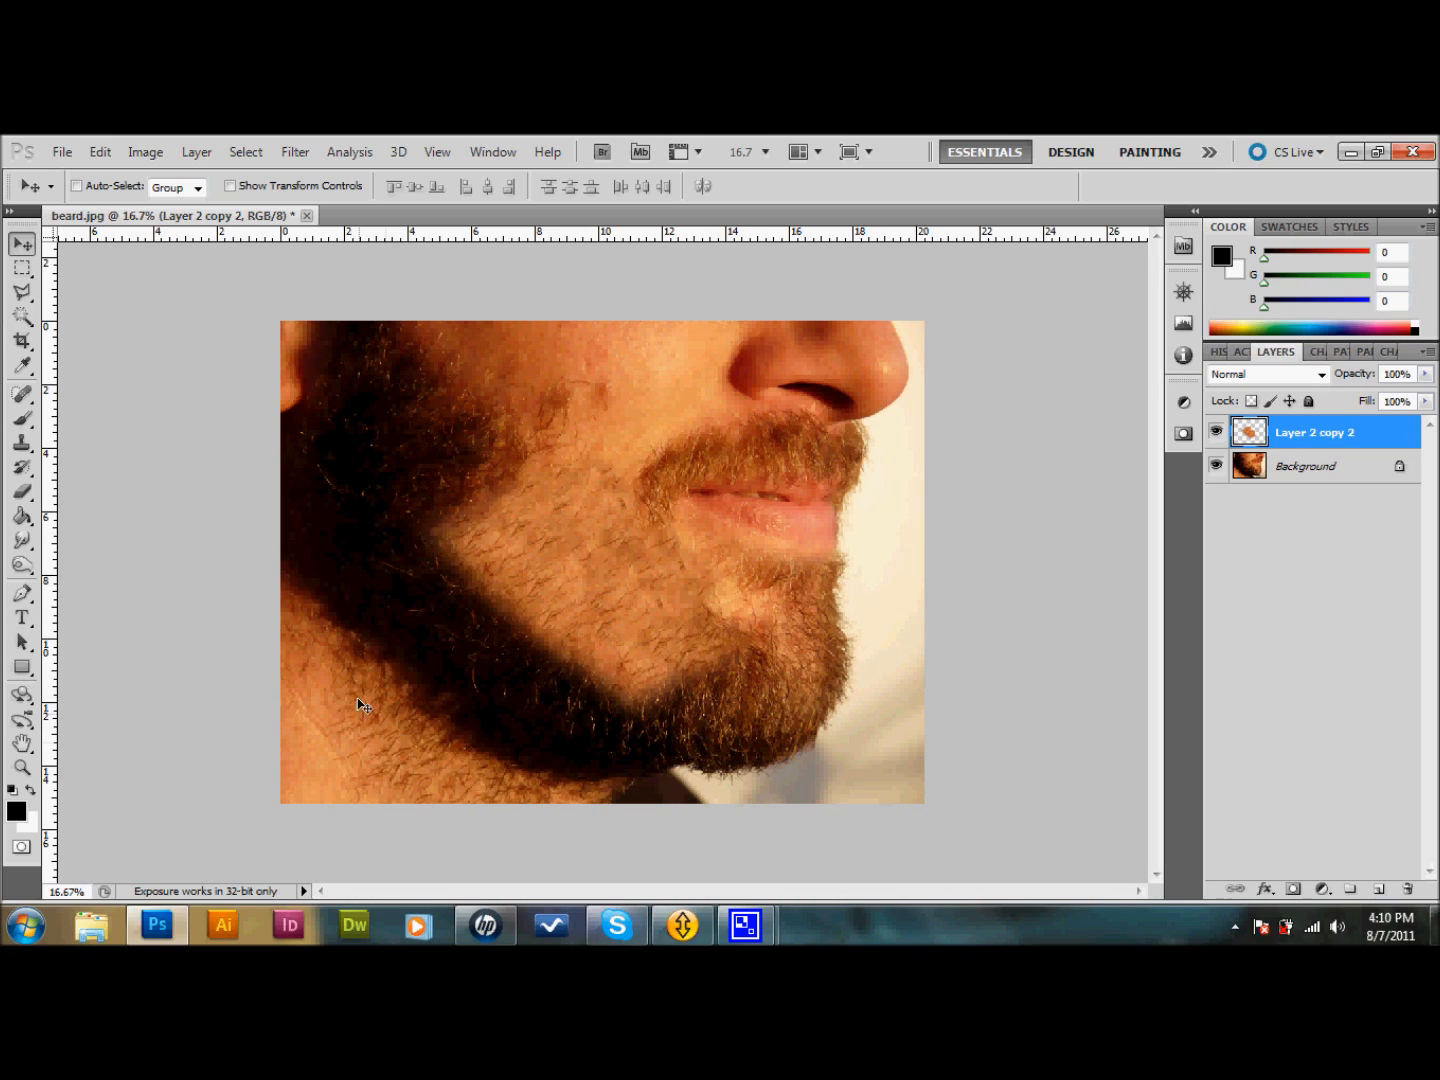
mouse_move(418, 730)
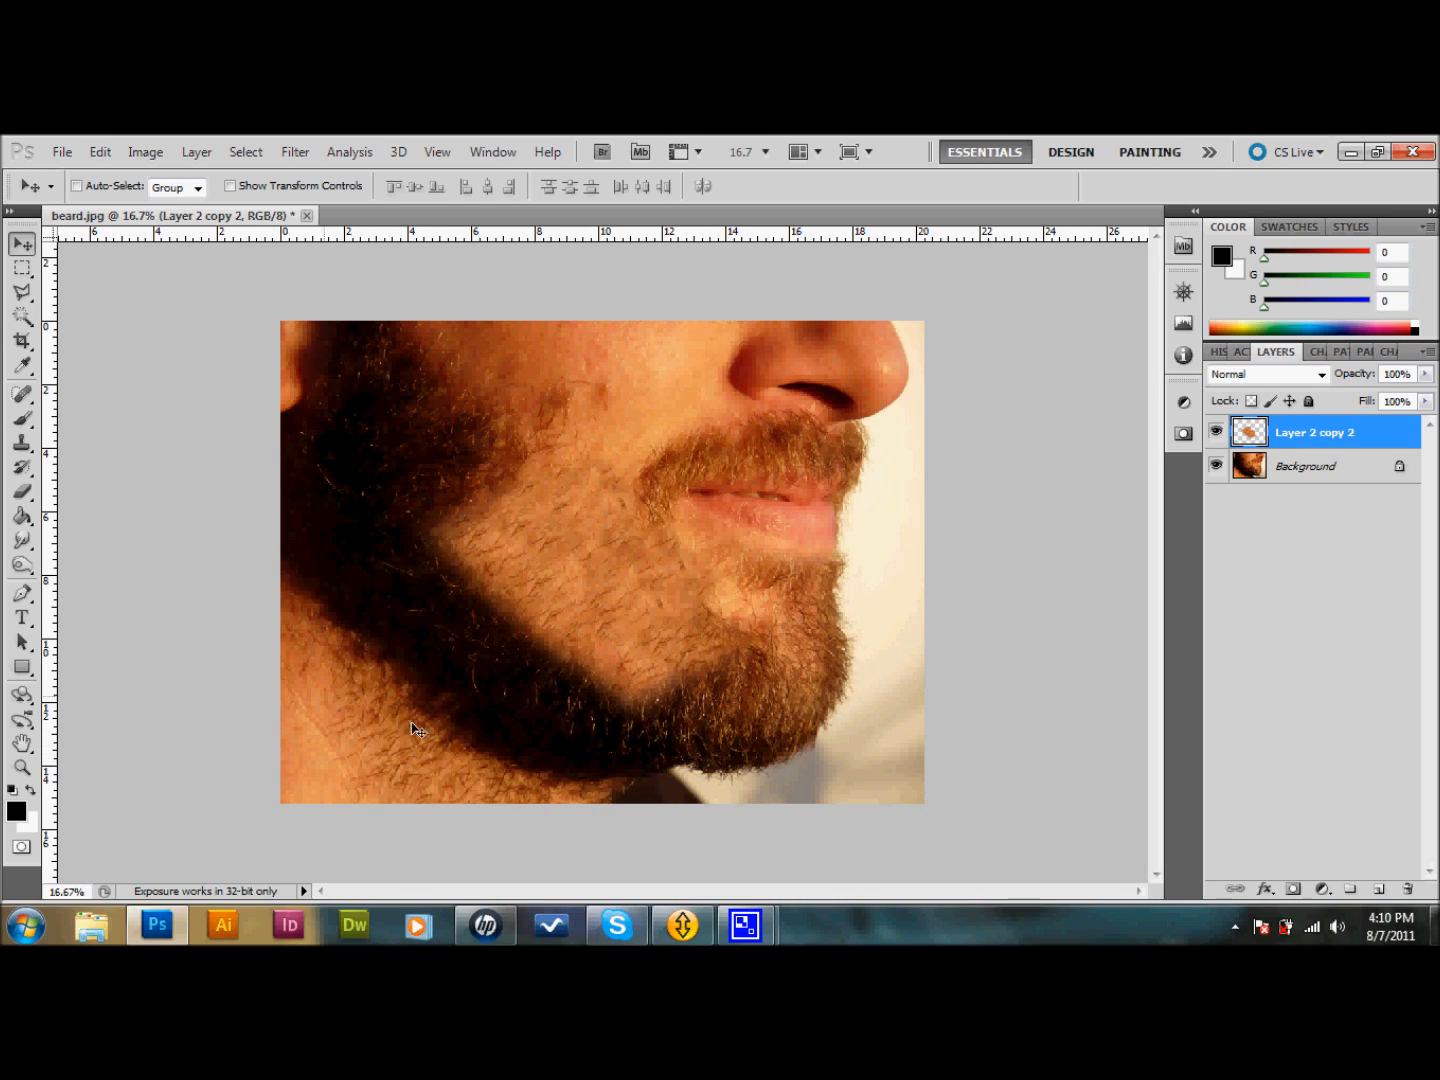
mouse_move(612, 560)
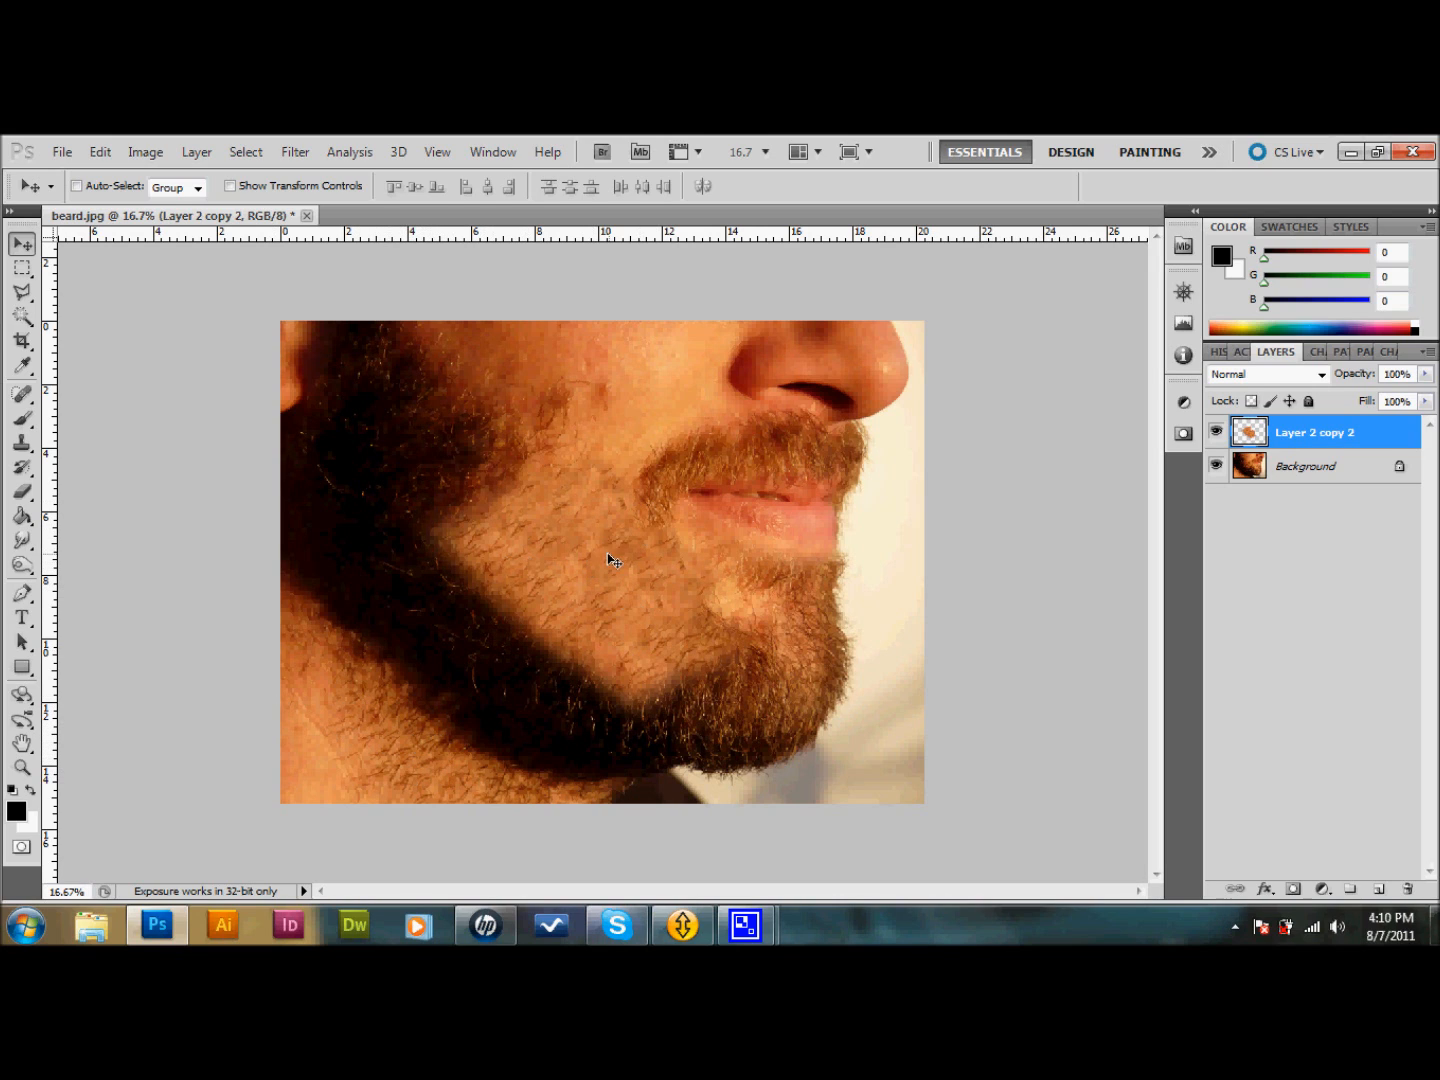
mouse_move(612, 540)
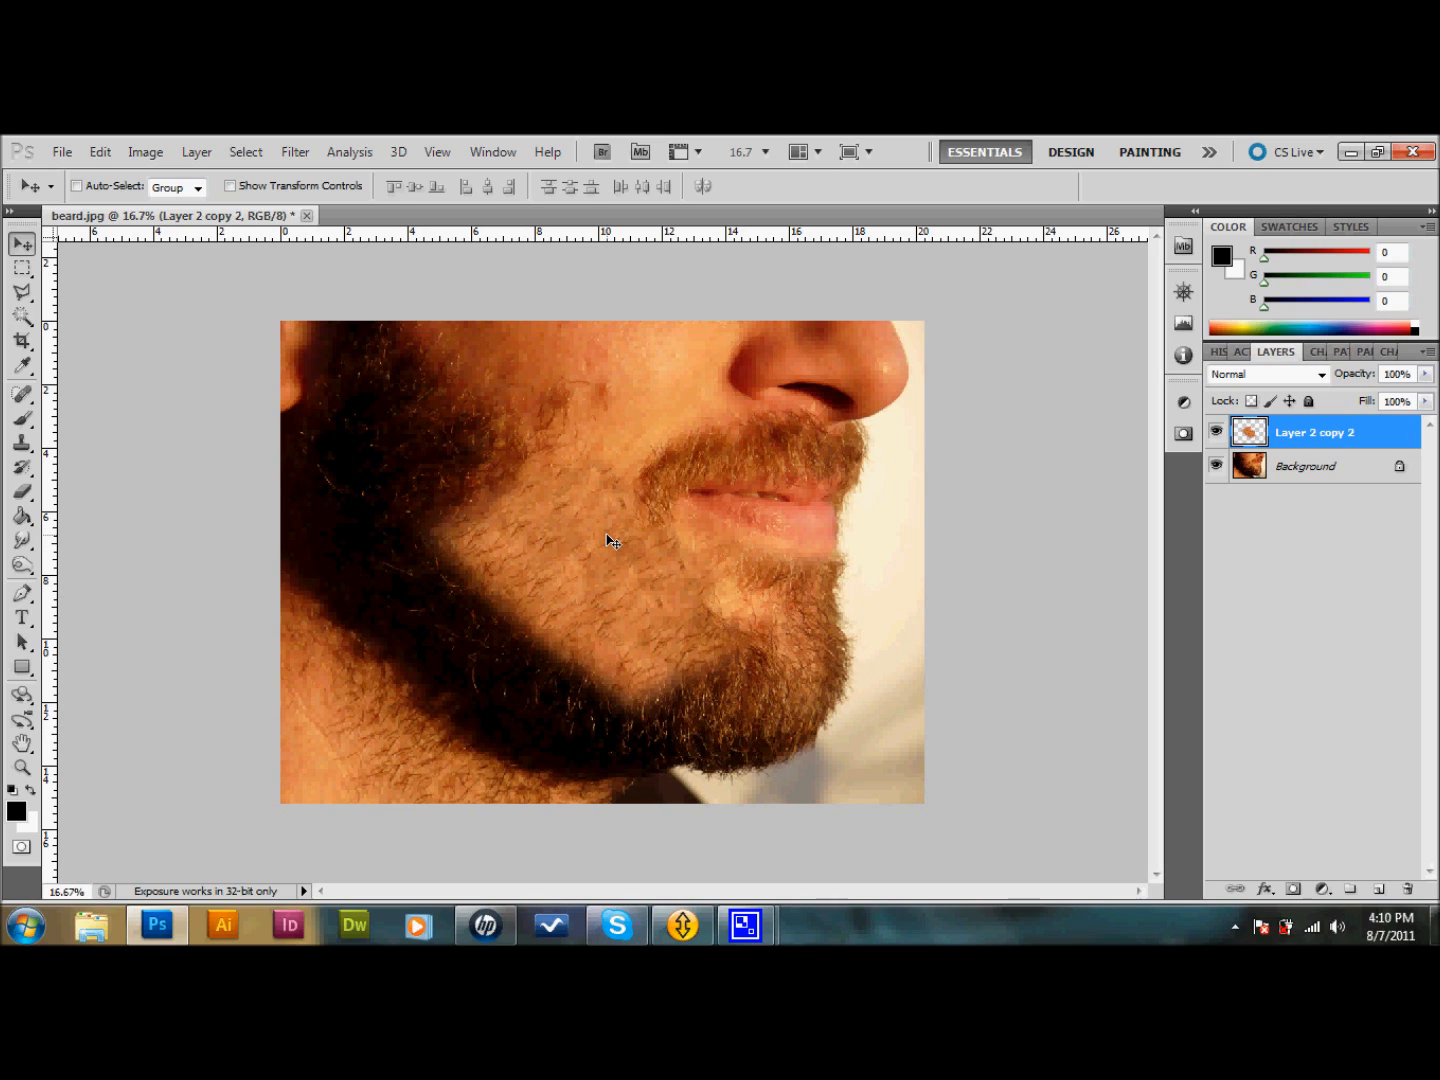
mouse_move(690, 616)
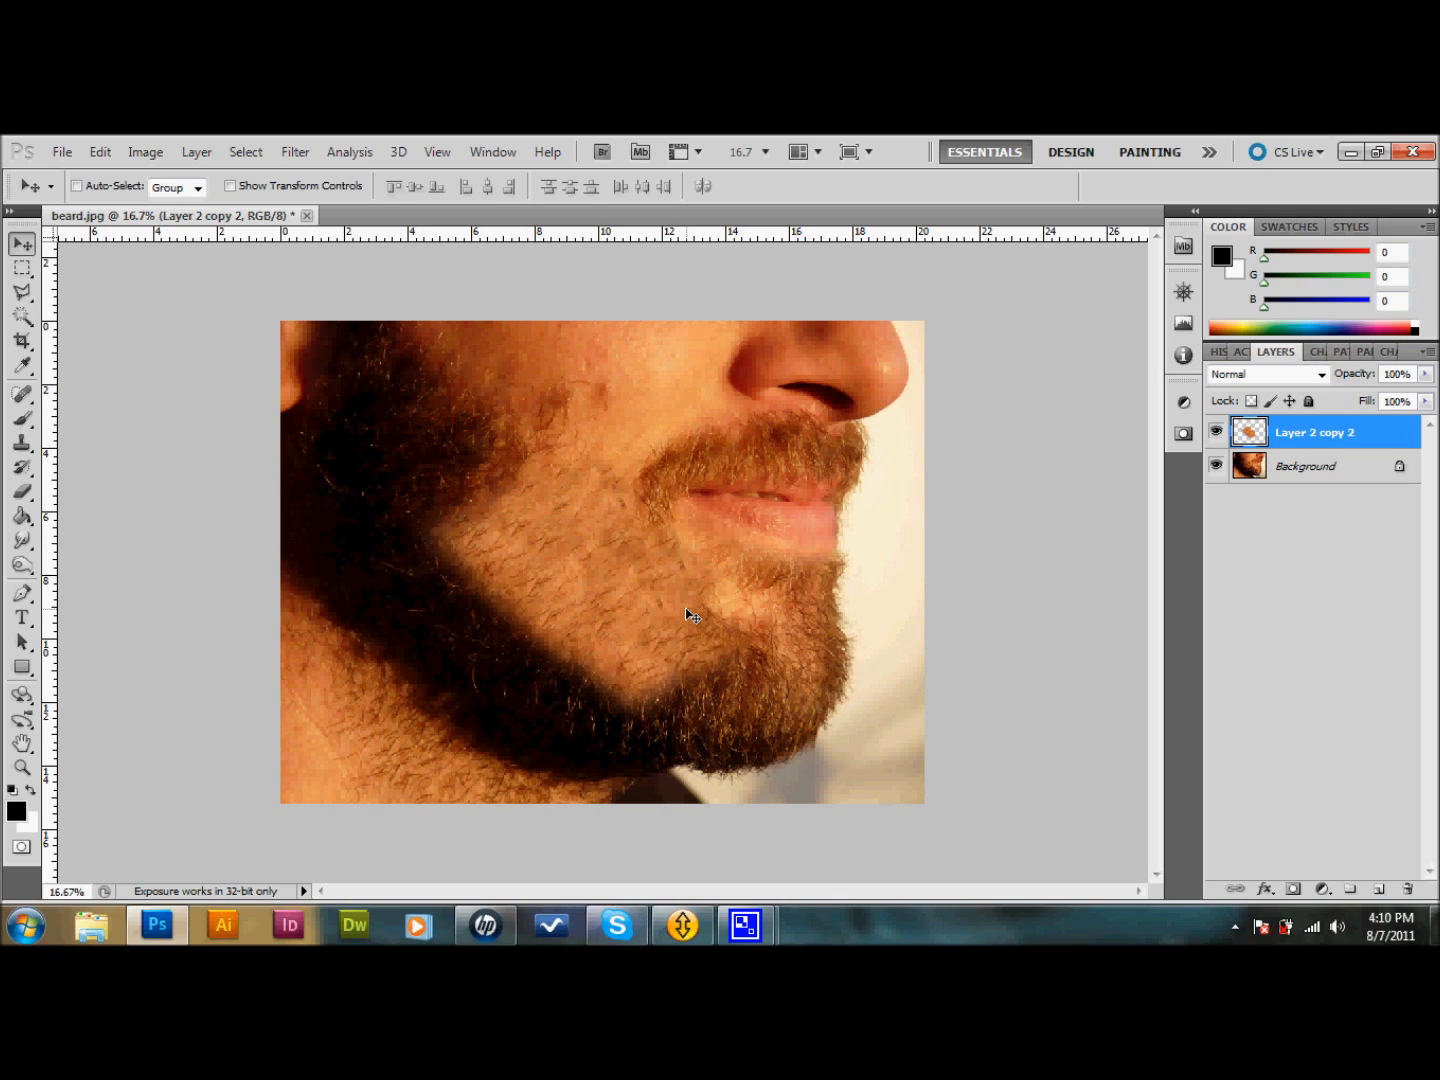
mouse_move(608, 536)
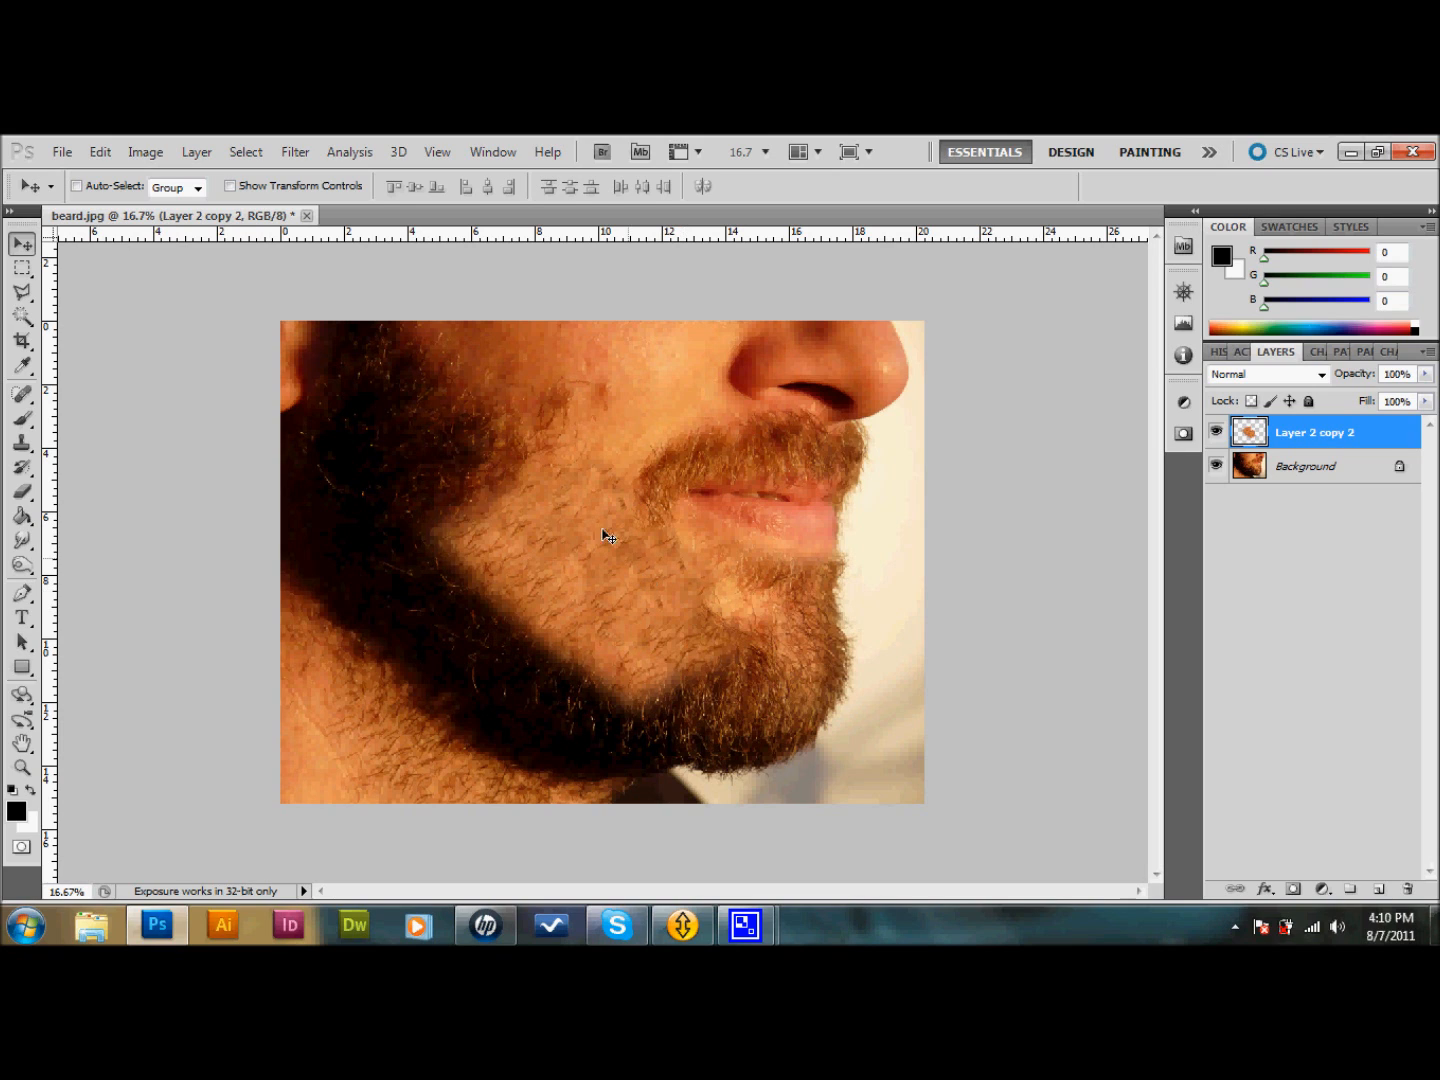
mouse_move(678, 720)
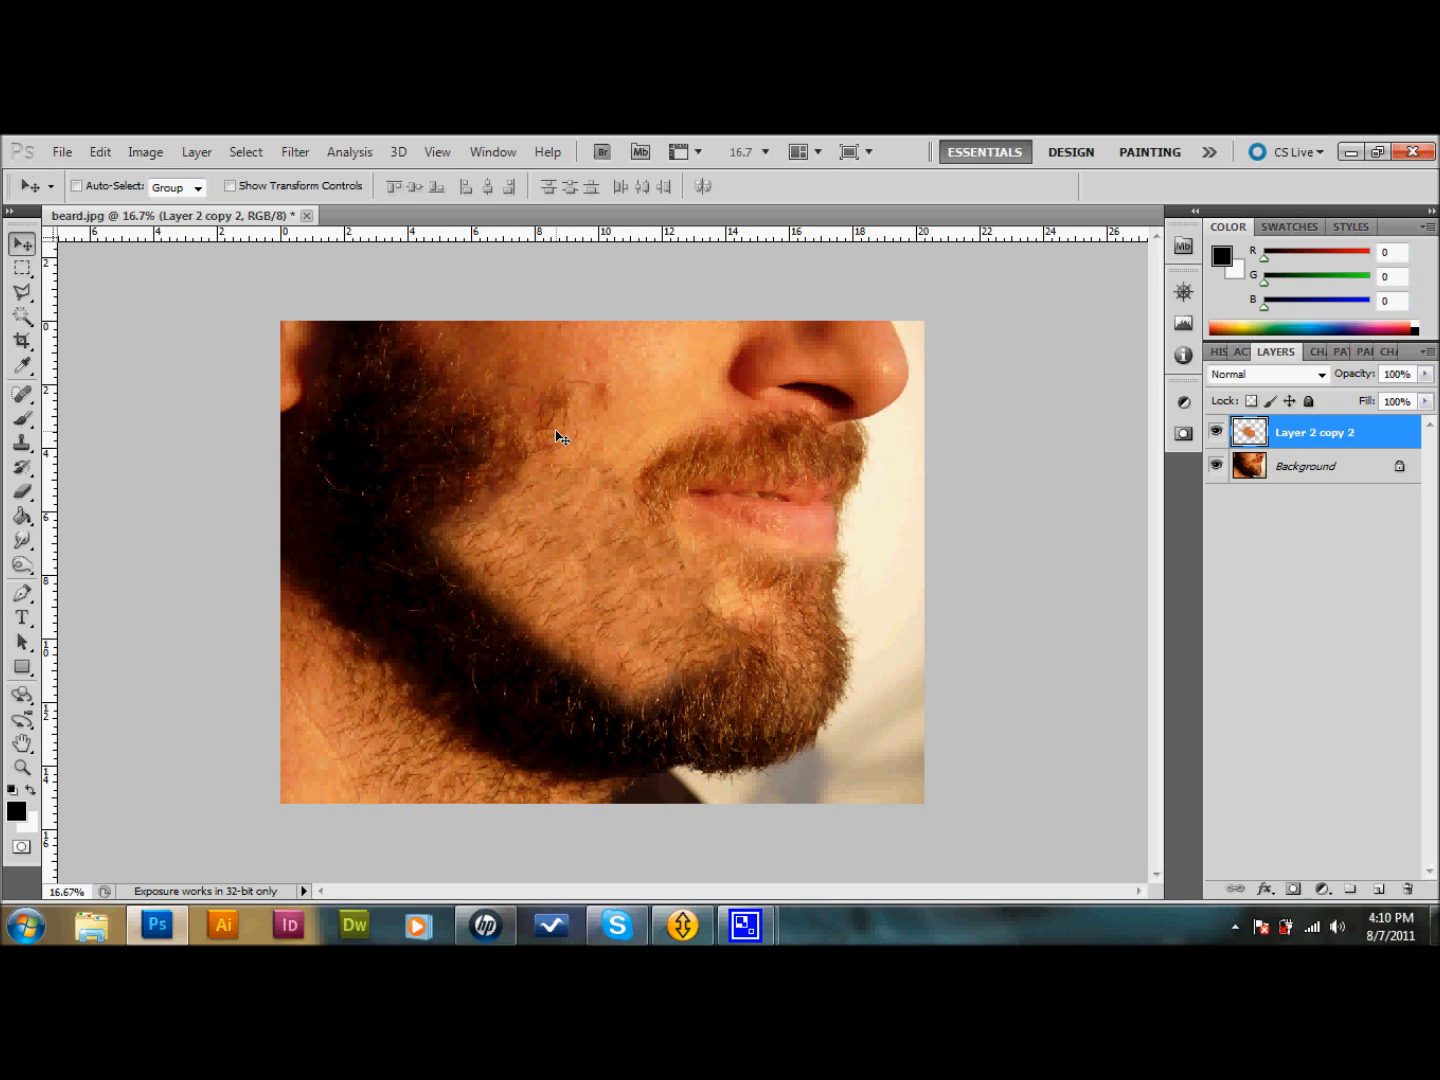
mouse_move(624, 460)
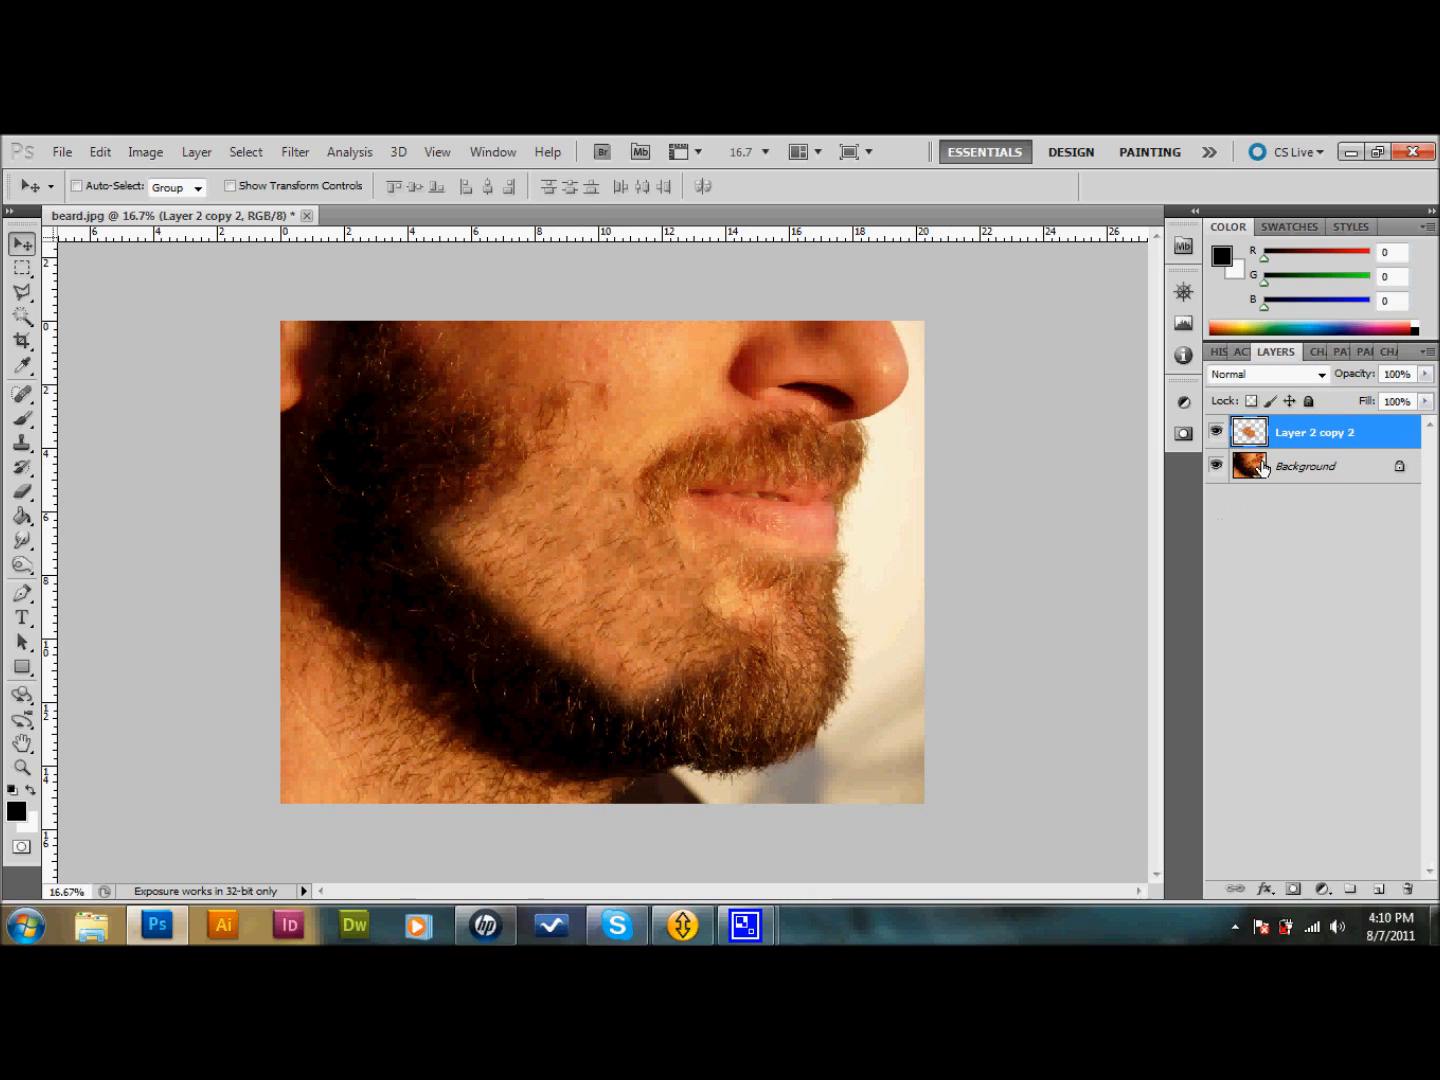
mouse_move(1276, 446)
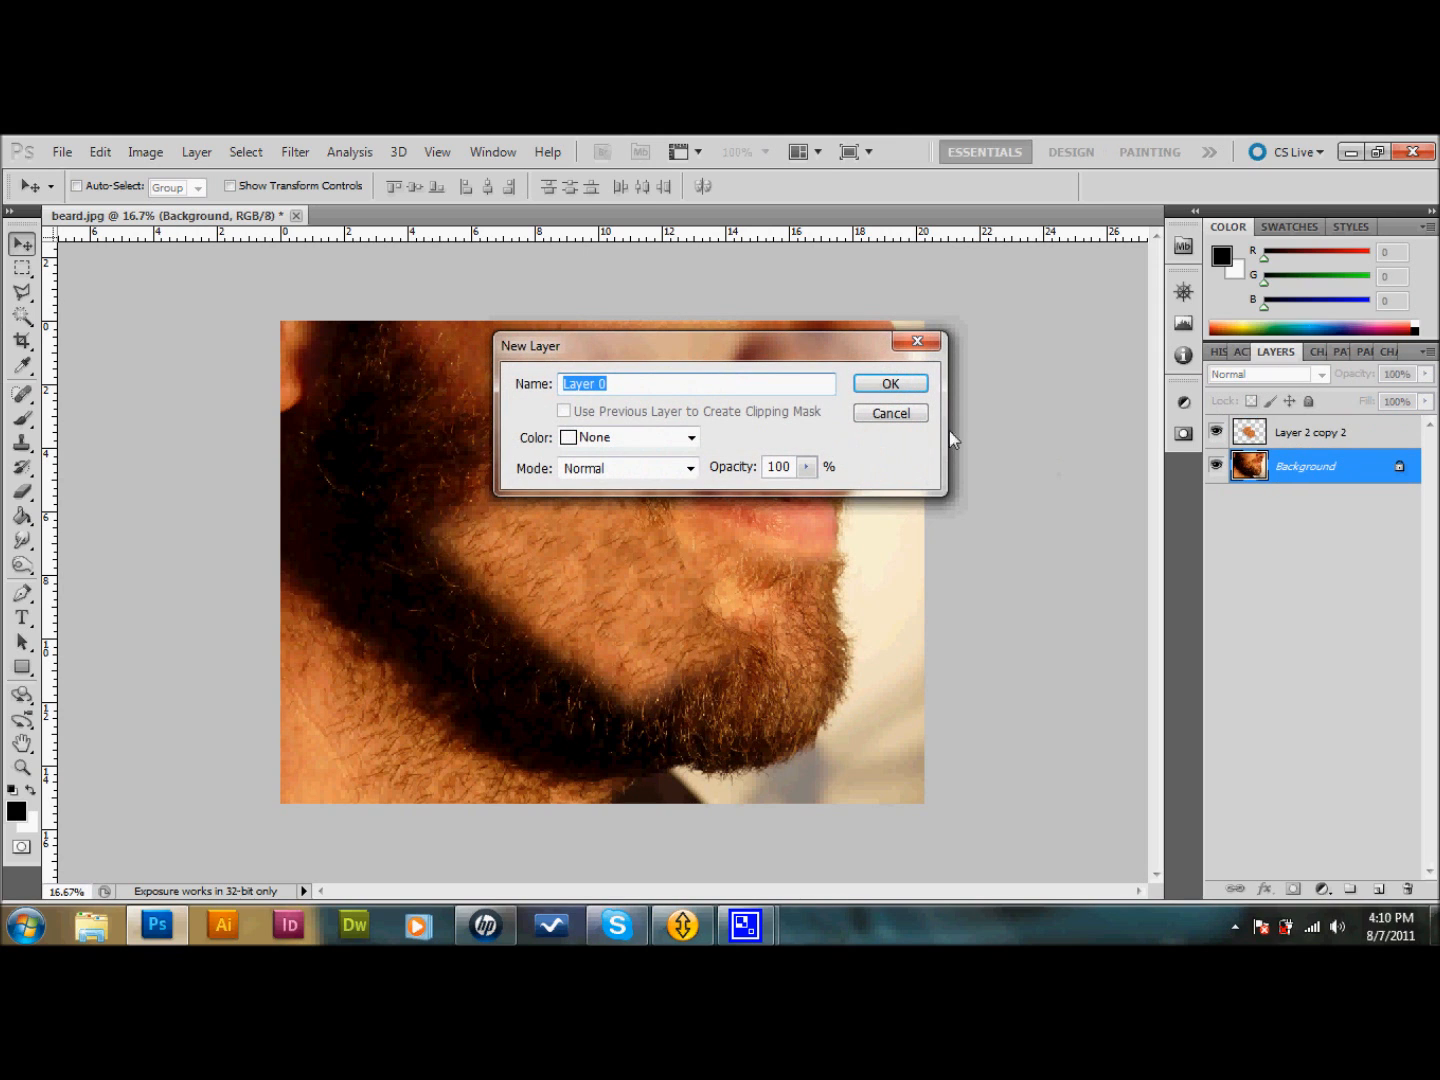
mouse_move(888, 412)
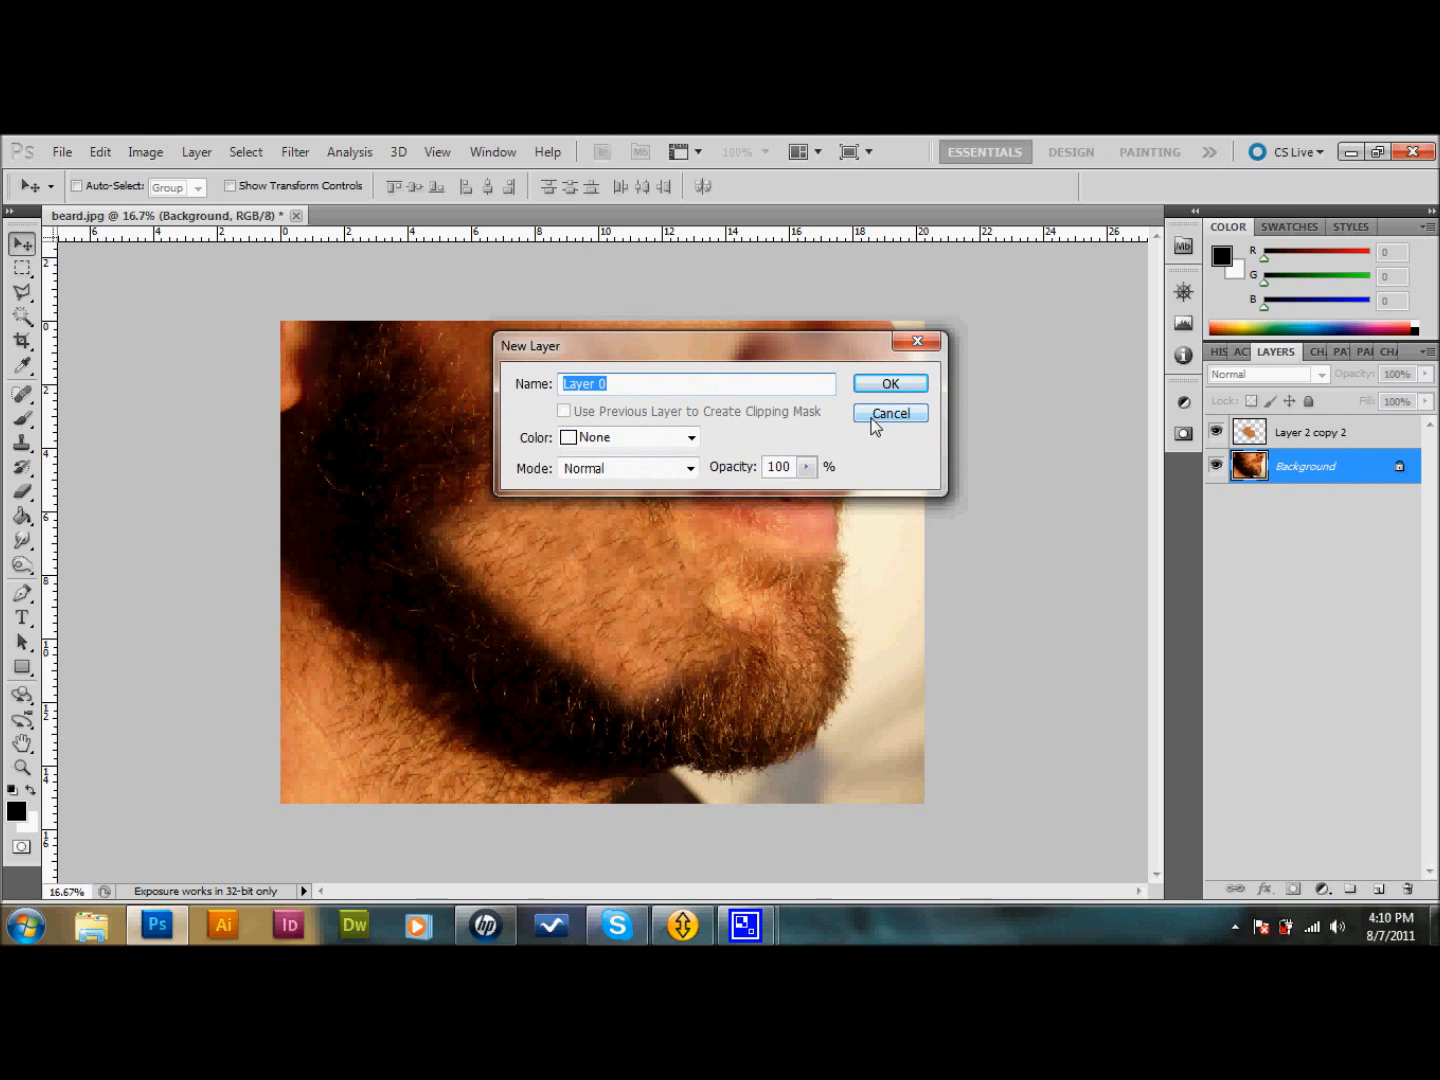
- Convert the Background into a regular layer named 'beard'
type("beard")
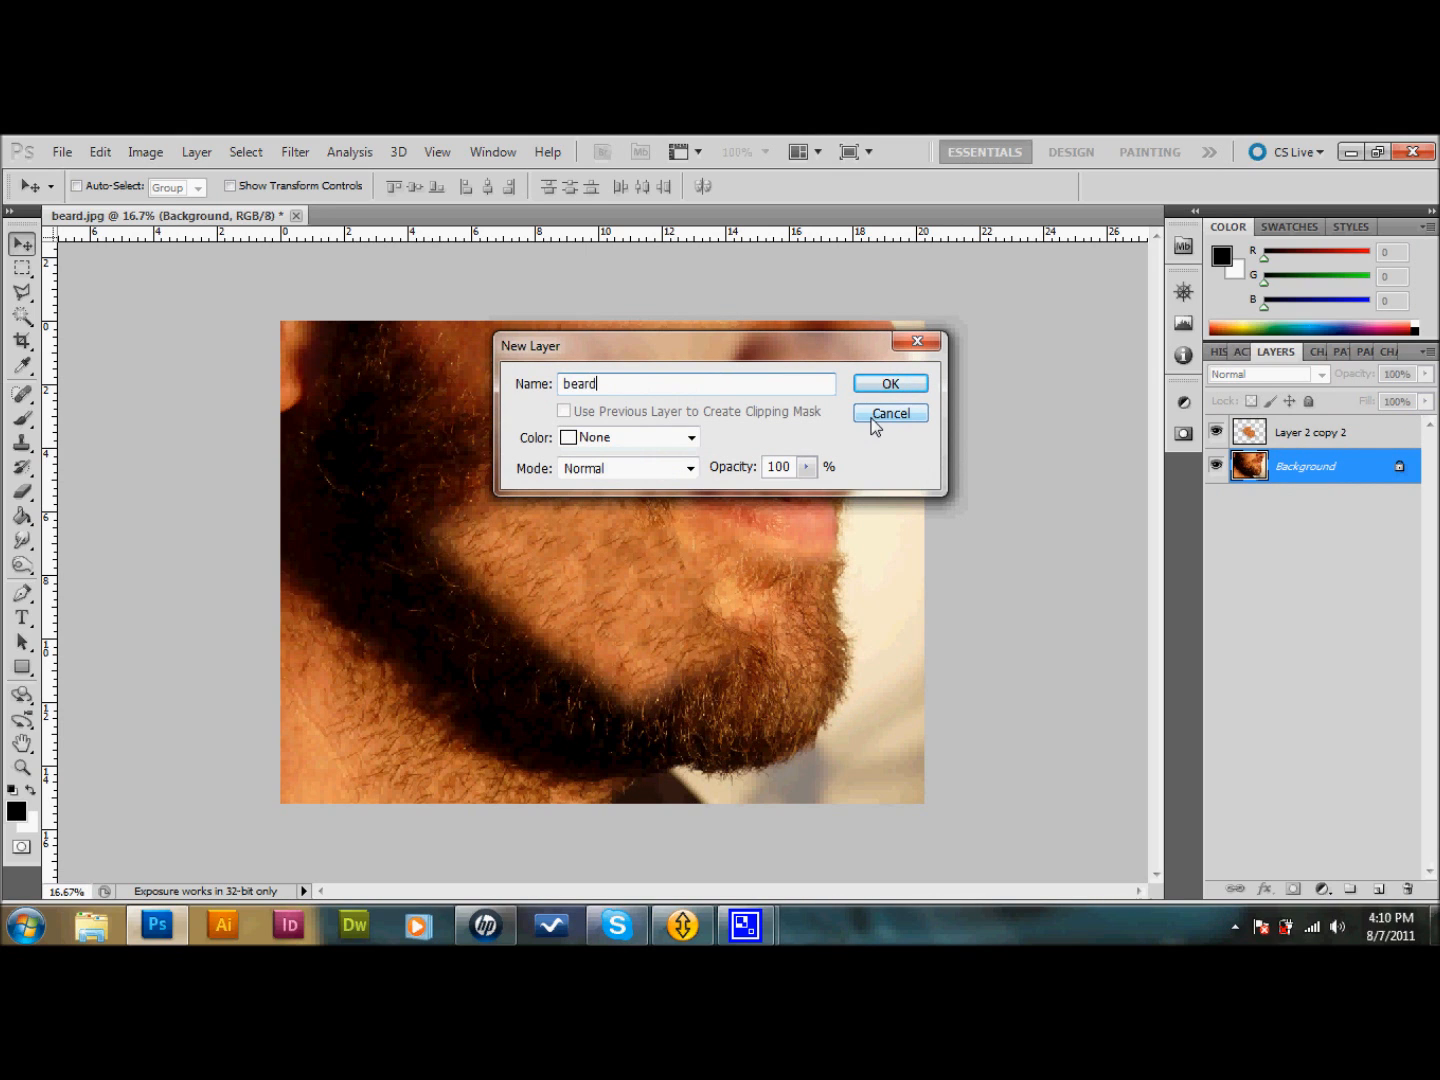
left_click(888, 384)
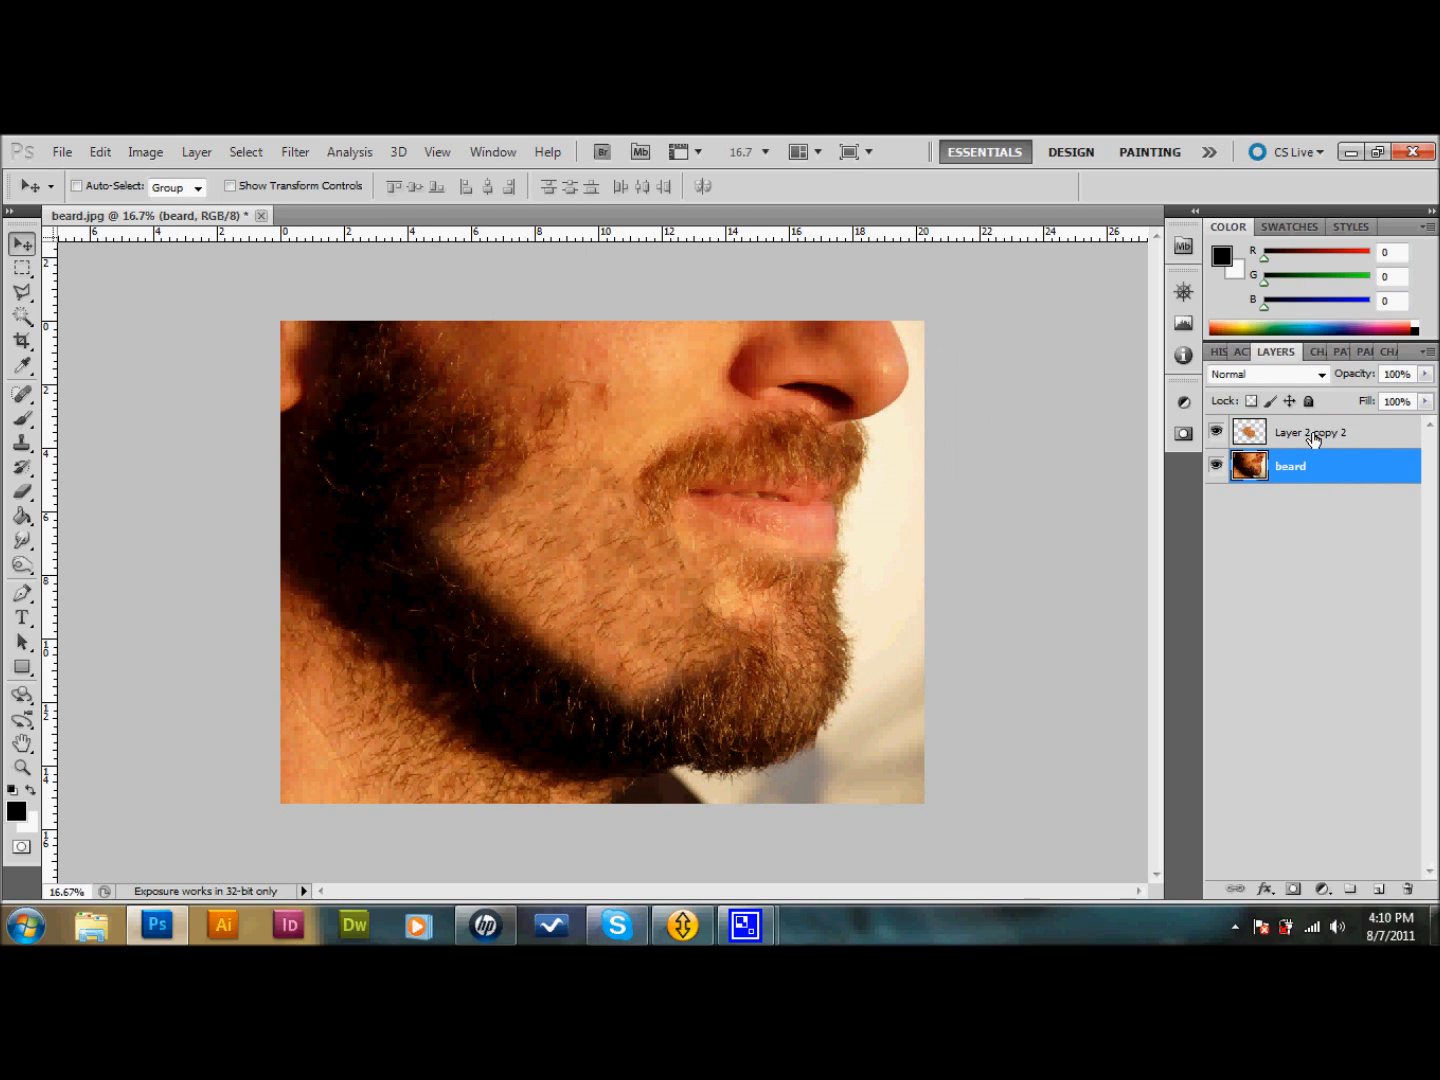
- Rename the Layer 2 copy 2 layer to 'shaved'
left_click(1310, 432)
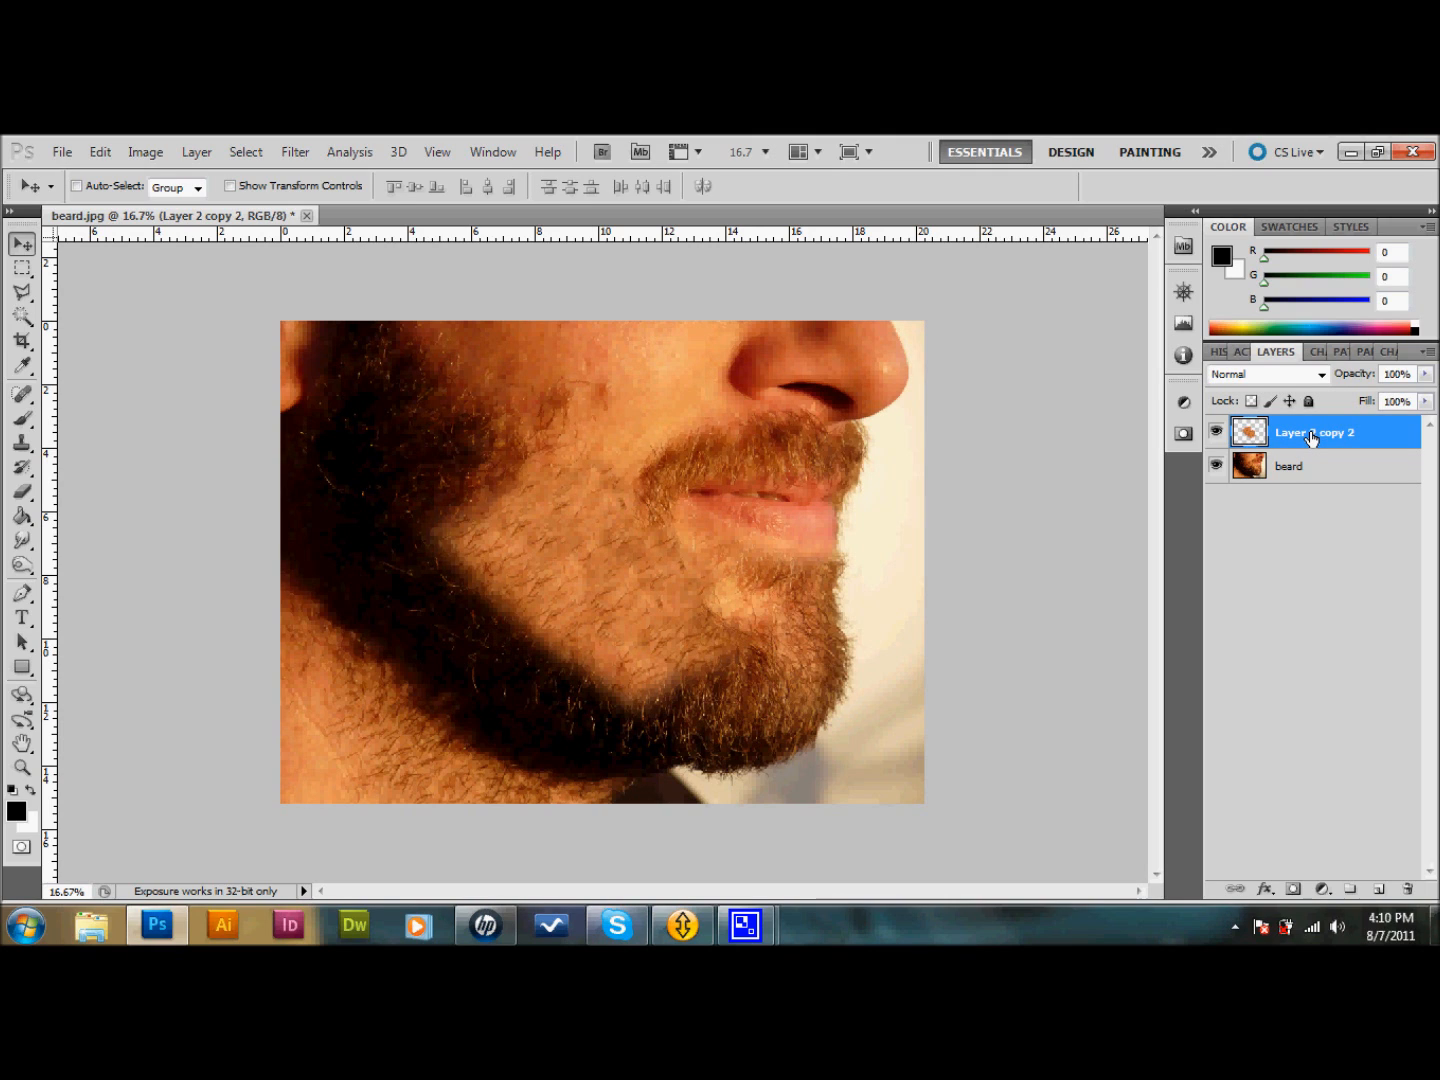
double_click(1314, 432)
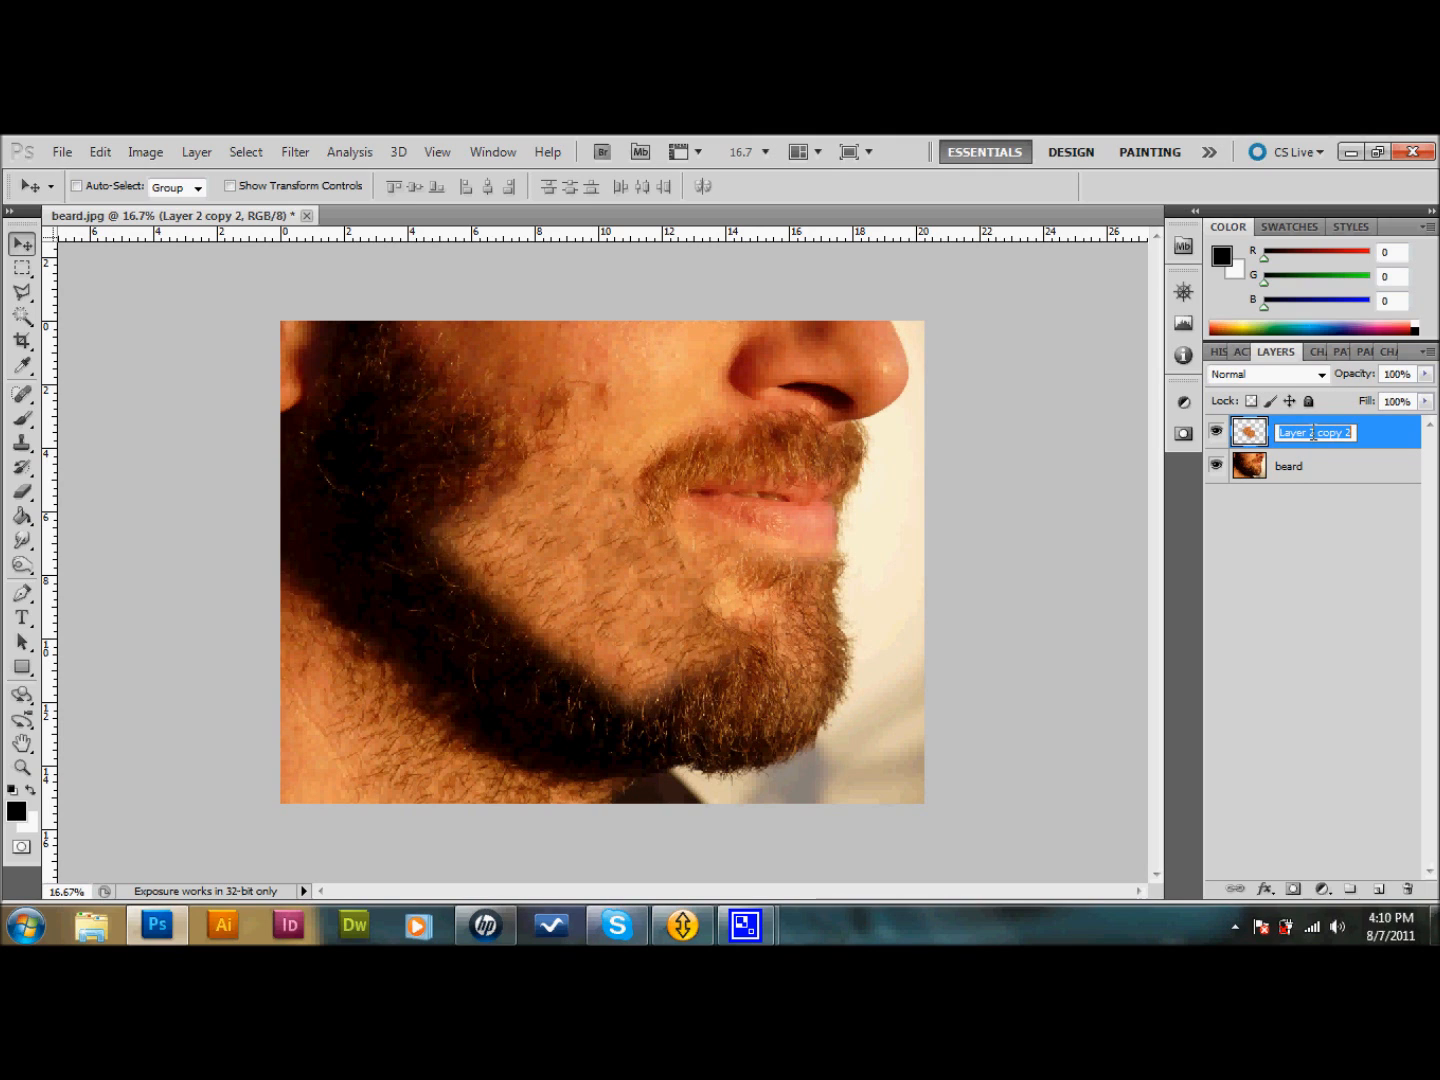
type("shaved")
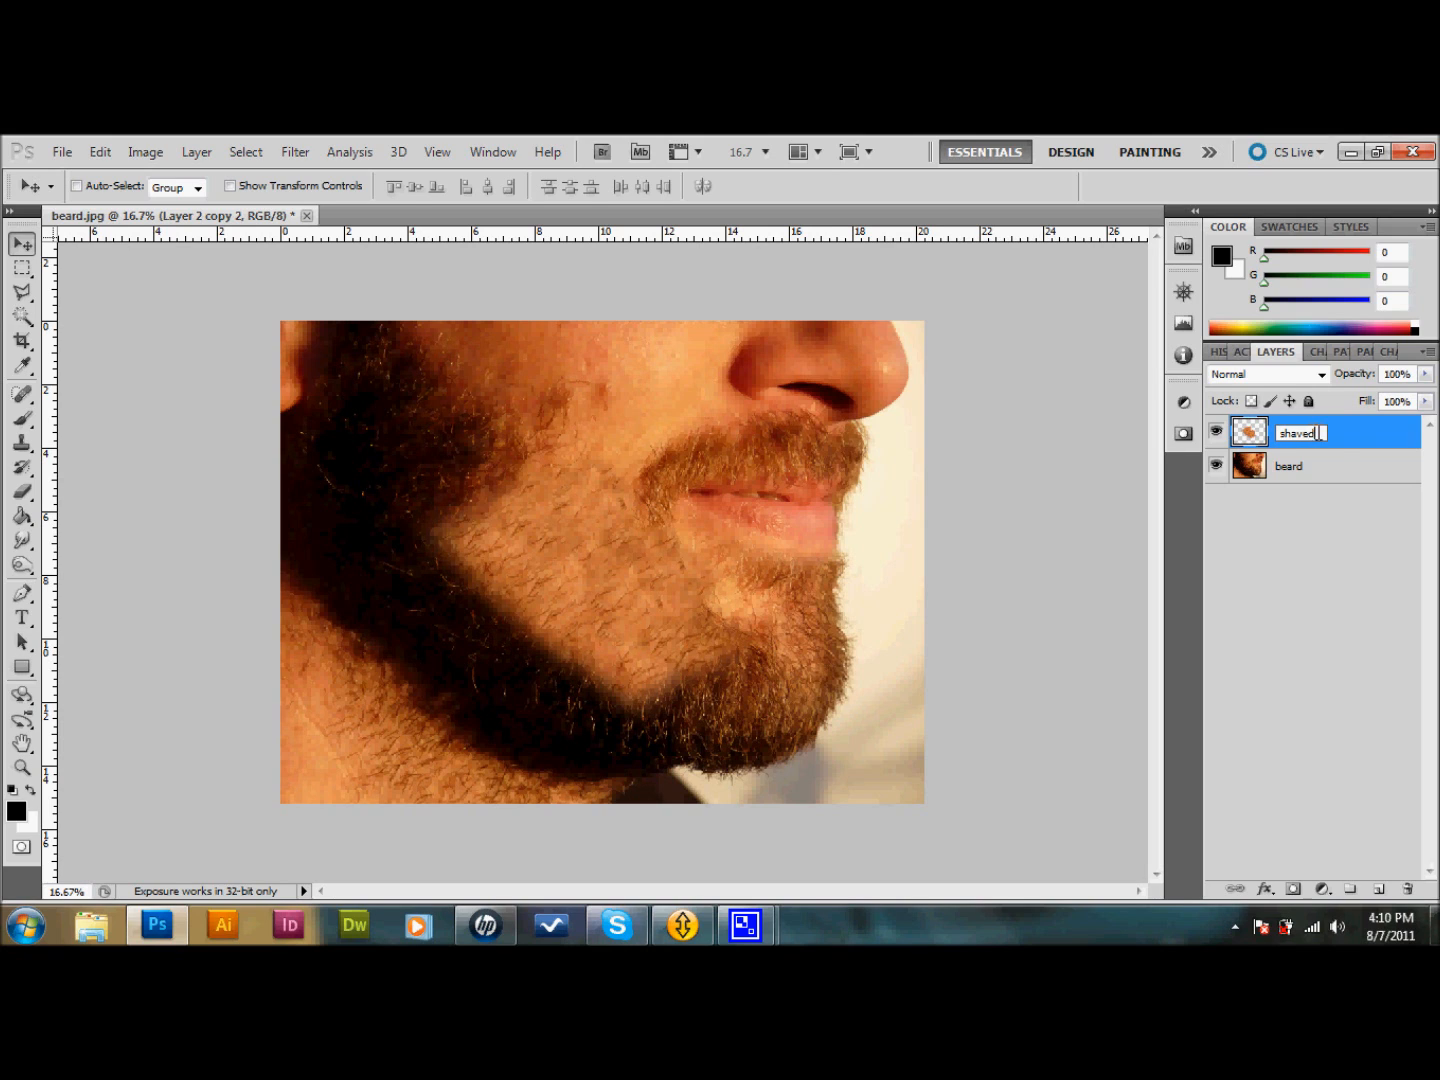
key("Return")
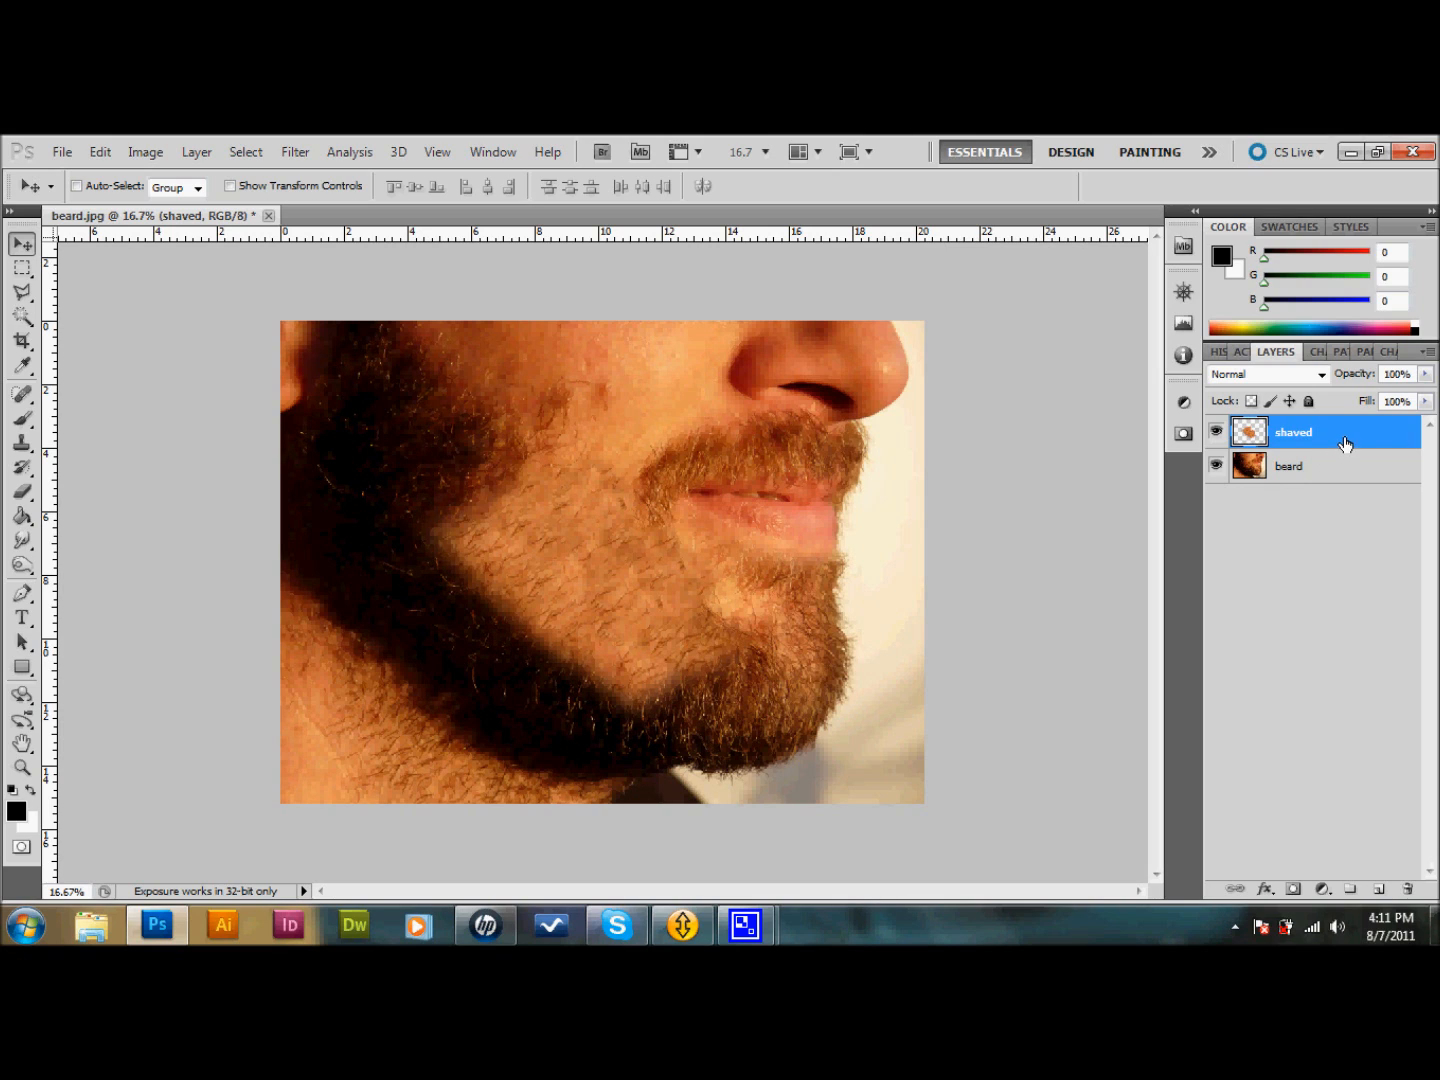
mouse_move(1296, 436)
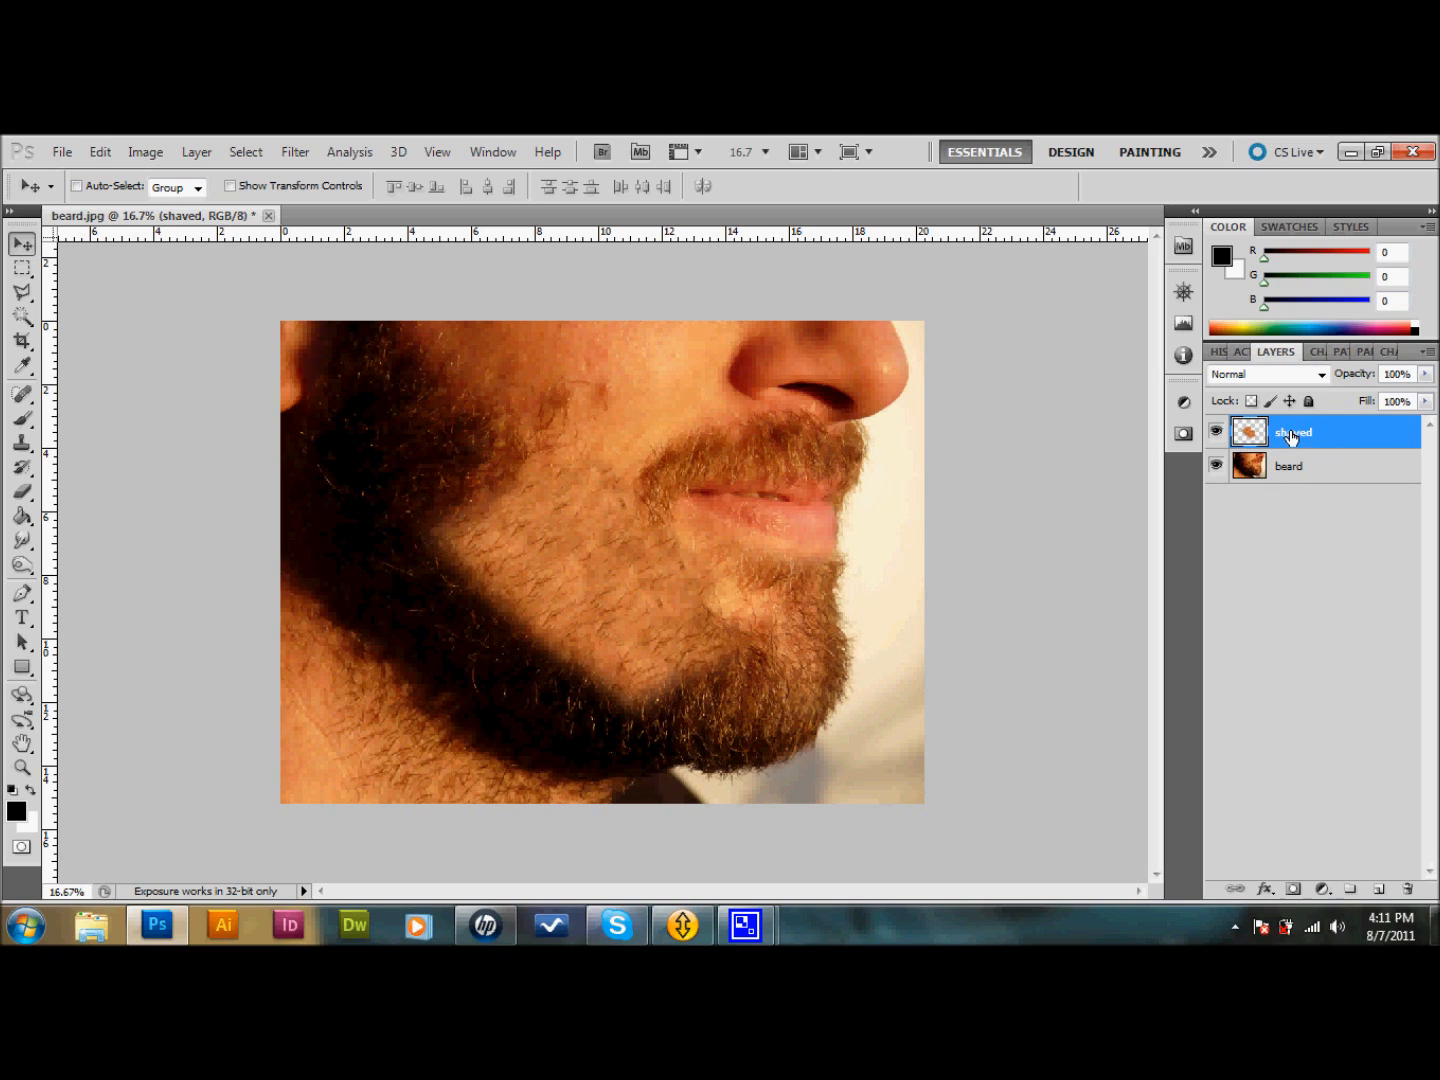
mouse_move(1318, 466)
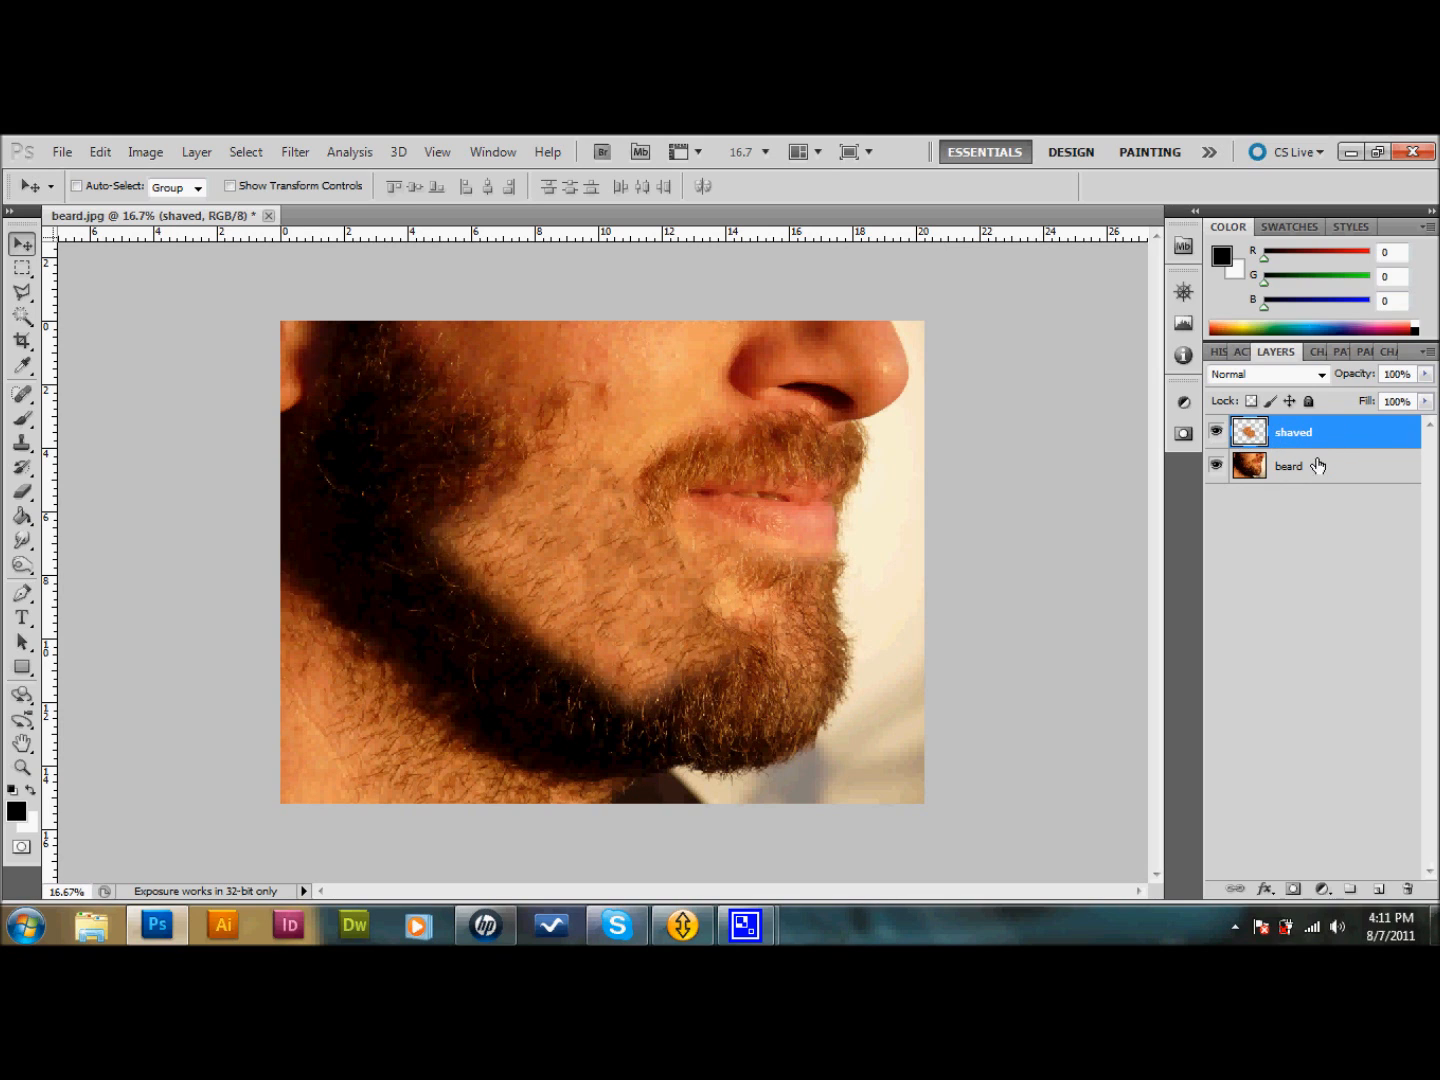
mouse_move(1328, 472)
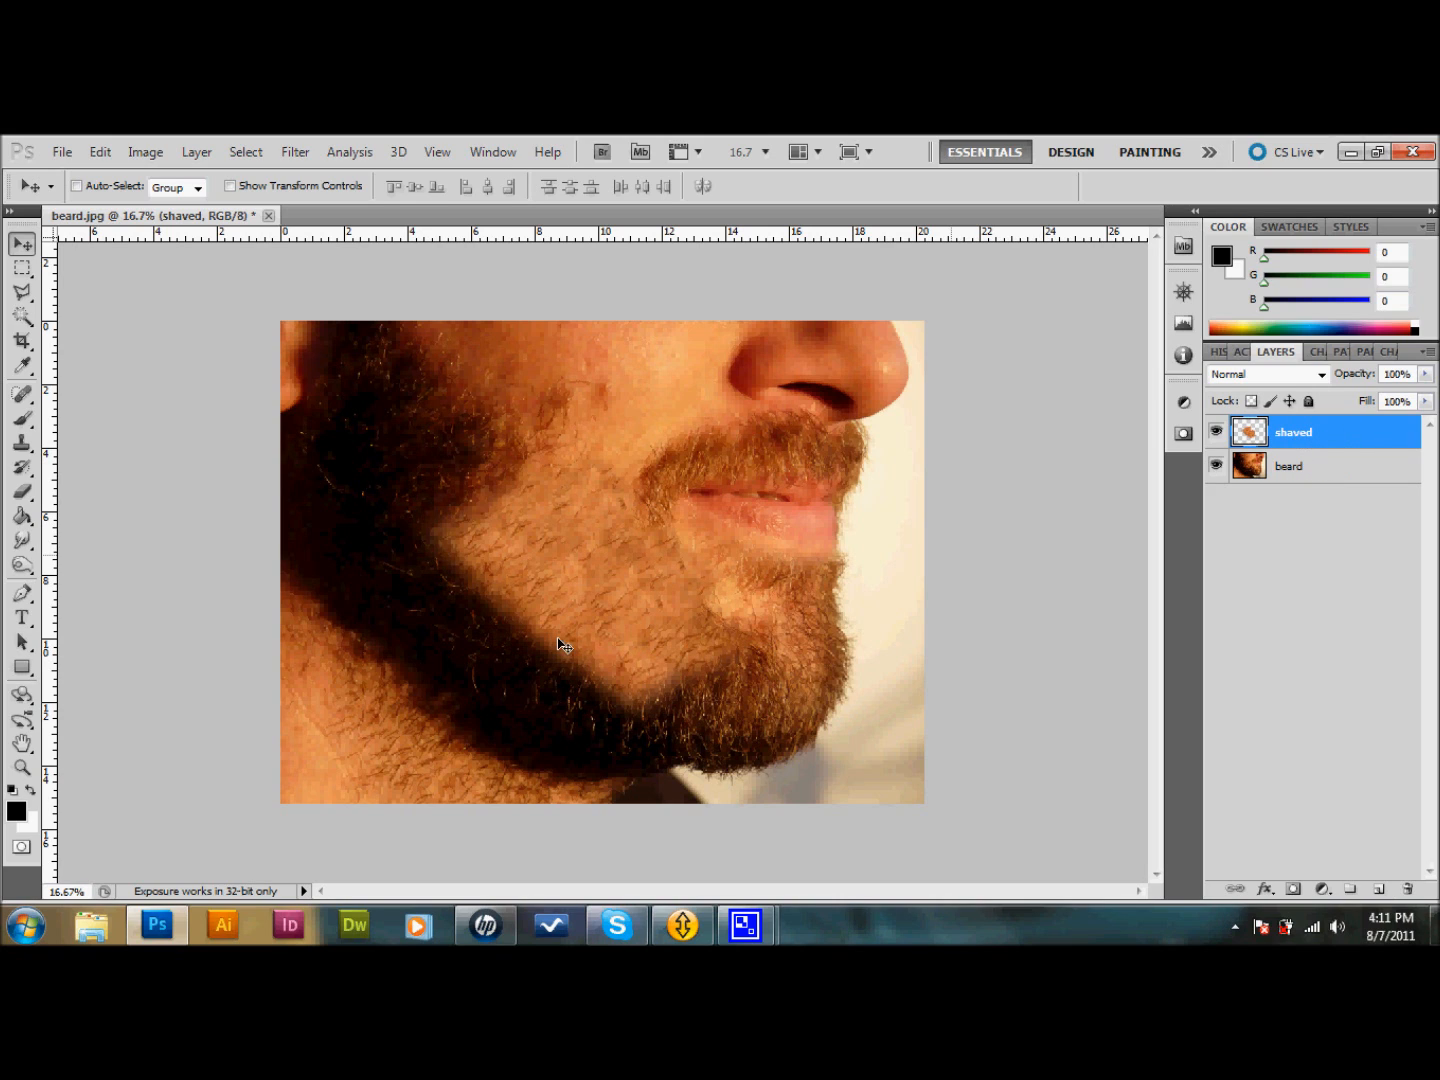
mouse_move(1344, 434)
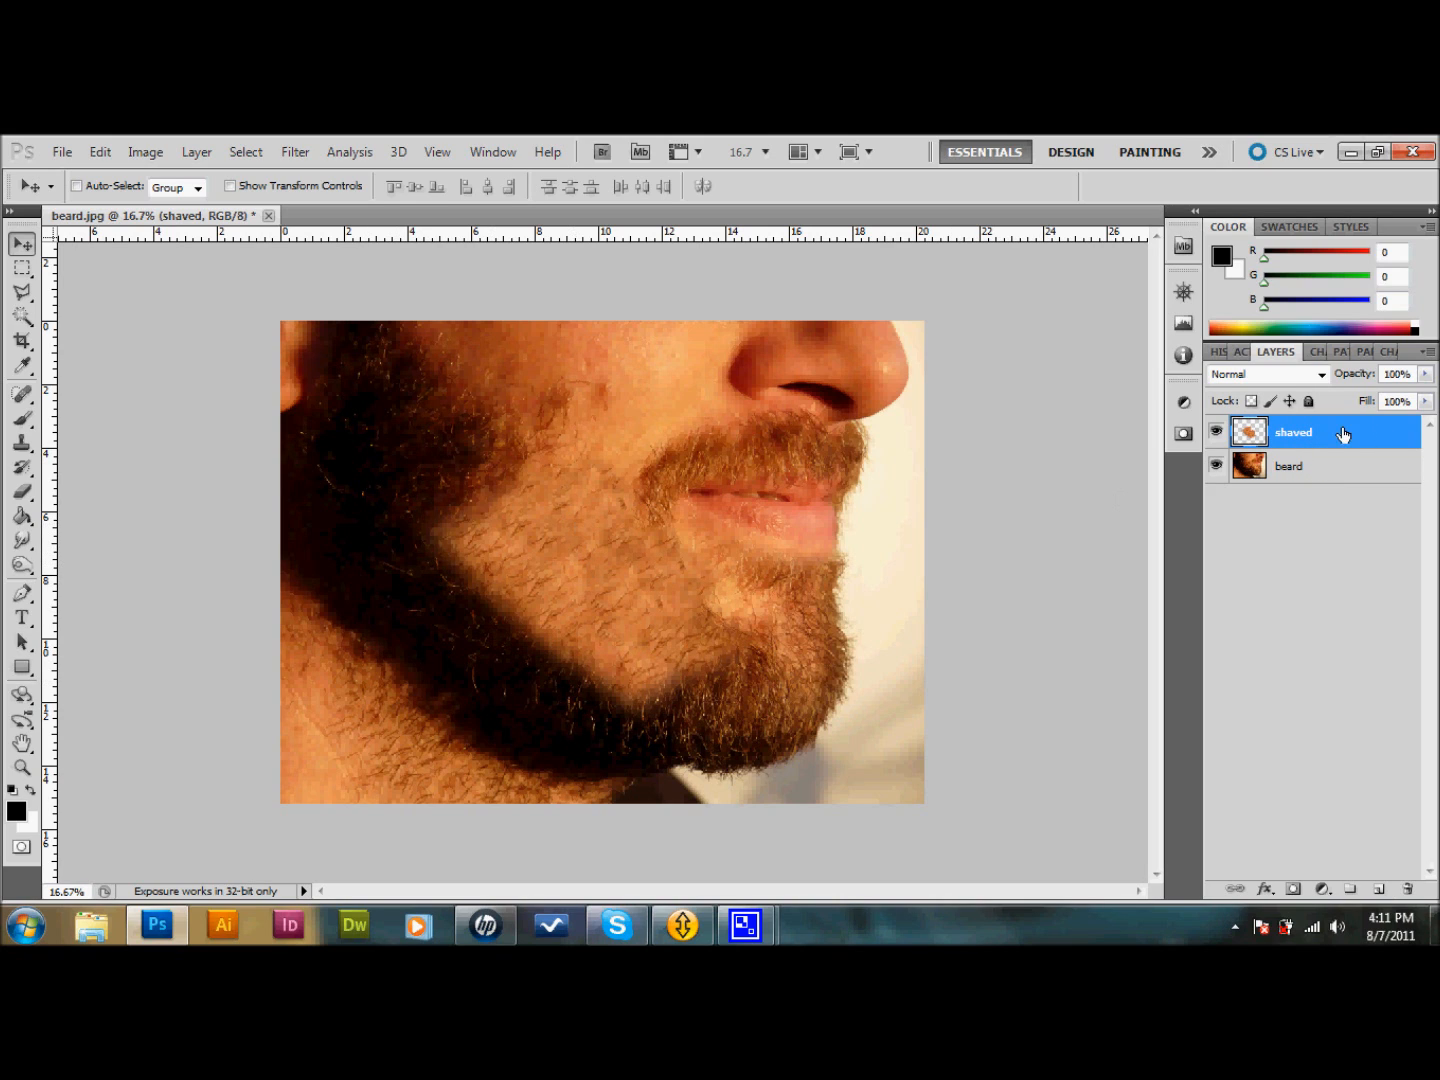
mouse_move(1304, 440)
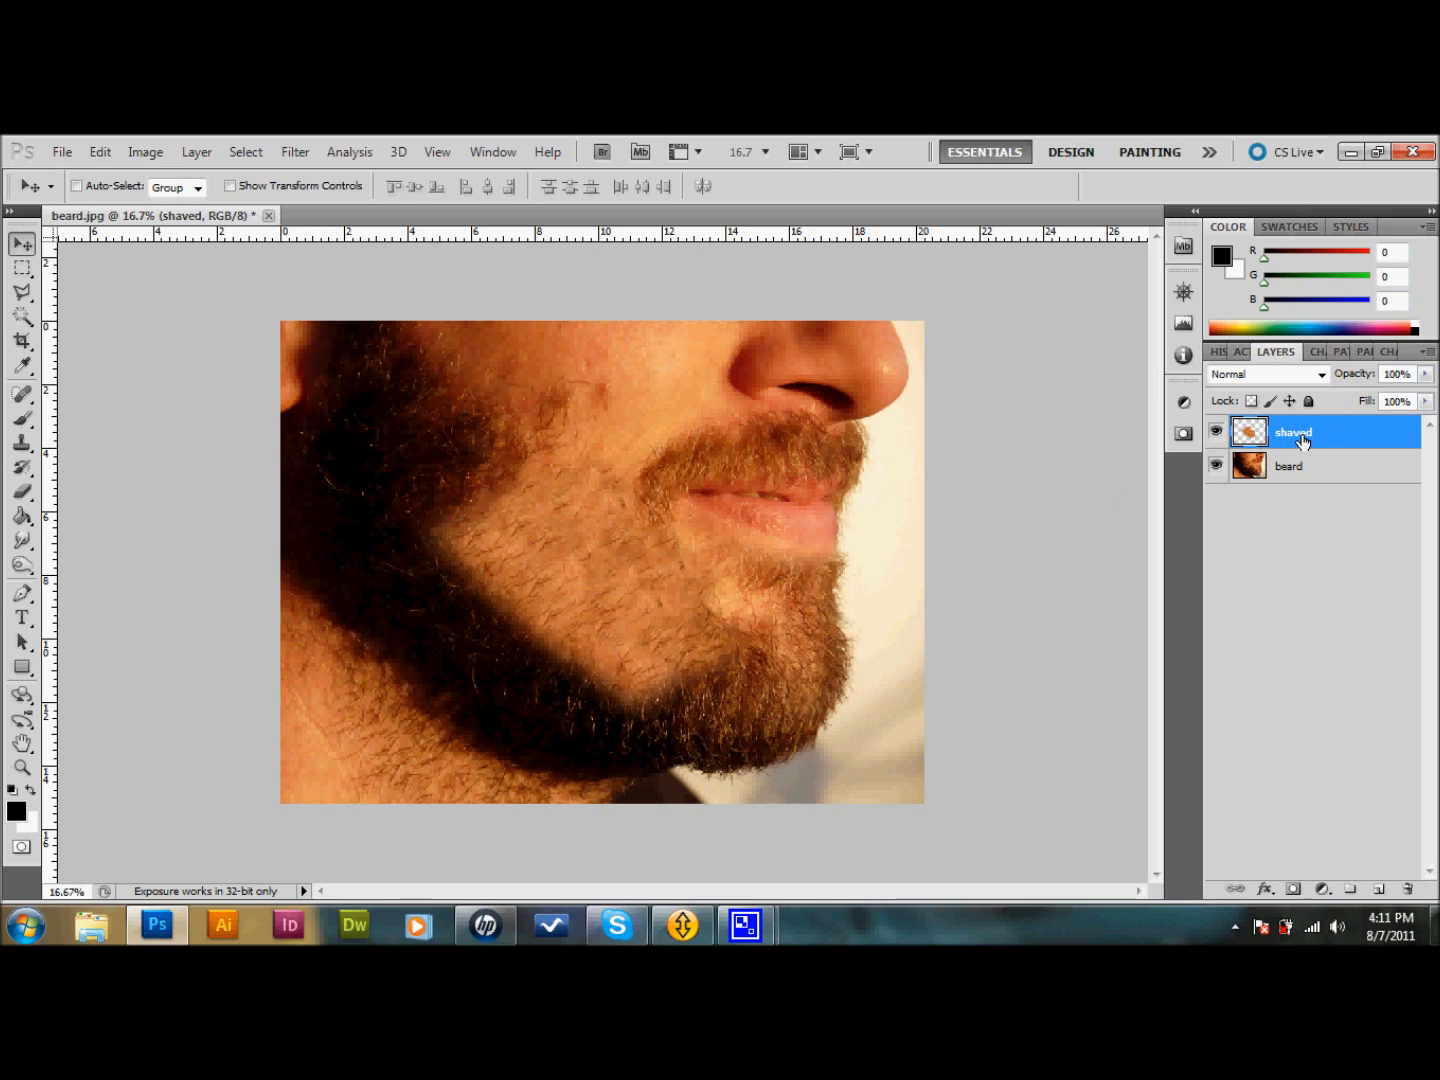
mouse_move(1324, 452)
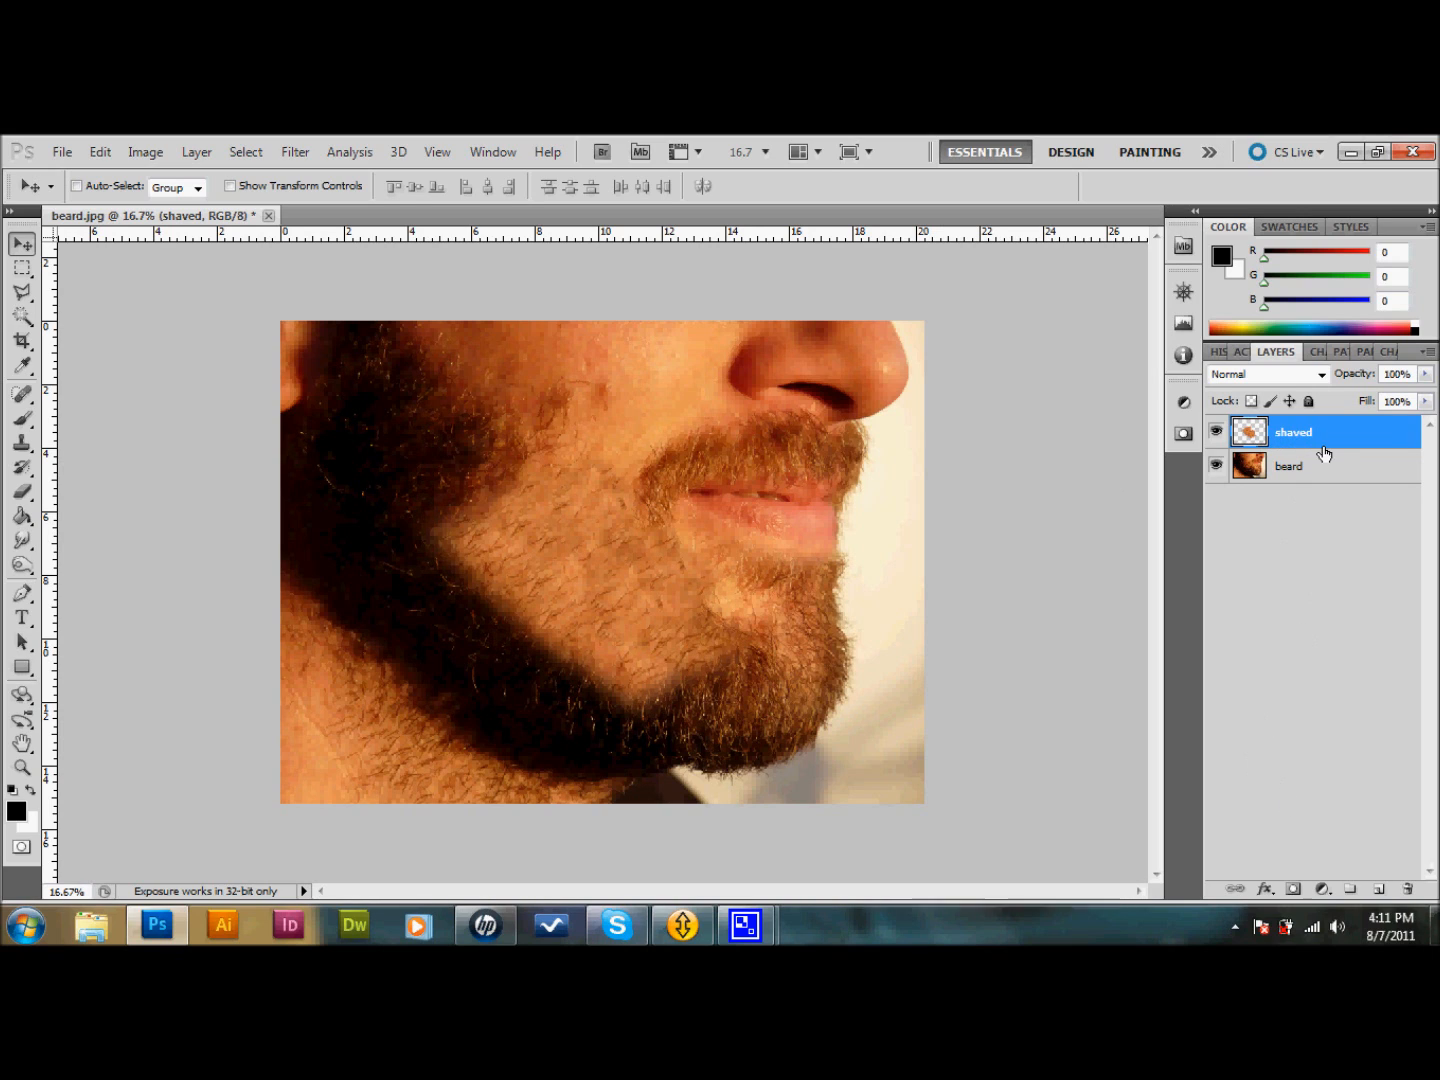
mouse_move(1290, 888)
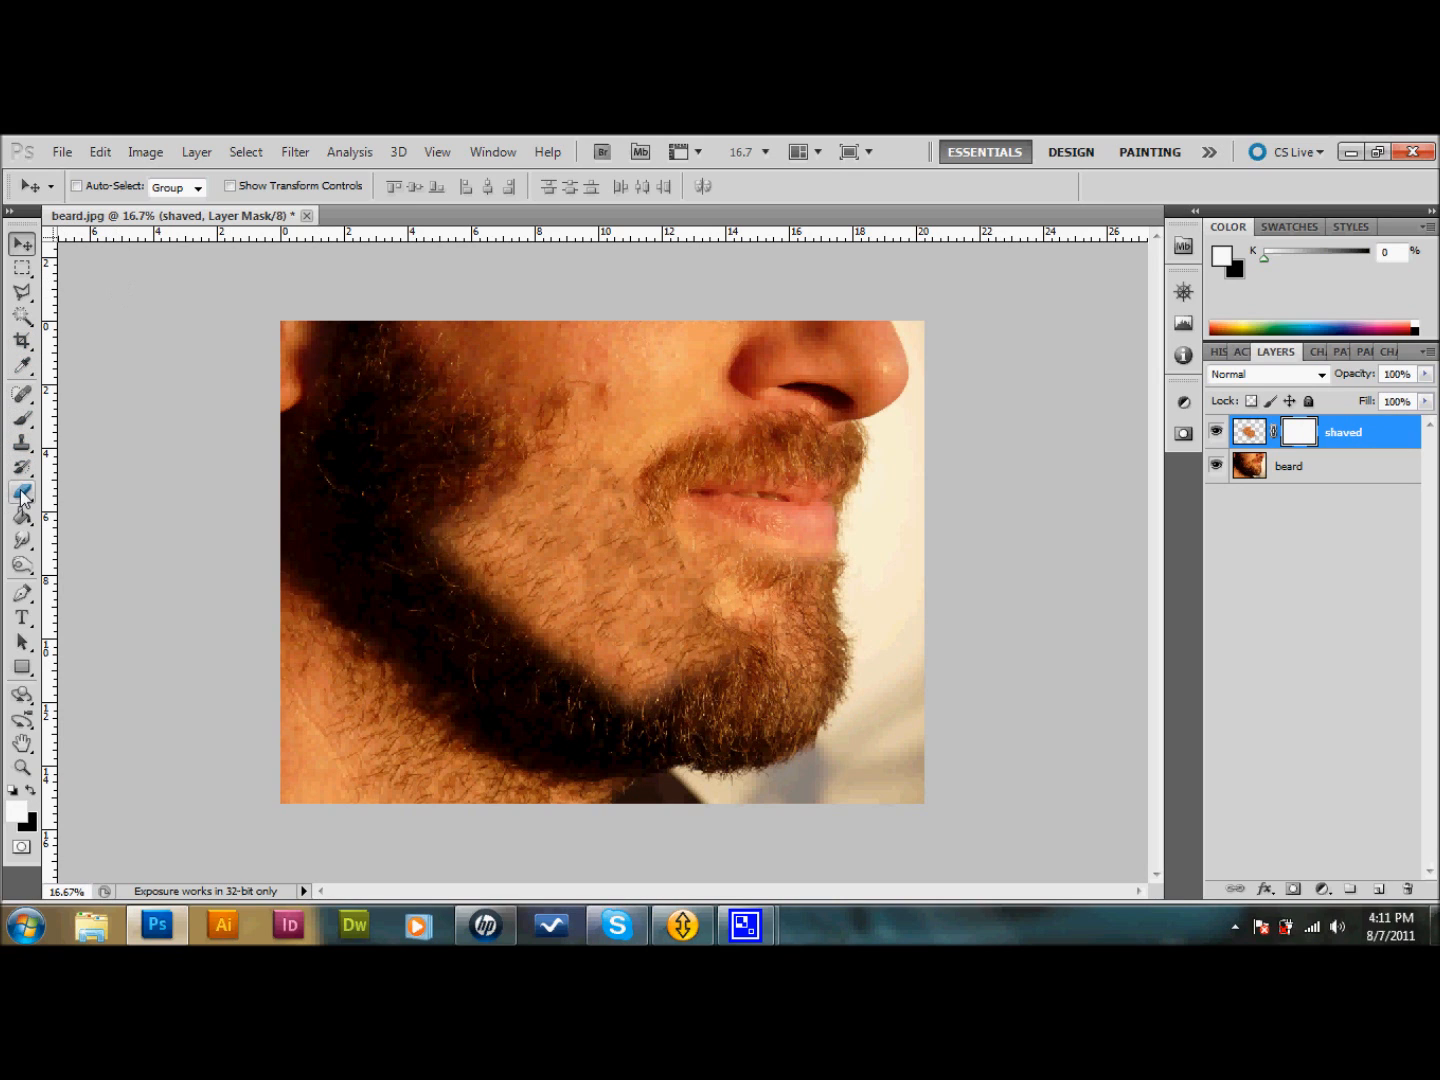
- Pick the Brush tool and bring up its size and hardness settings for mask painting
left_click(22, 492)
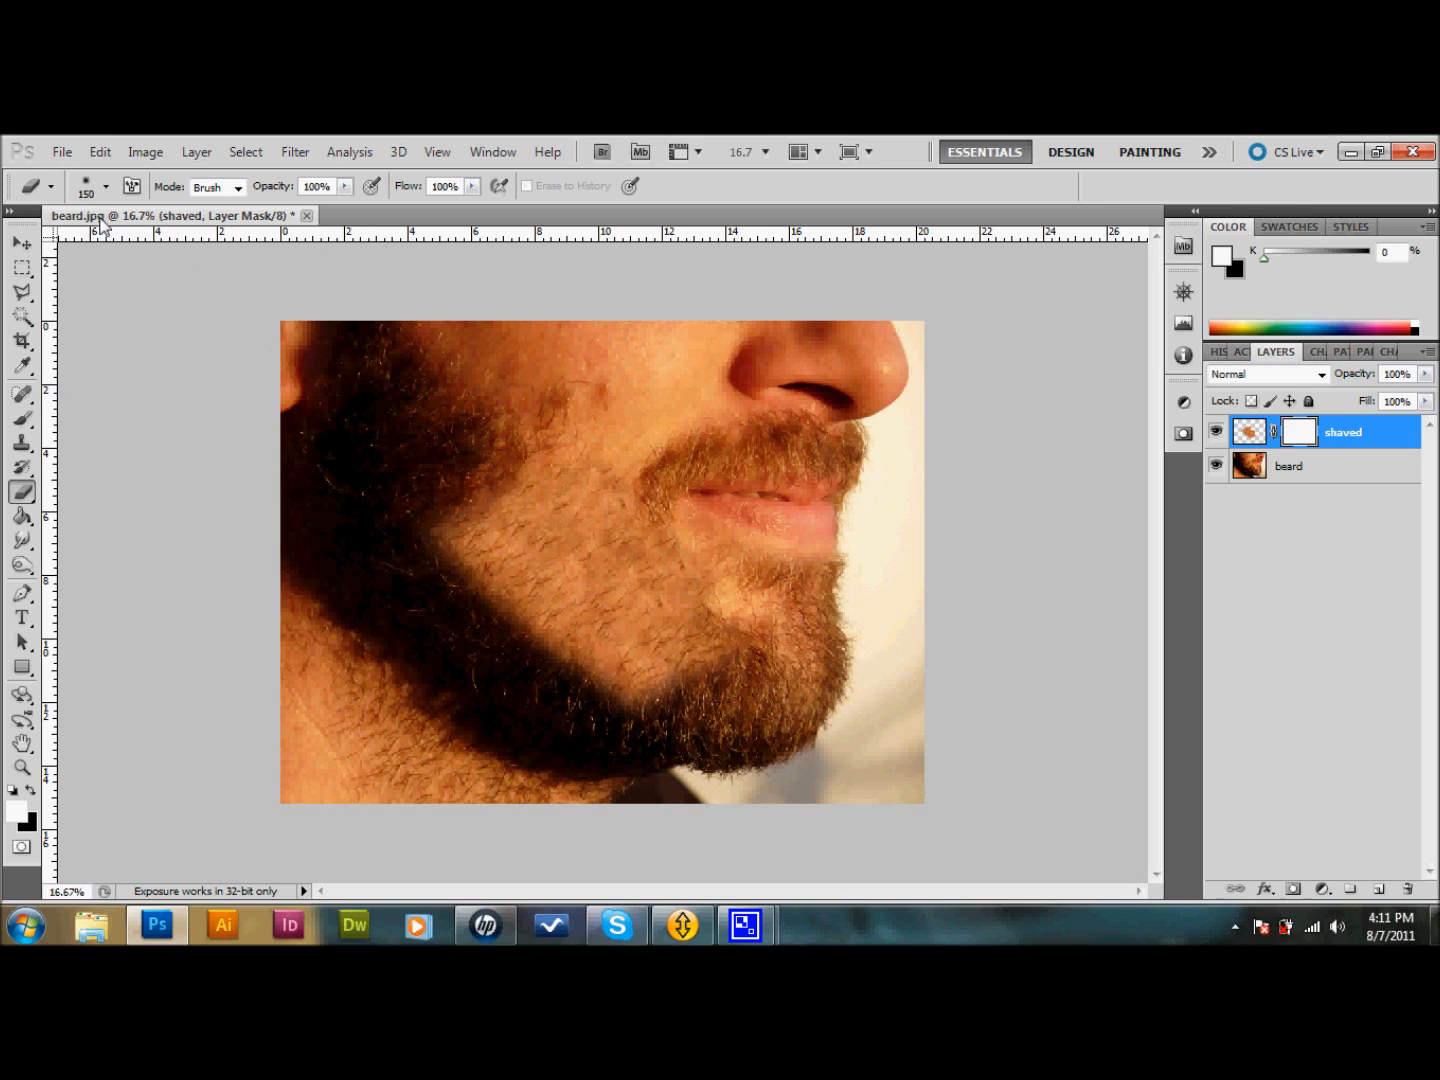
left_click(106, 186)
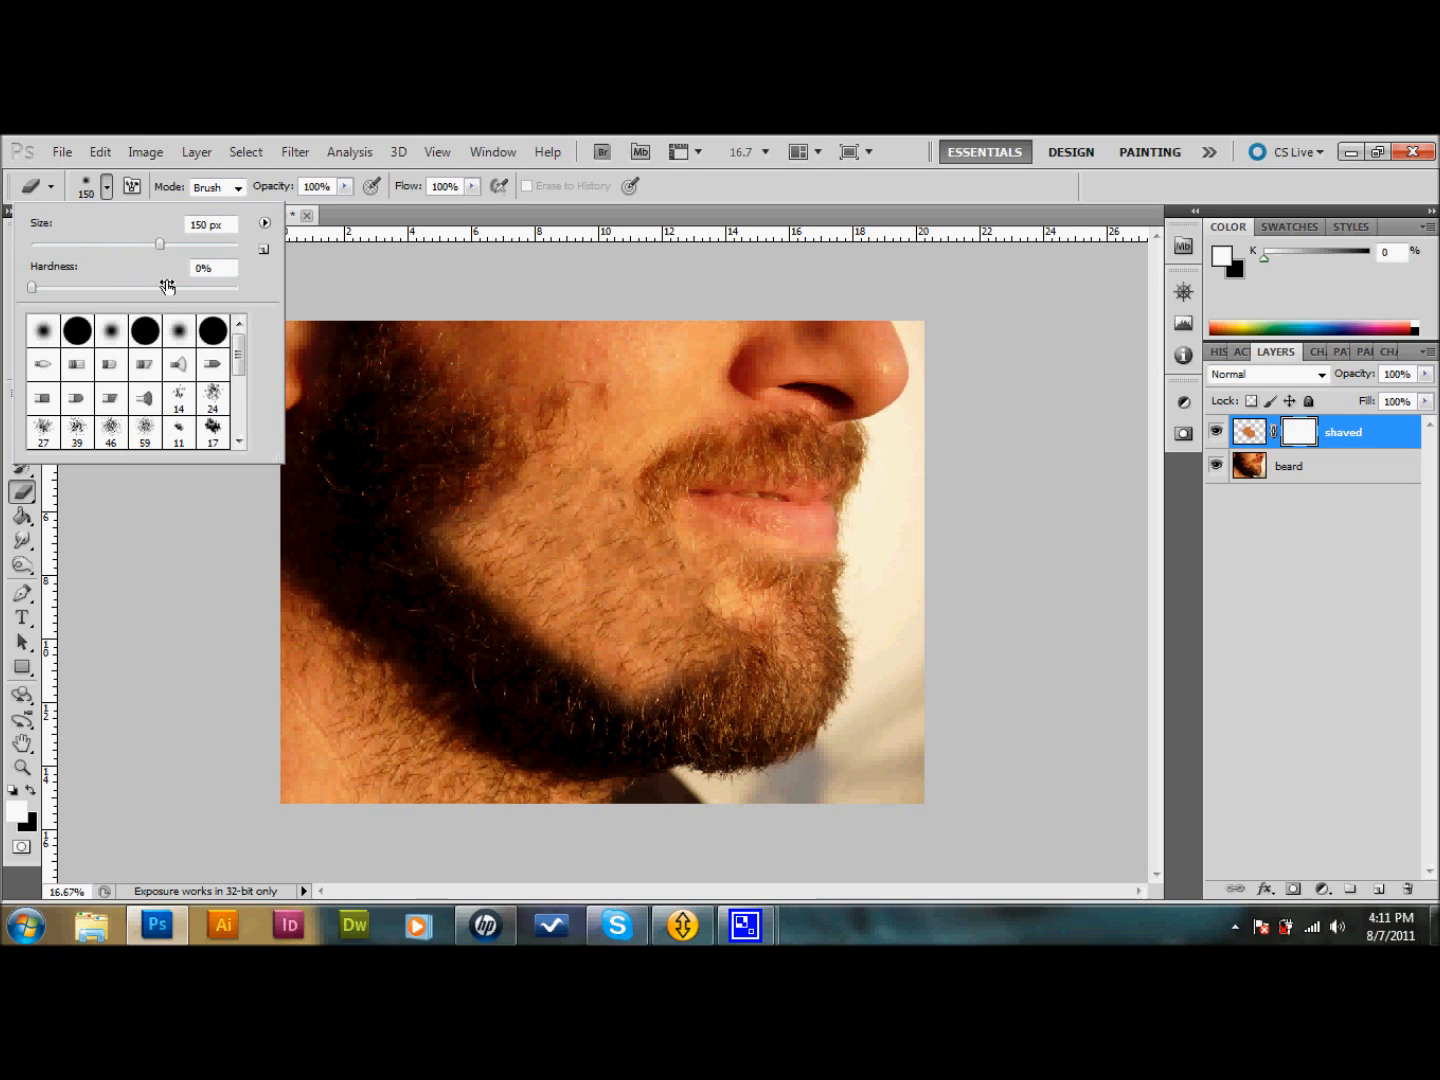
mouse_move(16, 296)
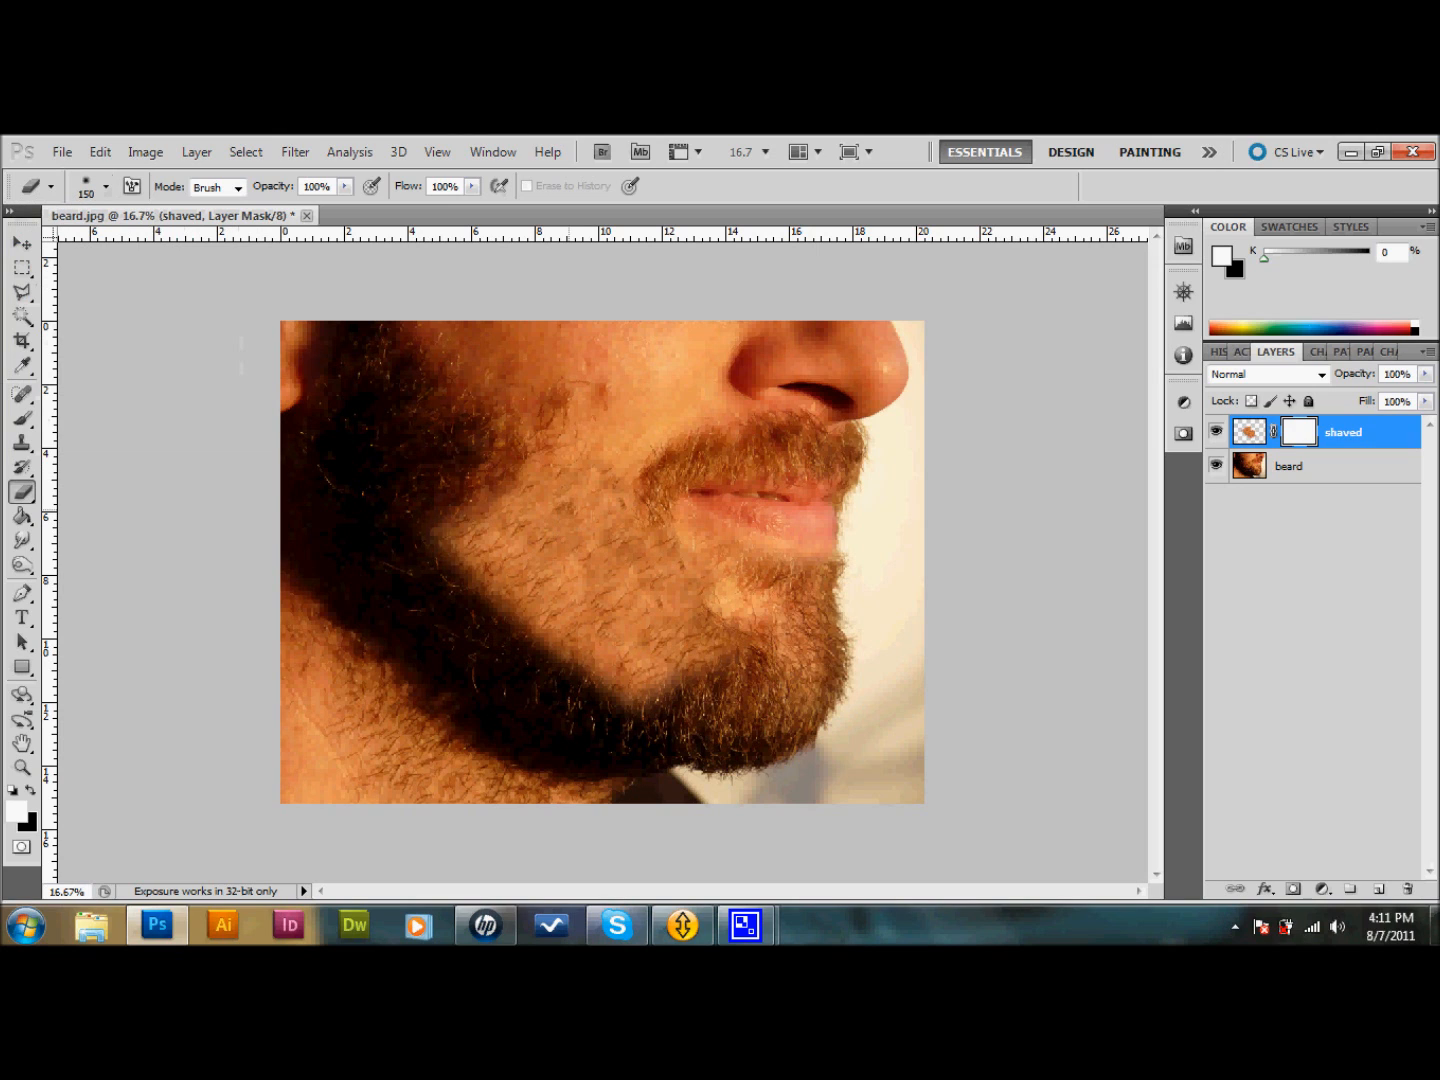
mouse_move(552, 506)
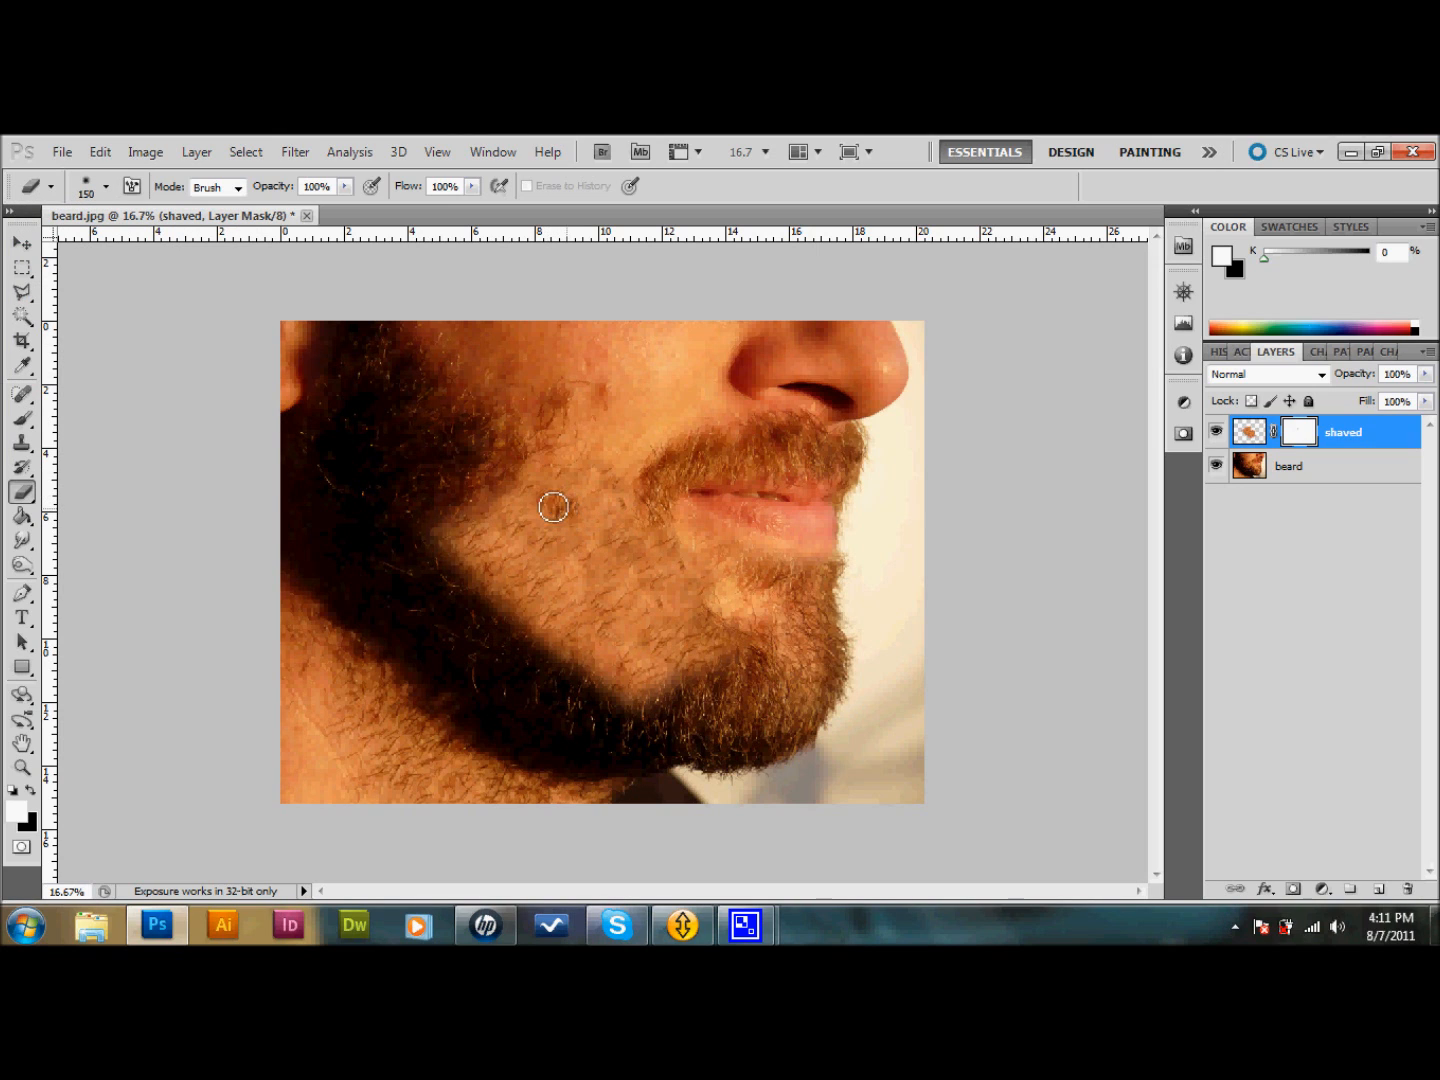
mouse_move(524, 514)
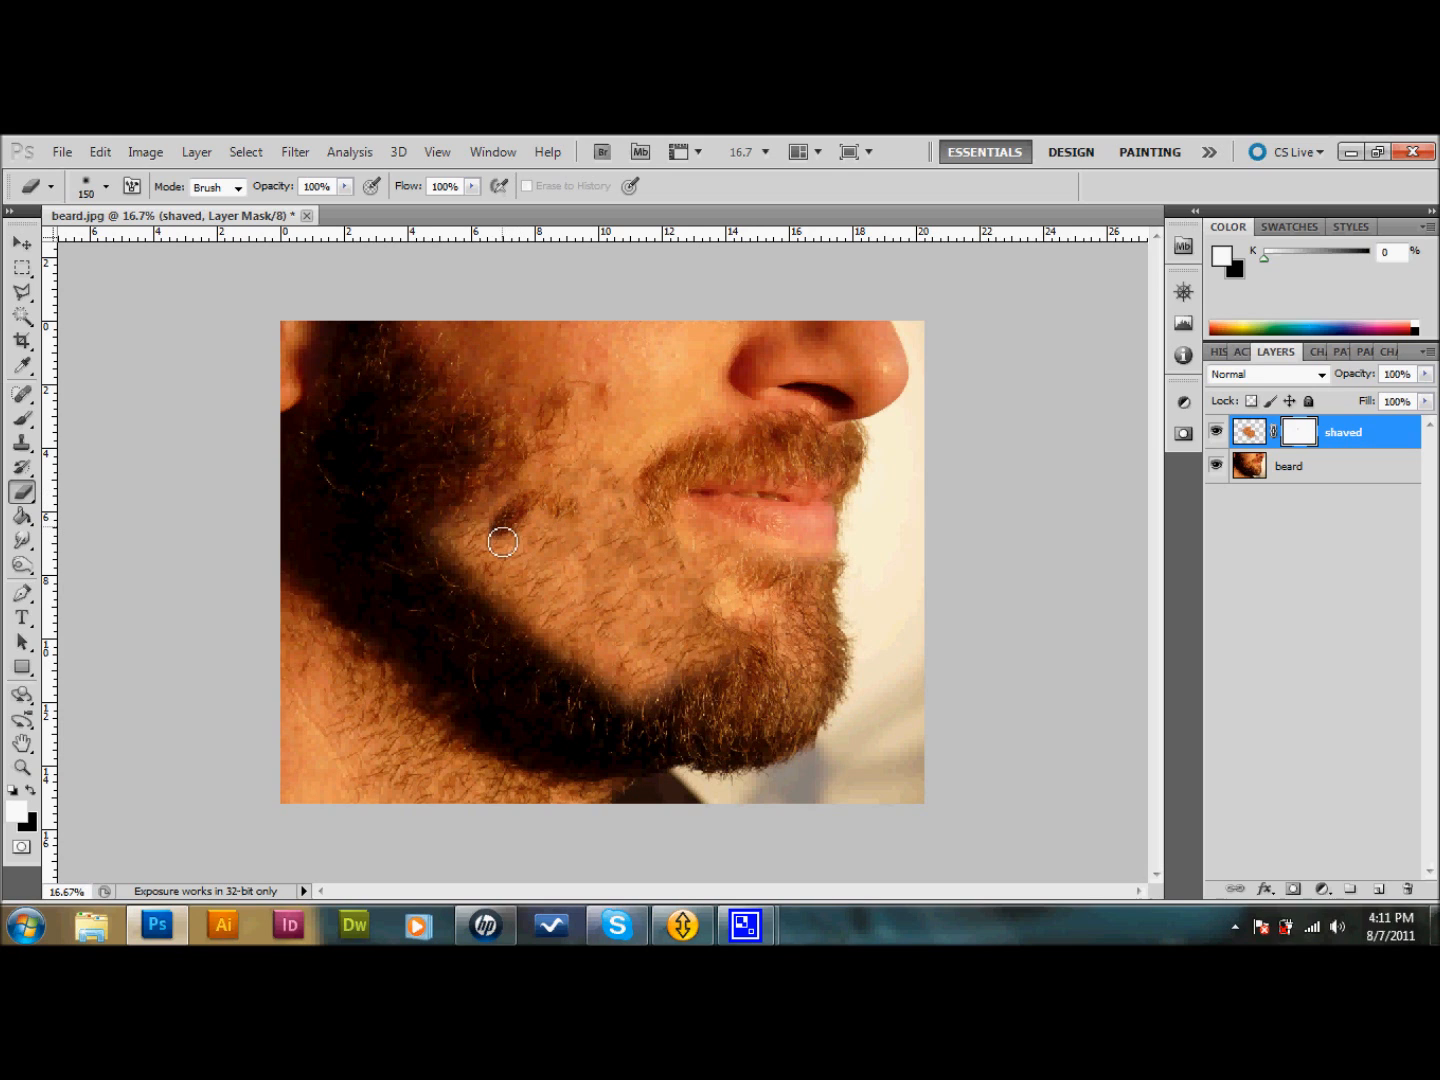
mouse_move(498, 556)
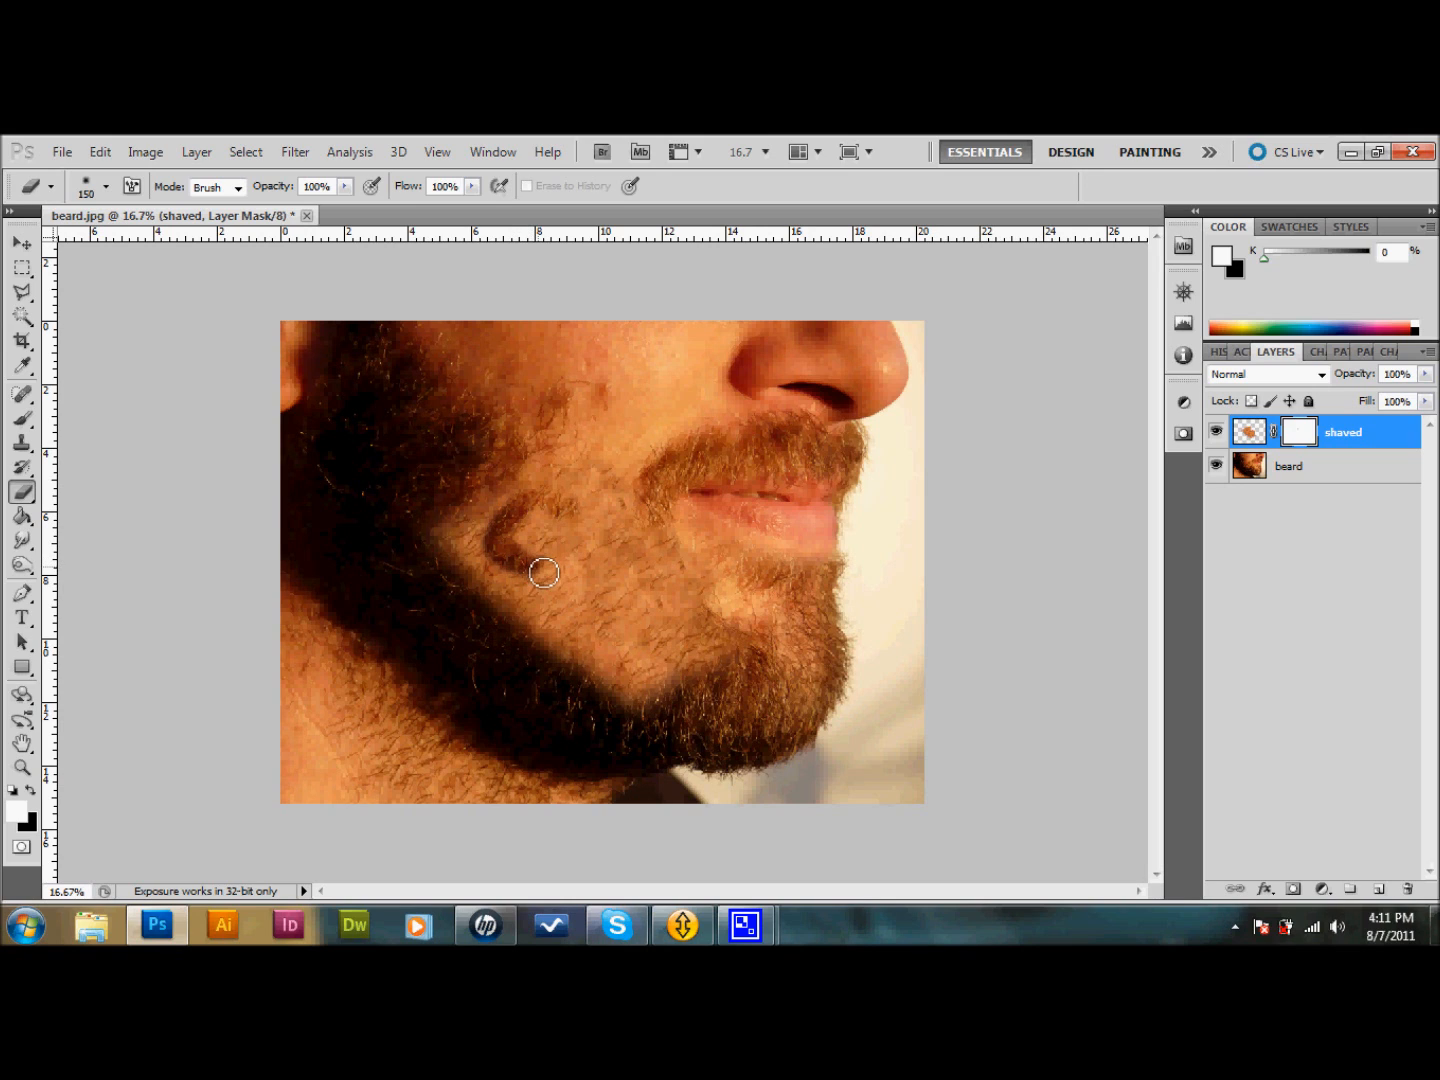
mouse_move(544, 550)
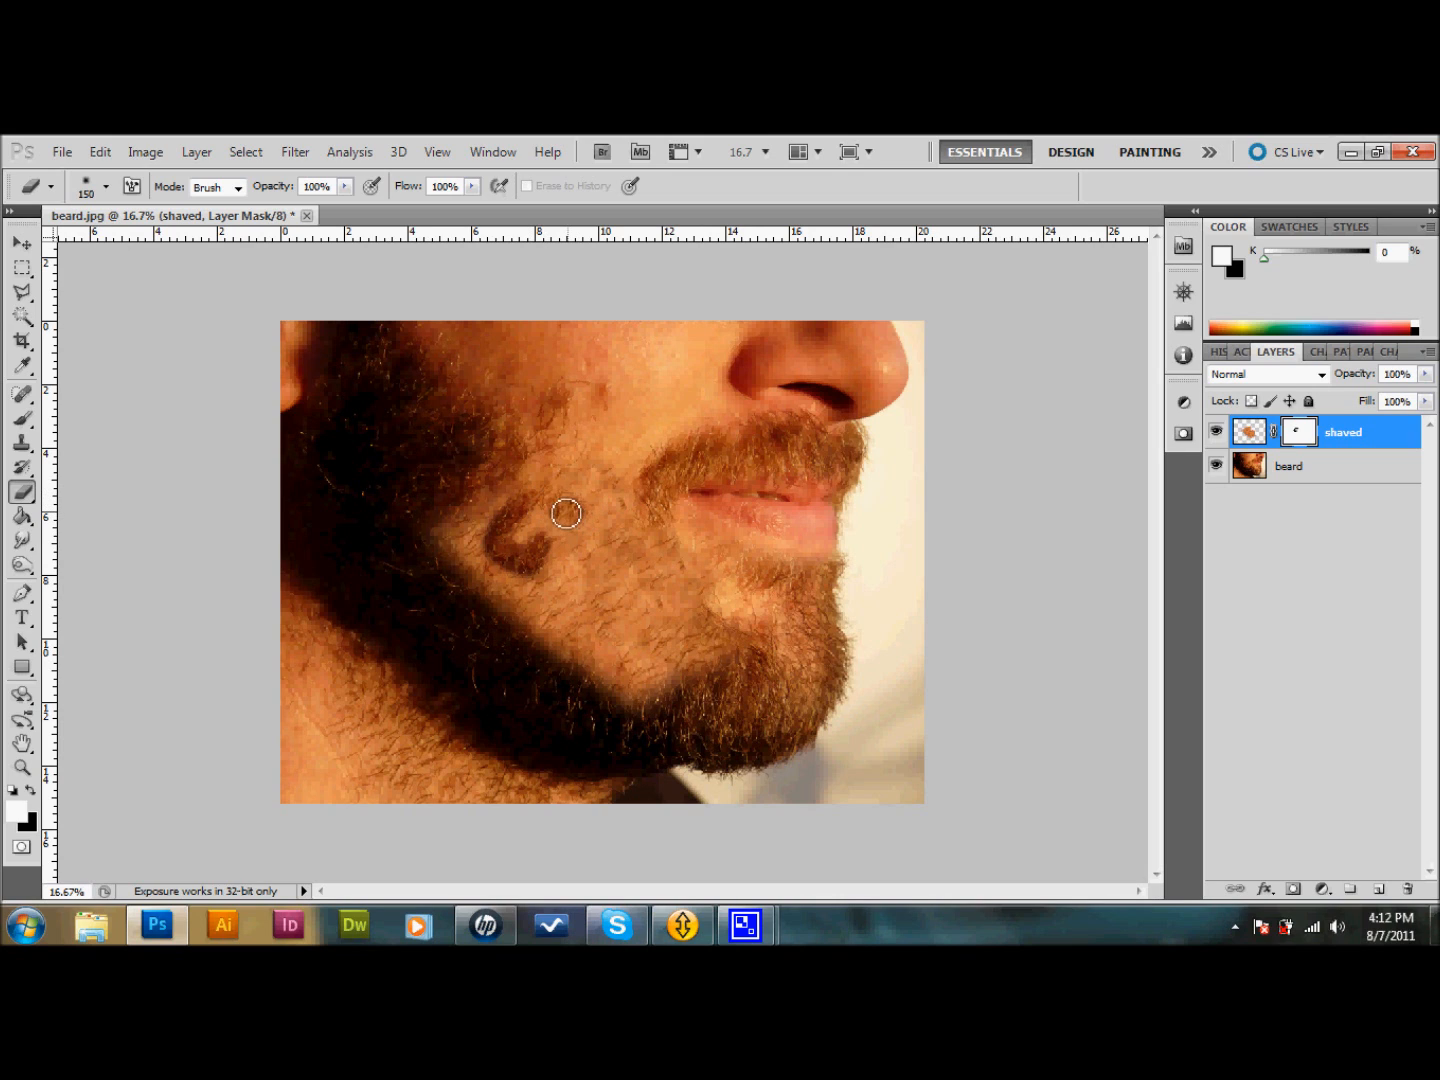
mouse_move(572, 500)
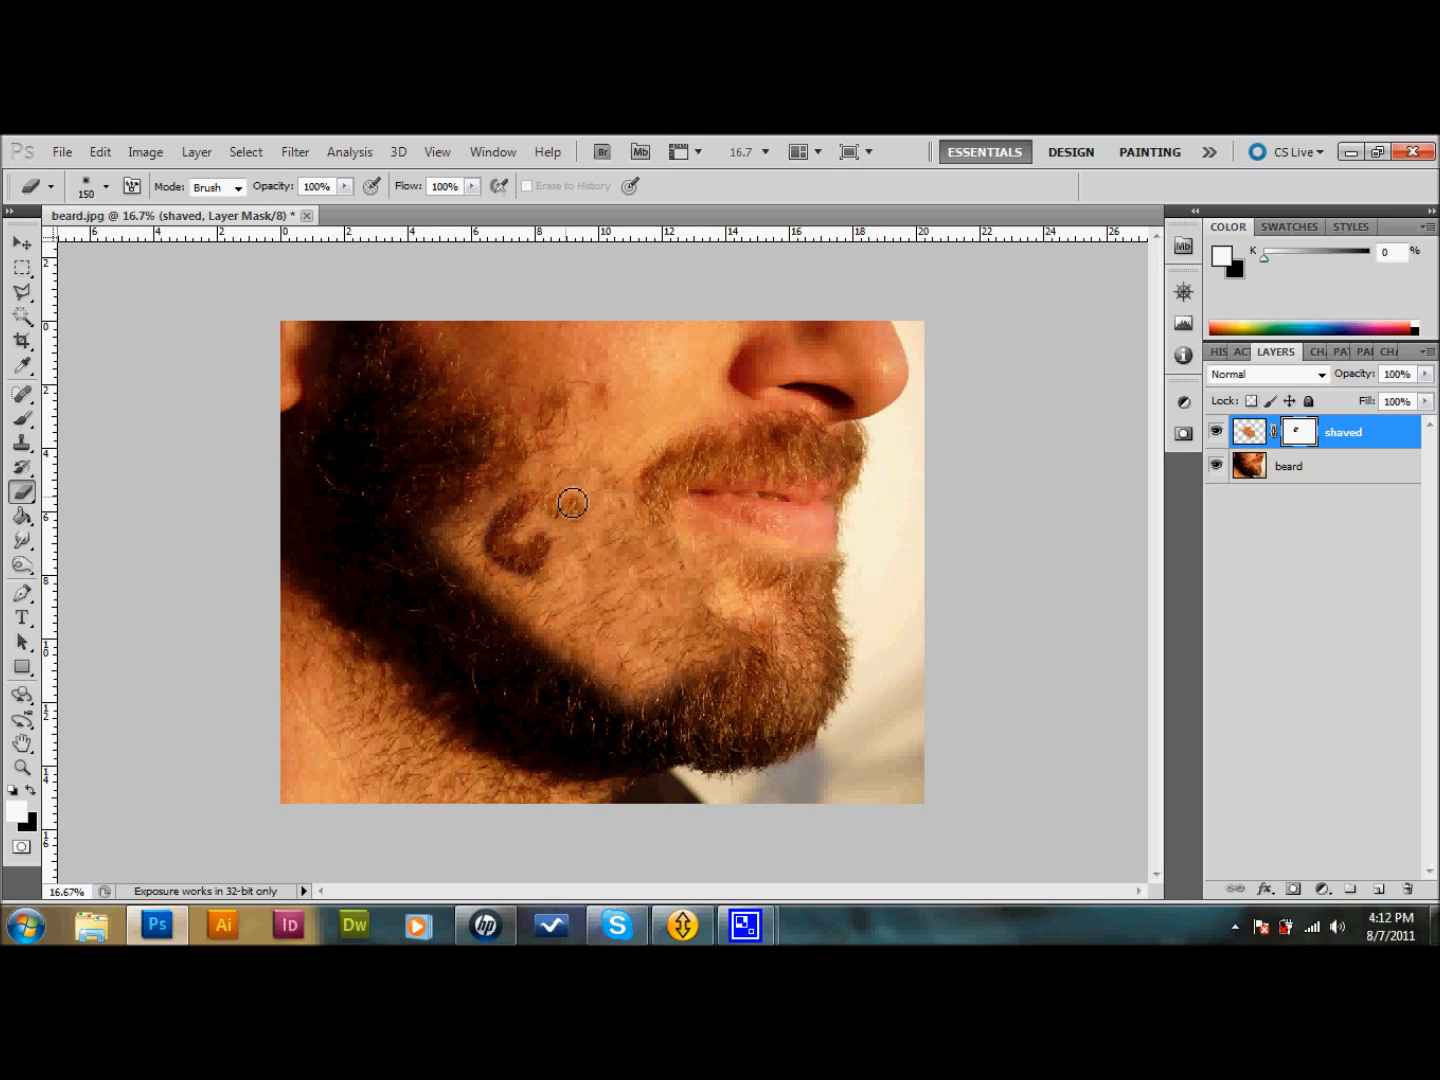
mouse_move(548, 544)
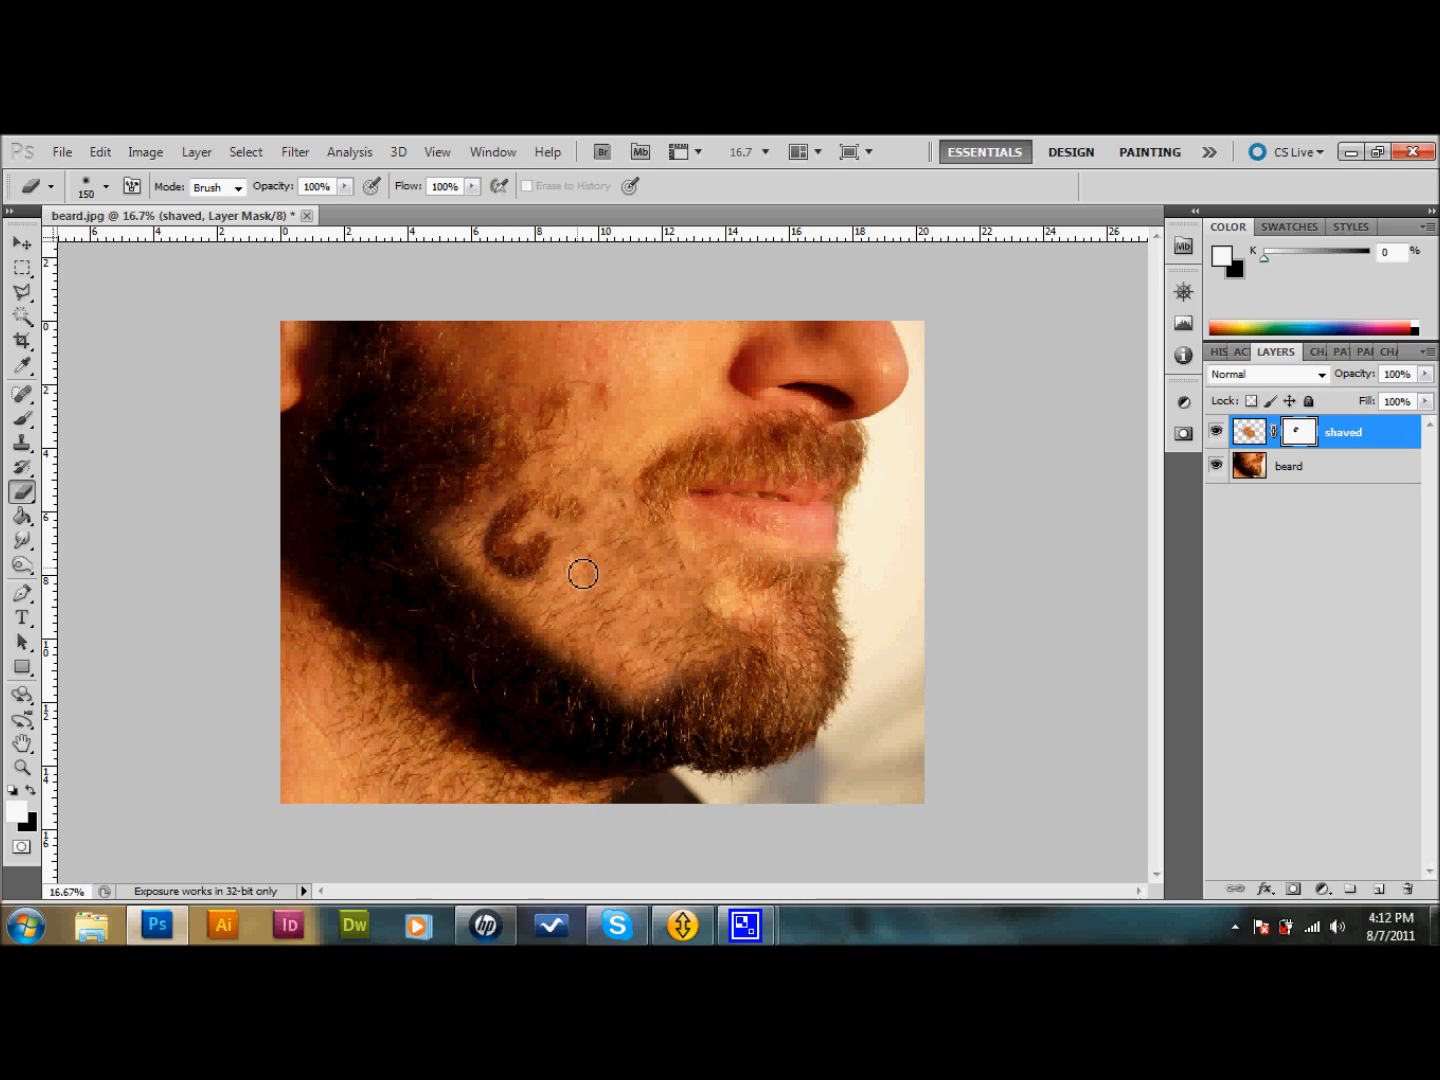
mouse_move(556, 516)
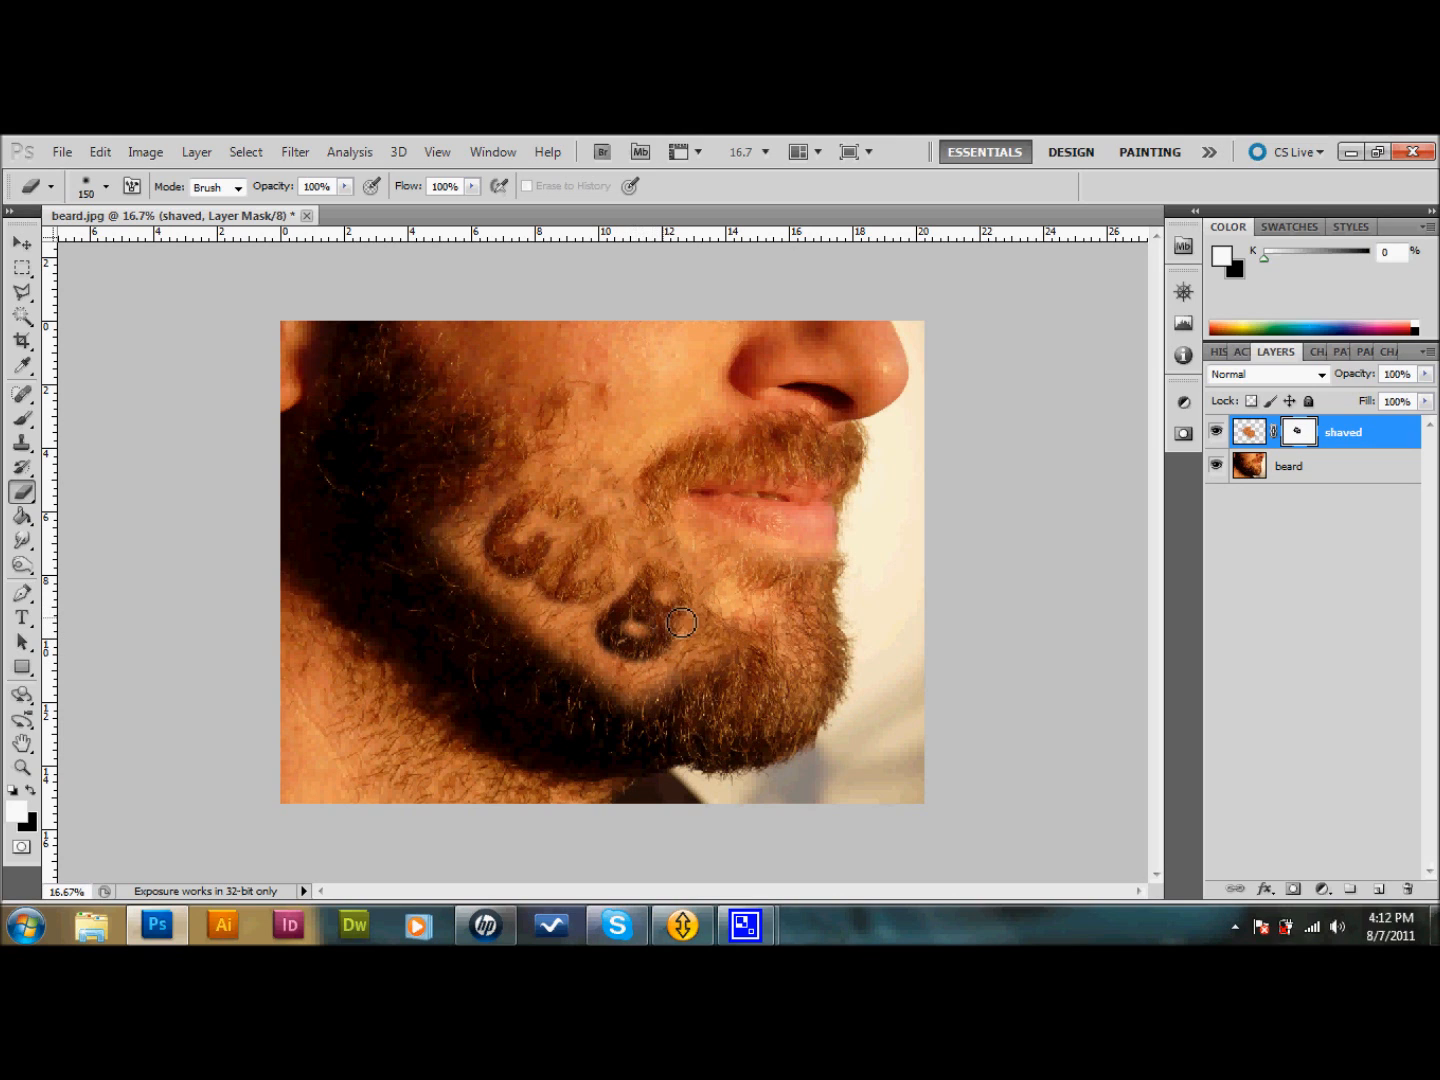
mouse_move(656, 570)
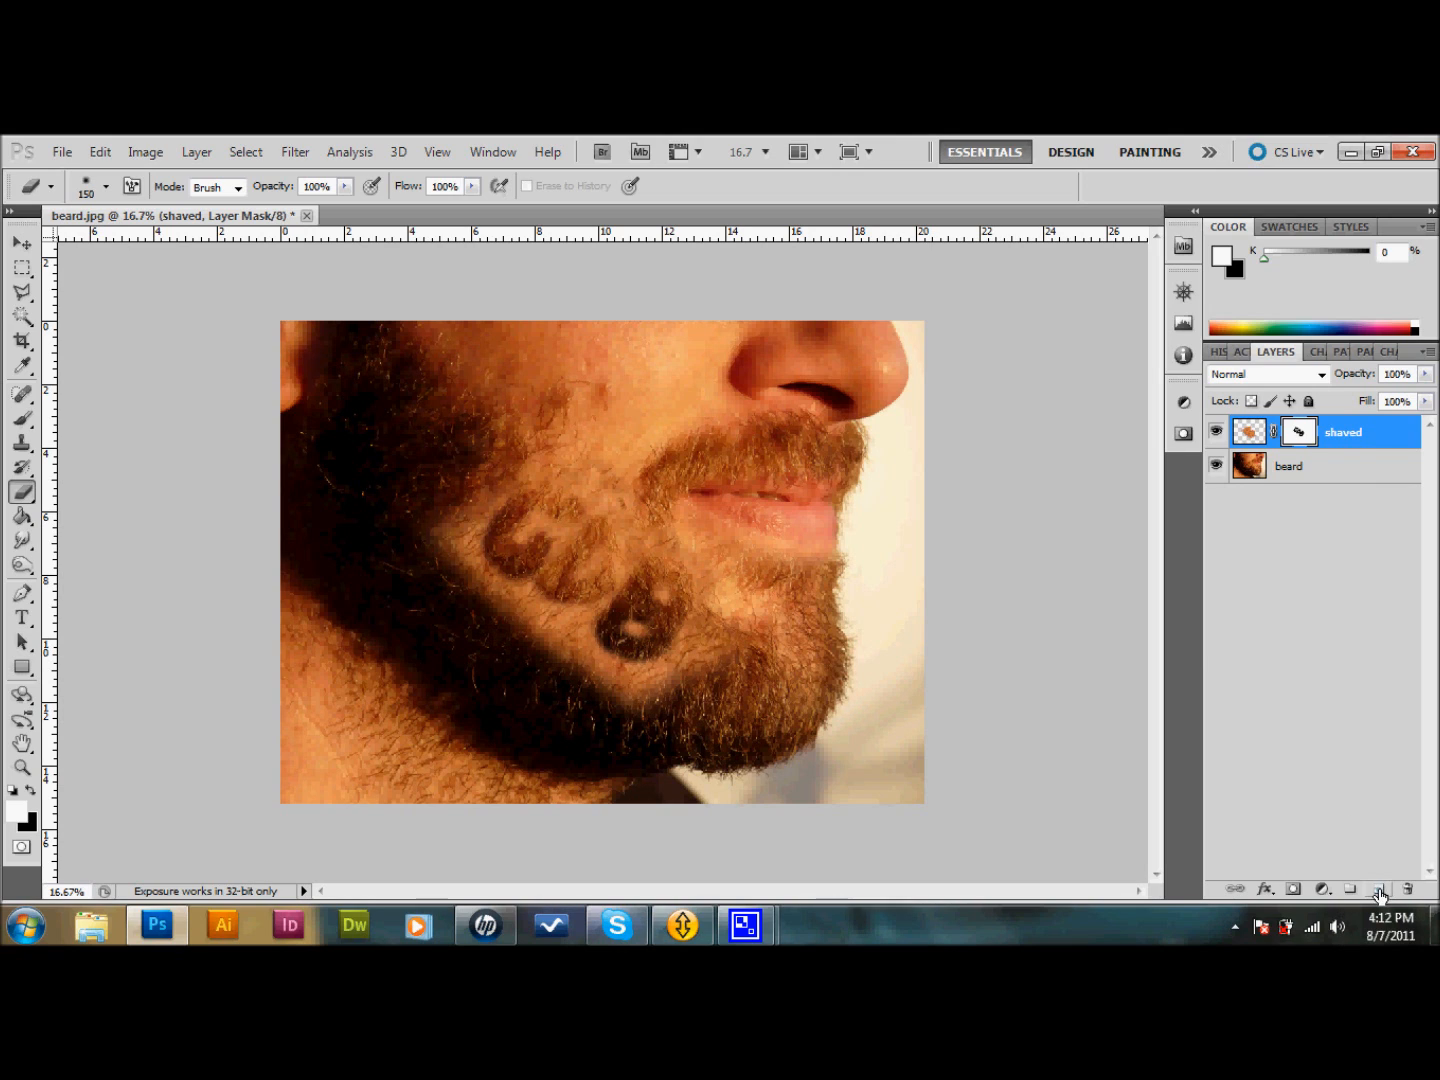
- Add a new empty layer named 'stamp' above shaved and take the Clone Stamp tool
left_click(1380, 888)
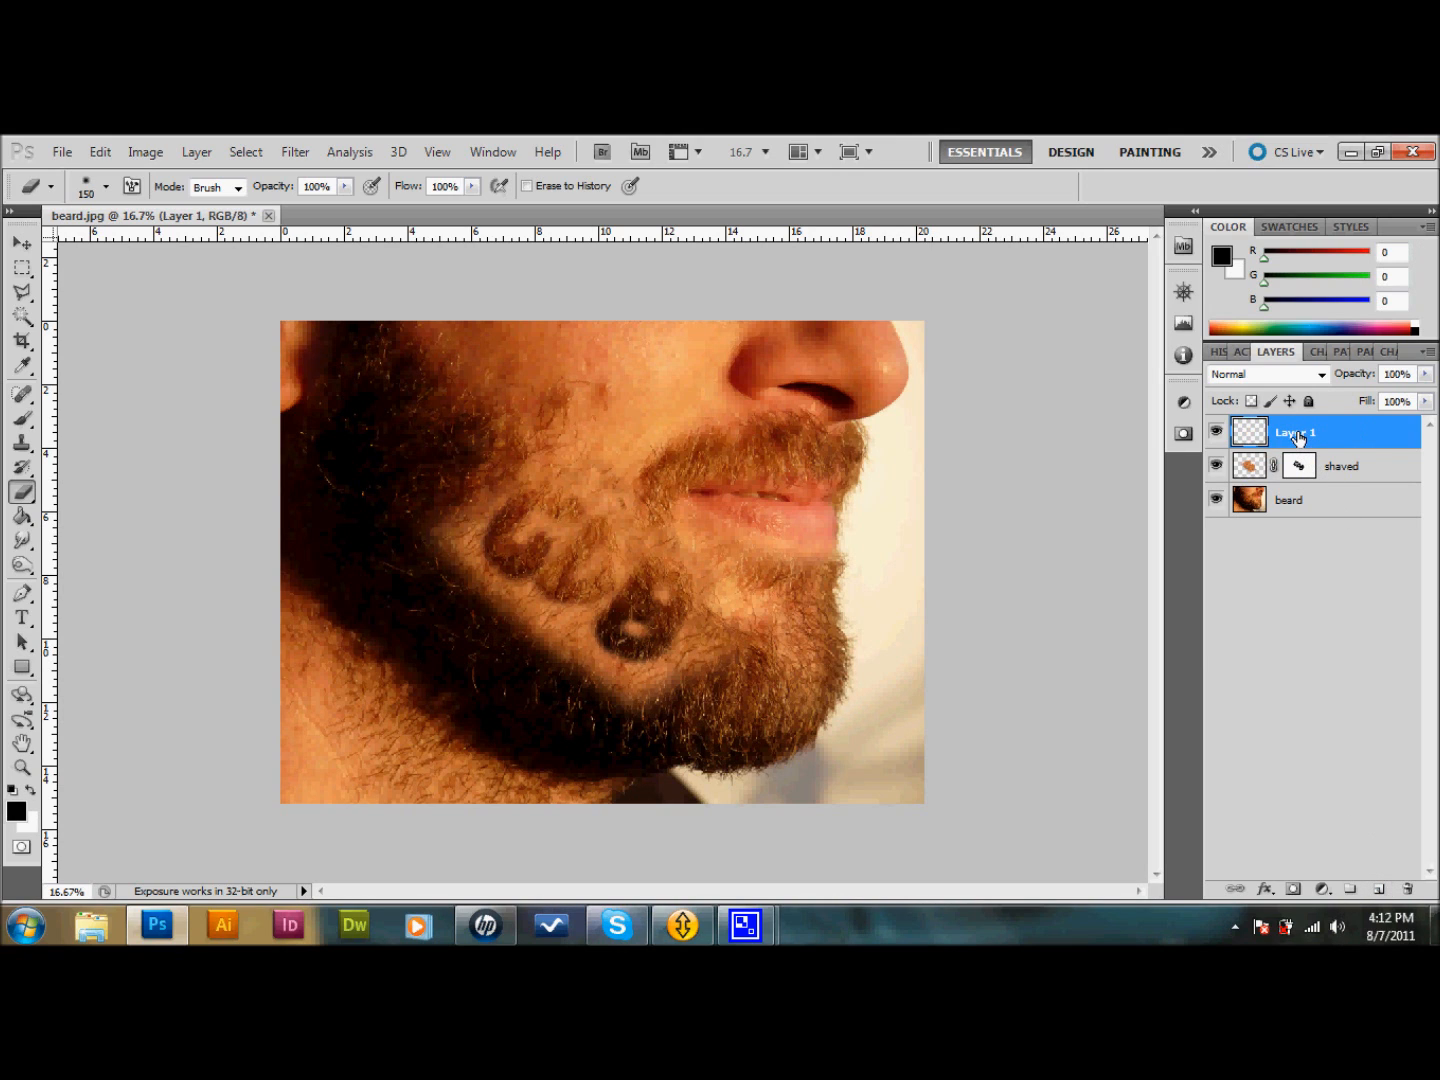
mouse_move(1296, 440)
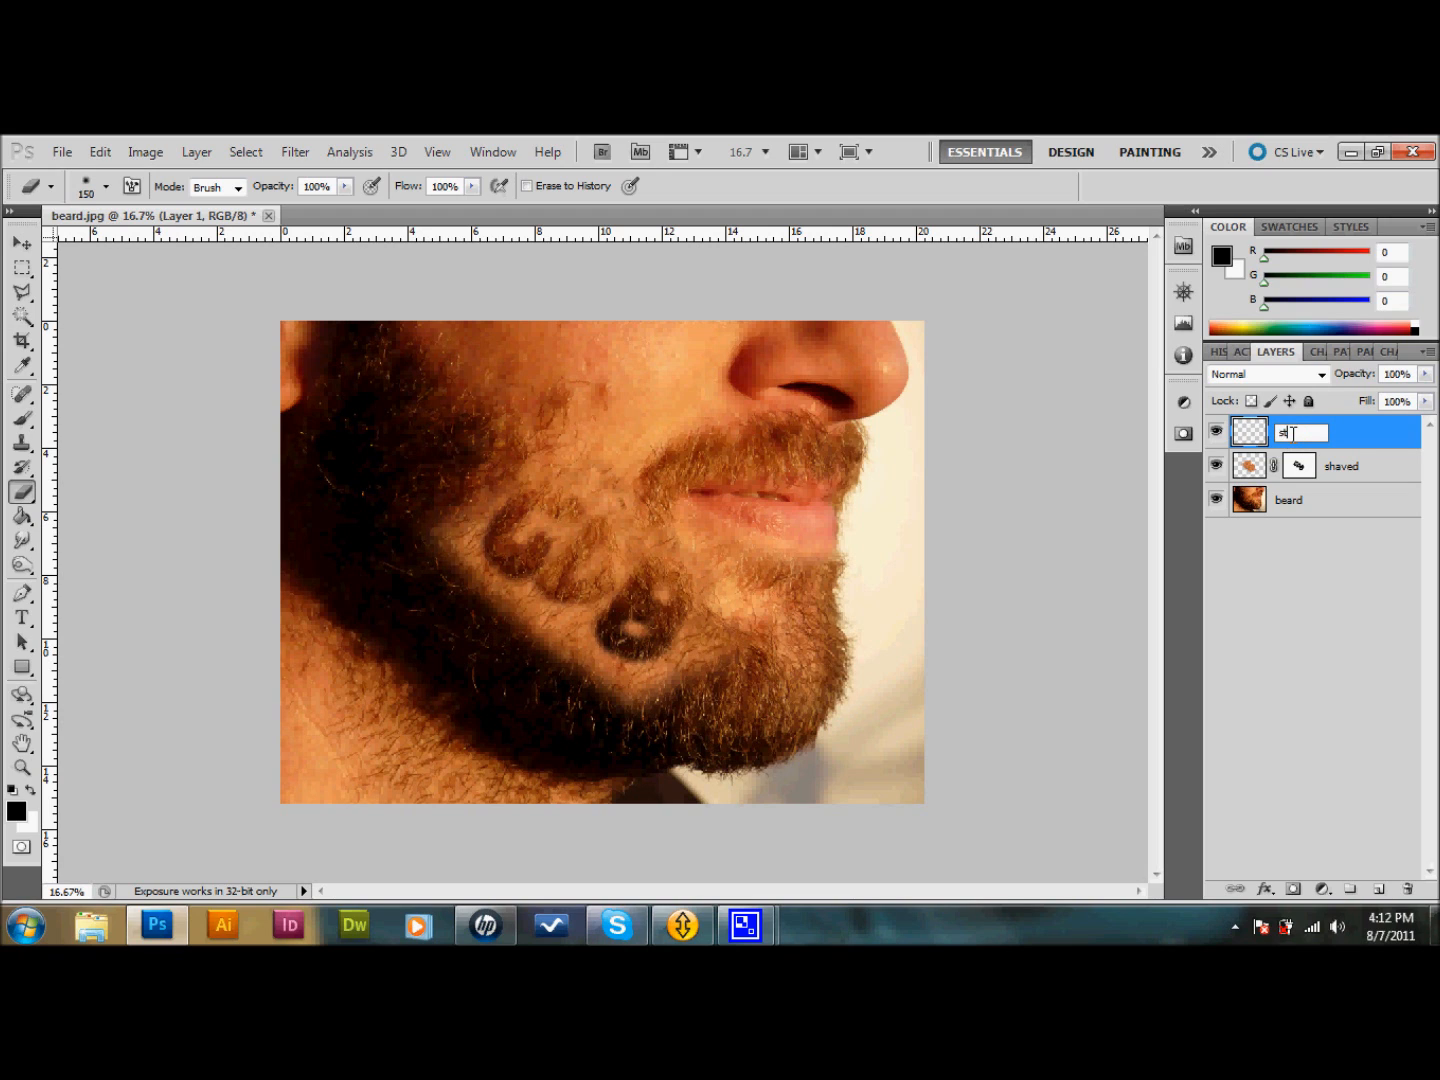
type("stamp")
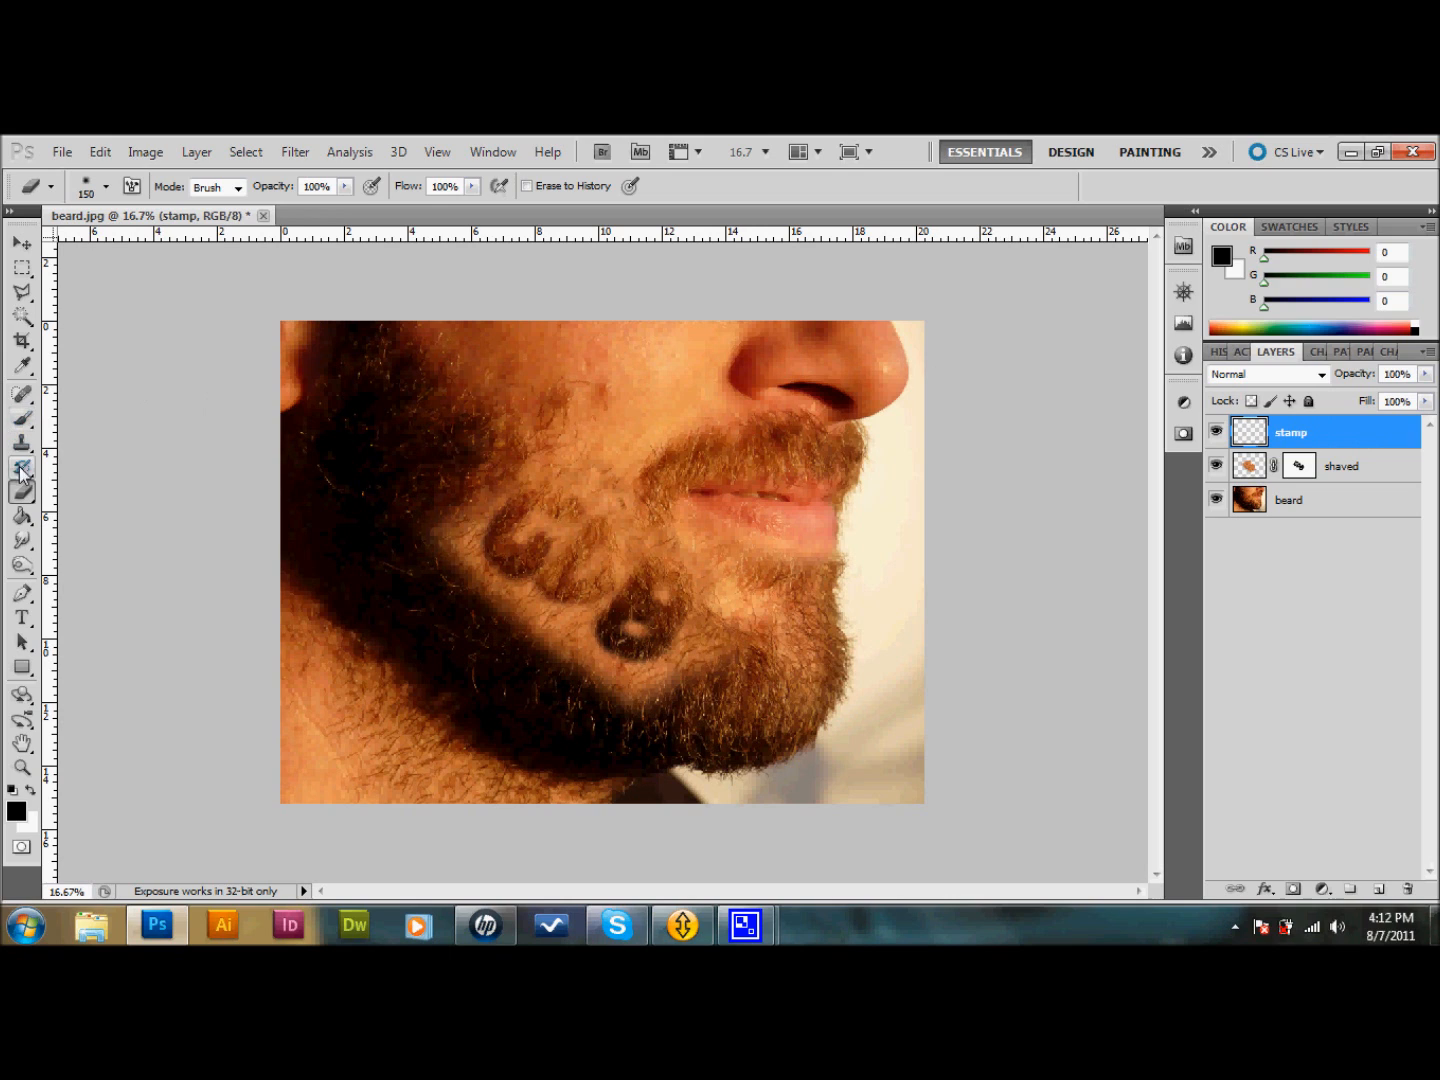
left_click(20, 470)
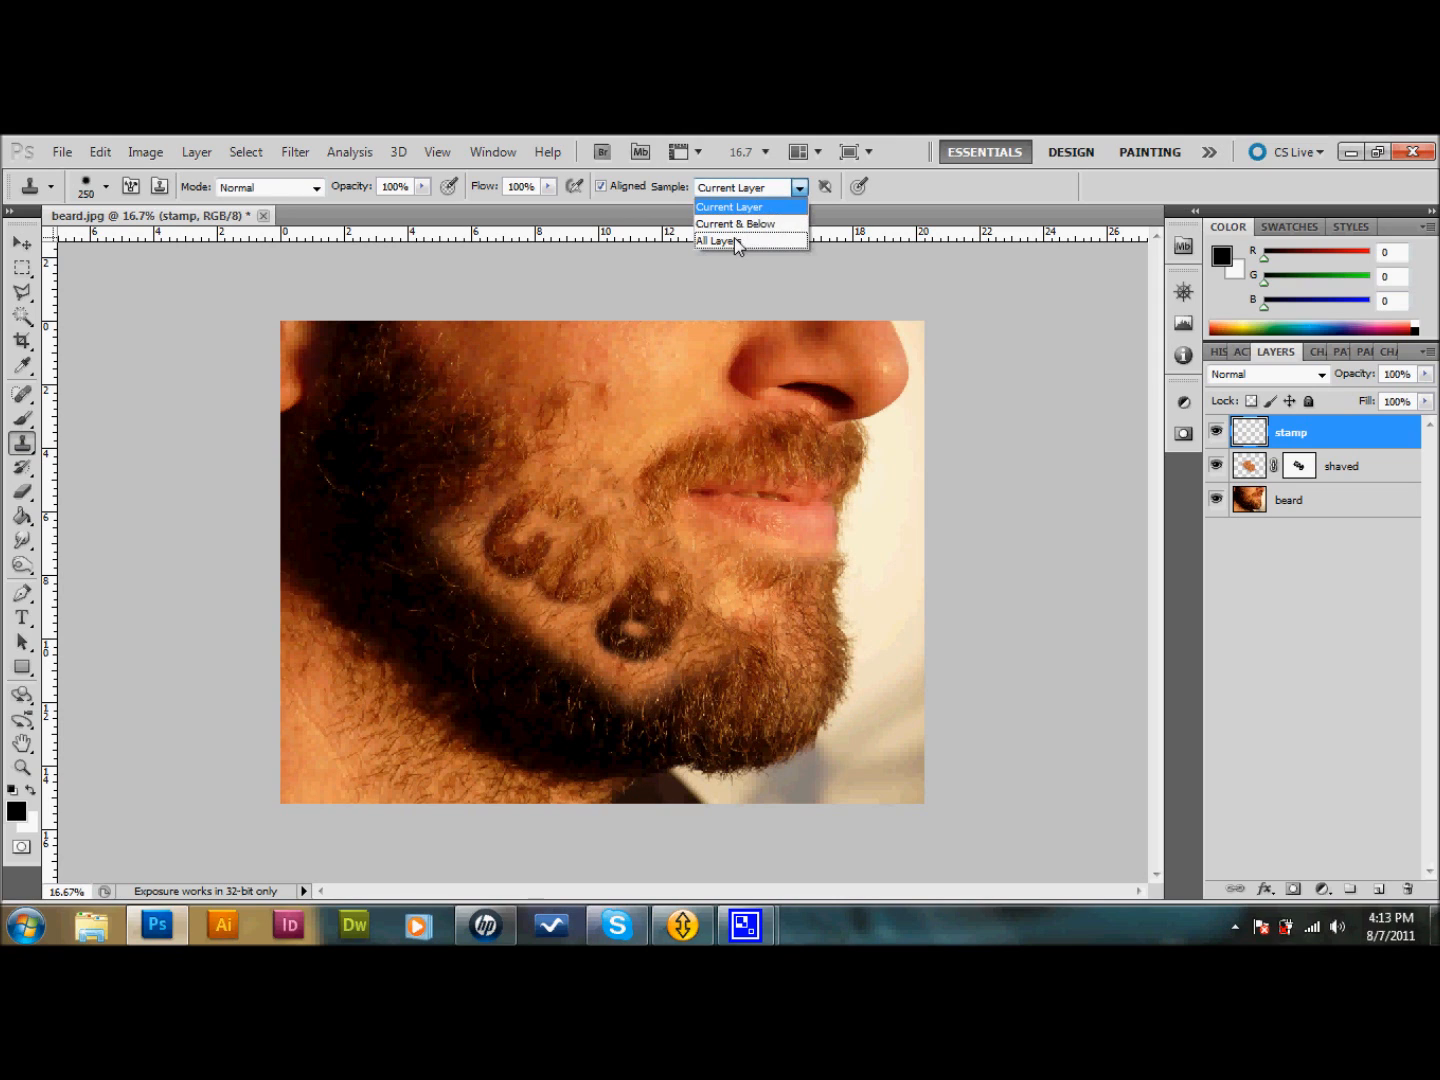
- Set Clone Stamp to sample All Layers and zoom in on the lettering
left_click(716, 240)
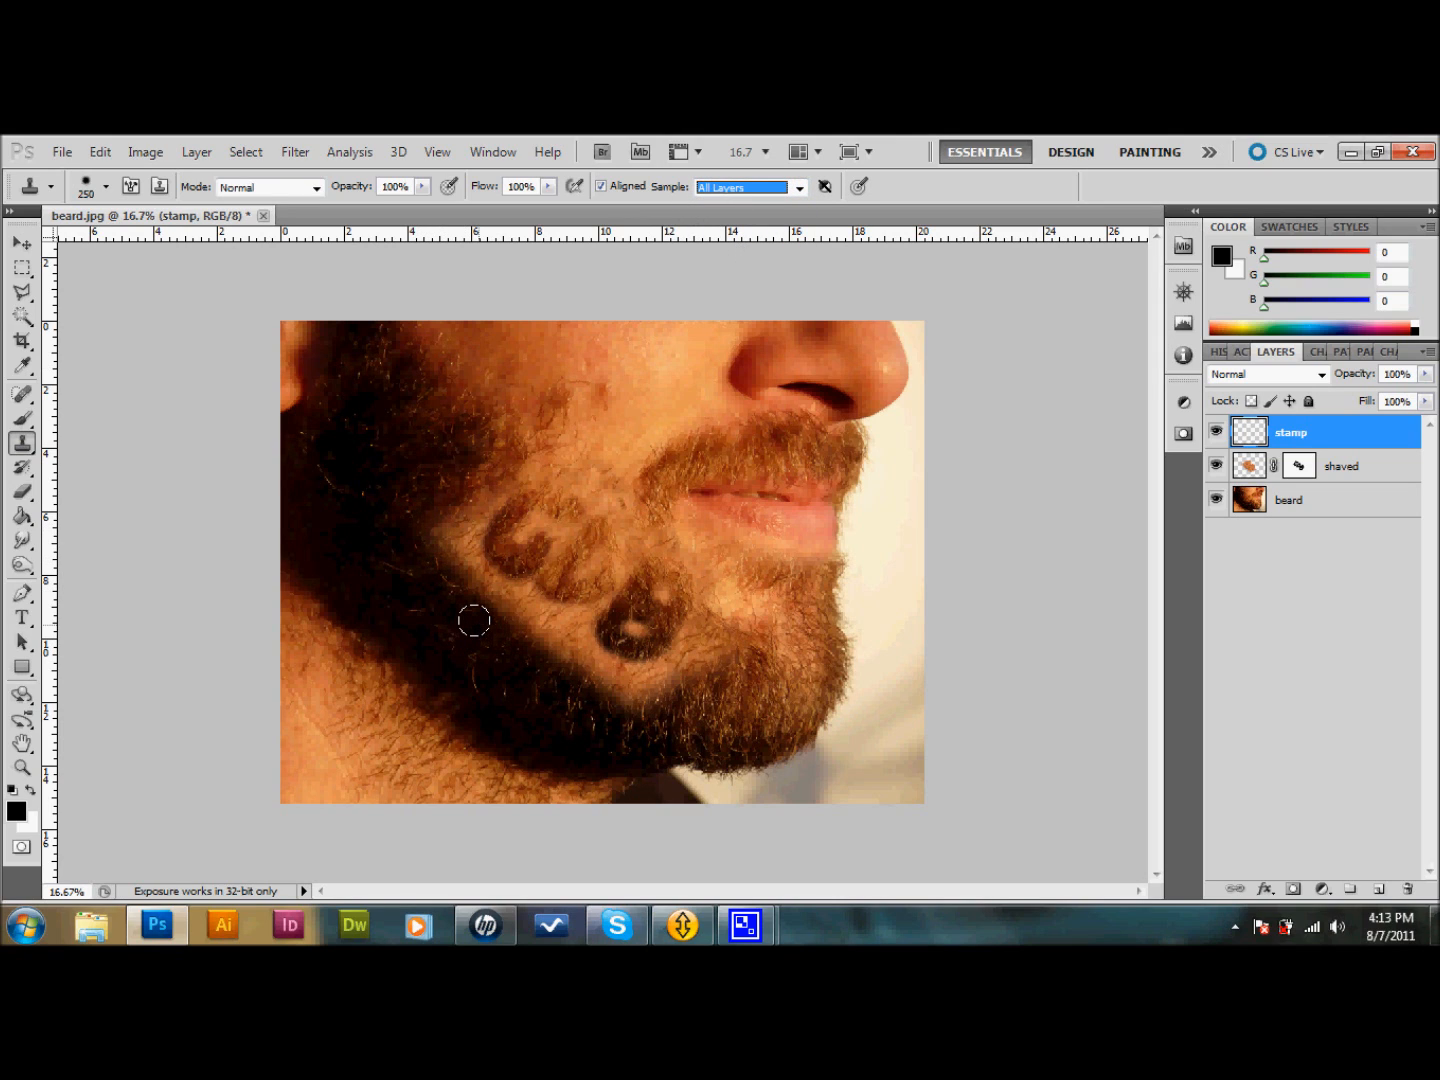
left_click(20, 768)
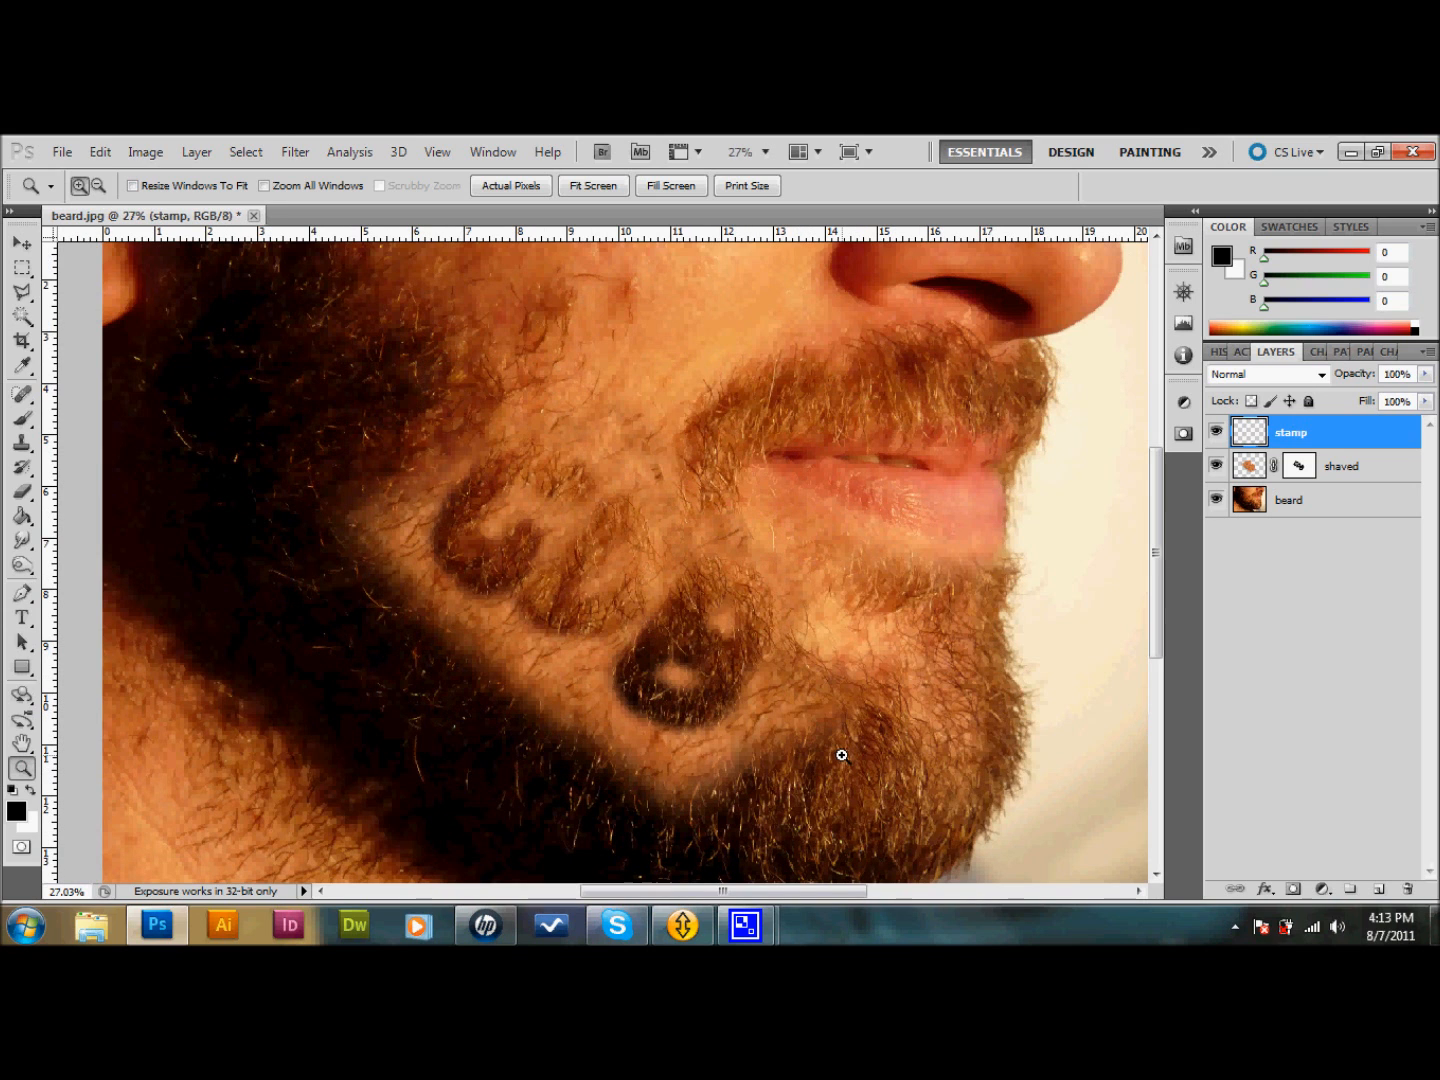
mouse_move(516, 624)
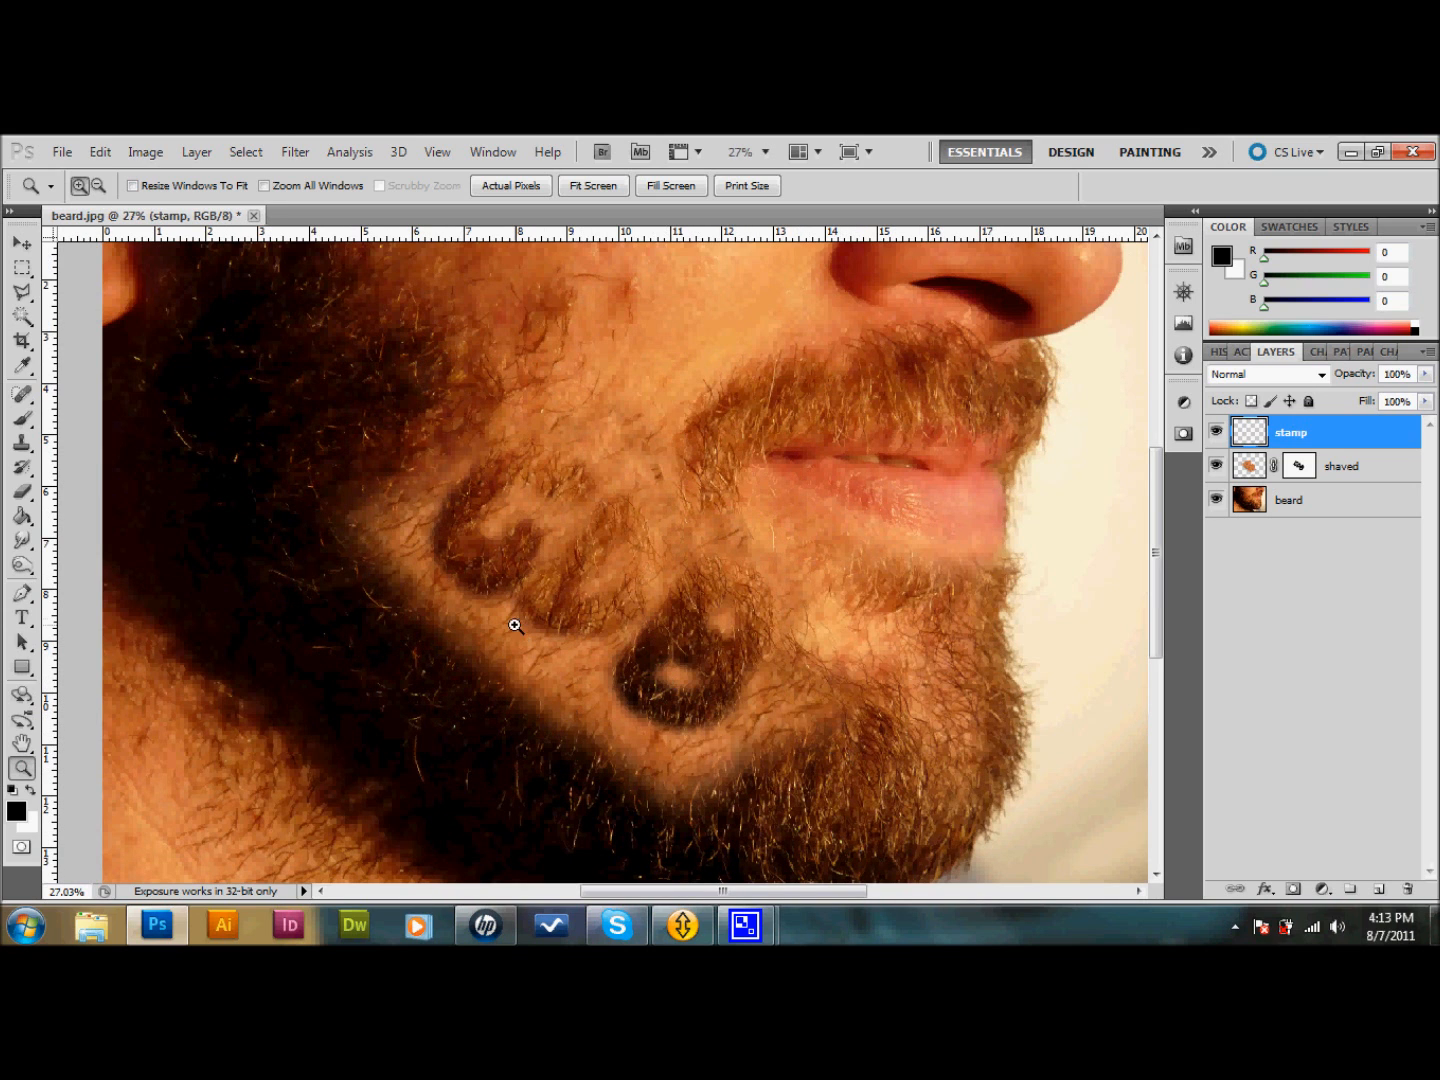
mouse_move(650, 692)
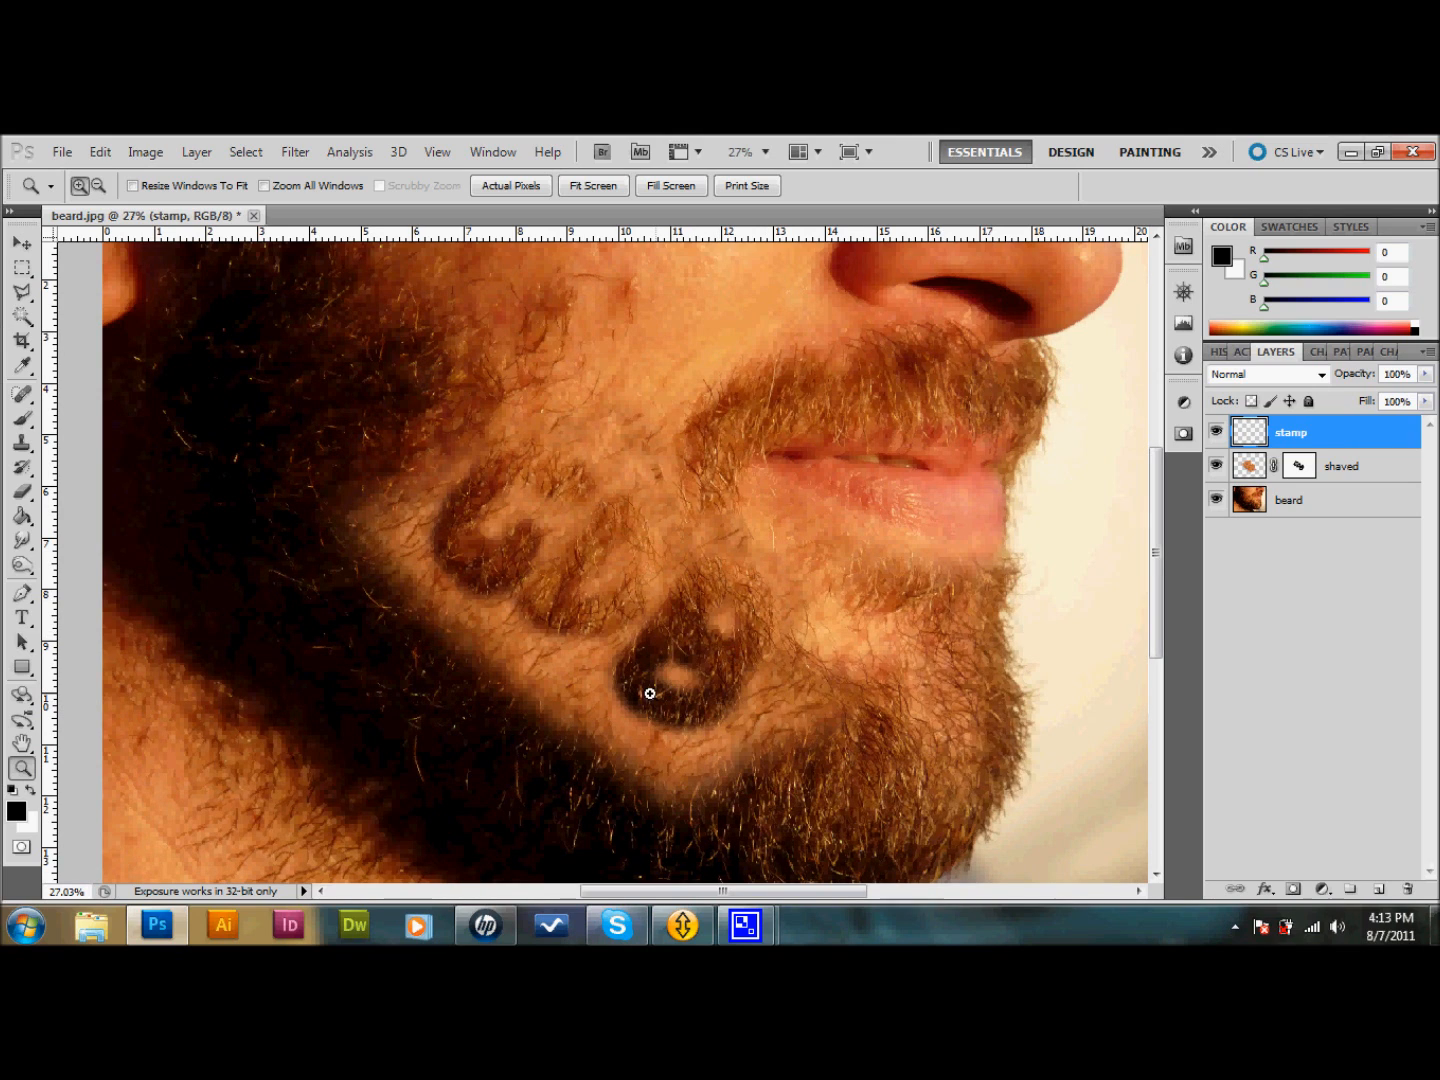
mouse_move(546, 480)
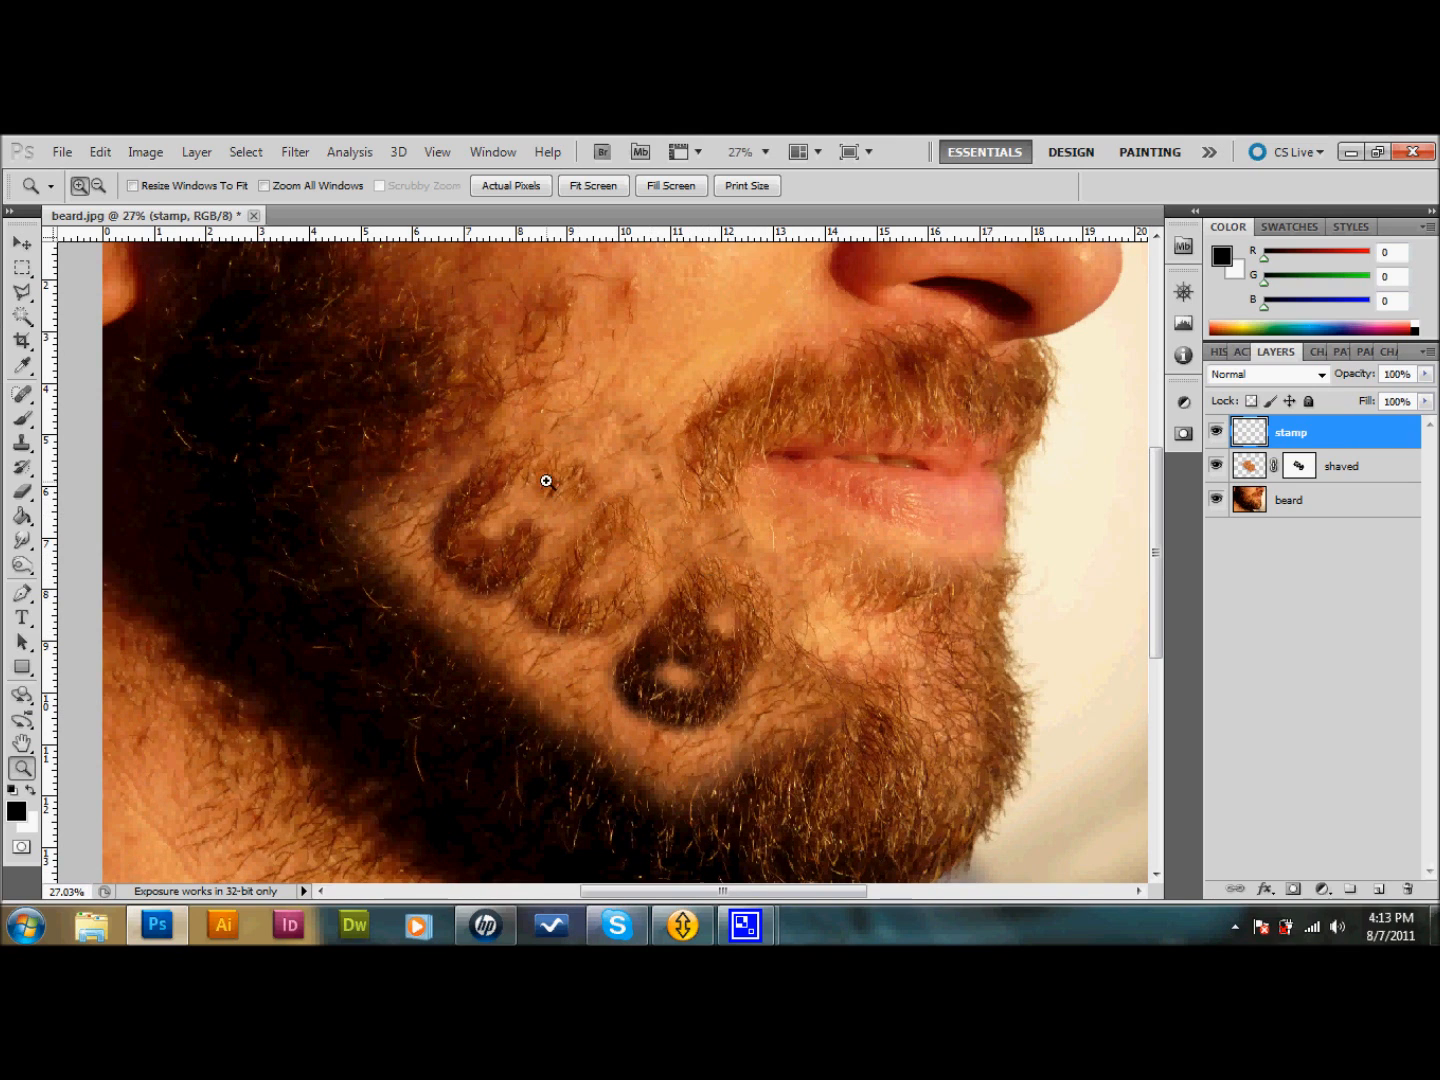
mouse_move(436, 566)
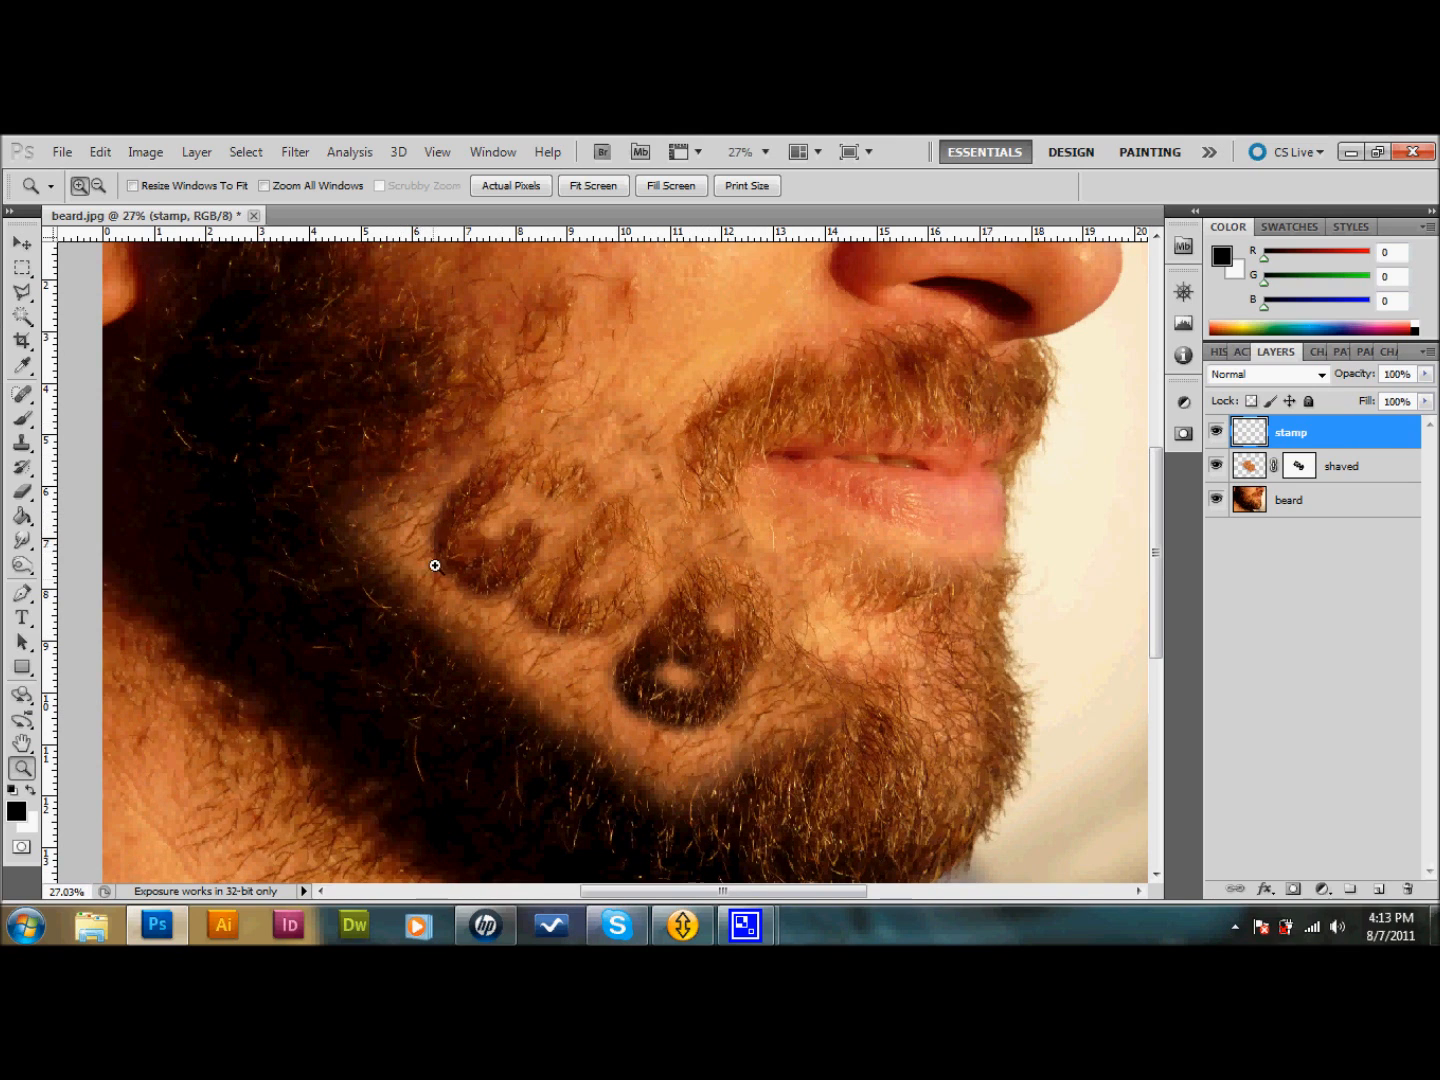
mouse_move(632, 520)
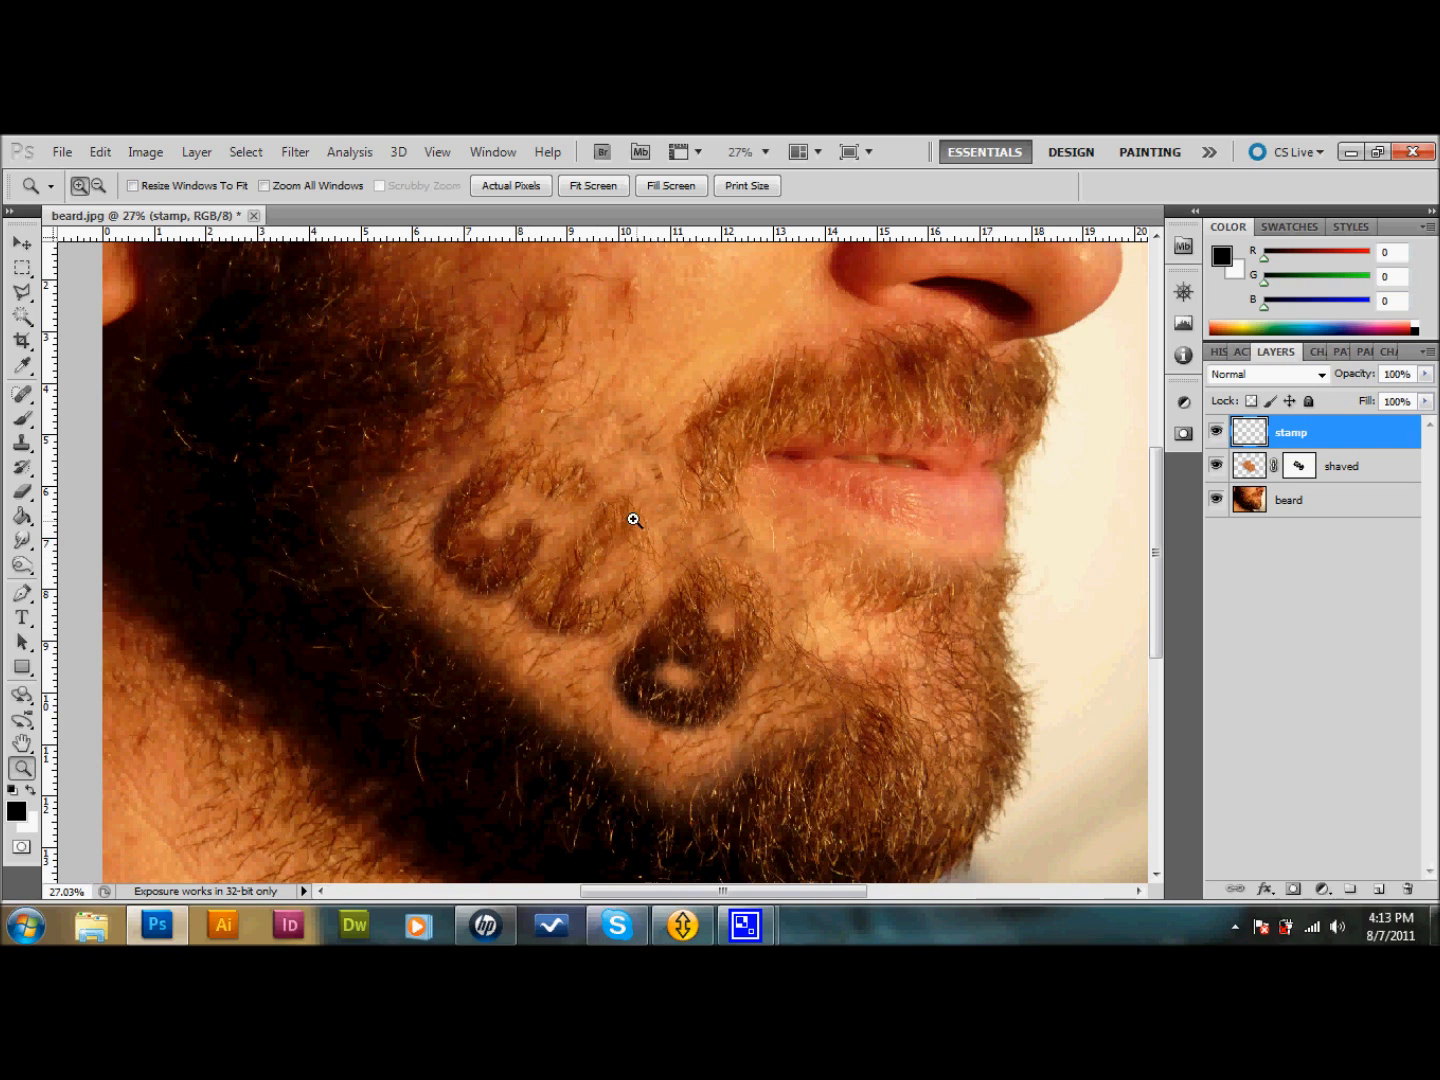
mouse_move(1316, 444)
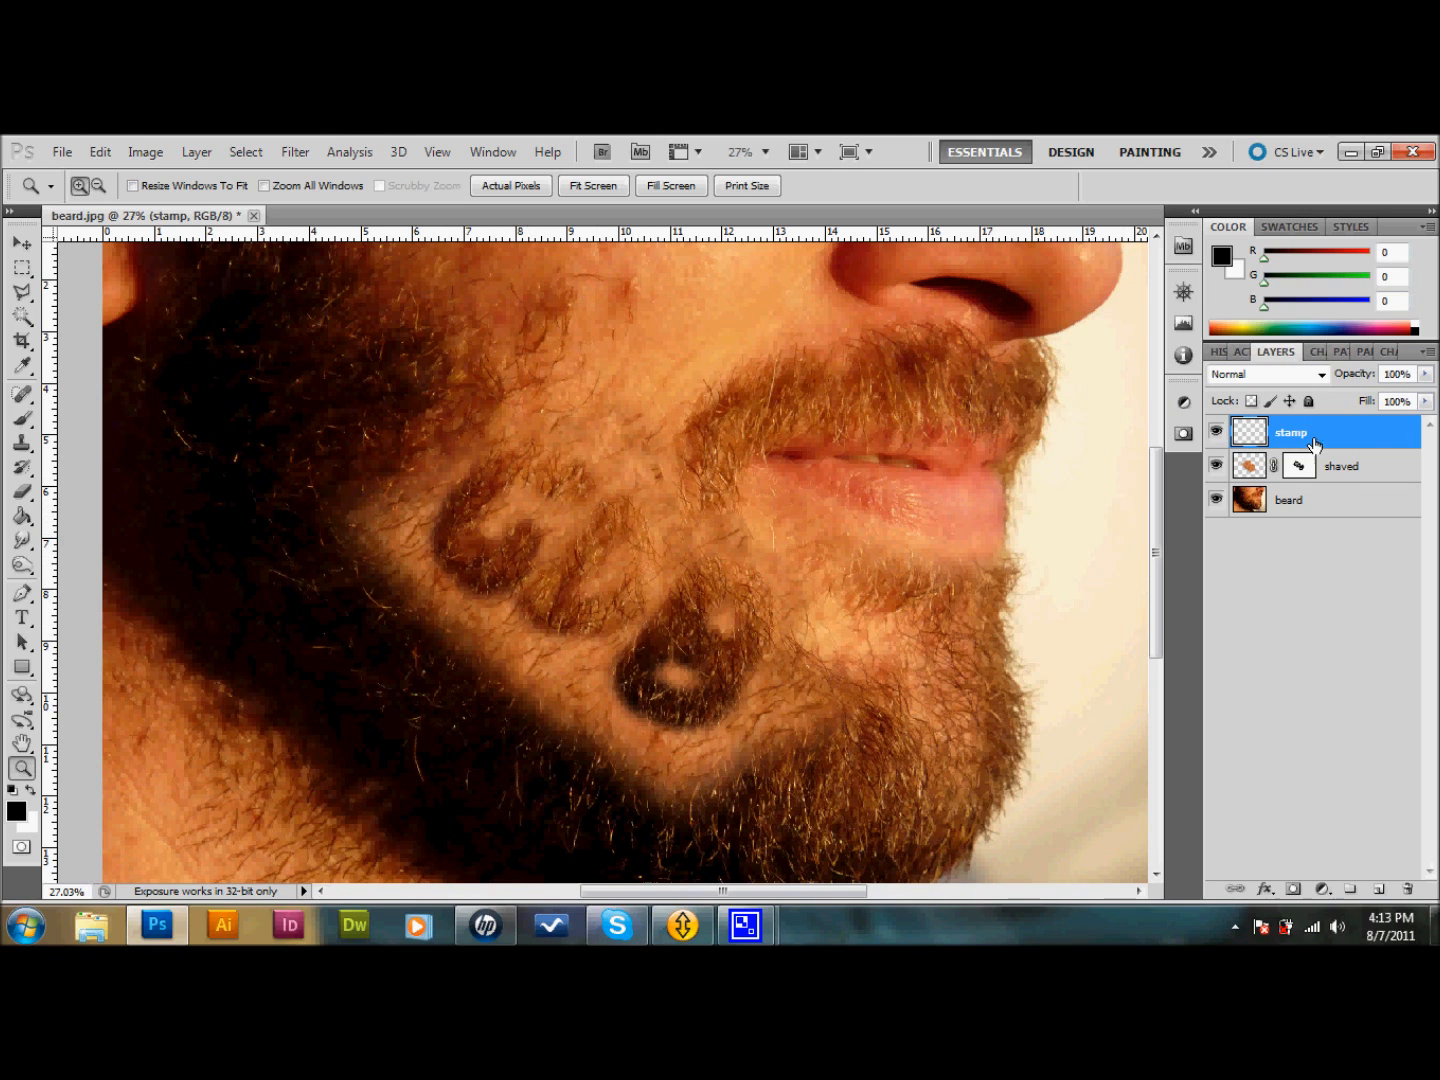
mouse_move(180, 552)
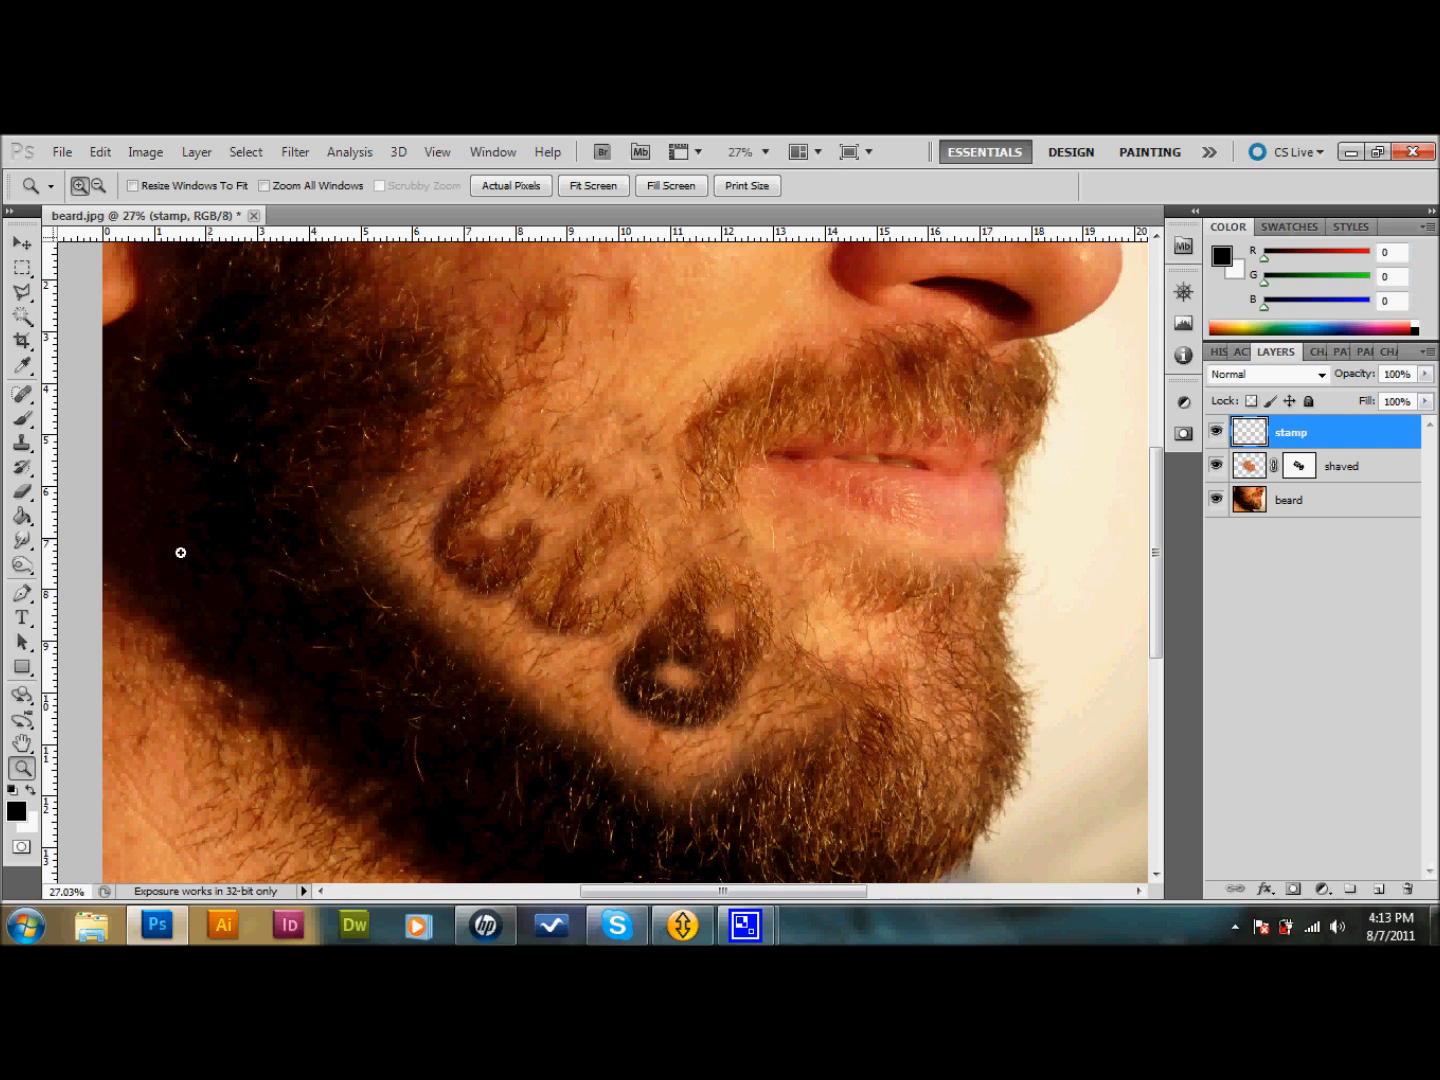
left_click(22, 440)
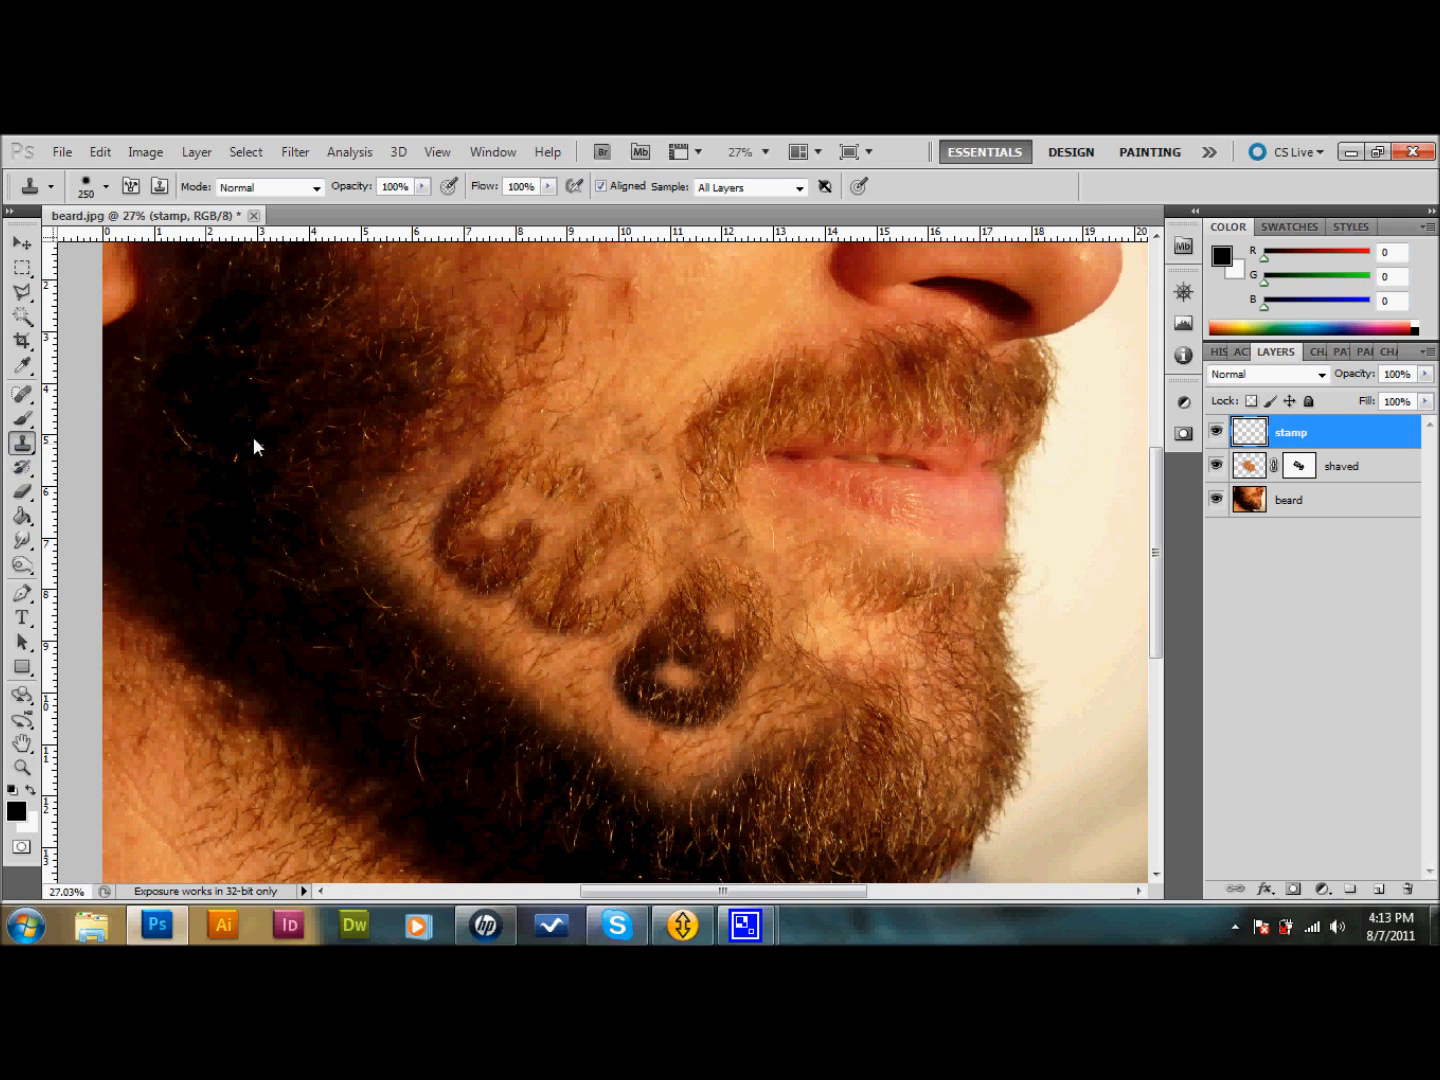
mouse_move(330, 376)
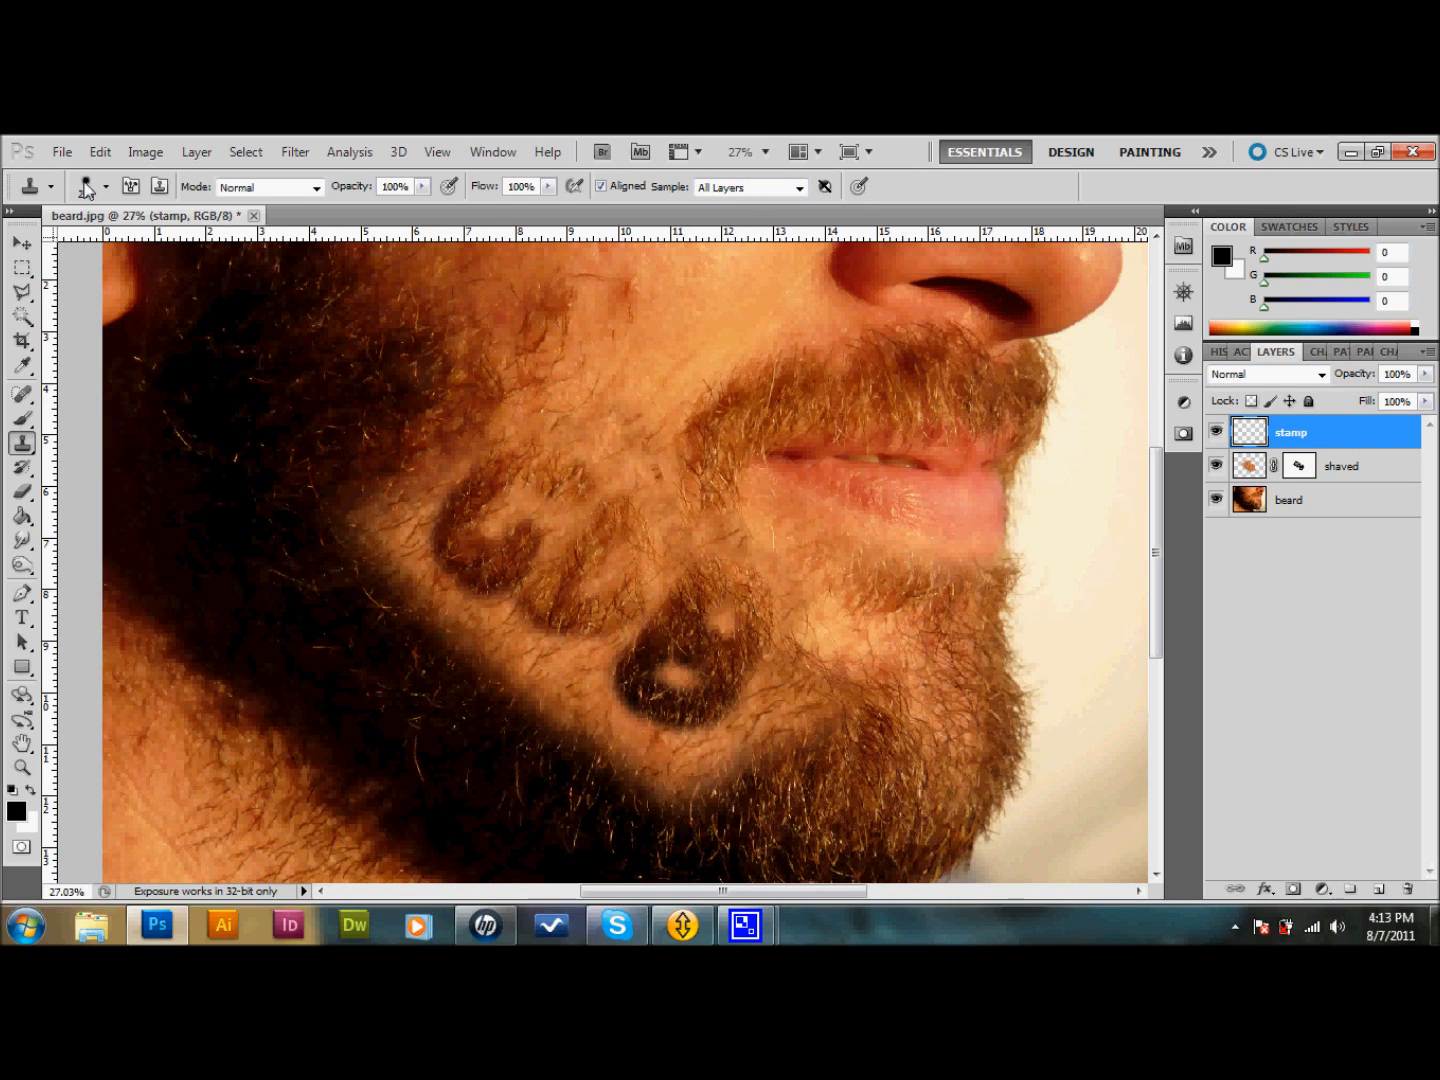
- Resize the clone brush to about 125 px with 35% hardness
left_click(104, 186)
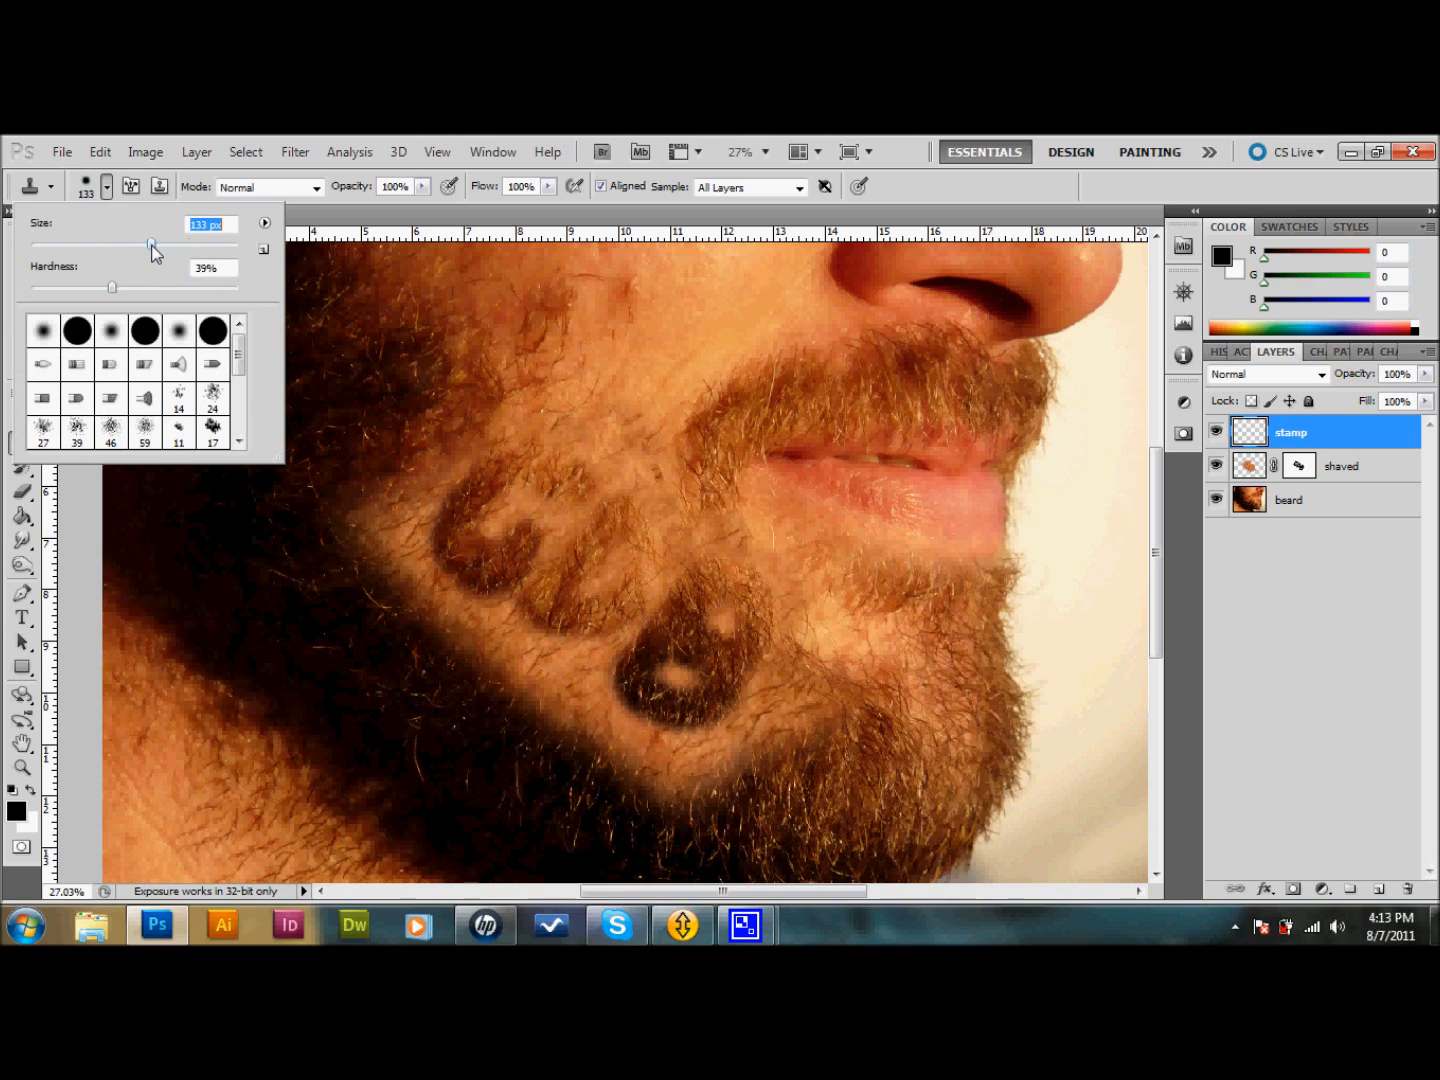
left_click_drag(152, 244, 146, 244)
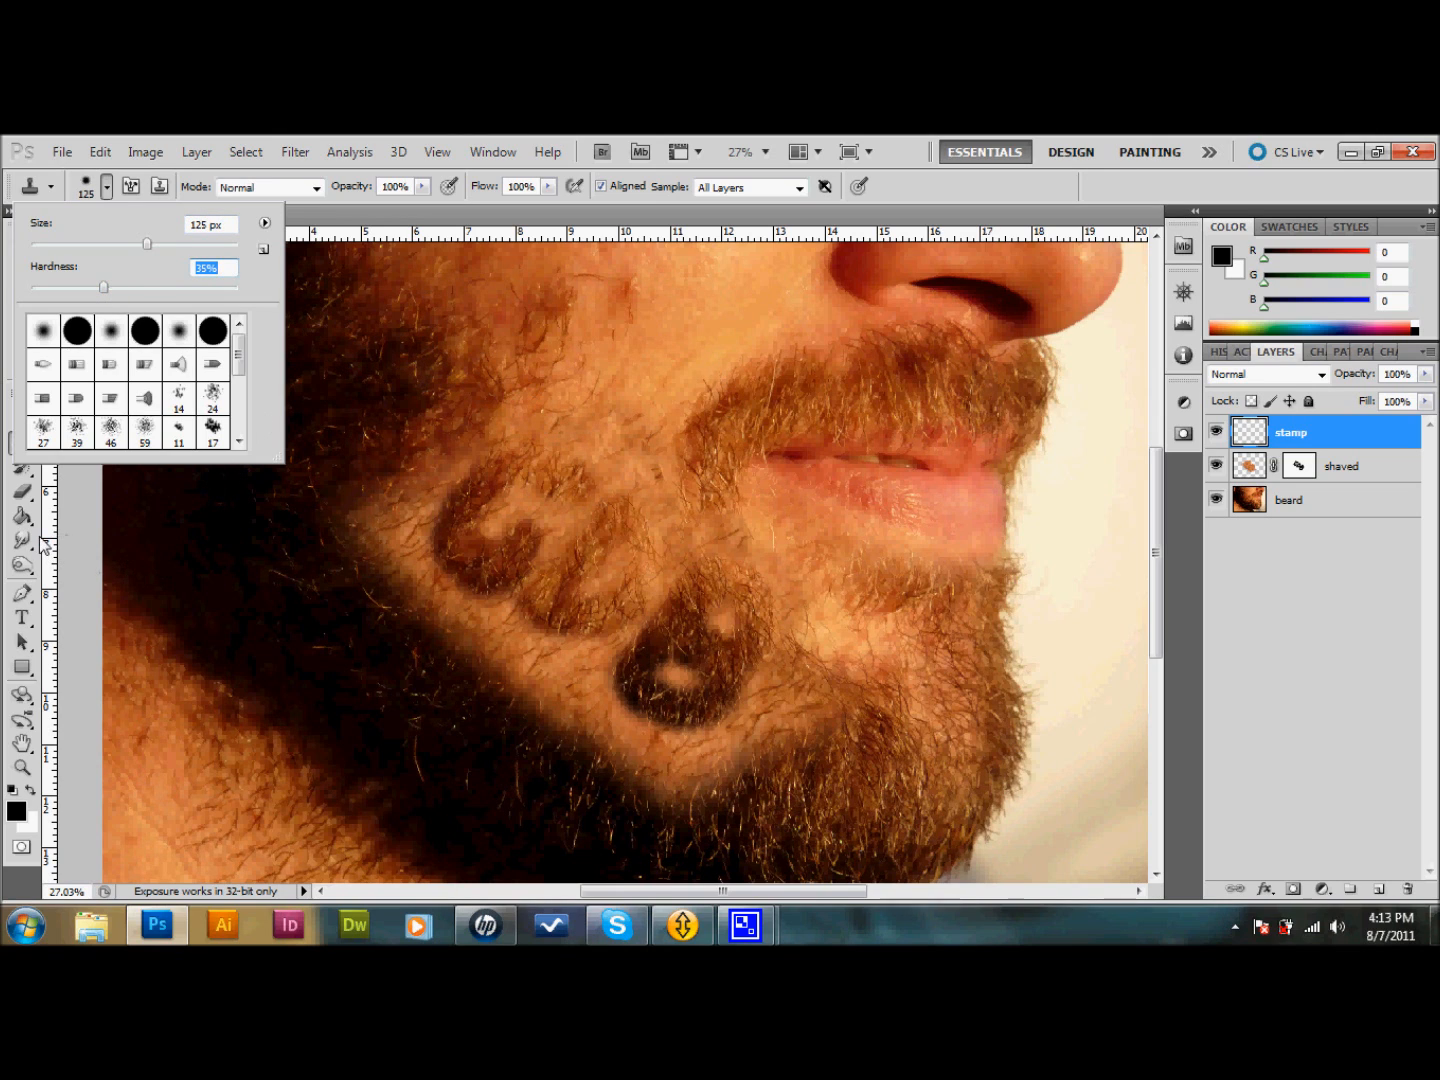
left_click(450, 496)
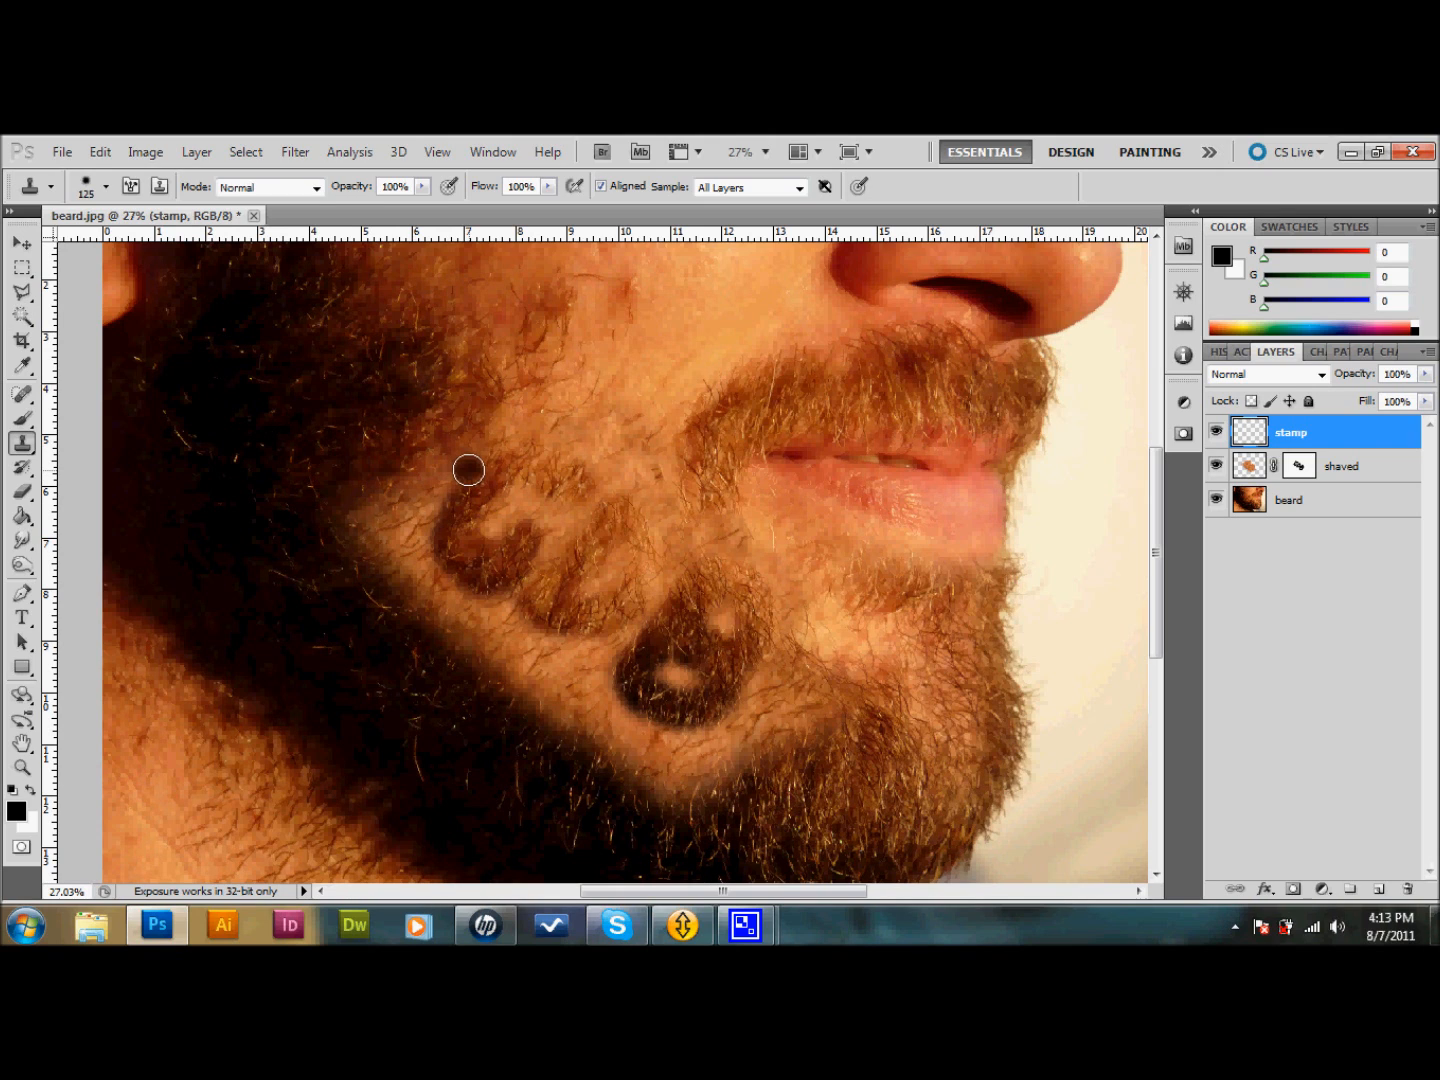
mouse_move(440, 452)
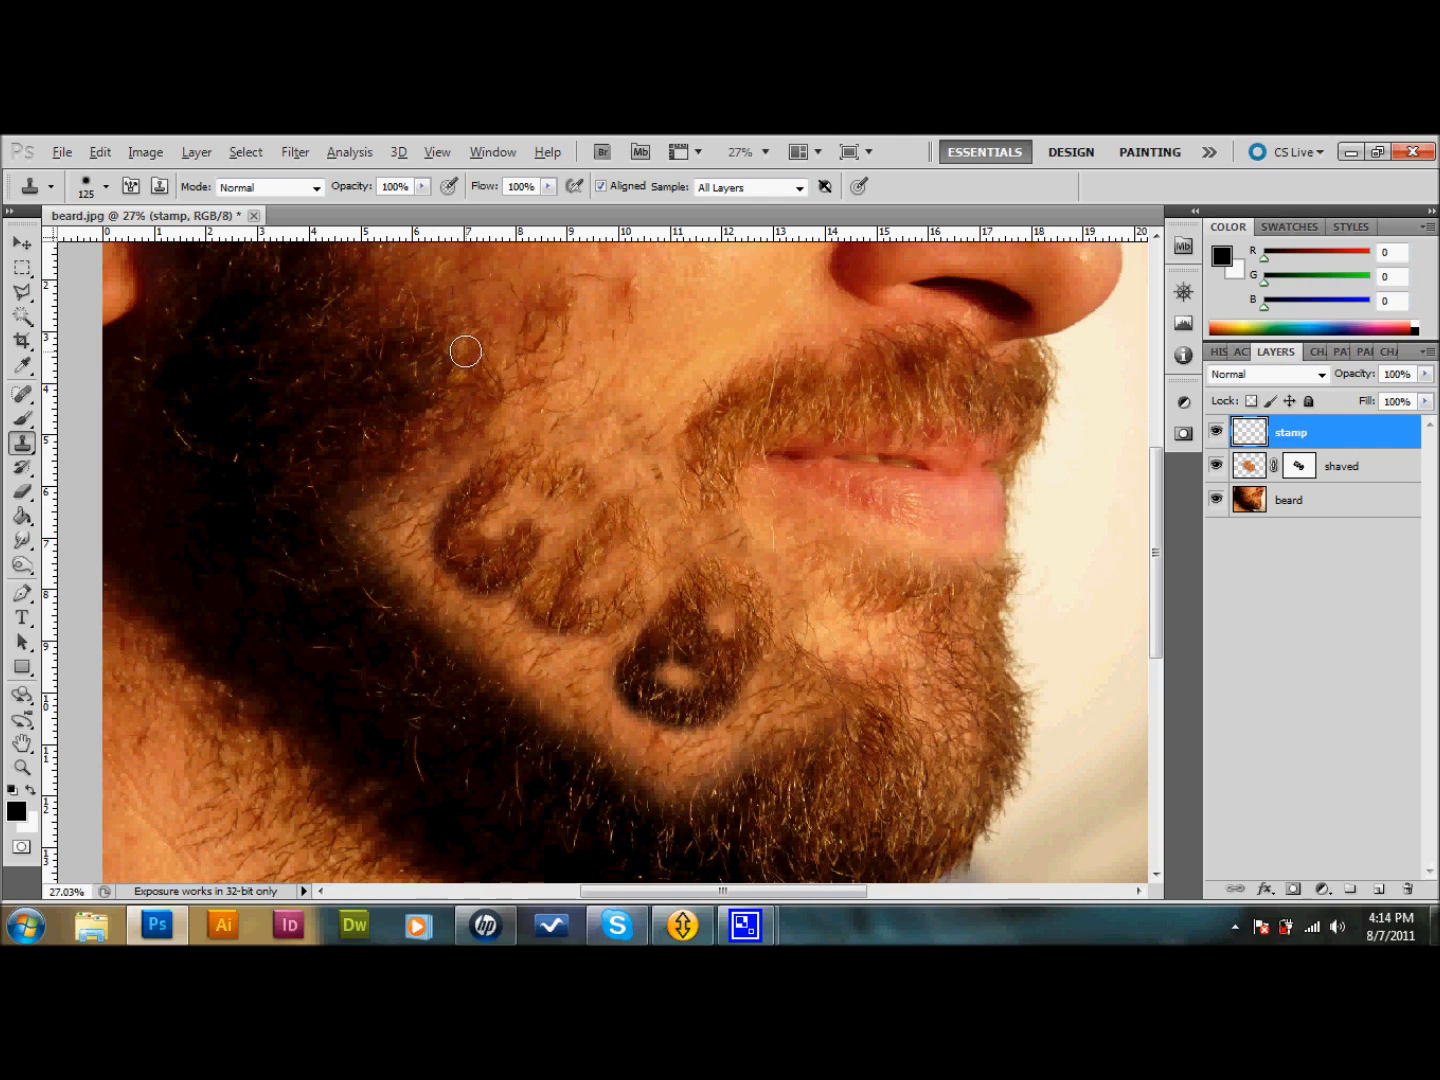
mouse_move(468, 482)
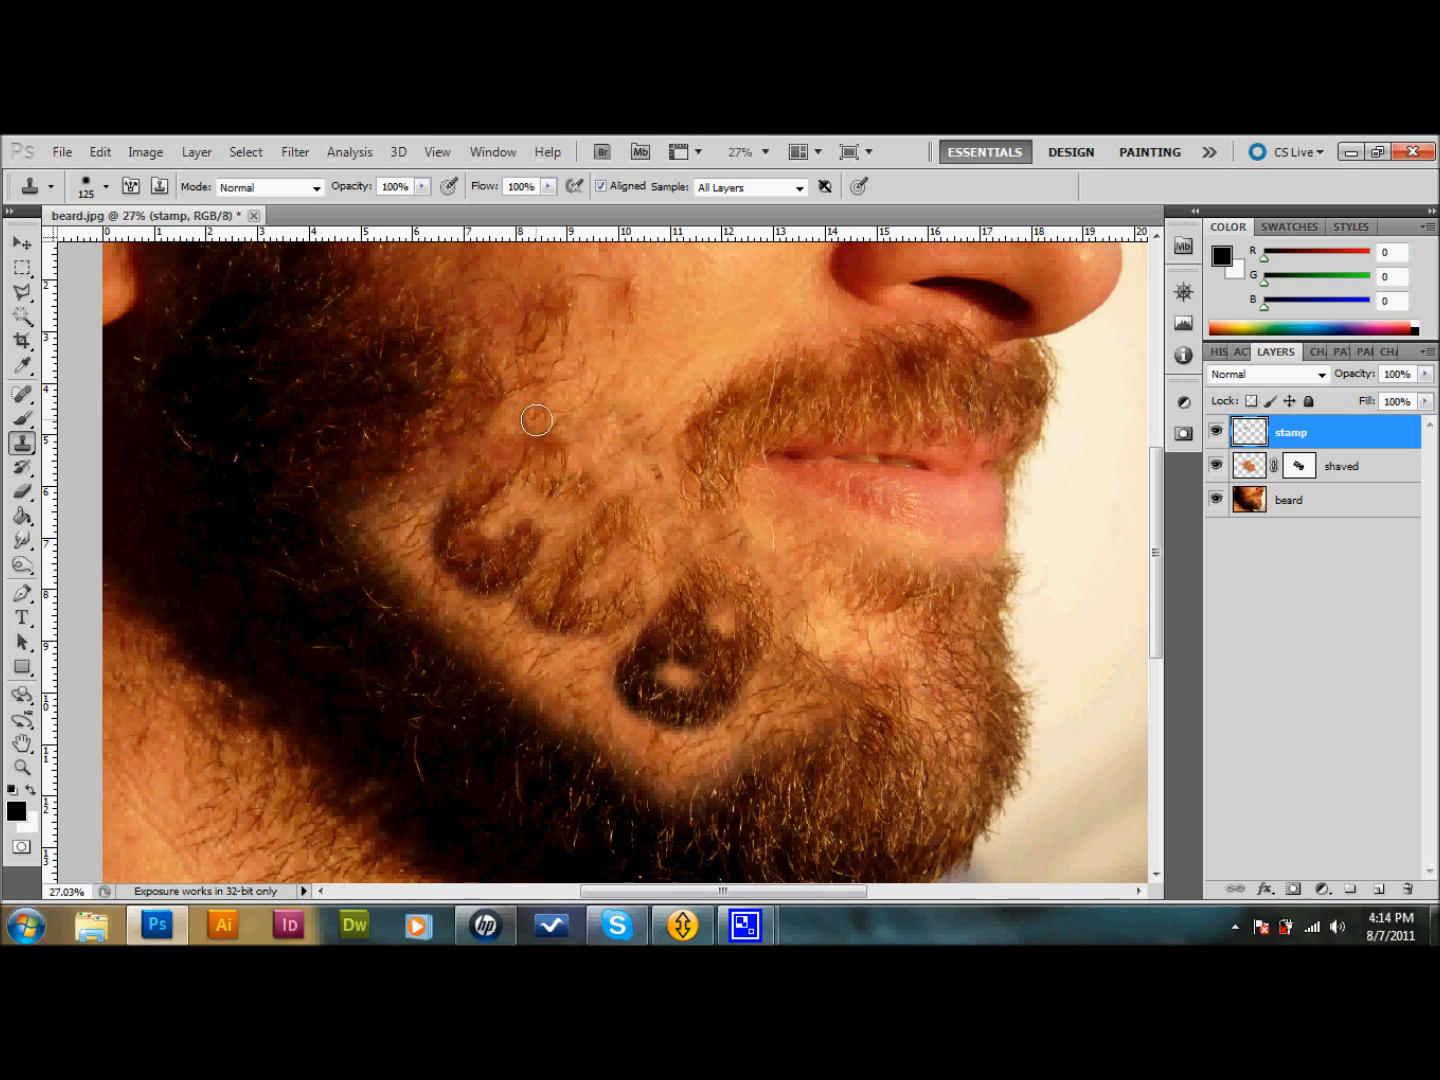
mouse_move(564, 460)
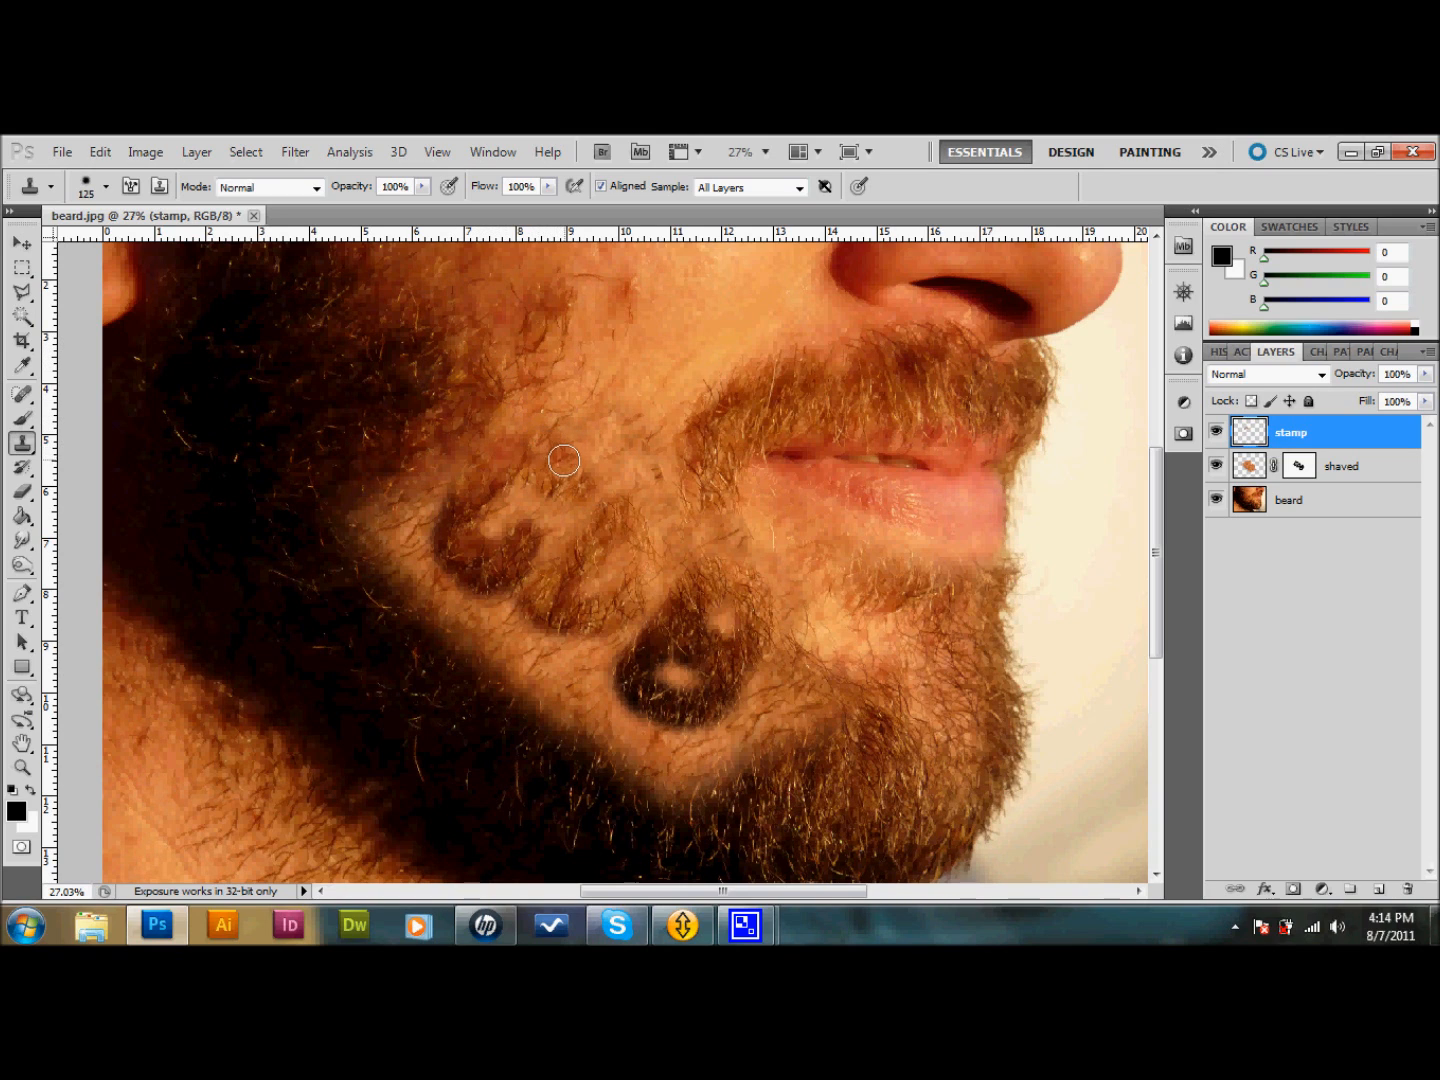
mouse_move(570, 662)
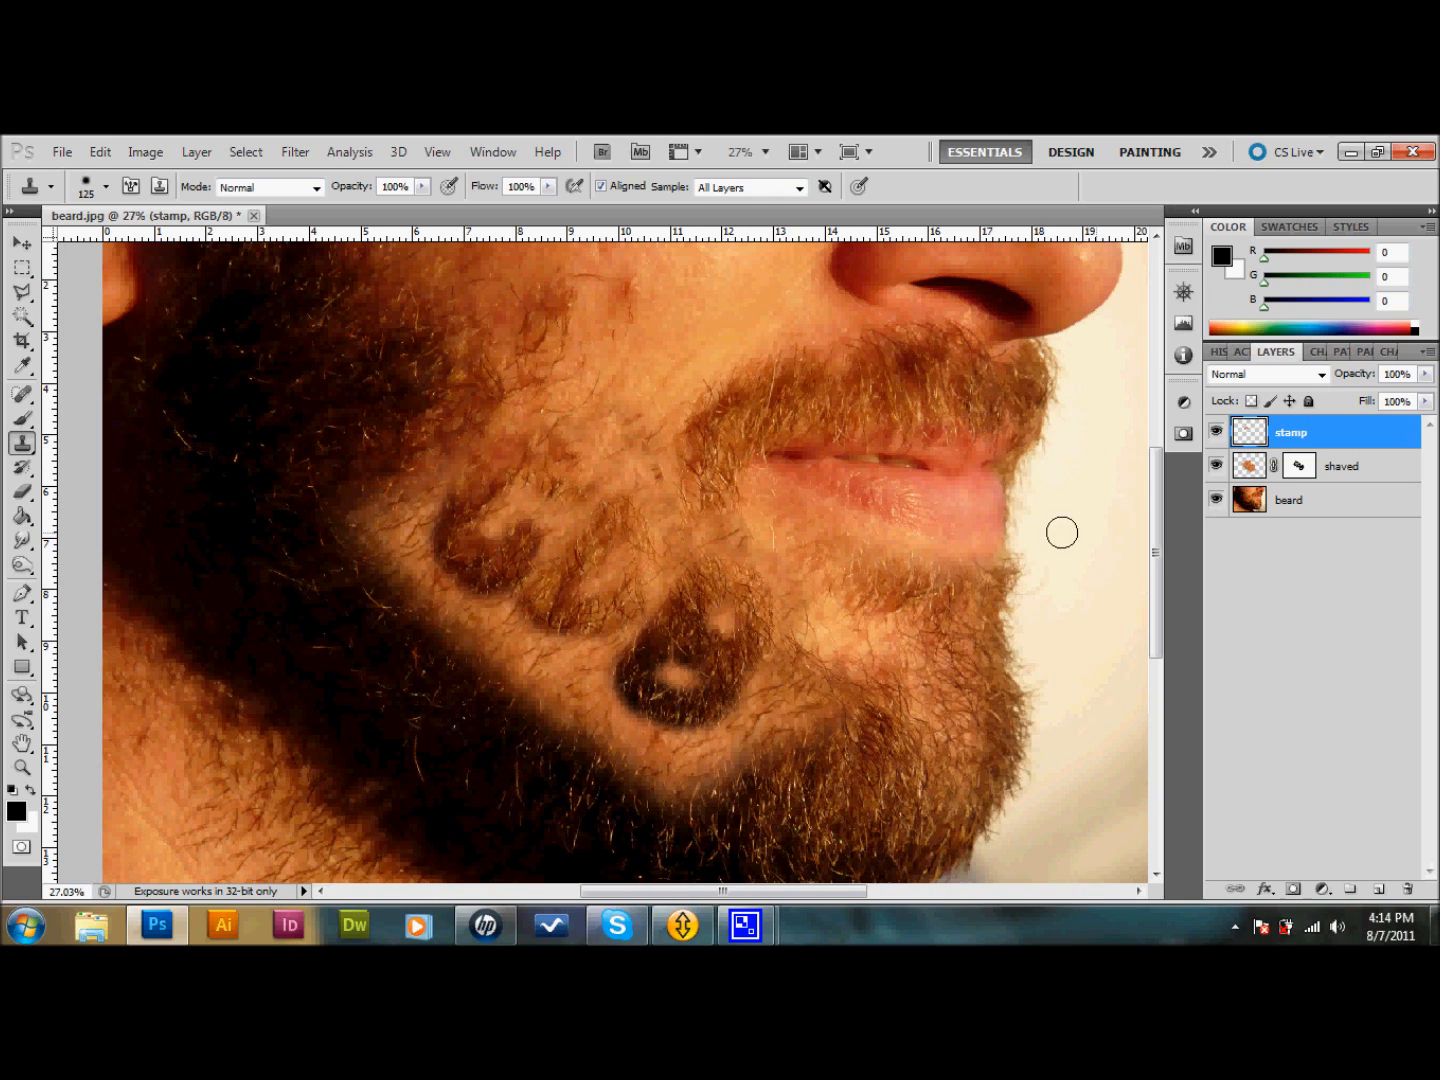
mouse_move(812, 488)
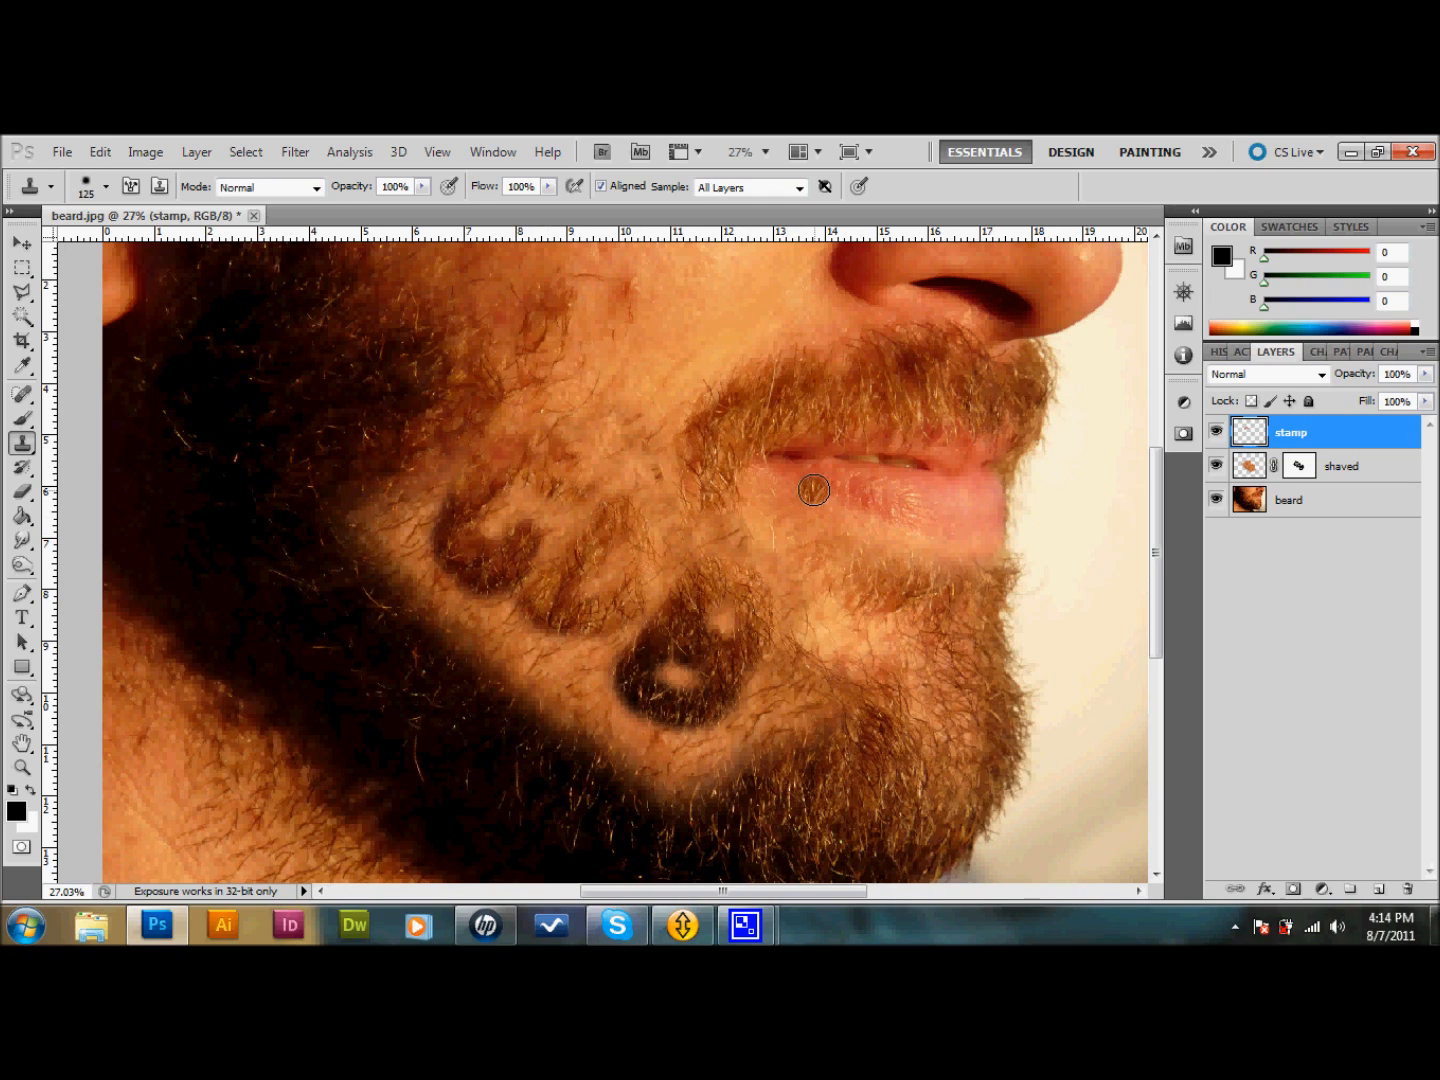
- Switch to the regular 150 px brush to erase parts of the cloned hair
left_click(20, 492)
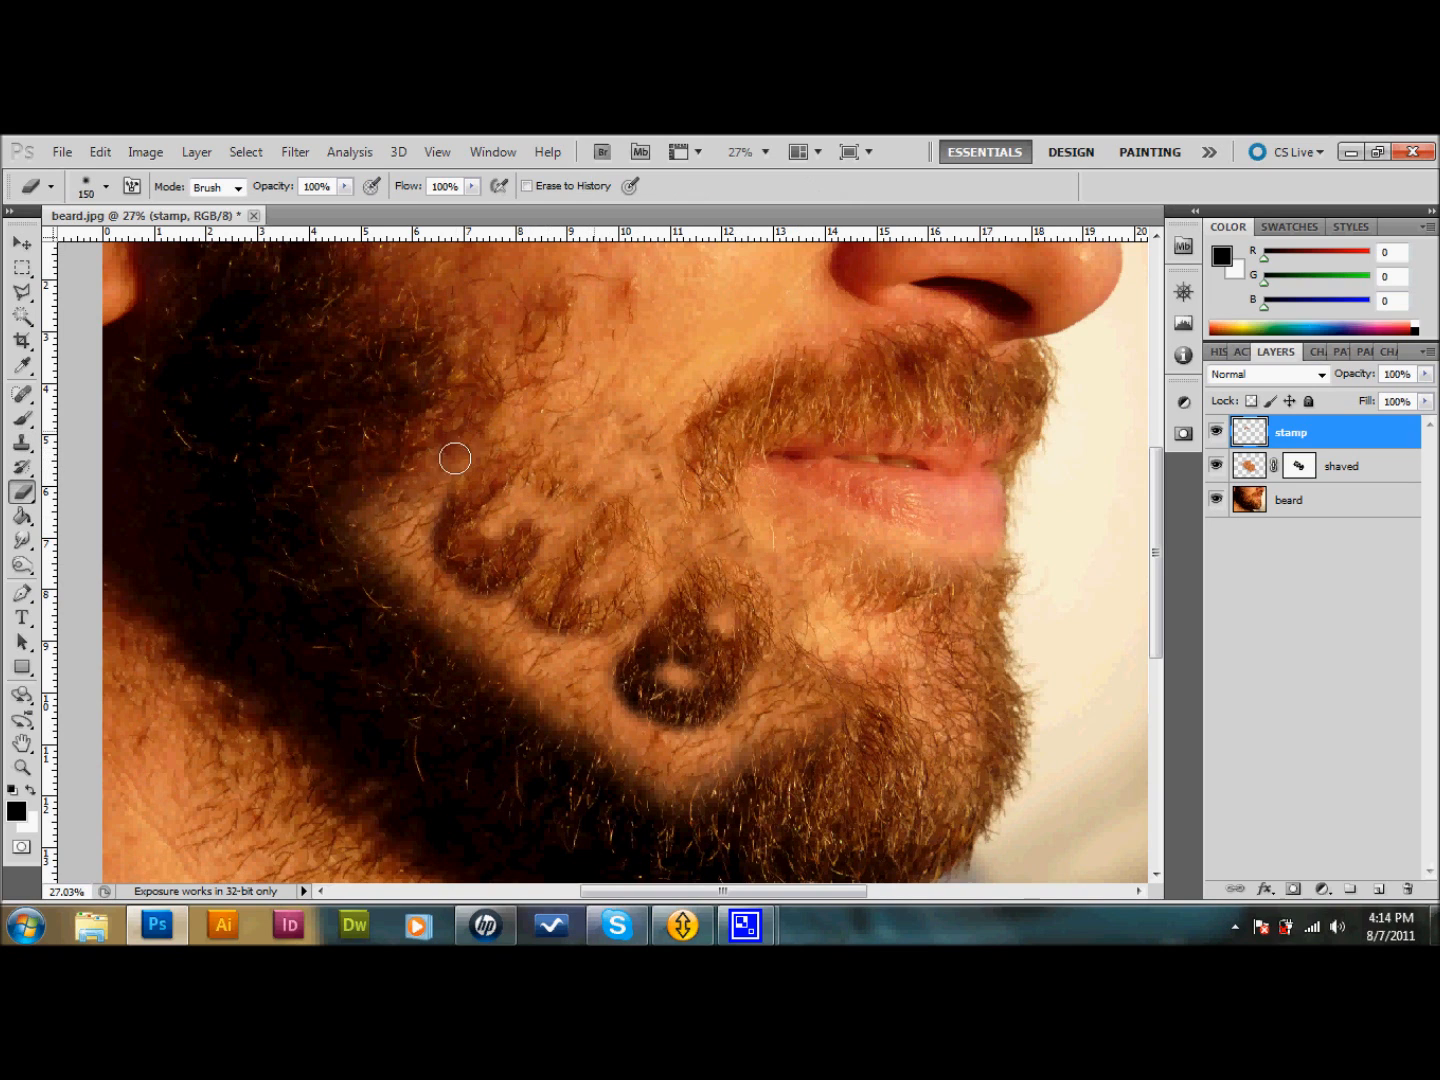
mouse_move(584, 504)
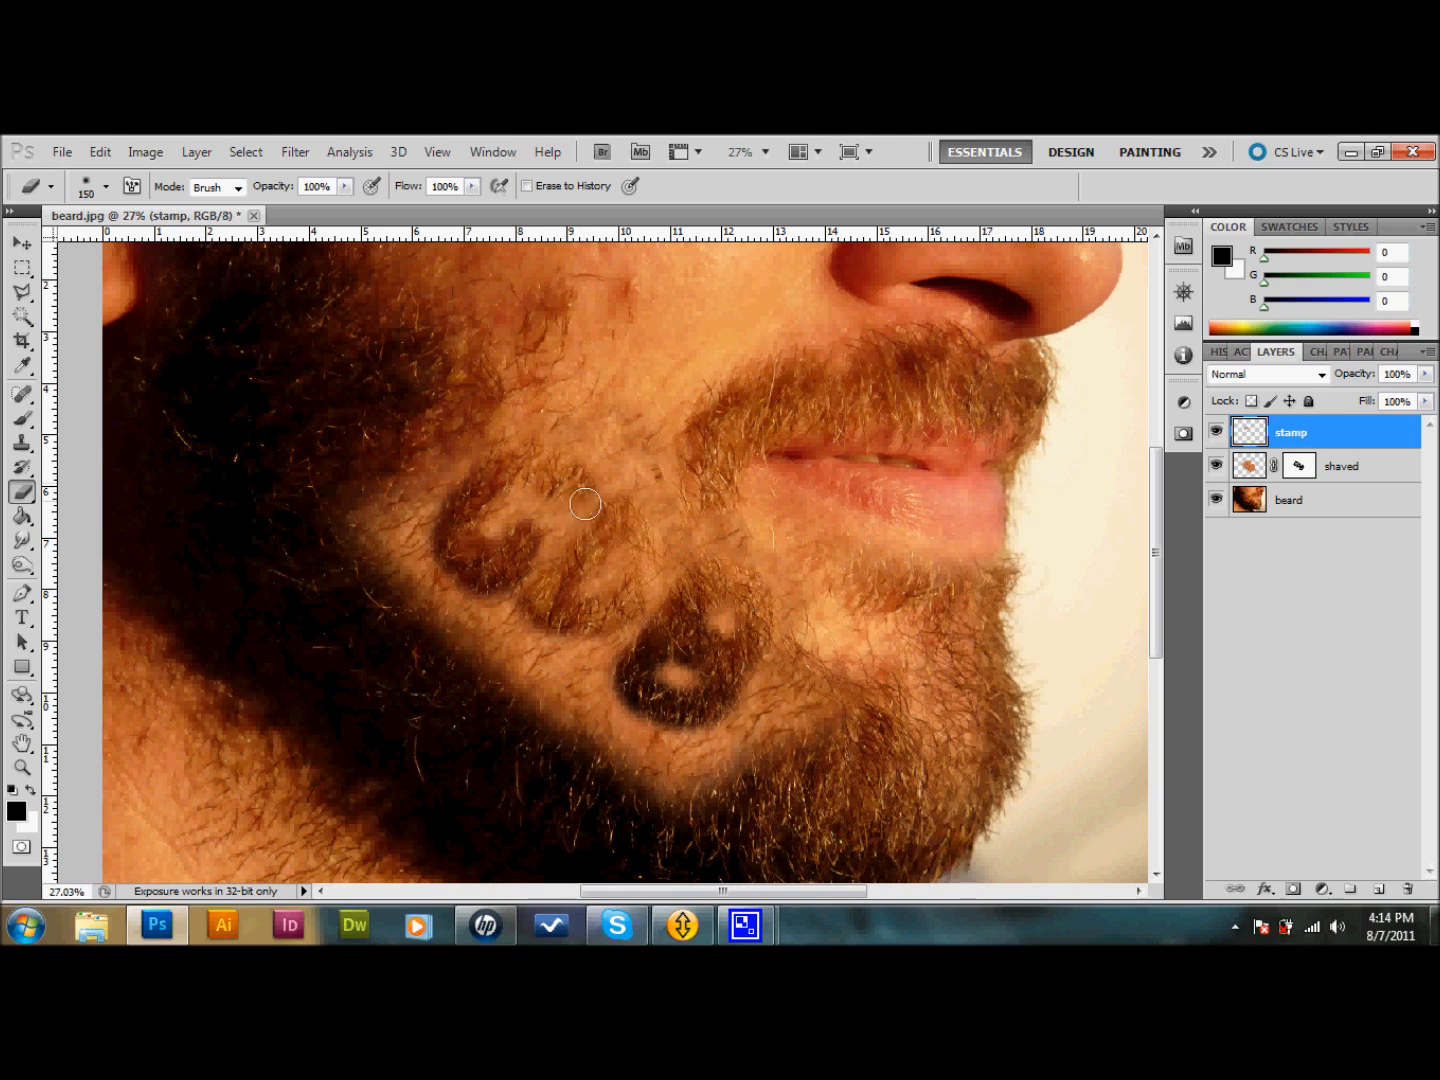
mouse_move(600, 402)
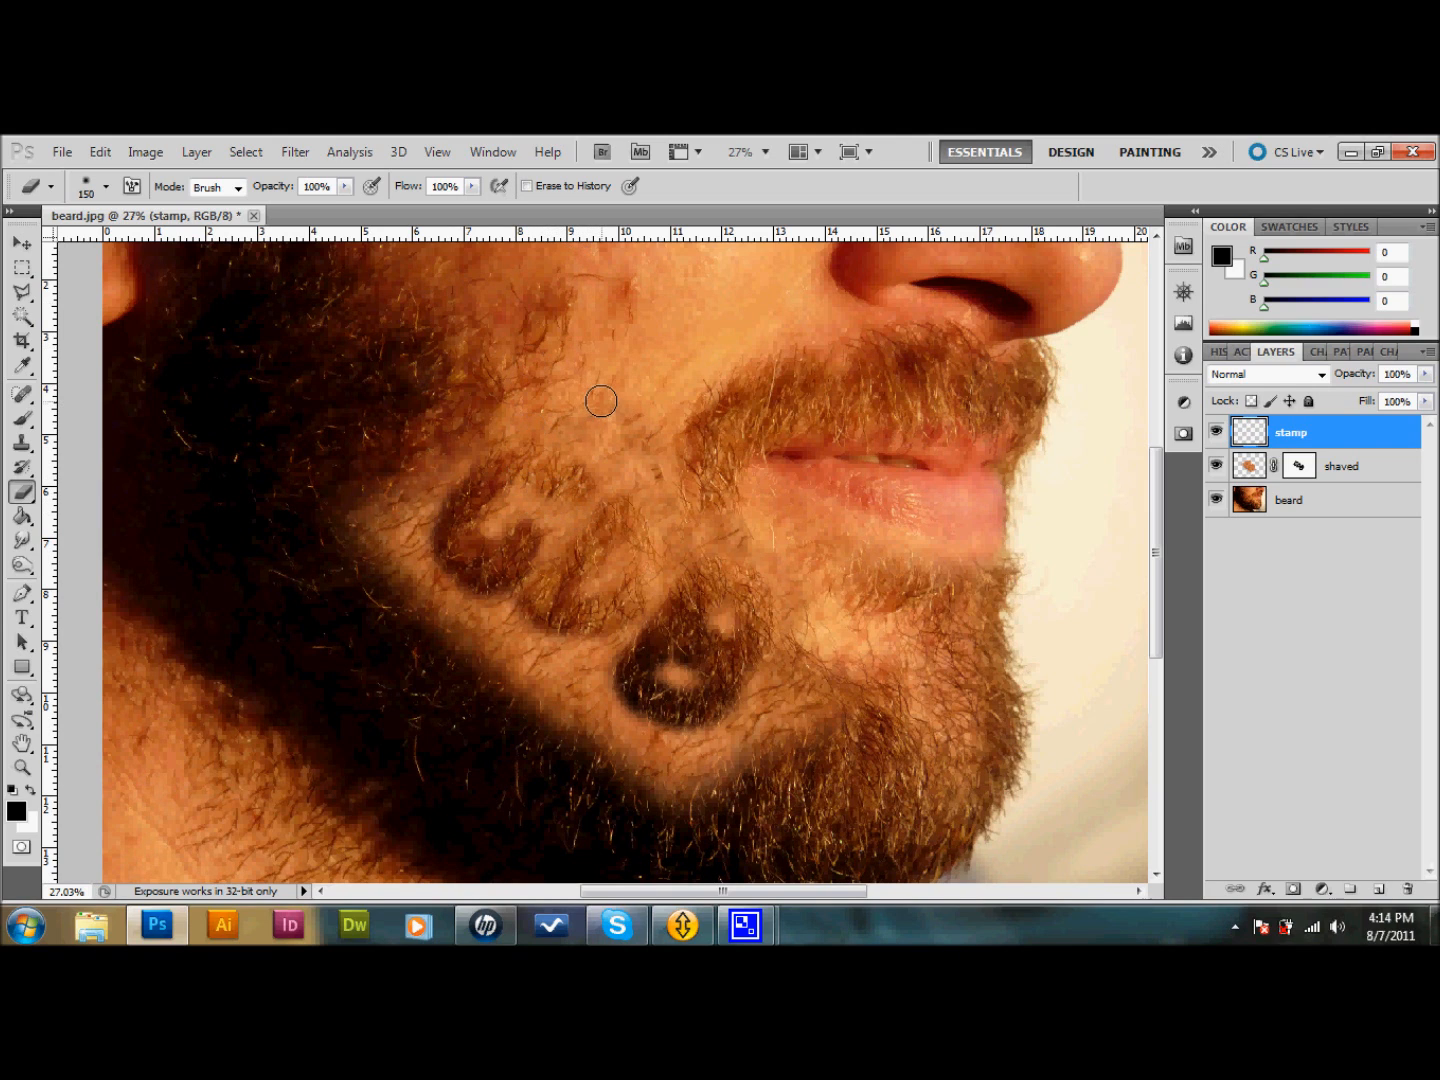
mouse_move(734, 470)
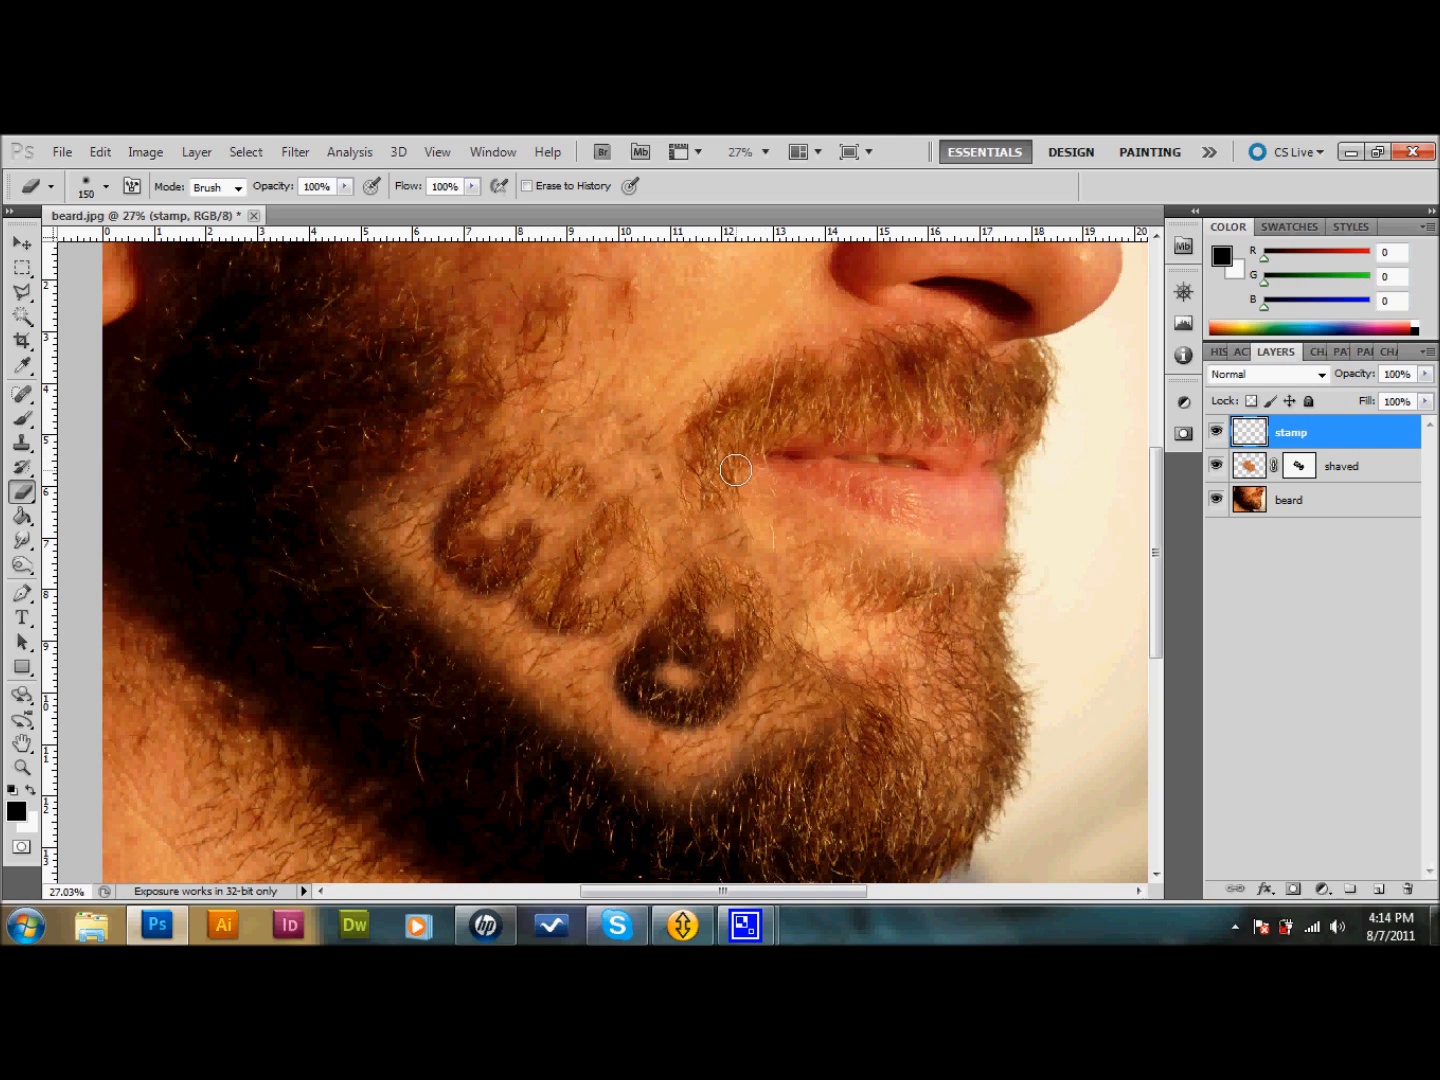
mouse_move(736, 506)
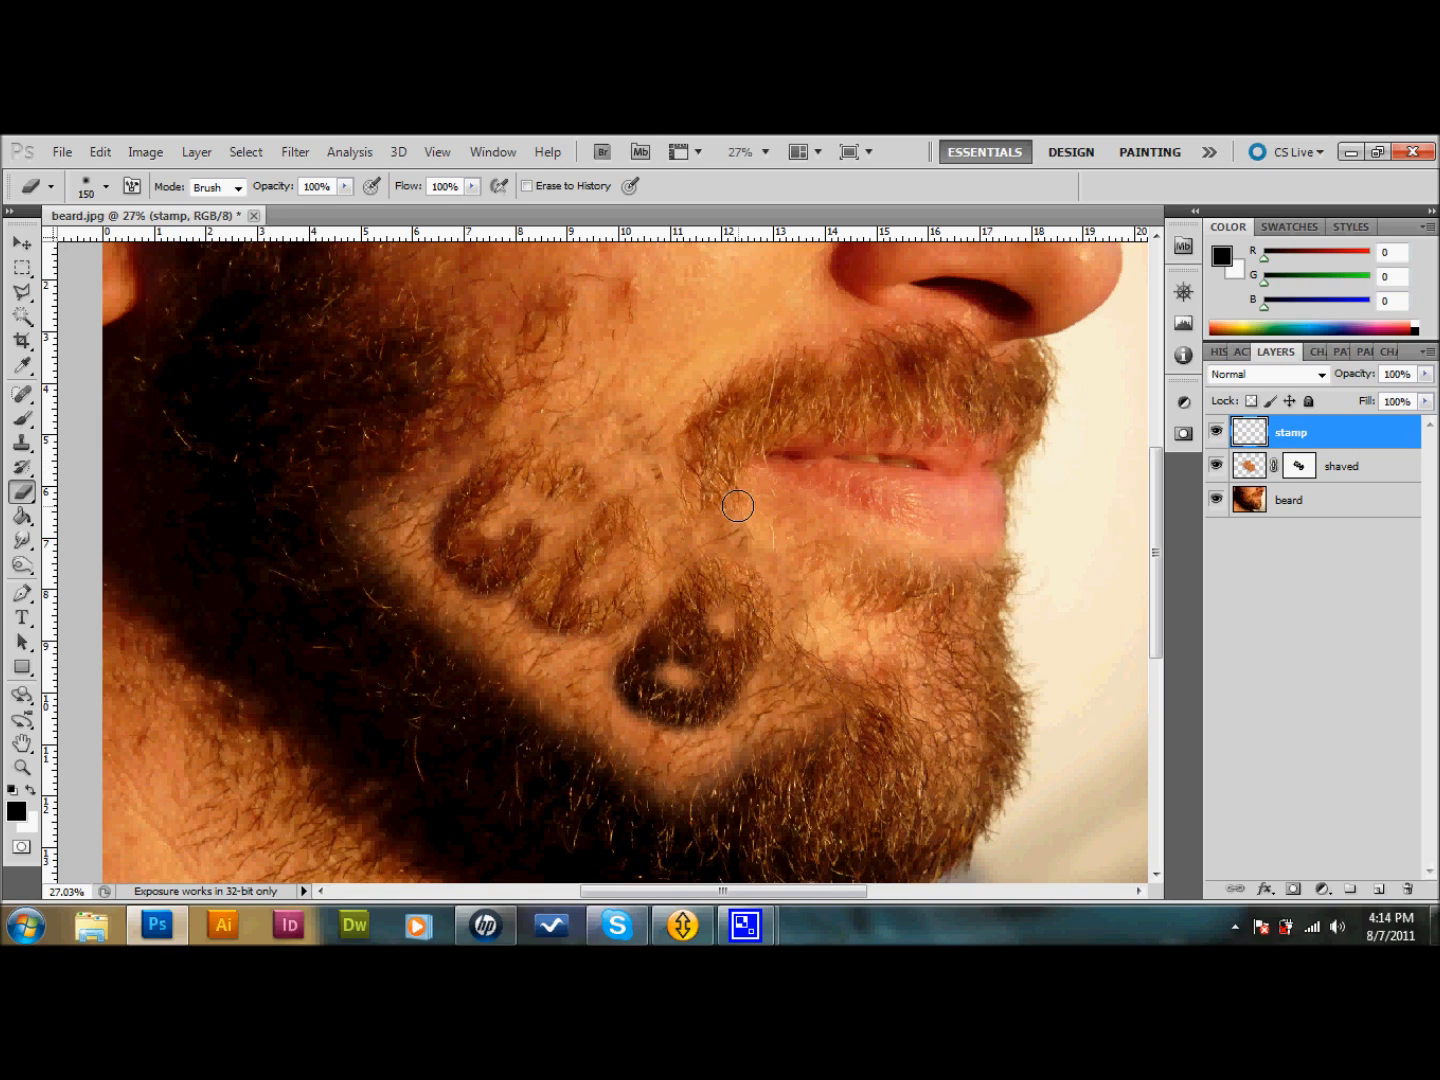
mouse_move(84, 420)
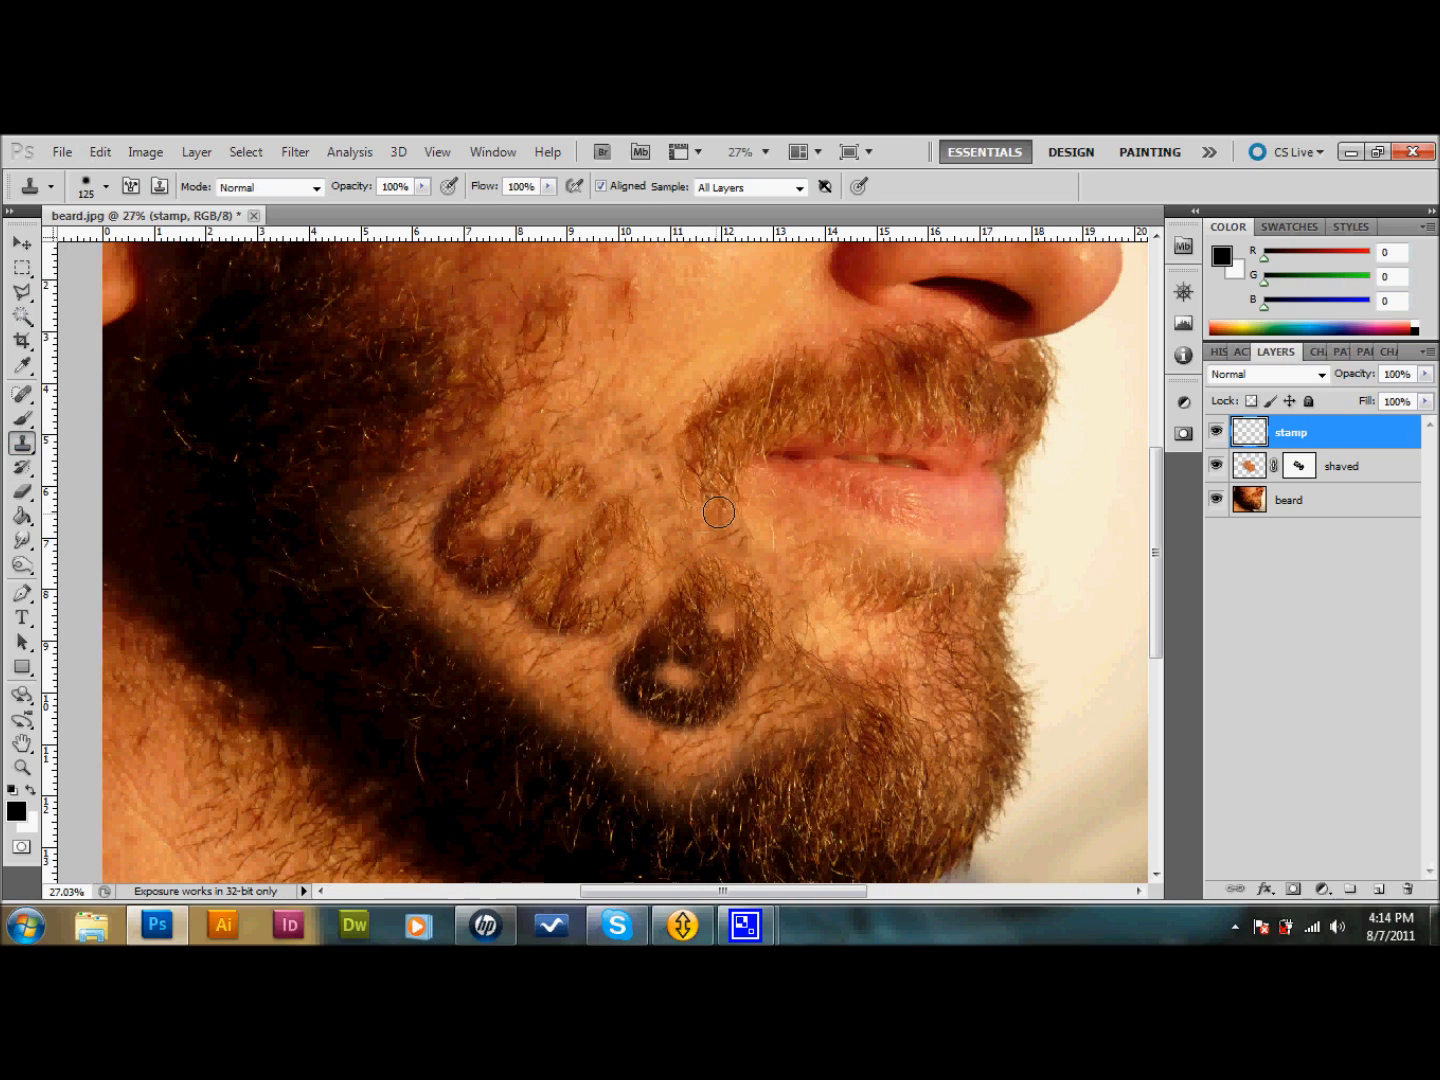
mouse_move(724, 508)
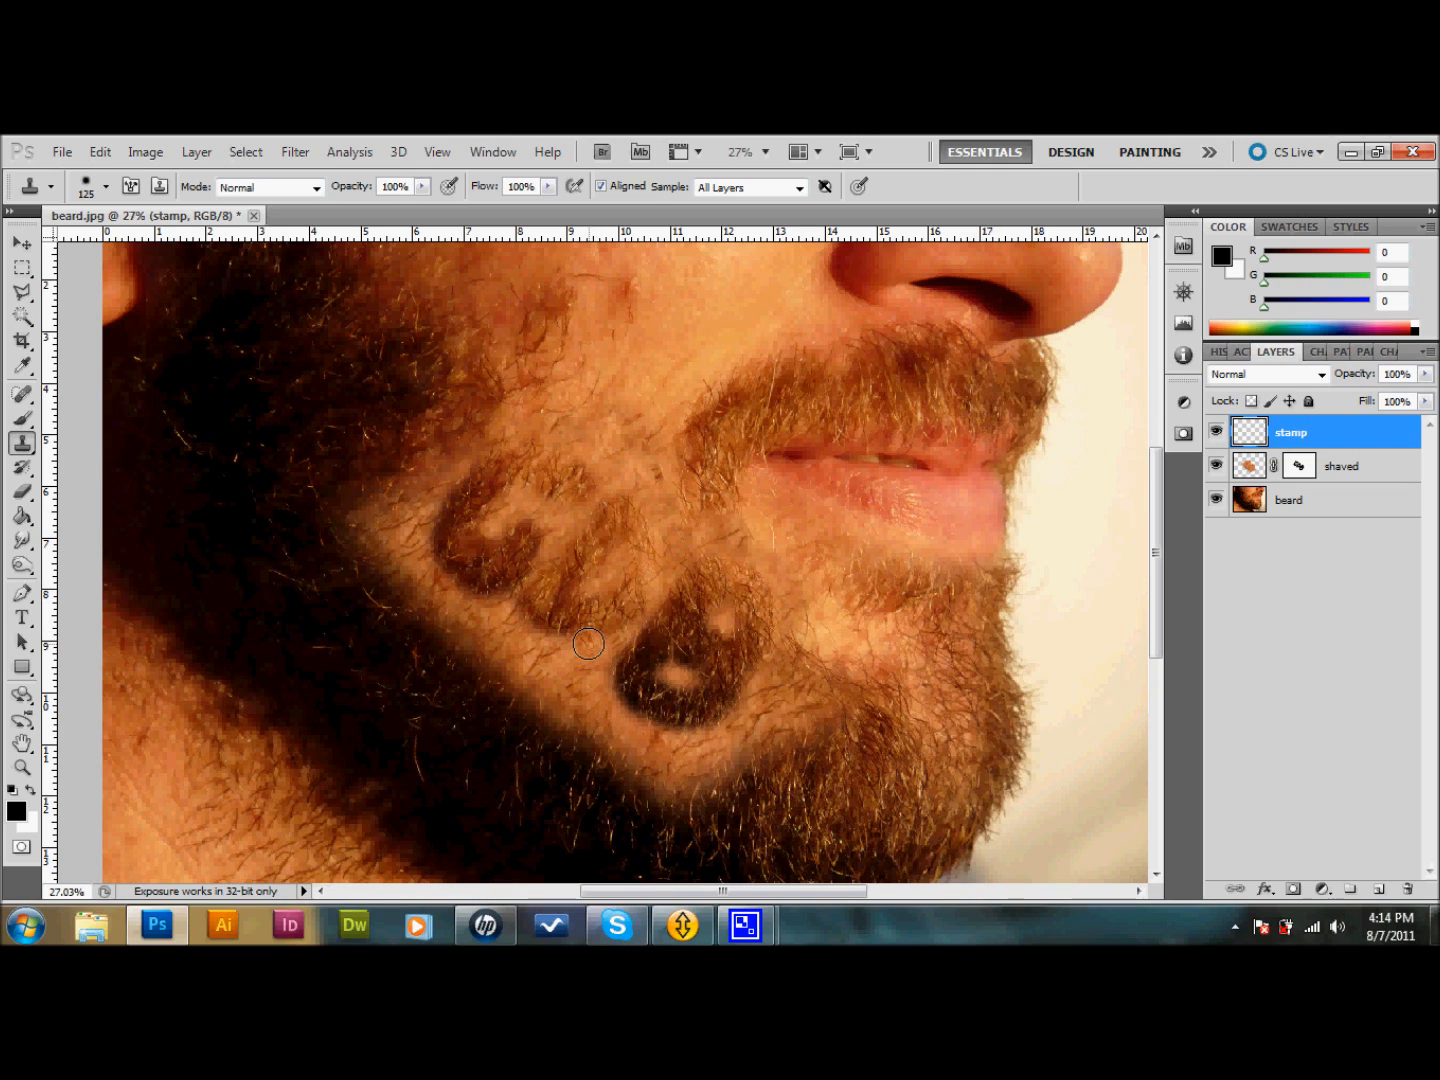
mouse_move(532, 638)
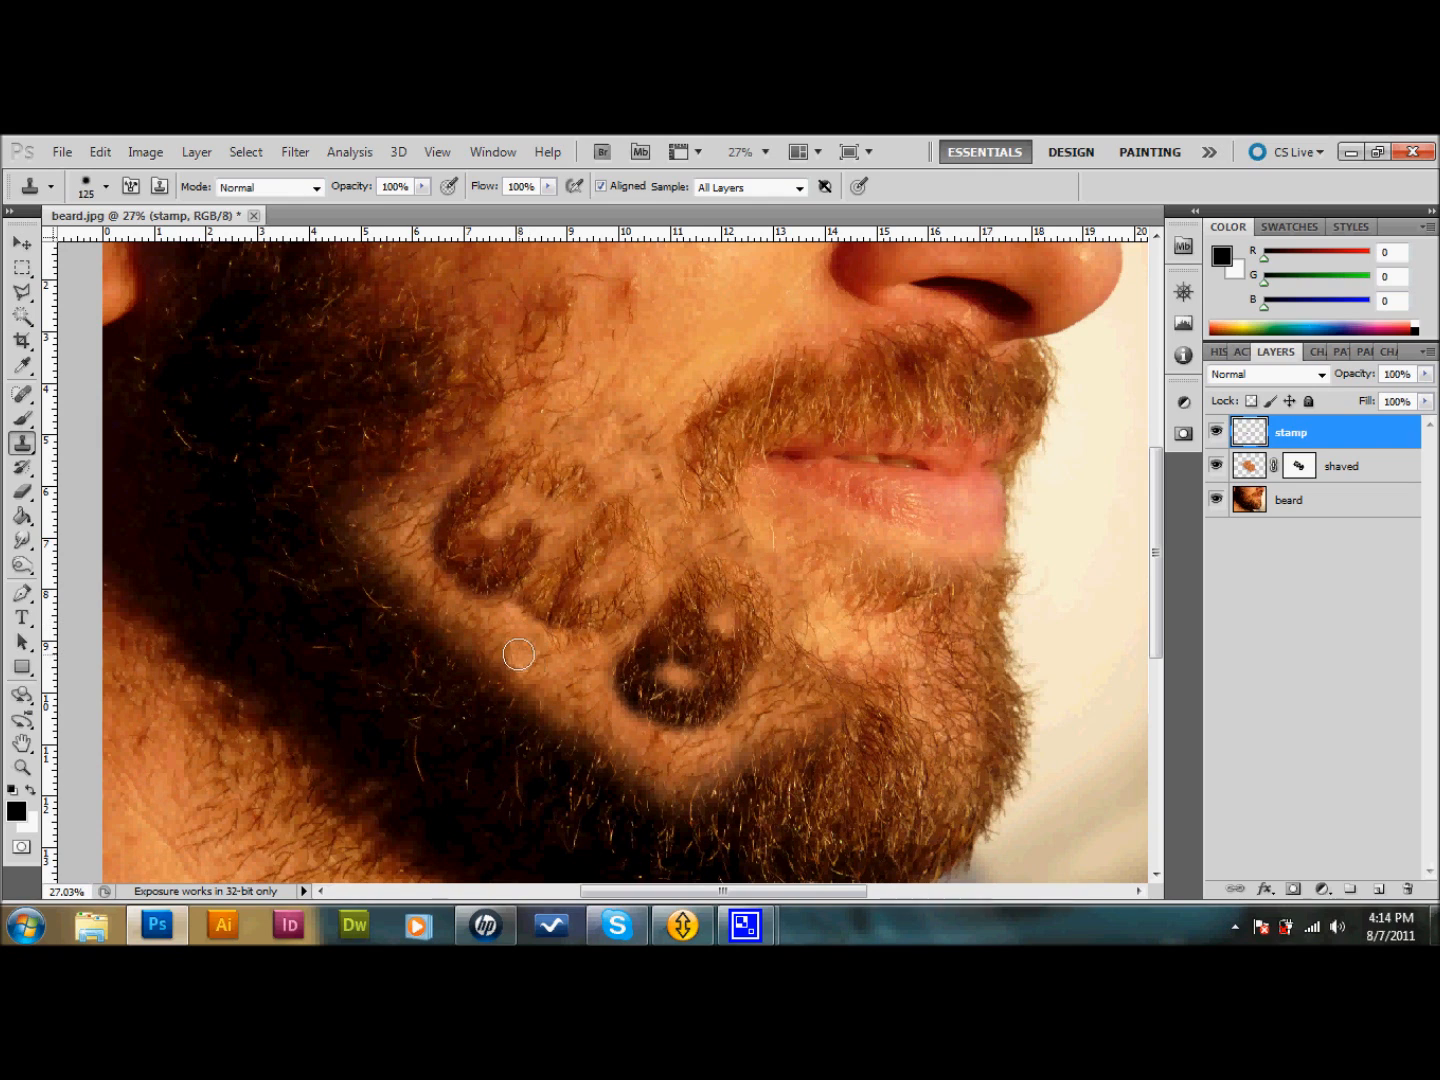
mouse_move(528, 644)
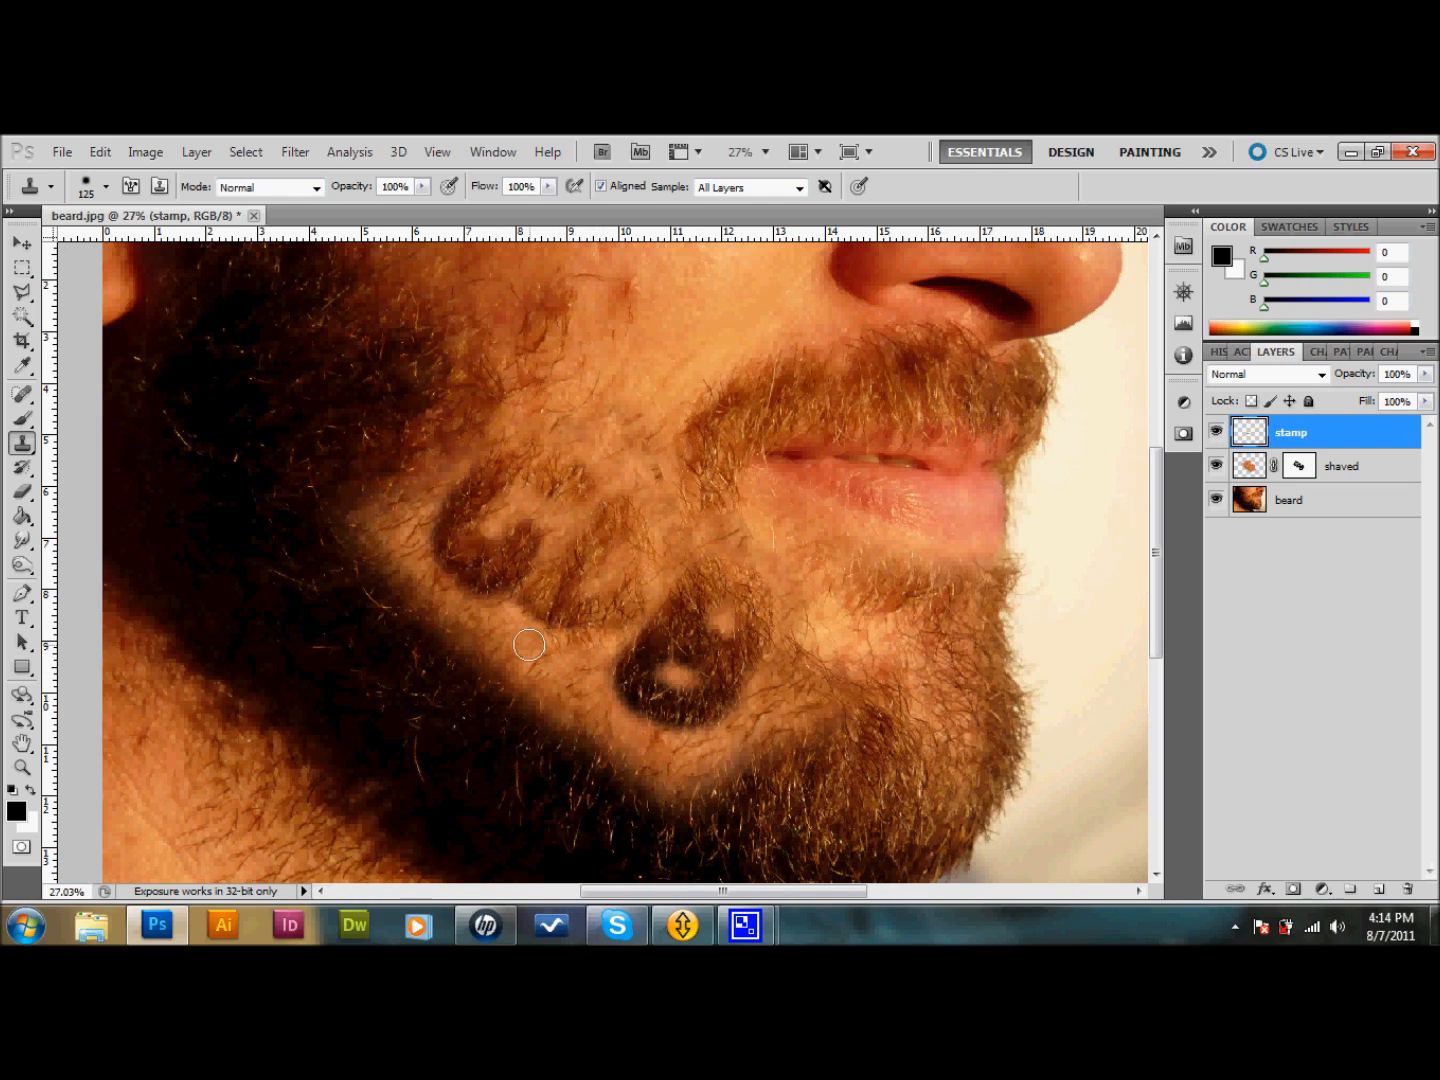
mouse_move(524, 620)
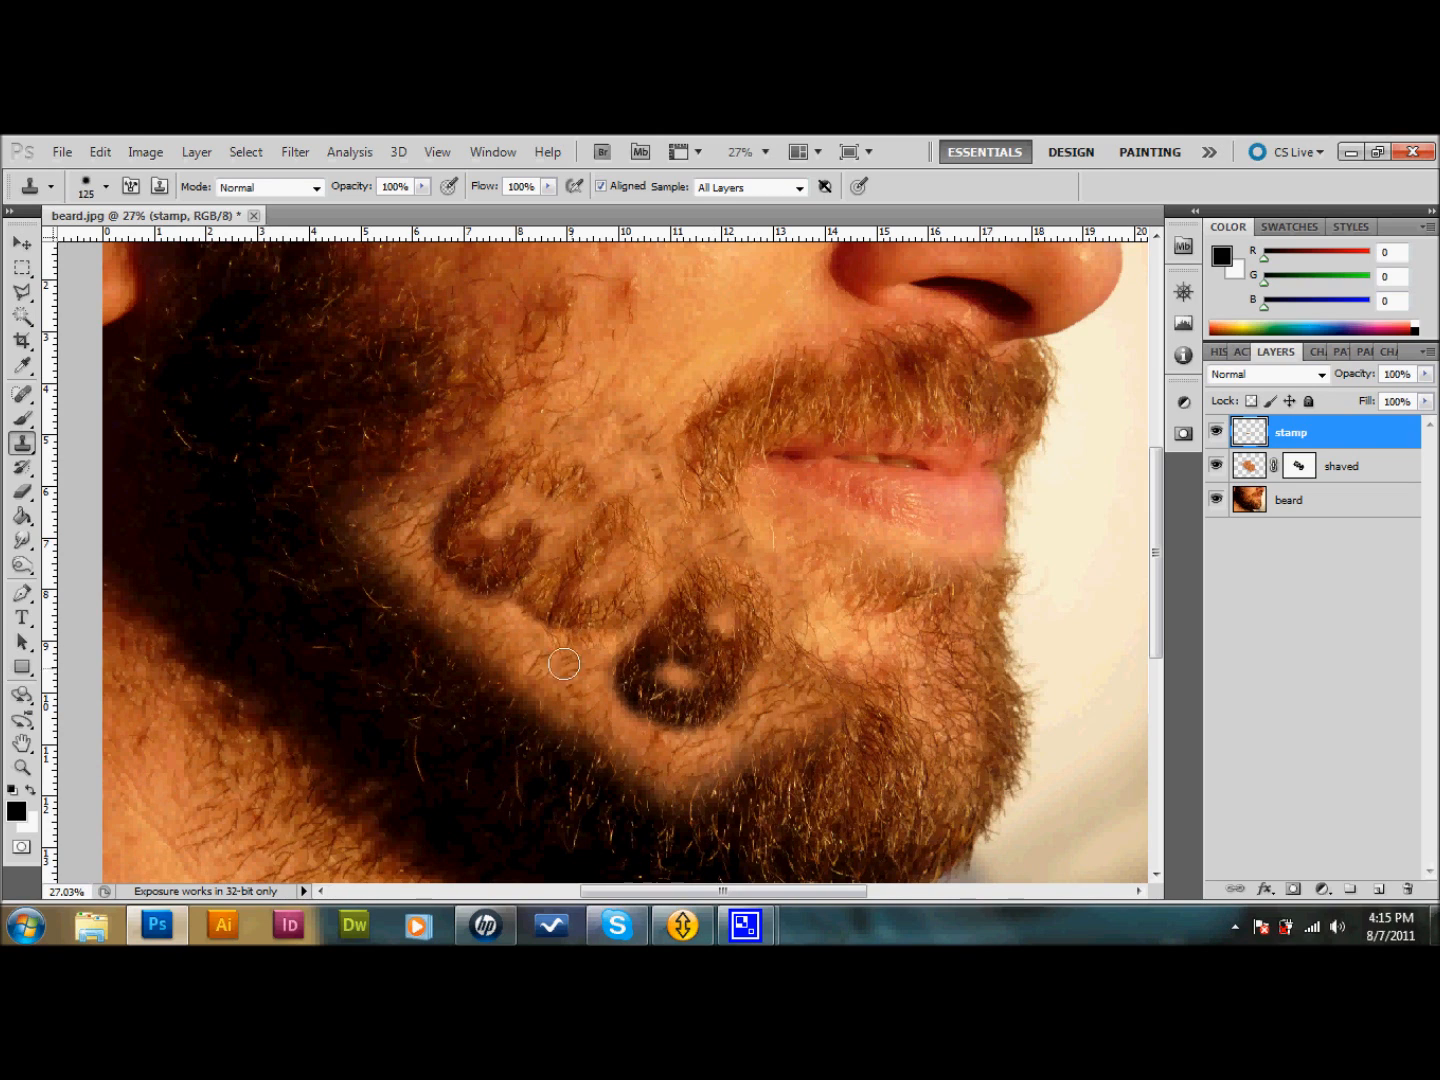
mouse_move(516, 620)
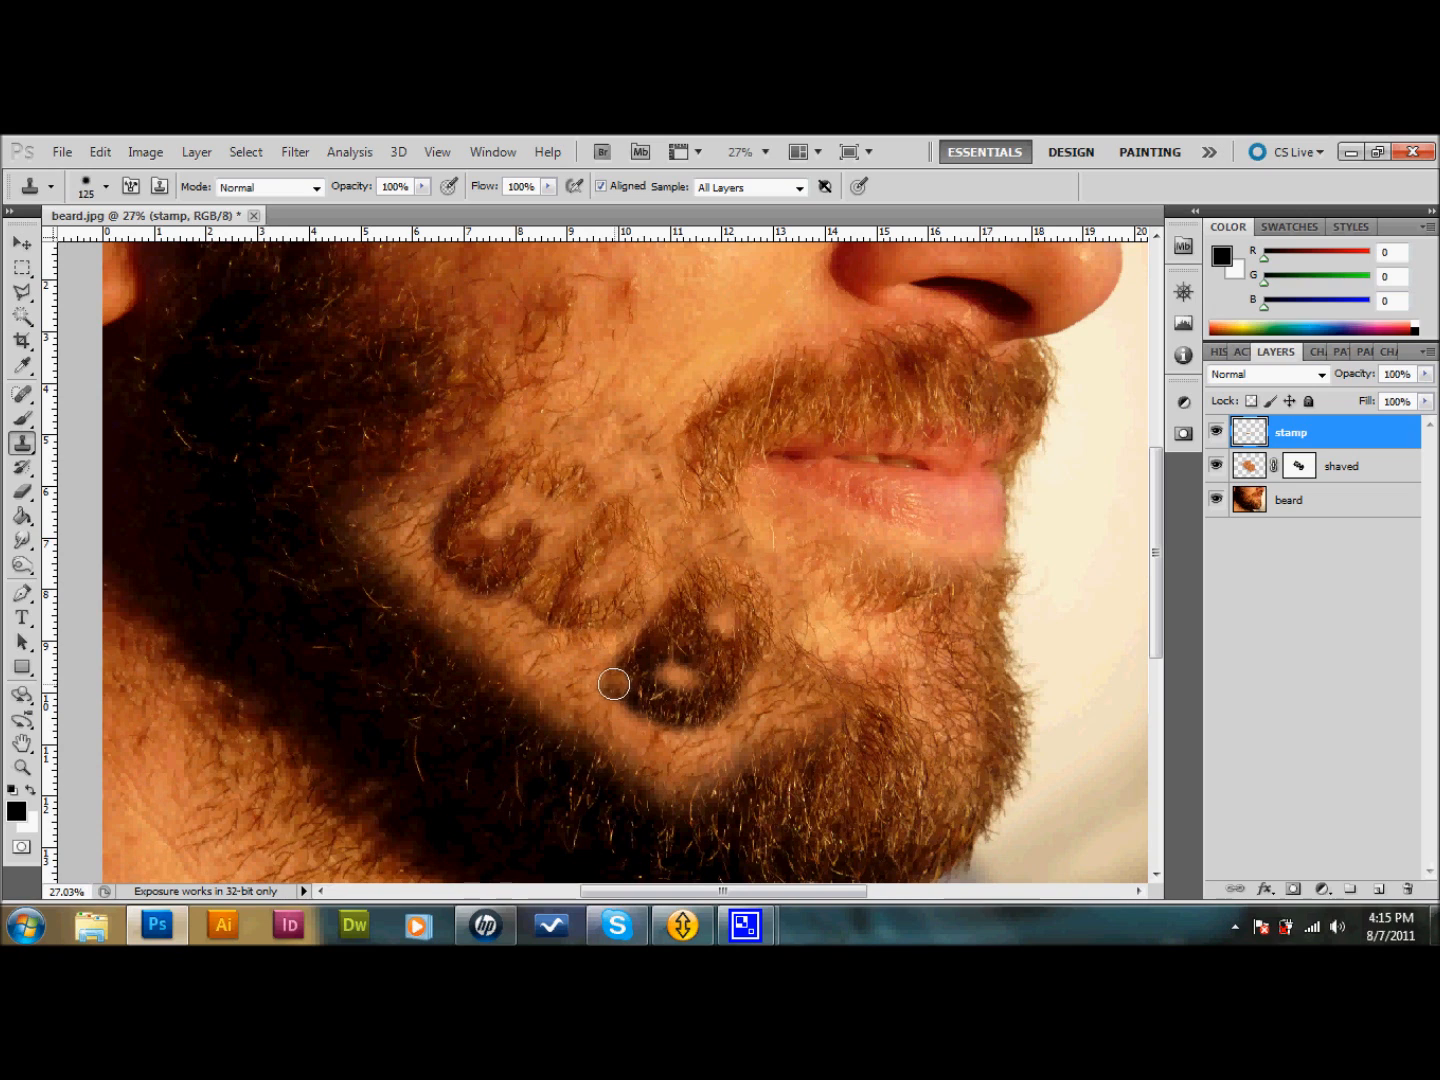
mouse_move(654, 720)
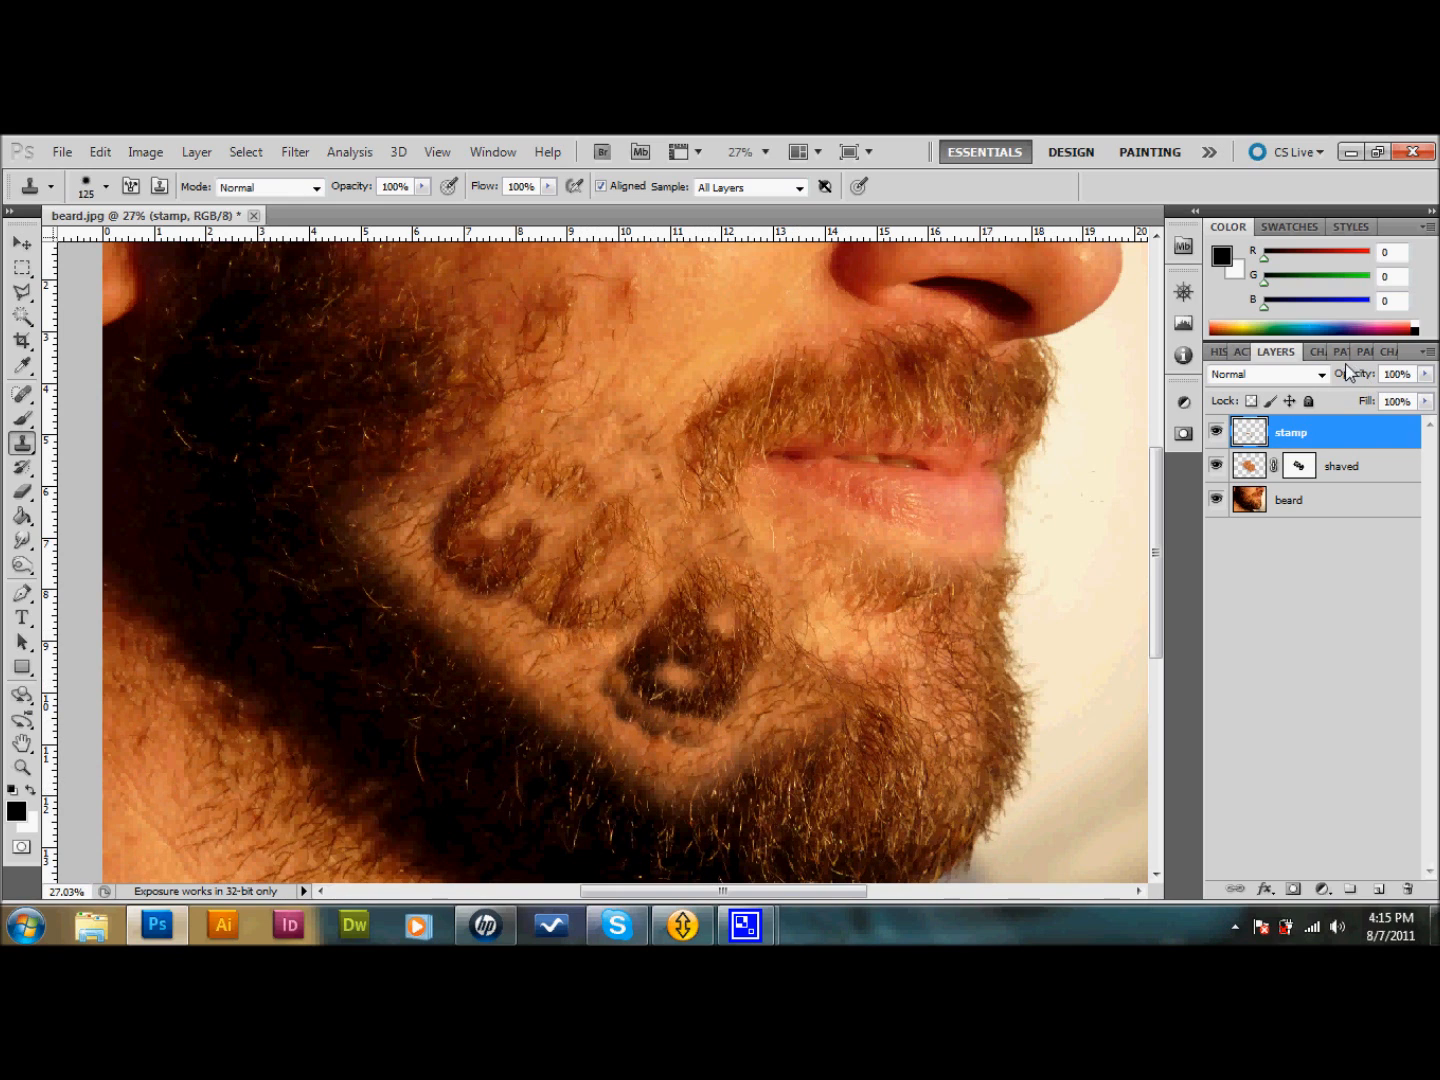
mouse_move(476, 708)
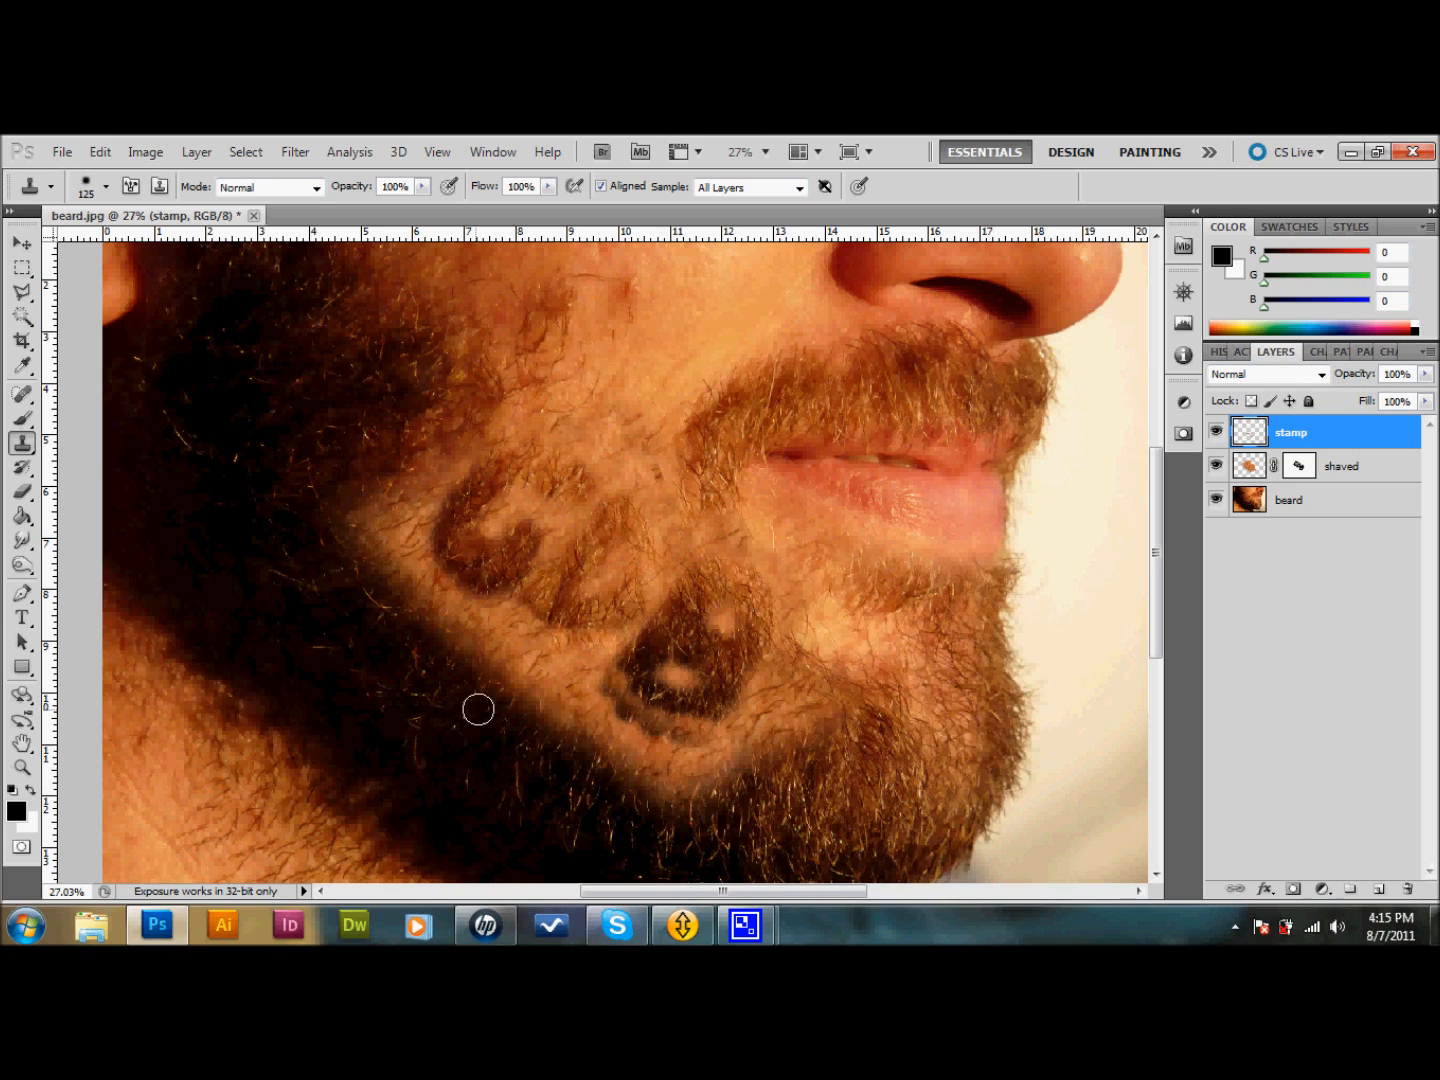
mouse_move(604, 324)
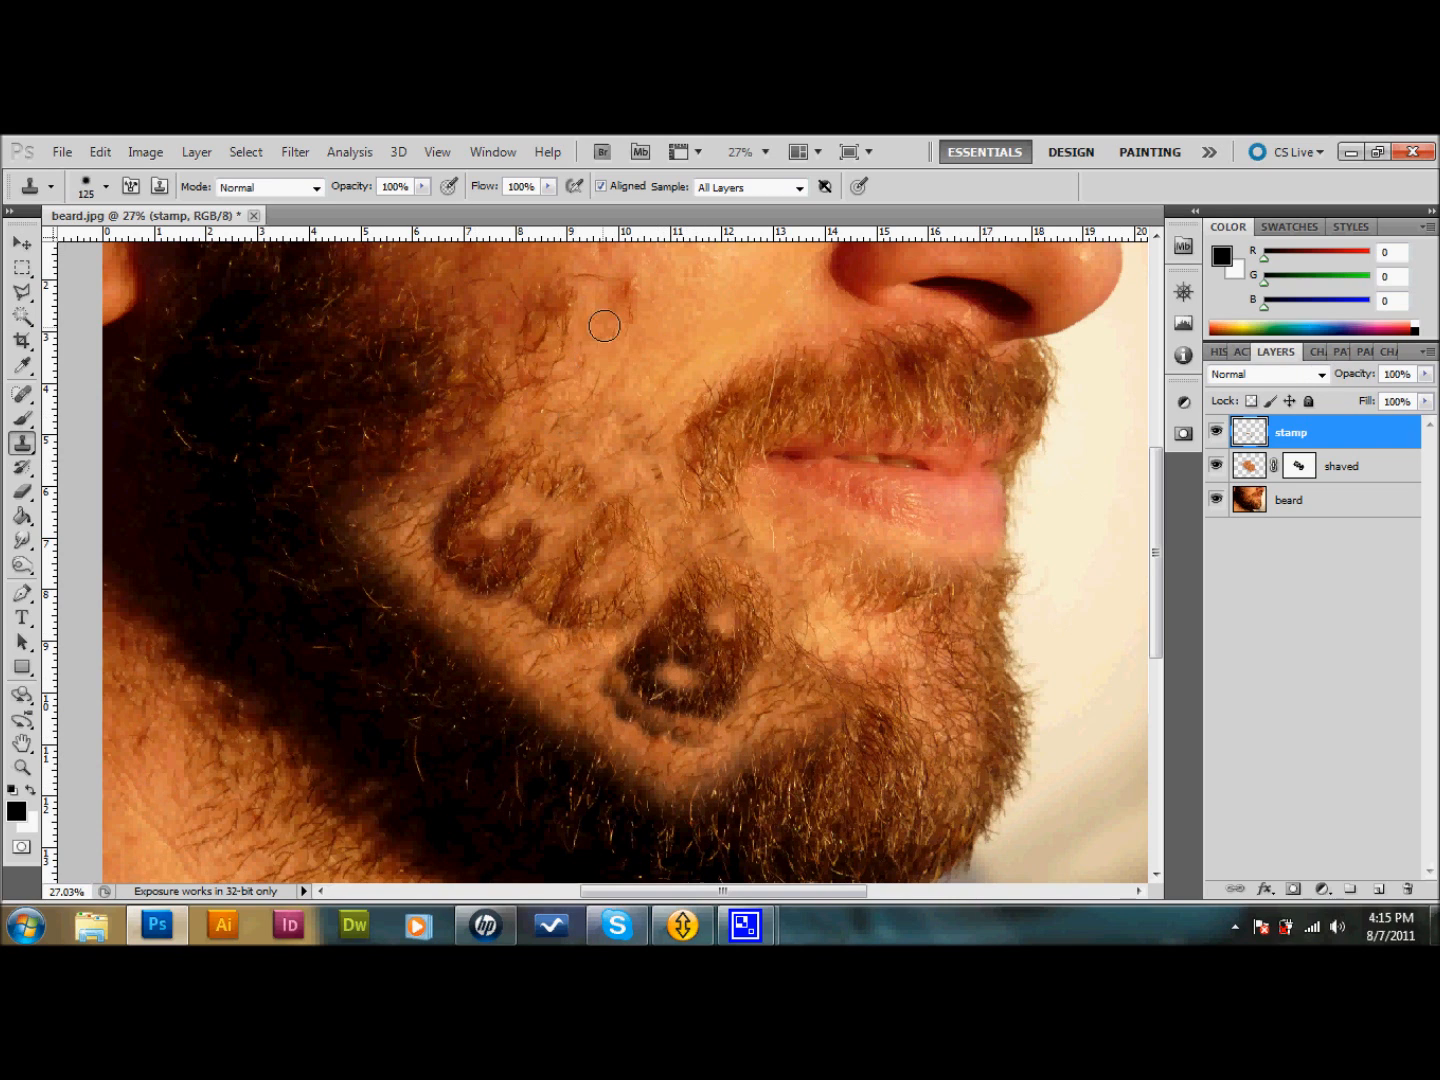
- Show the History panel and step back to an earlier Clone Stamp state
left_click(492, 152)
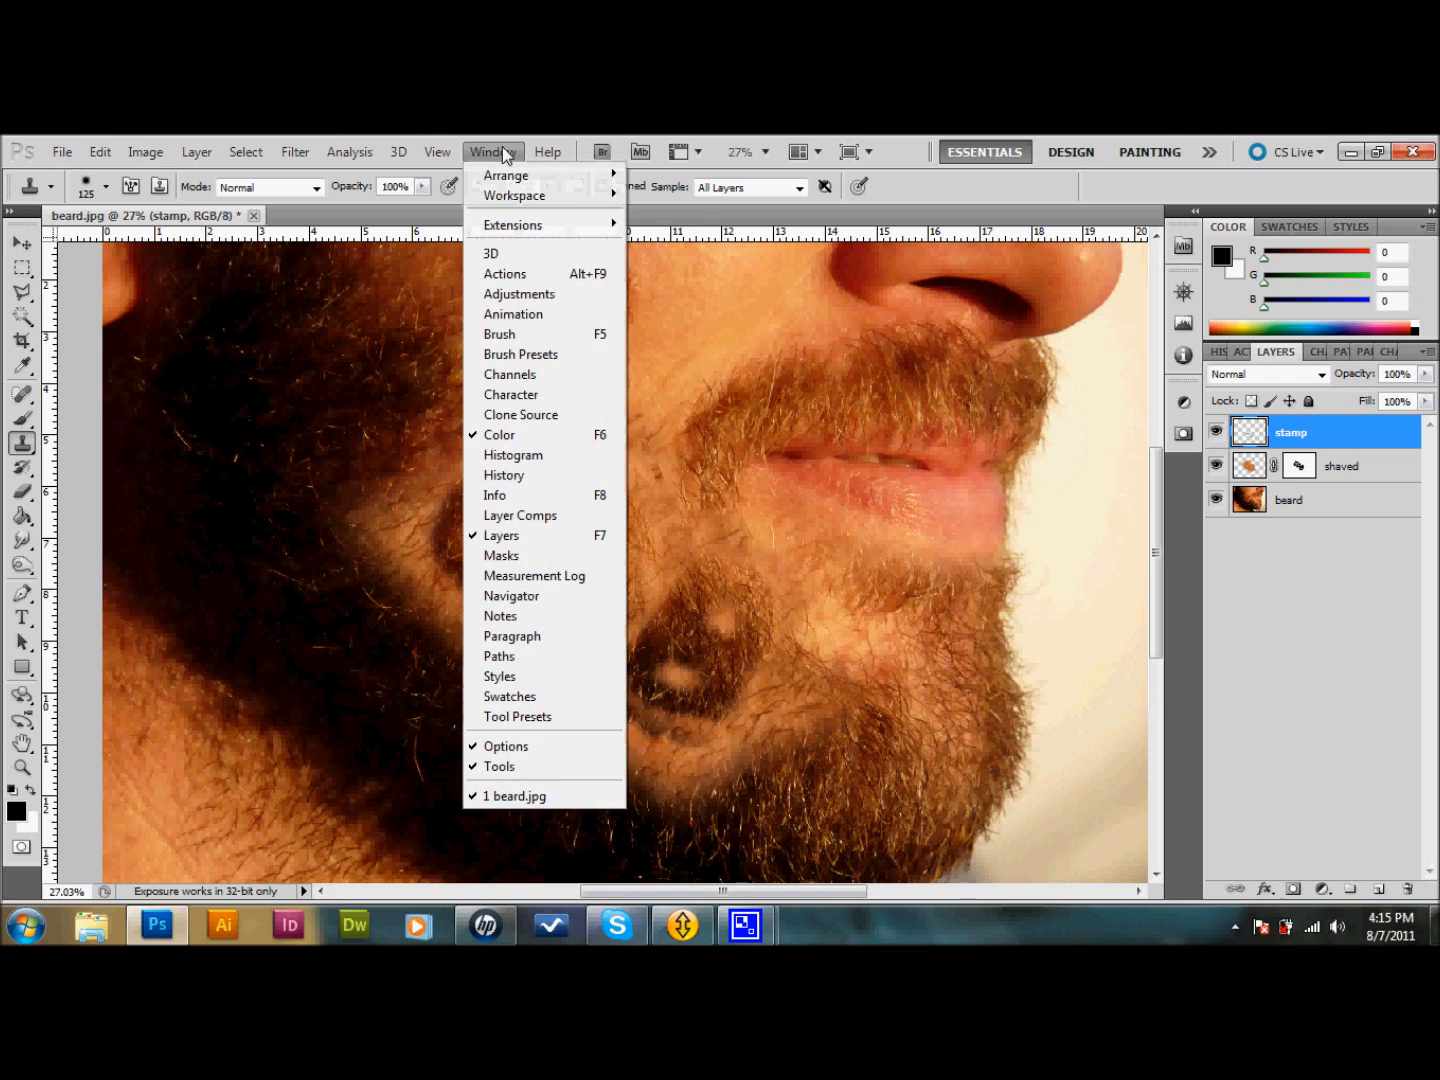
mouse_move(532, 464)
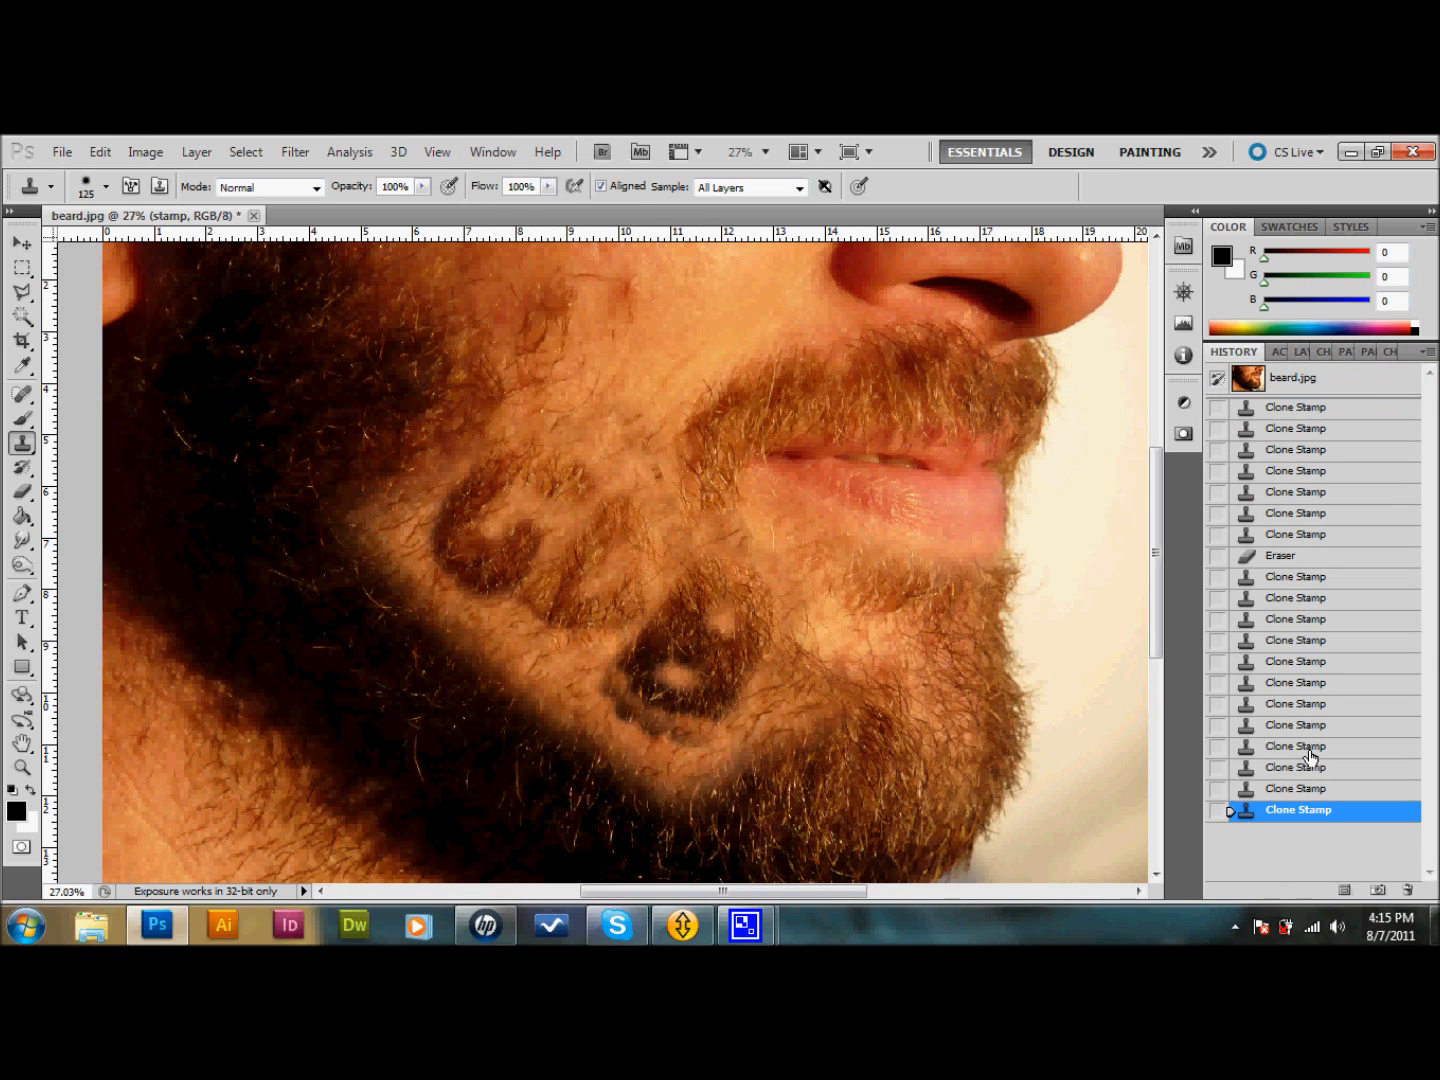
left_click(1298, 704)
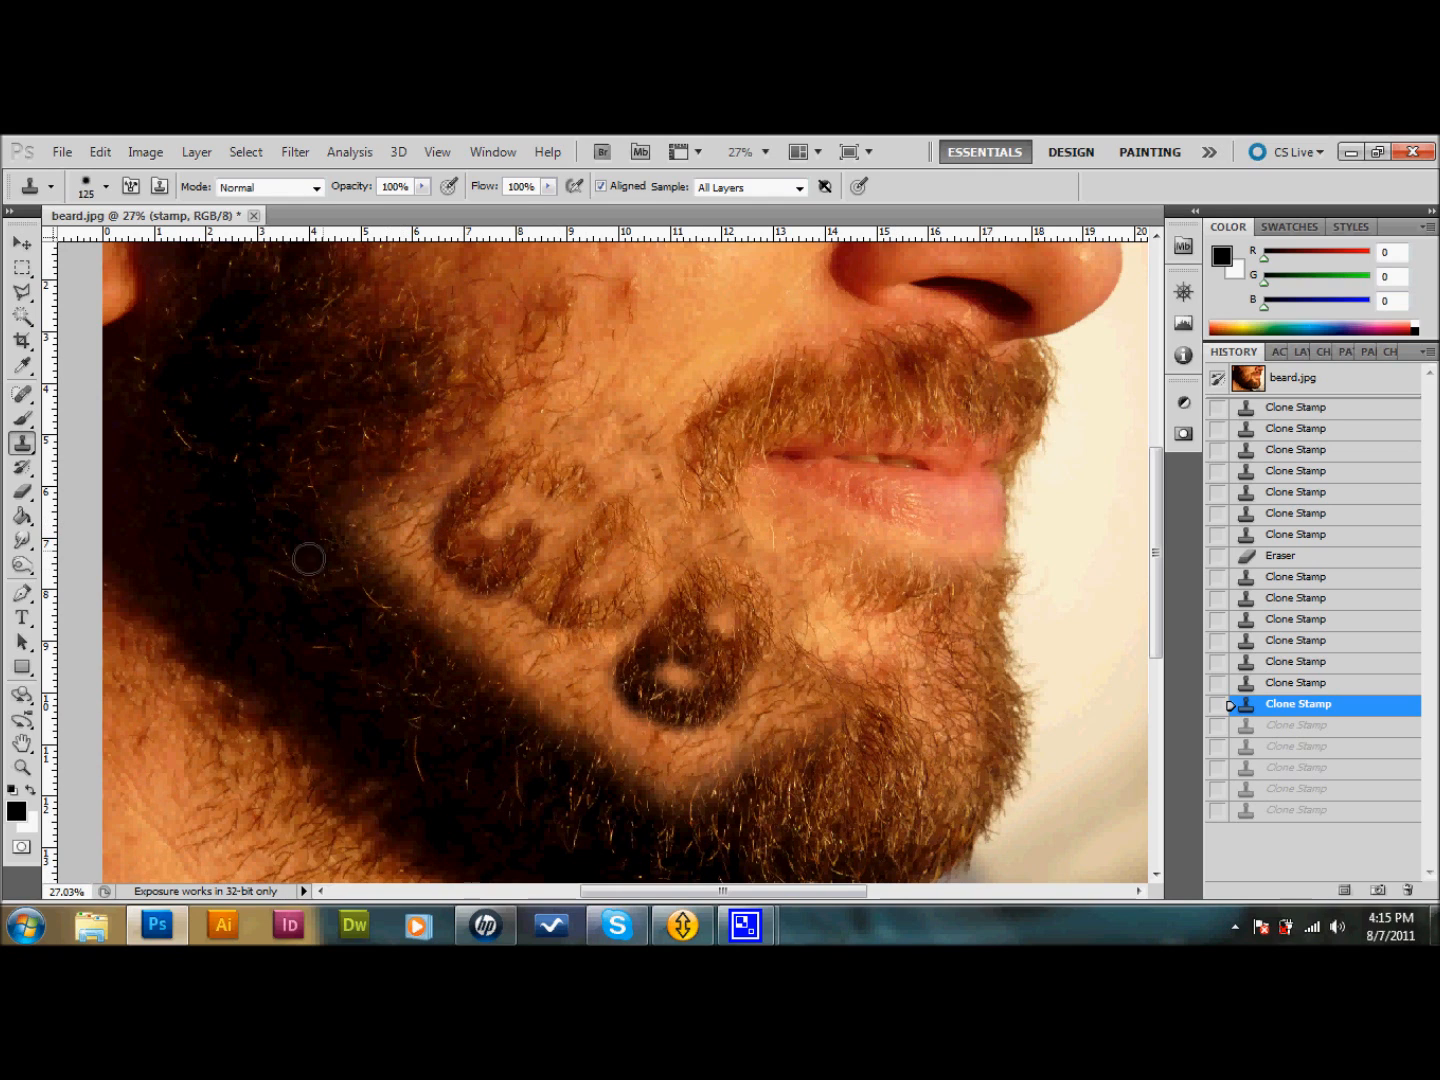
mouse_move(244, 740)
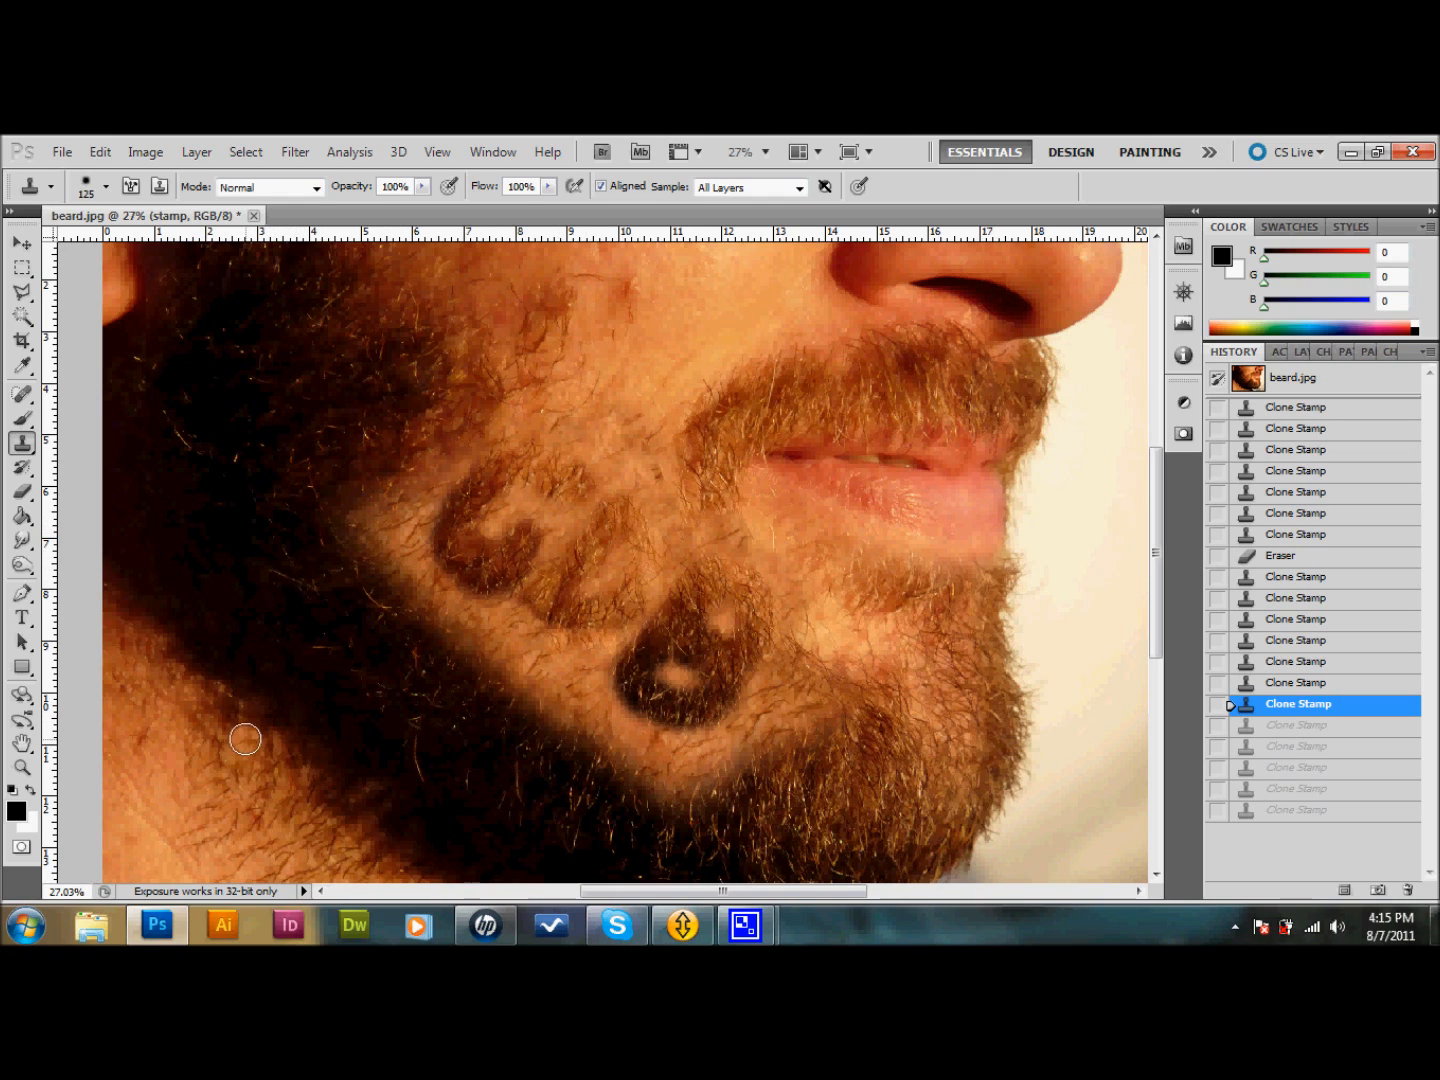
mouse_move(228, 714)
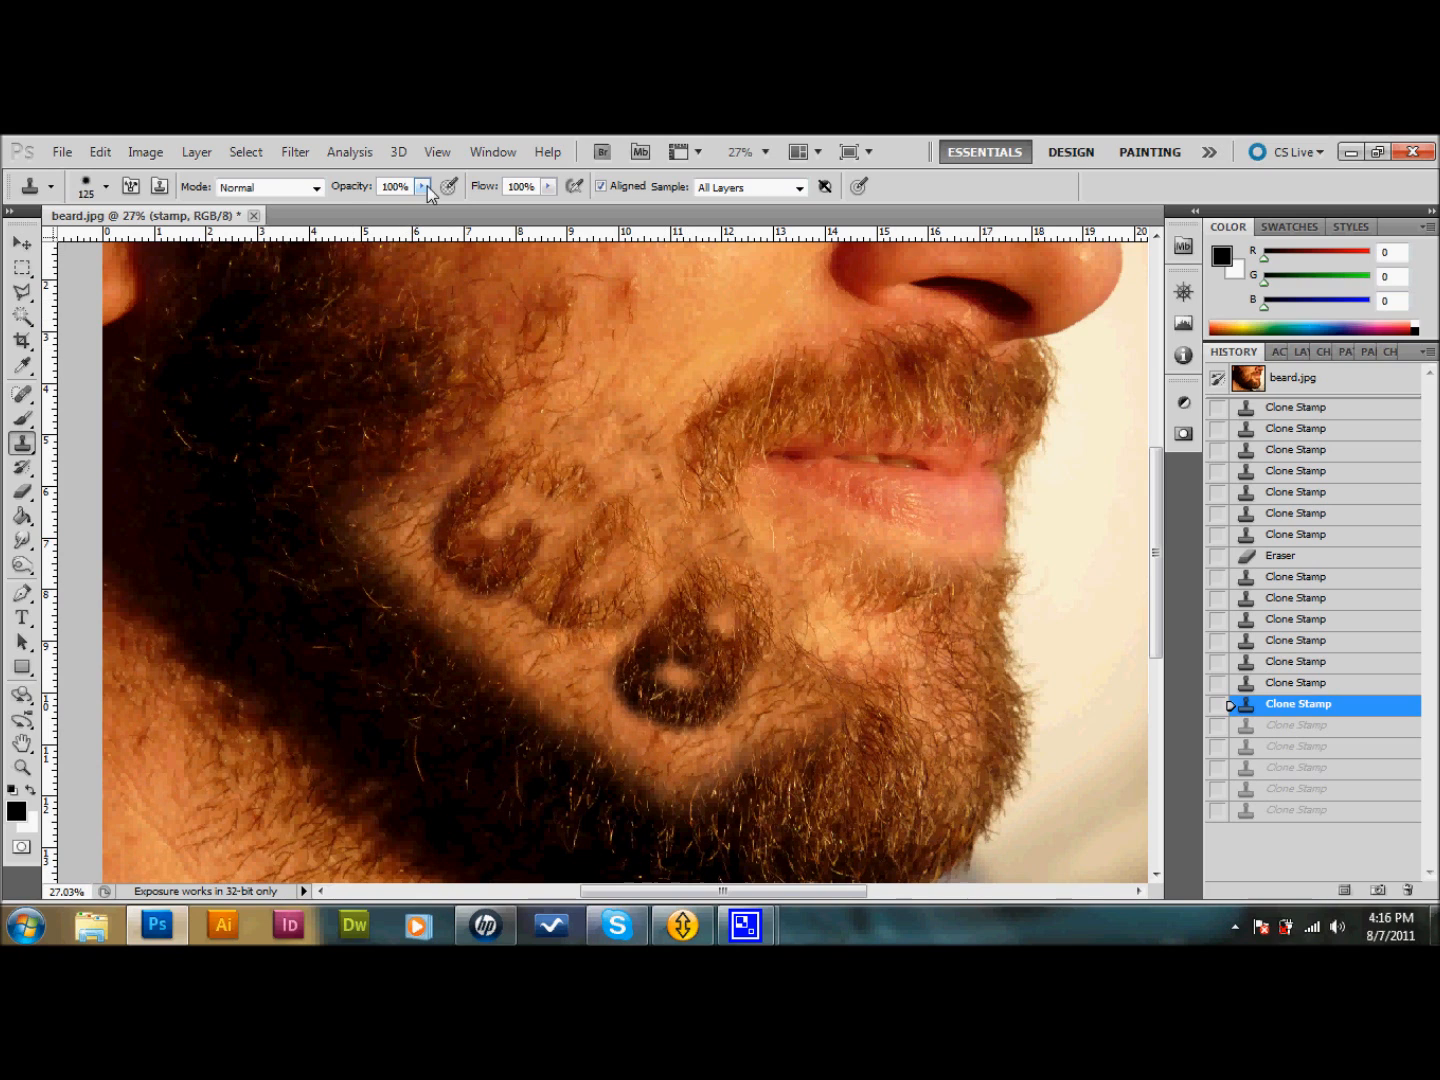
- Clone beard hair over the lower edge and lower hole of the letter B
left_click(104, 186)
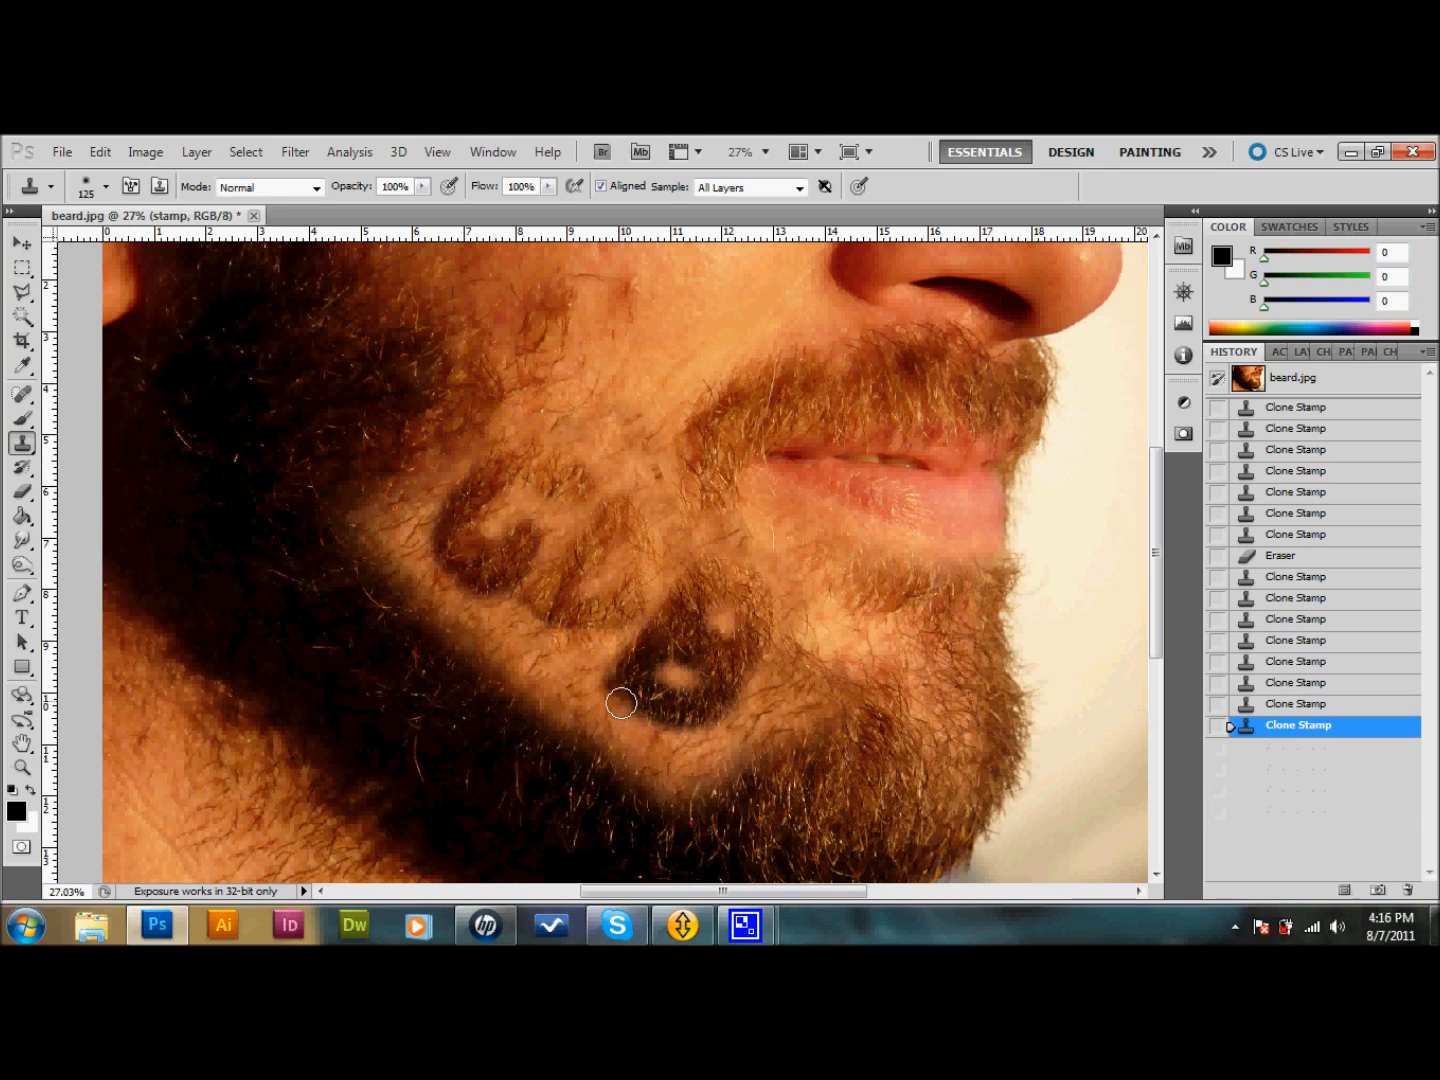
left_click(672, 728)
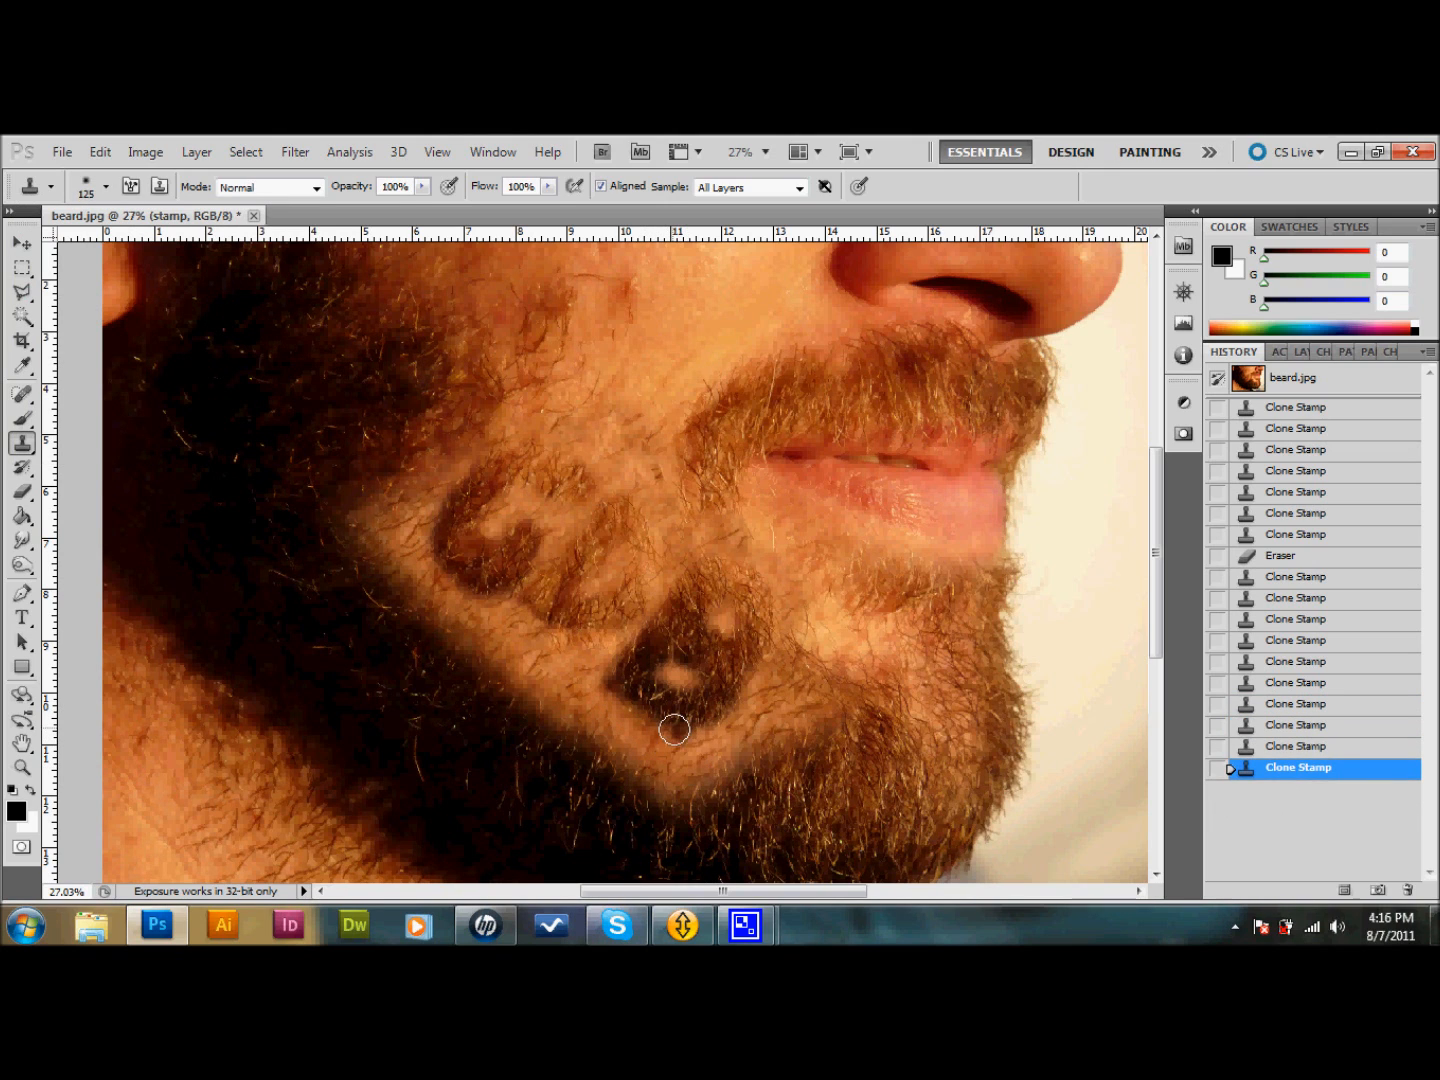
left_click(700, 732)
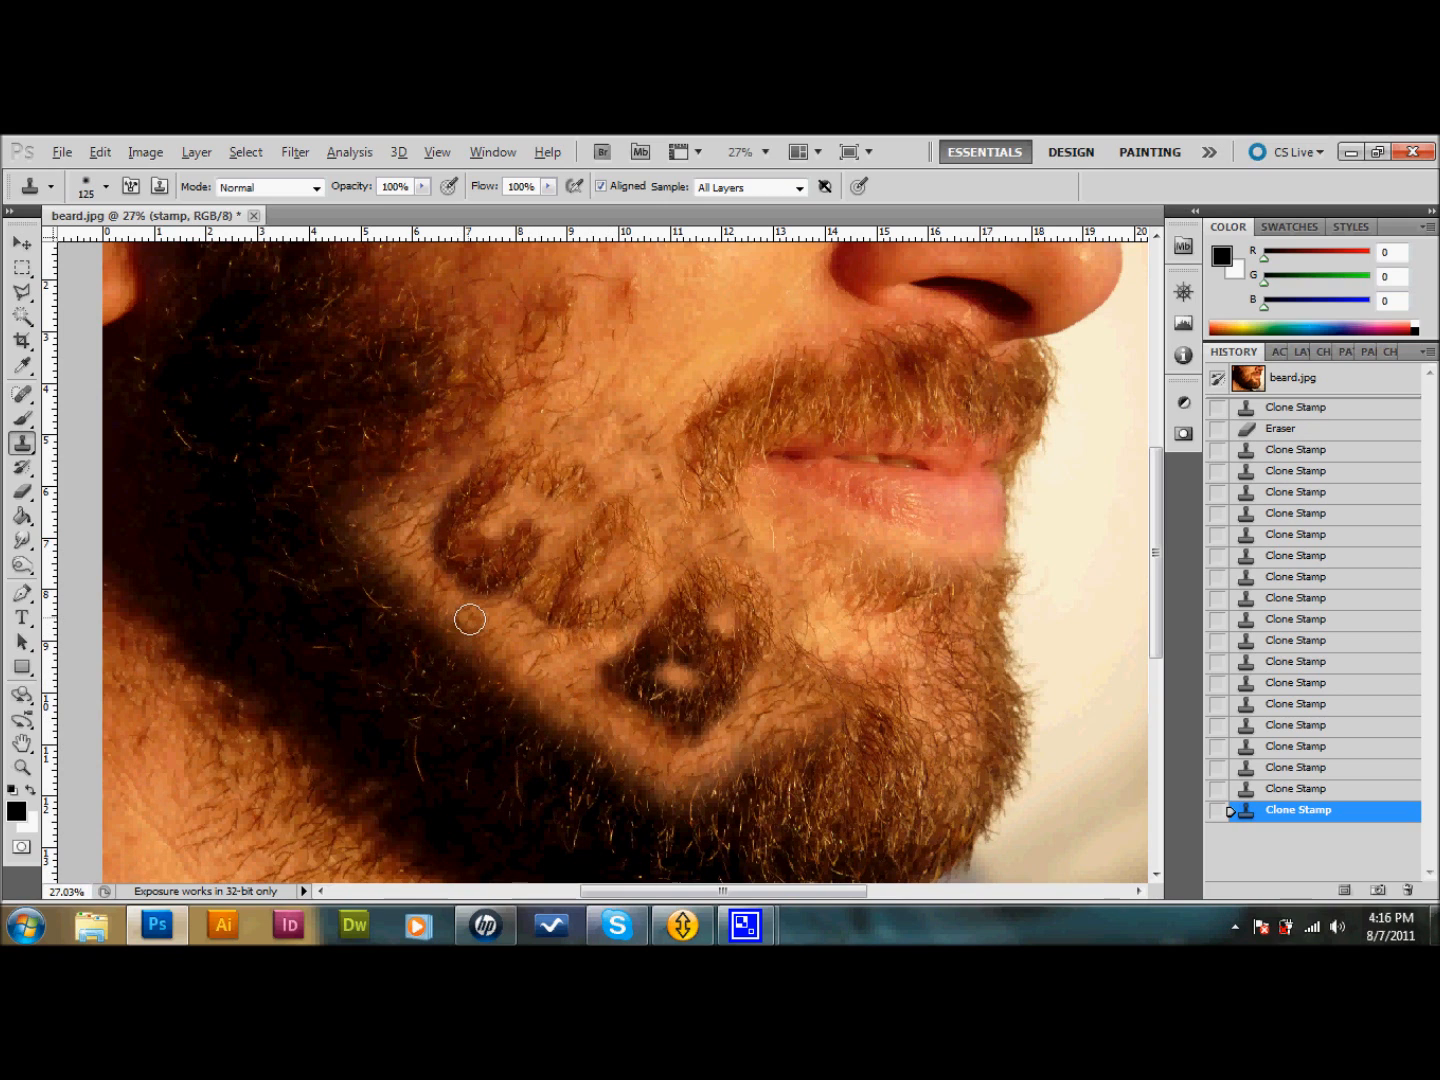
mouse_move(588, 654)
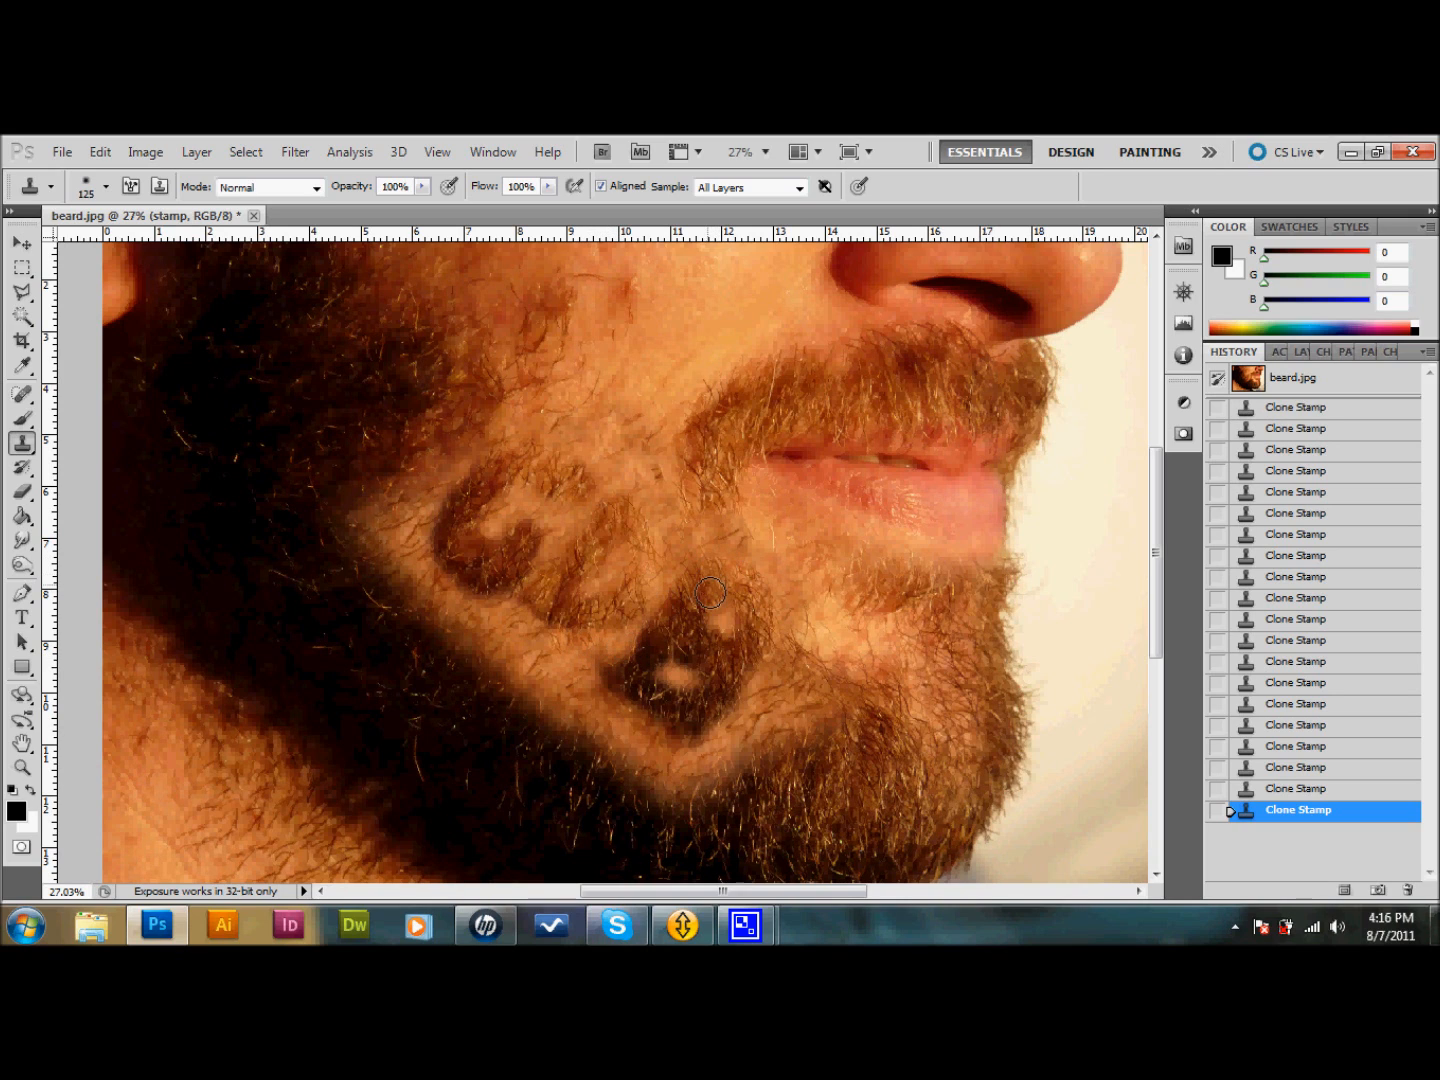
mouse_move(712, 500)
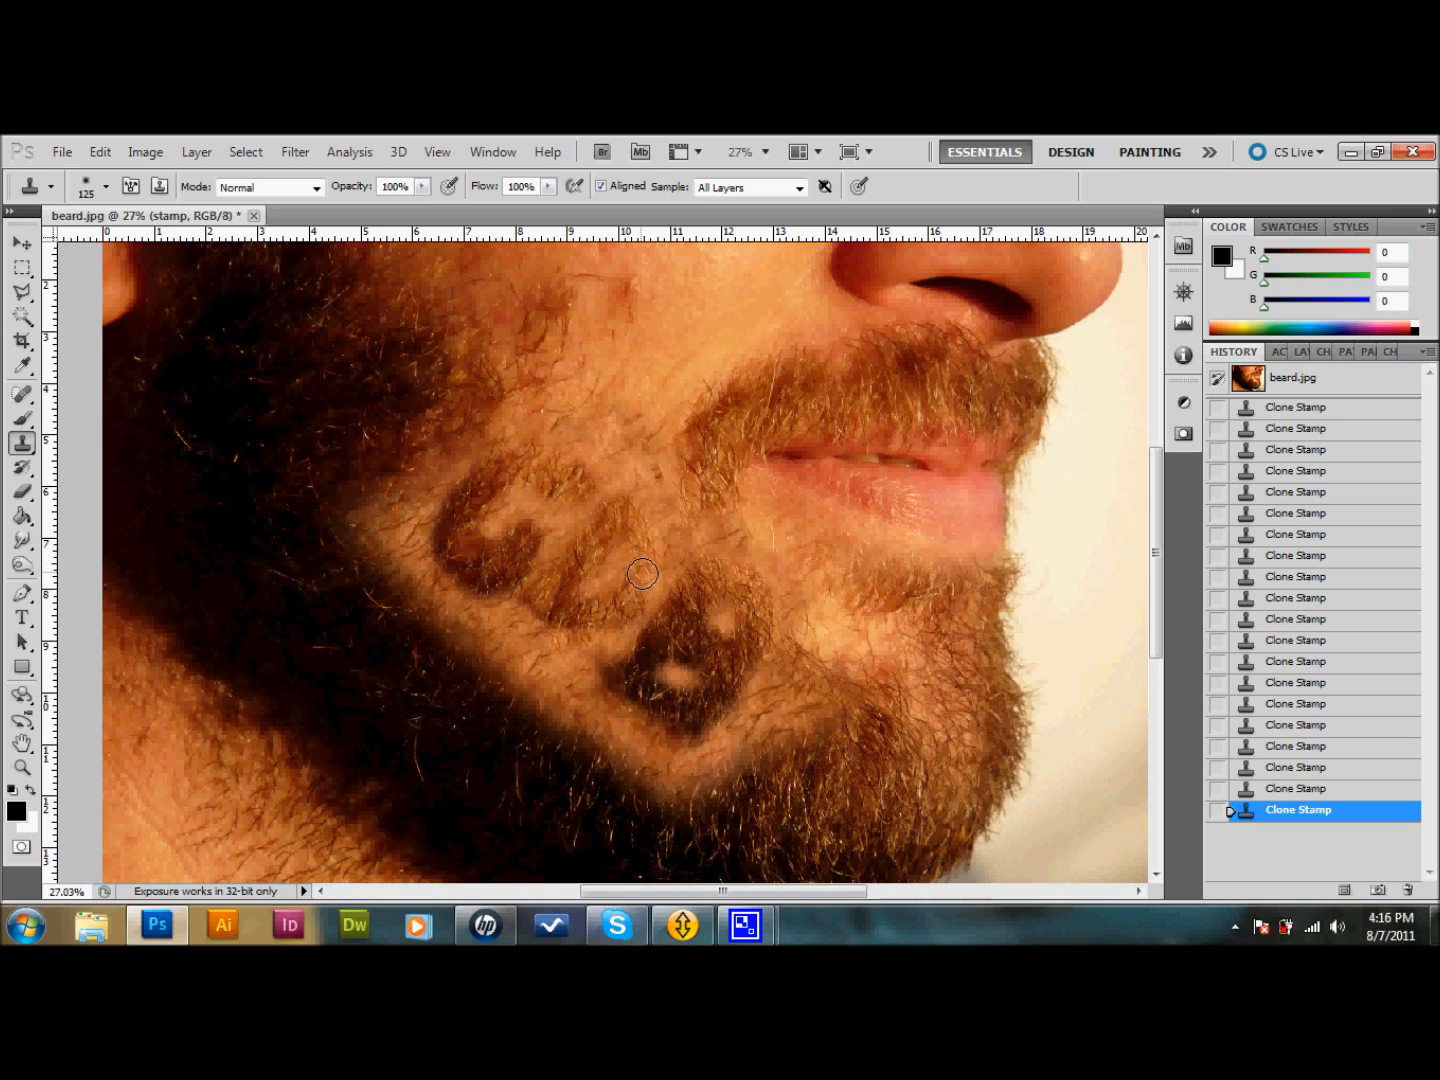
mouse_move(640, 532)
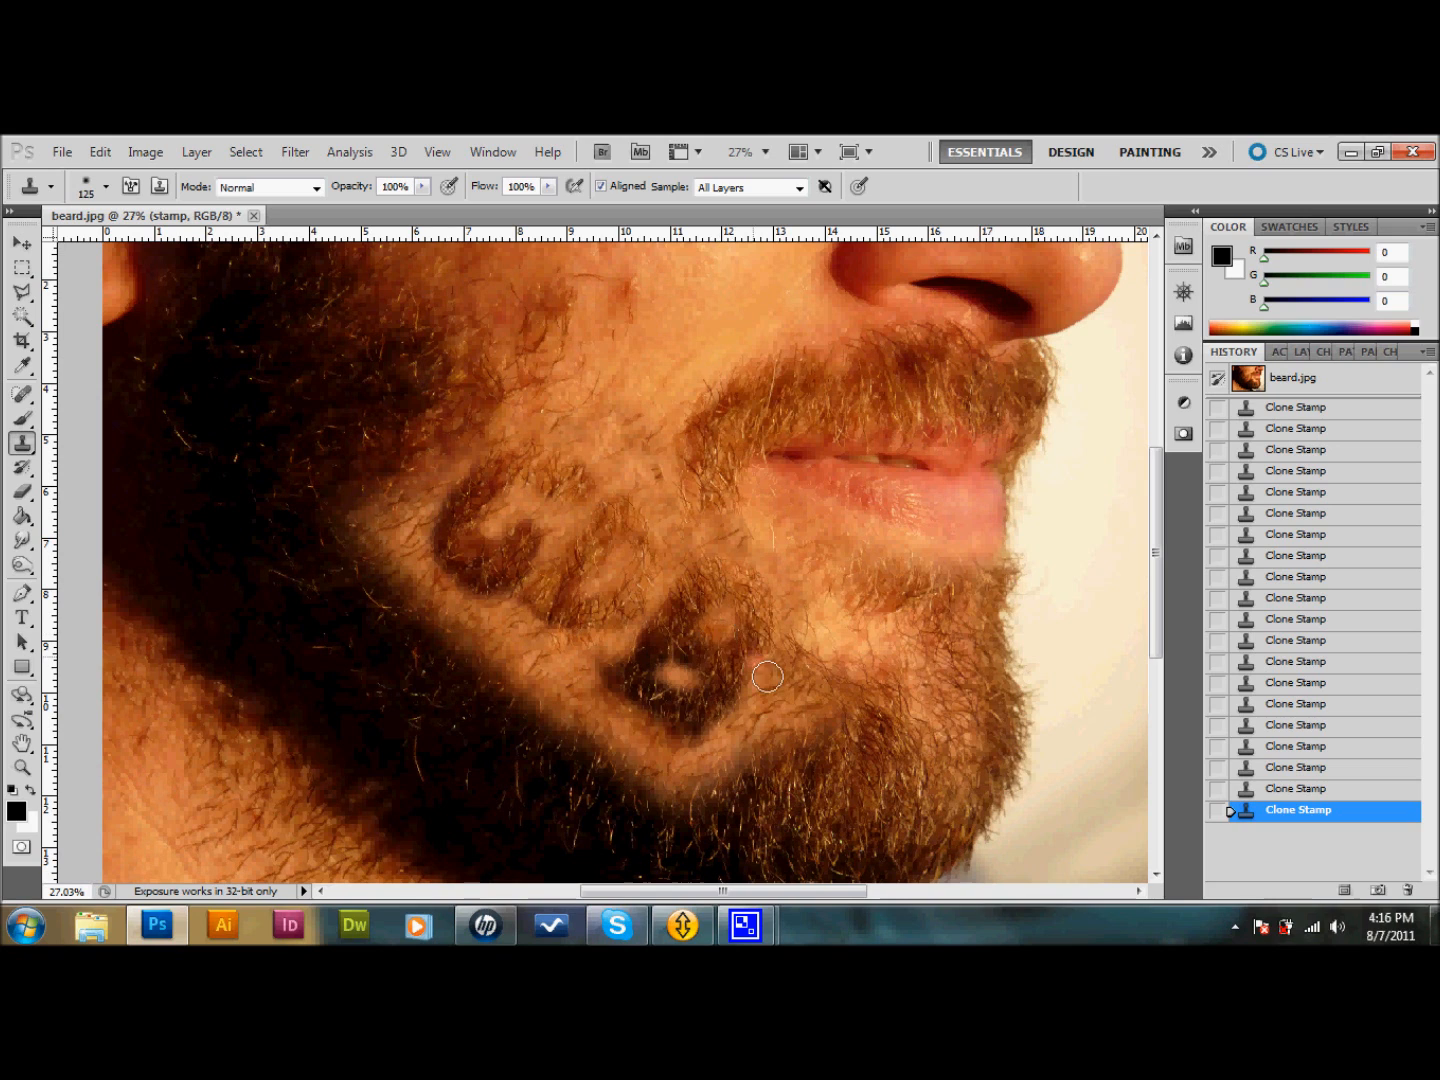
mouse_move(564, 446)
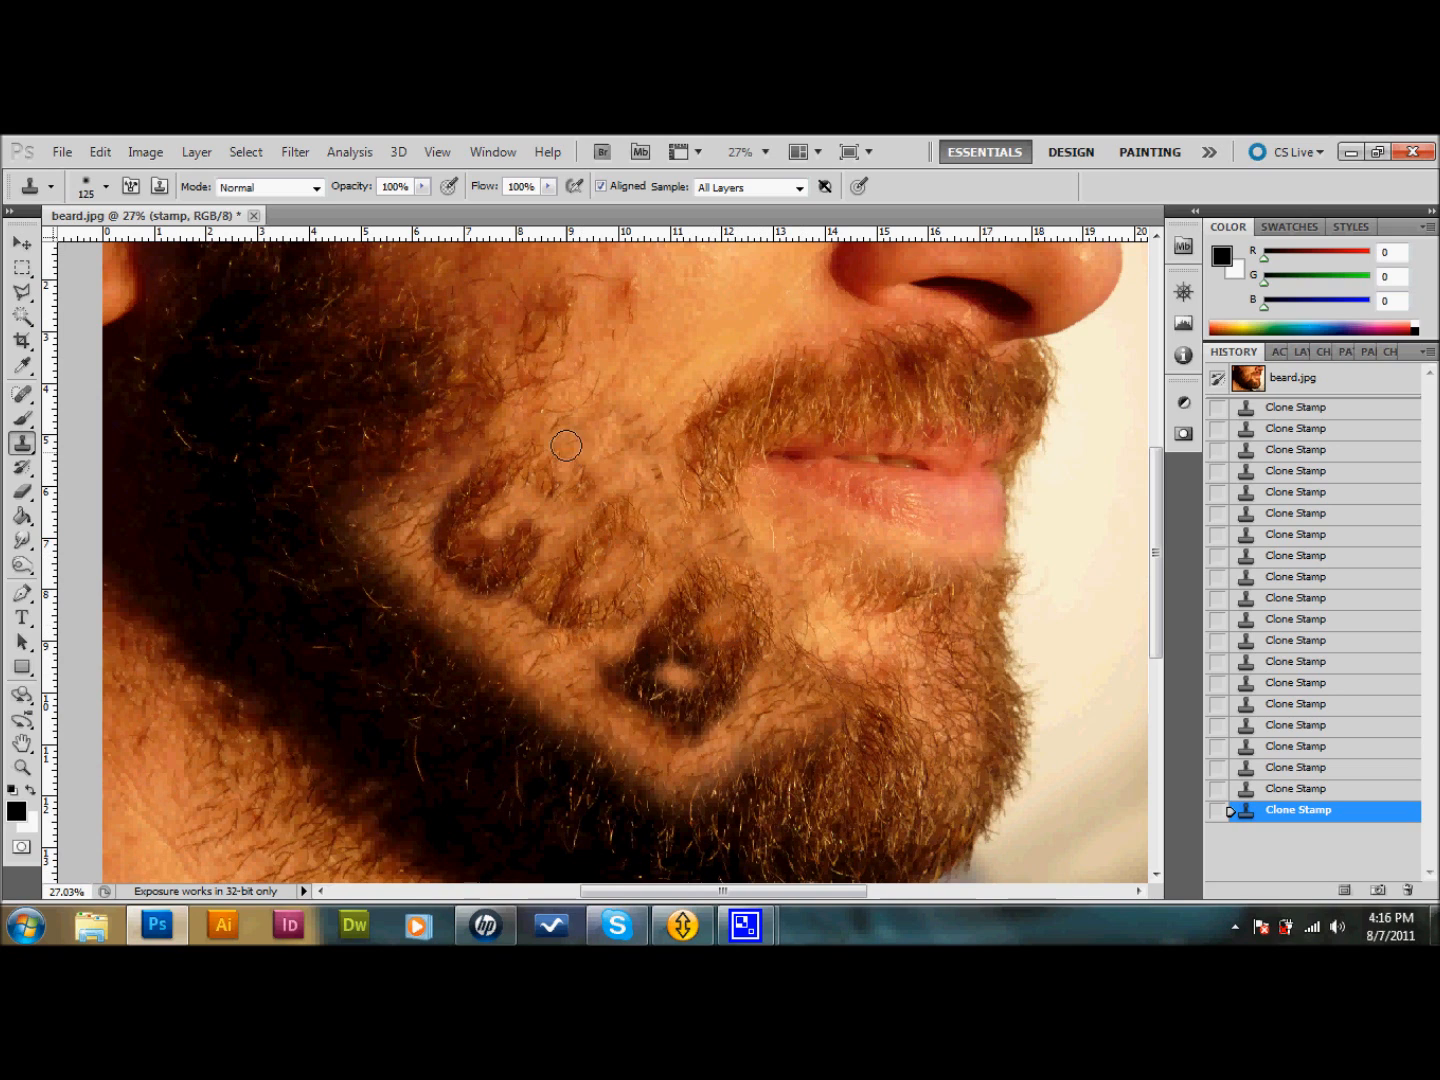
mouse_move(670, 388)
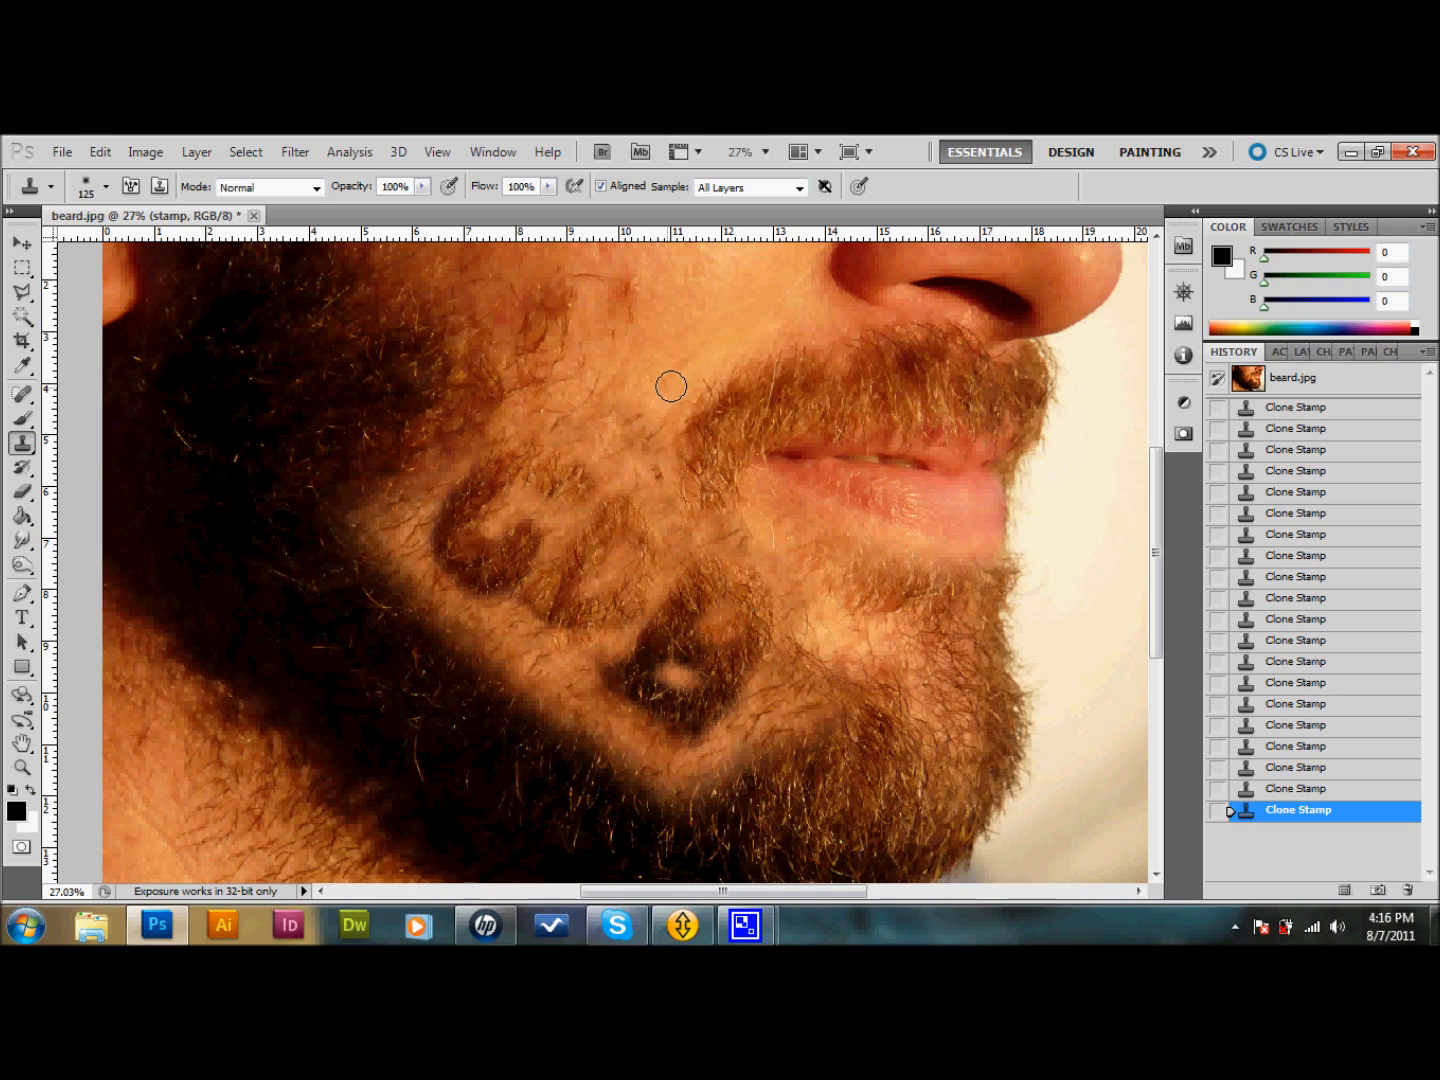
mouse_move(608, 552)
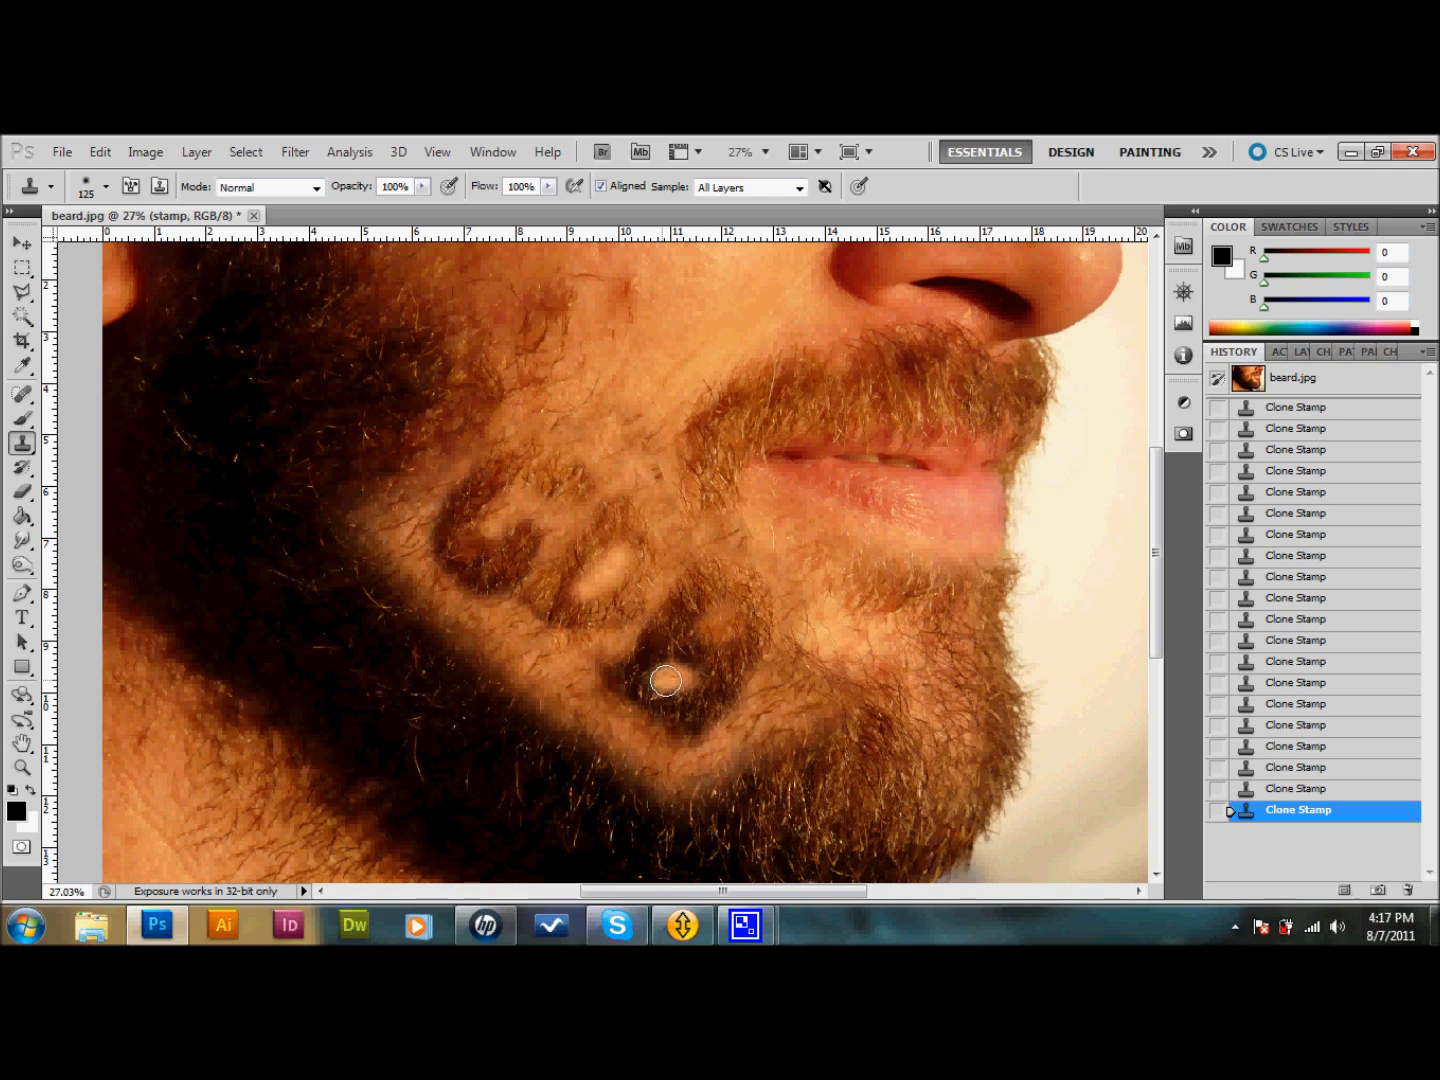
left_click(664, 680)
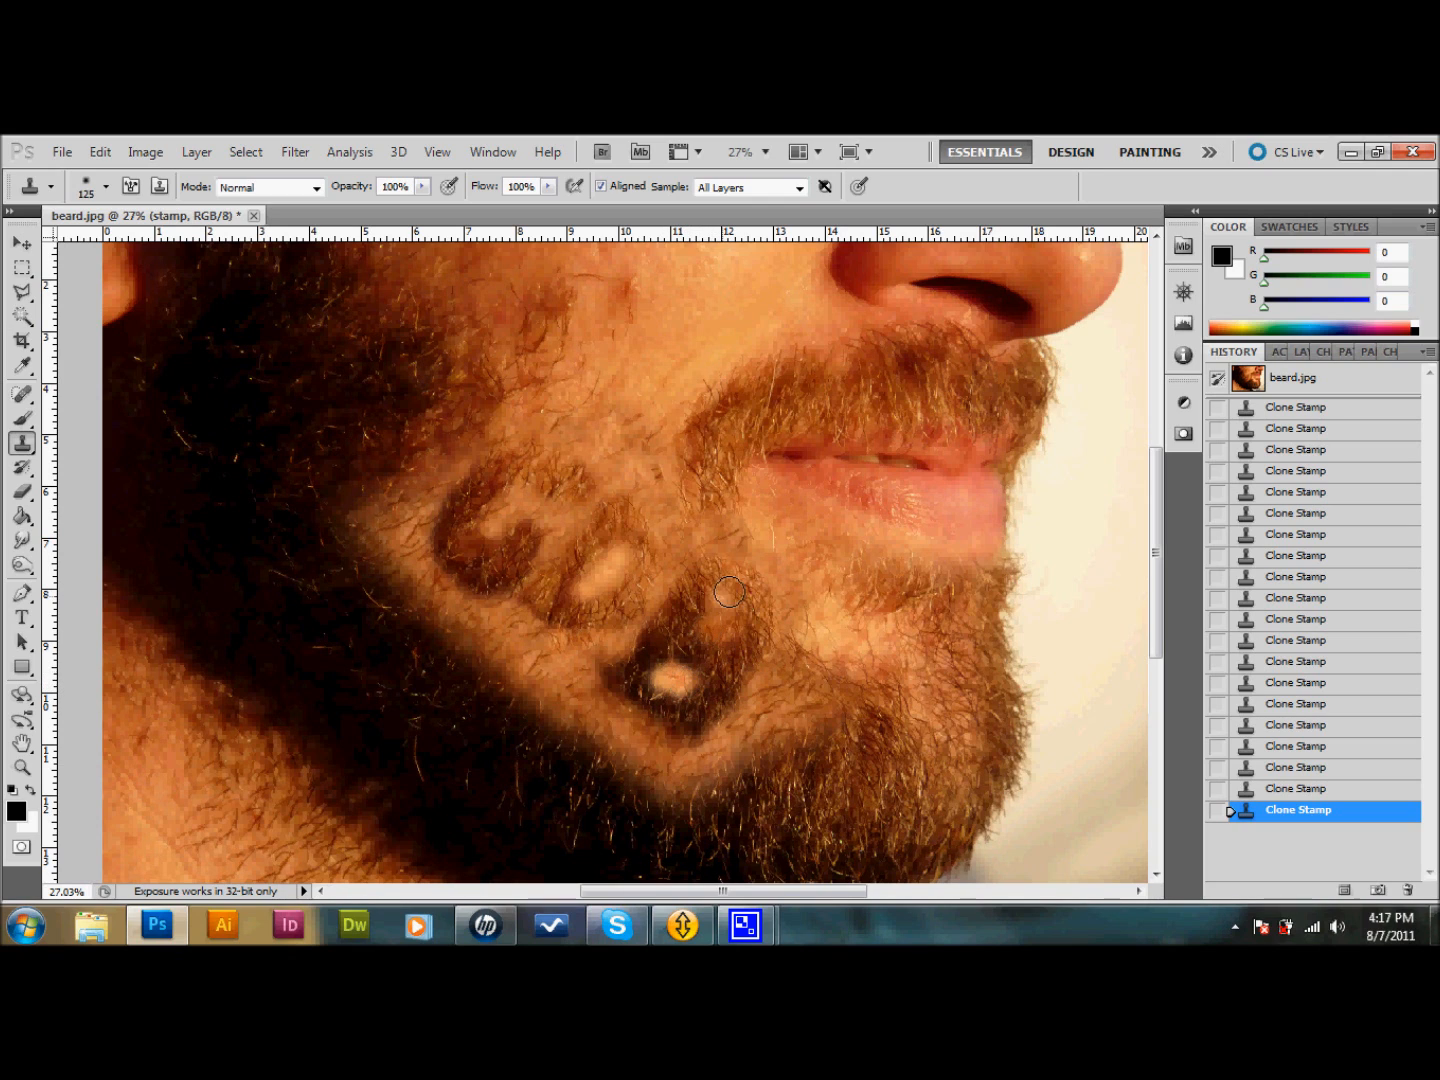
mouse_move(760, 764)
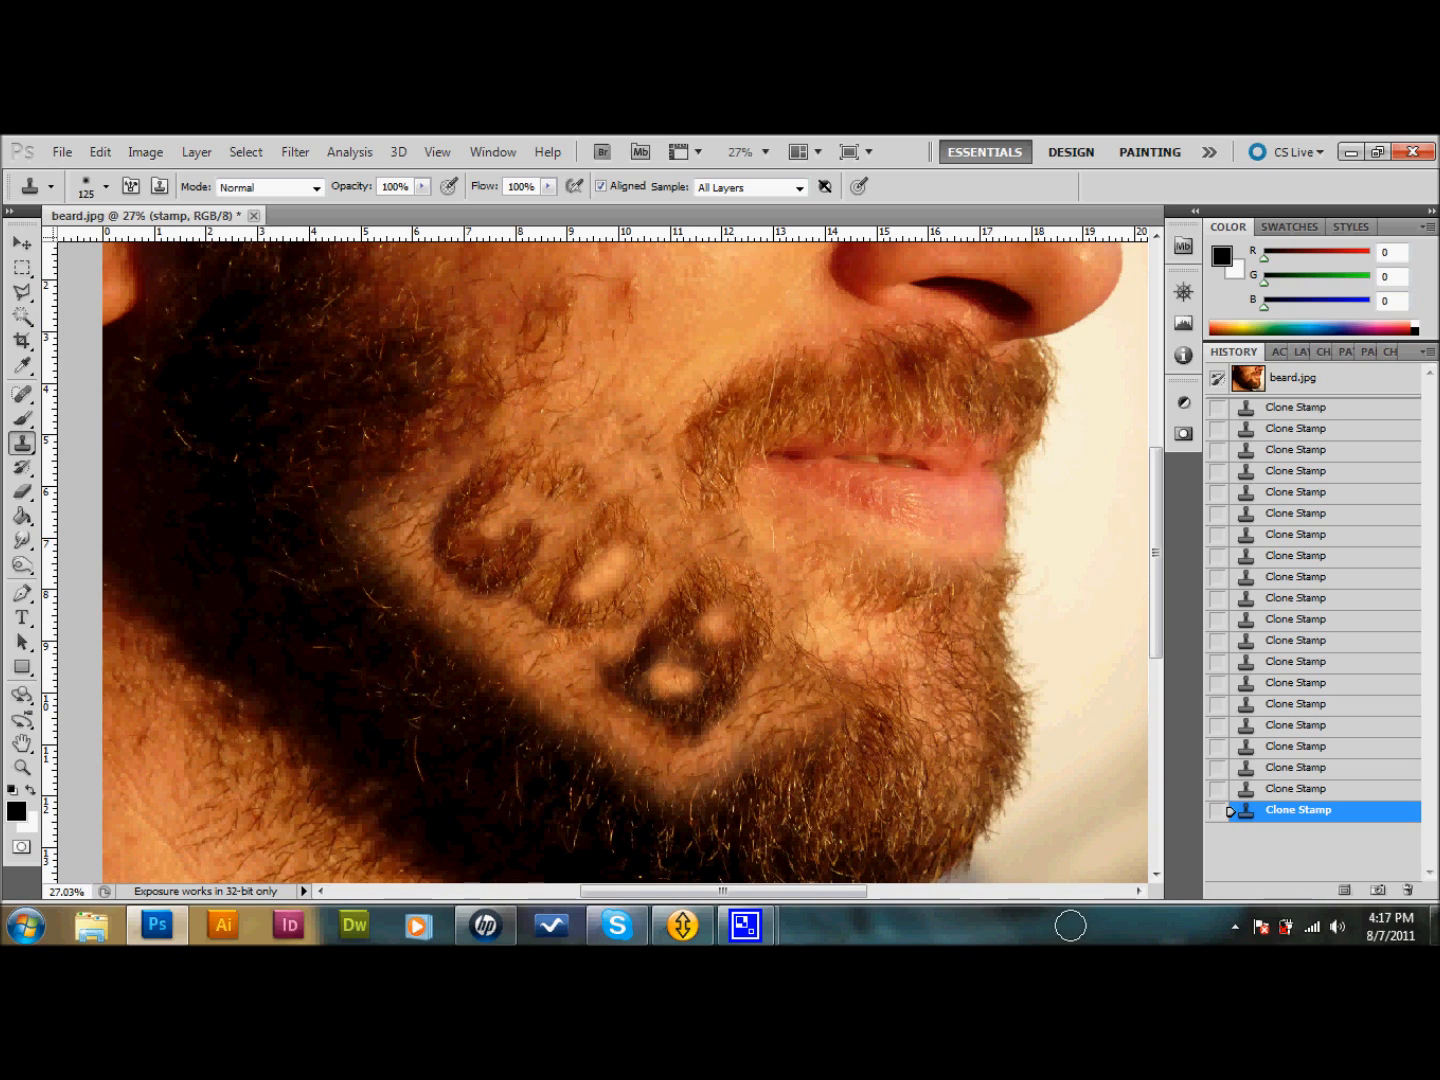
mouse_move(674, 504)
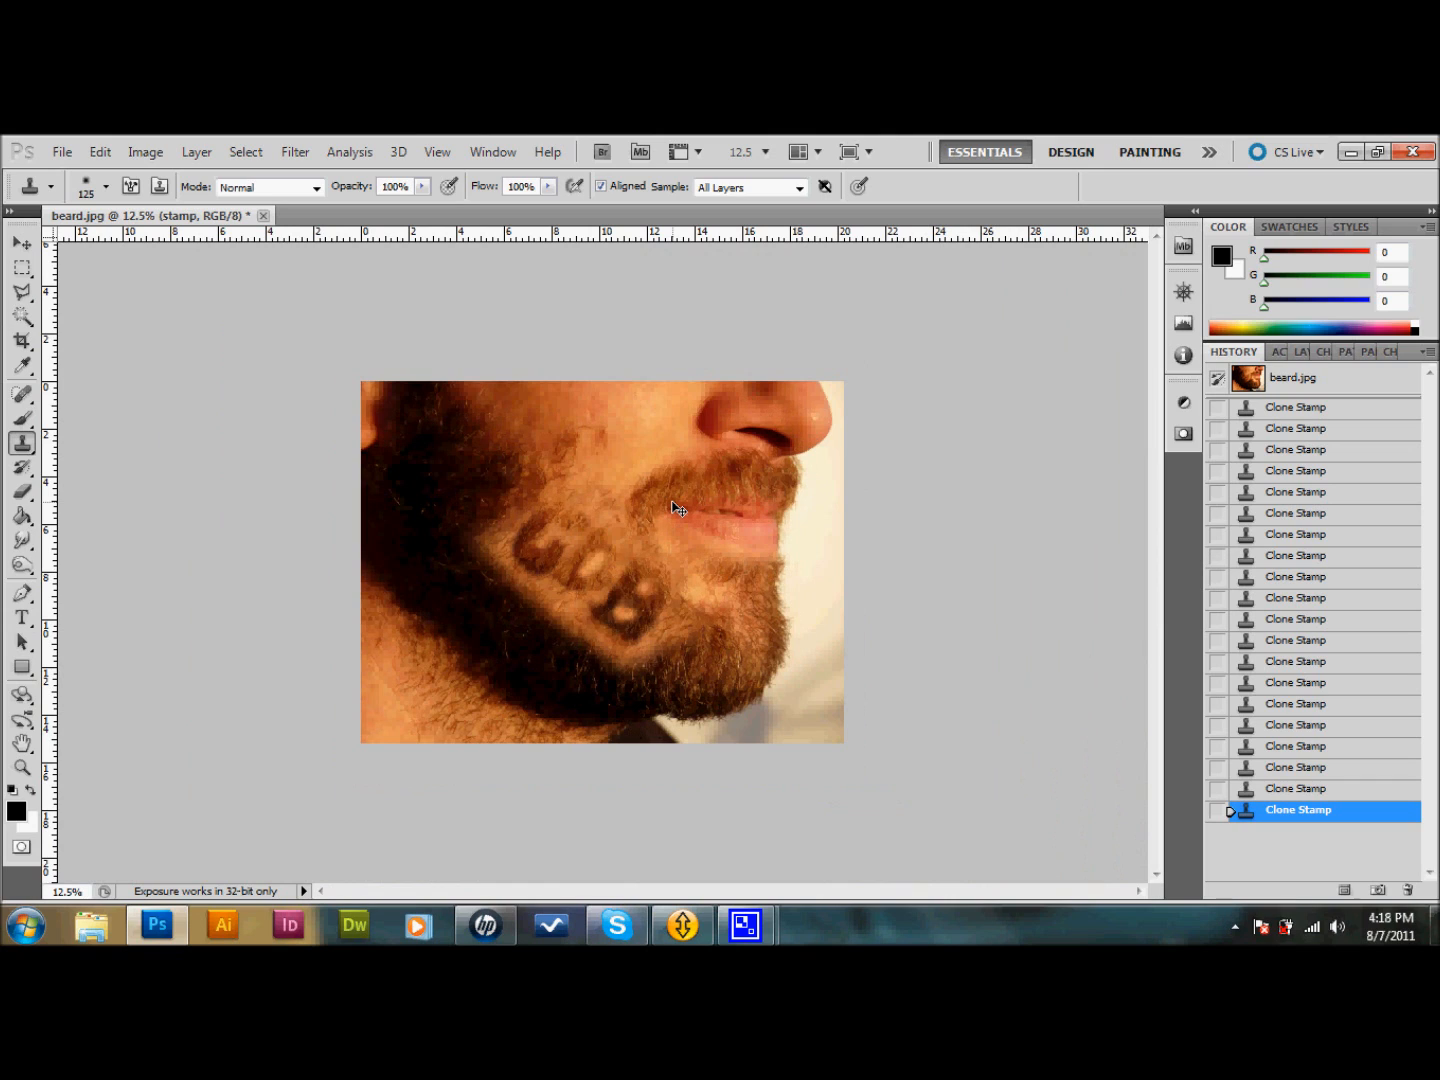
mouse_move(704, 578)
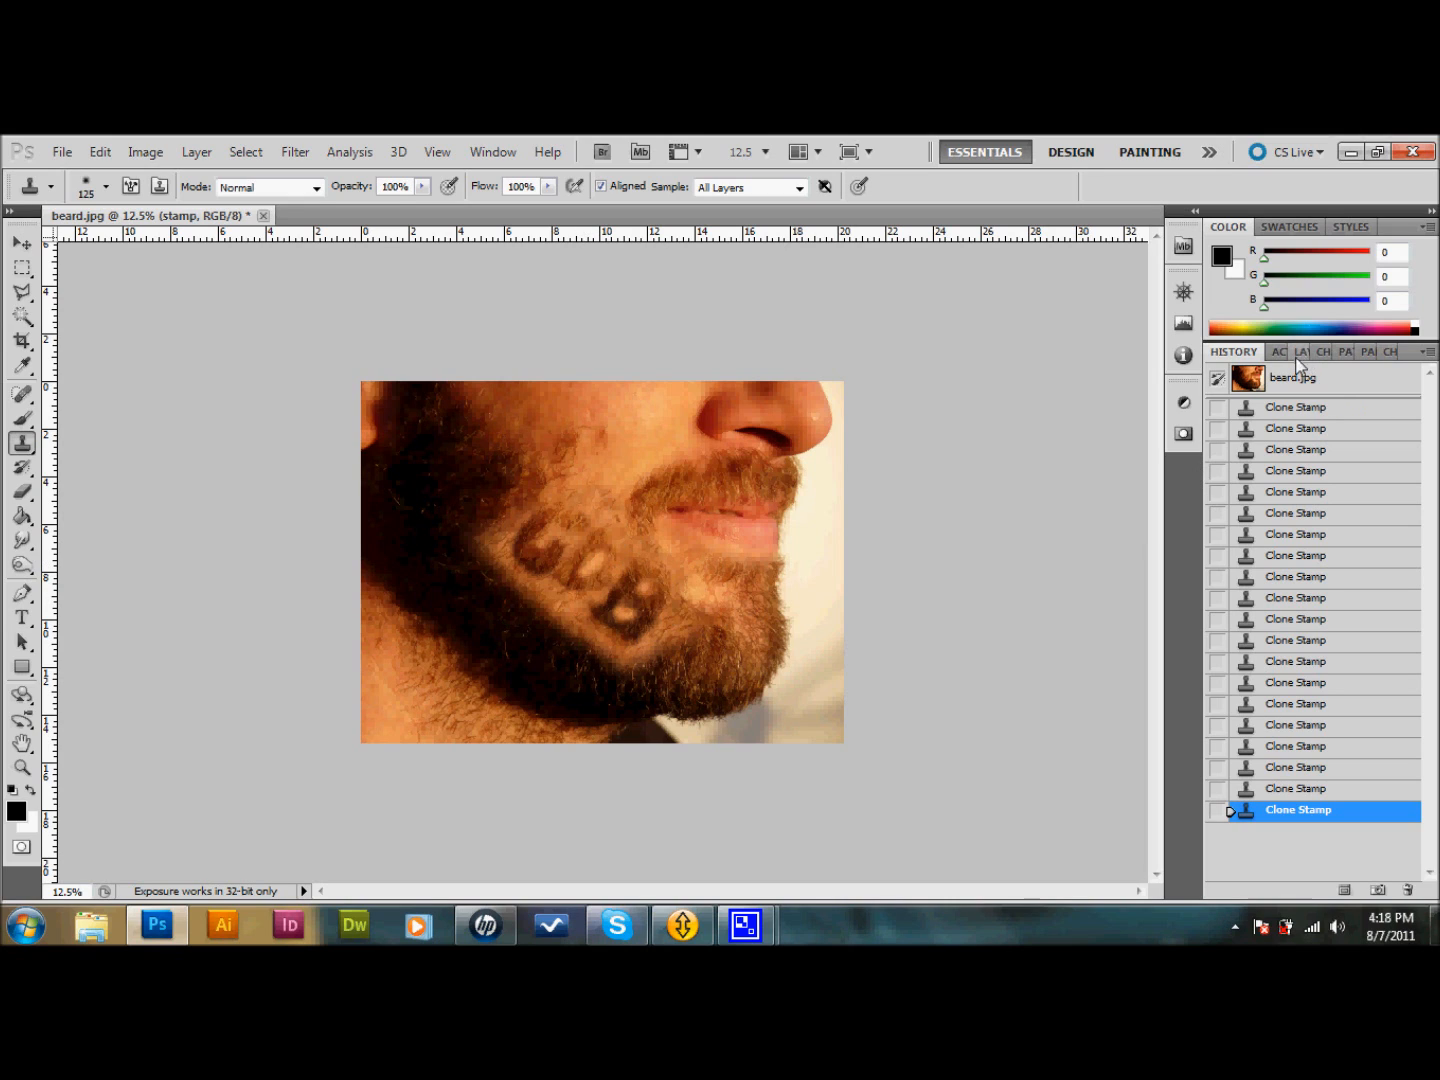
- Set the stamp layer's opacity to 50% so the cloned hair blends into the letters
left_click(1276, 352)
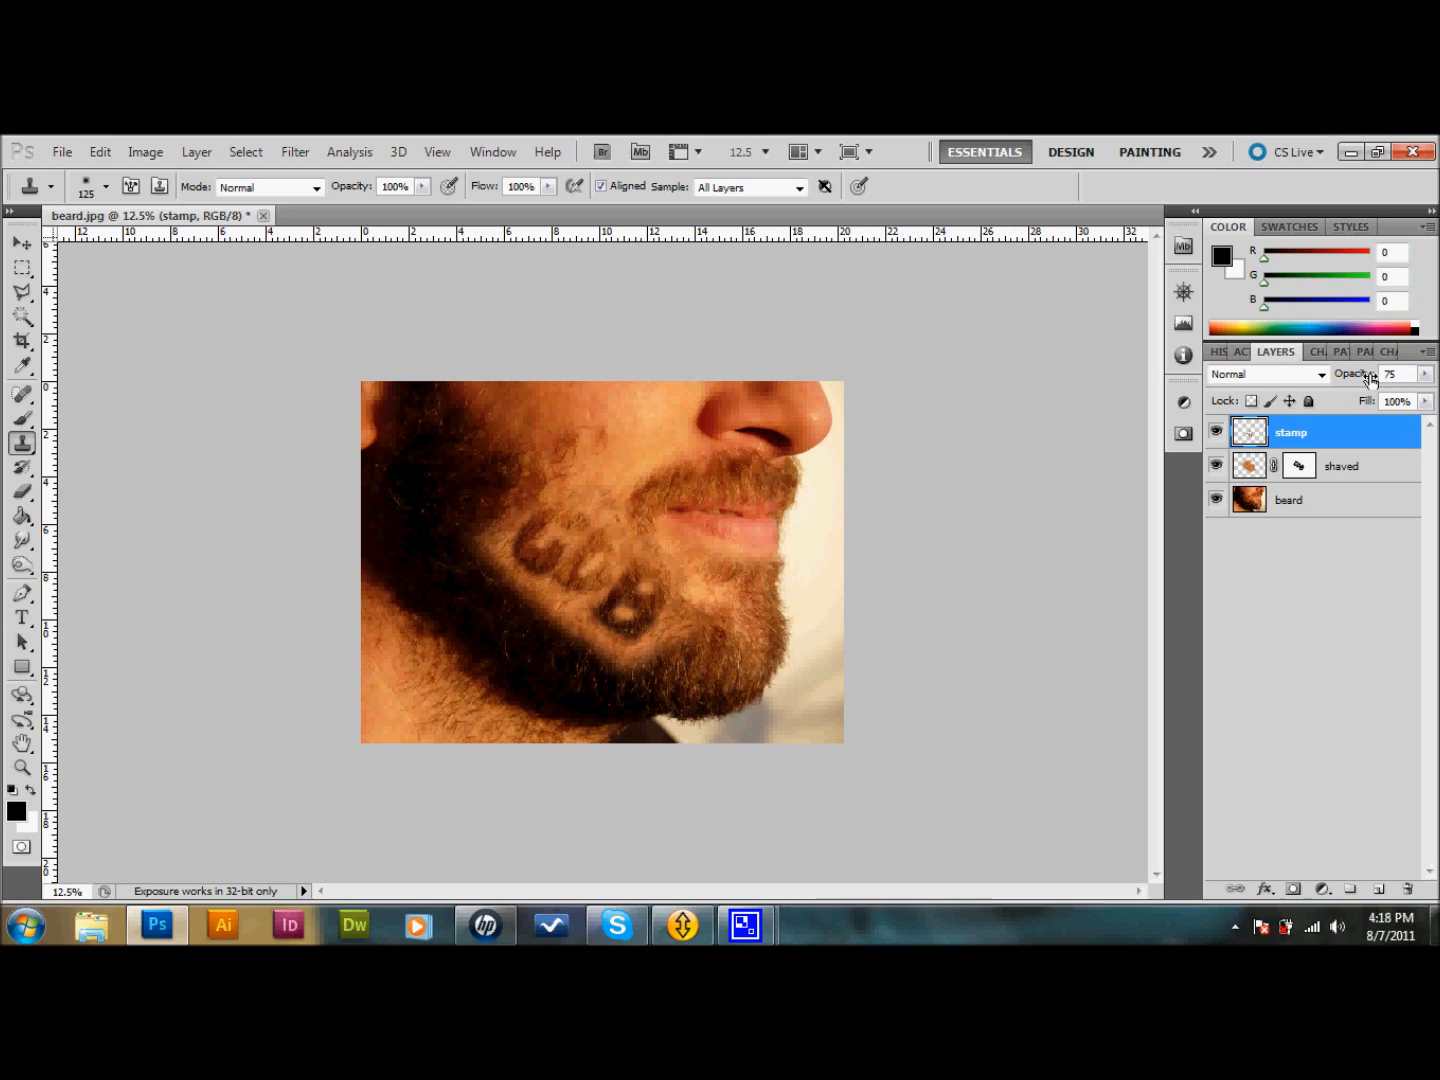
triple_click(1388, 372)
type("50")
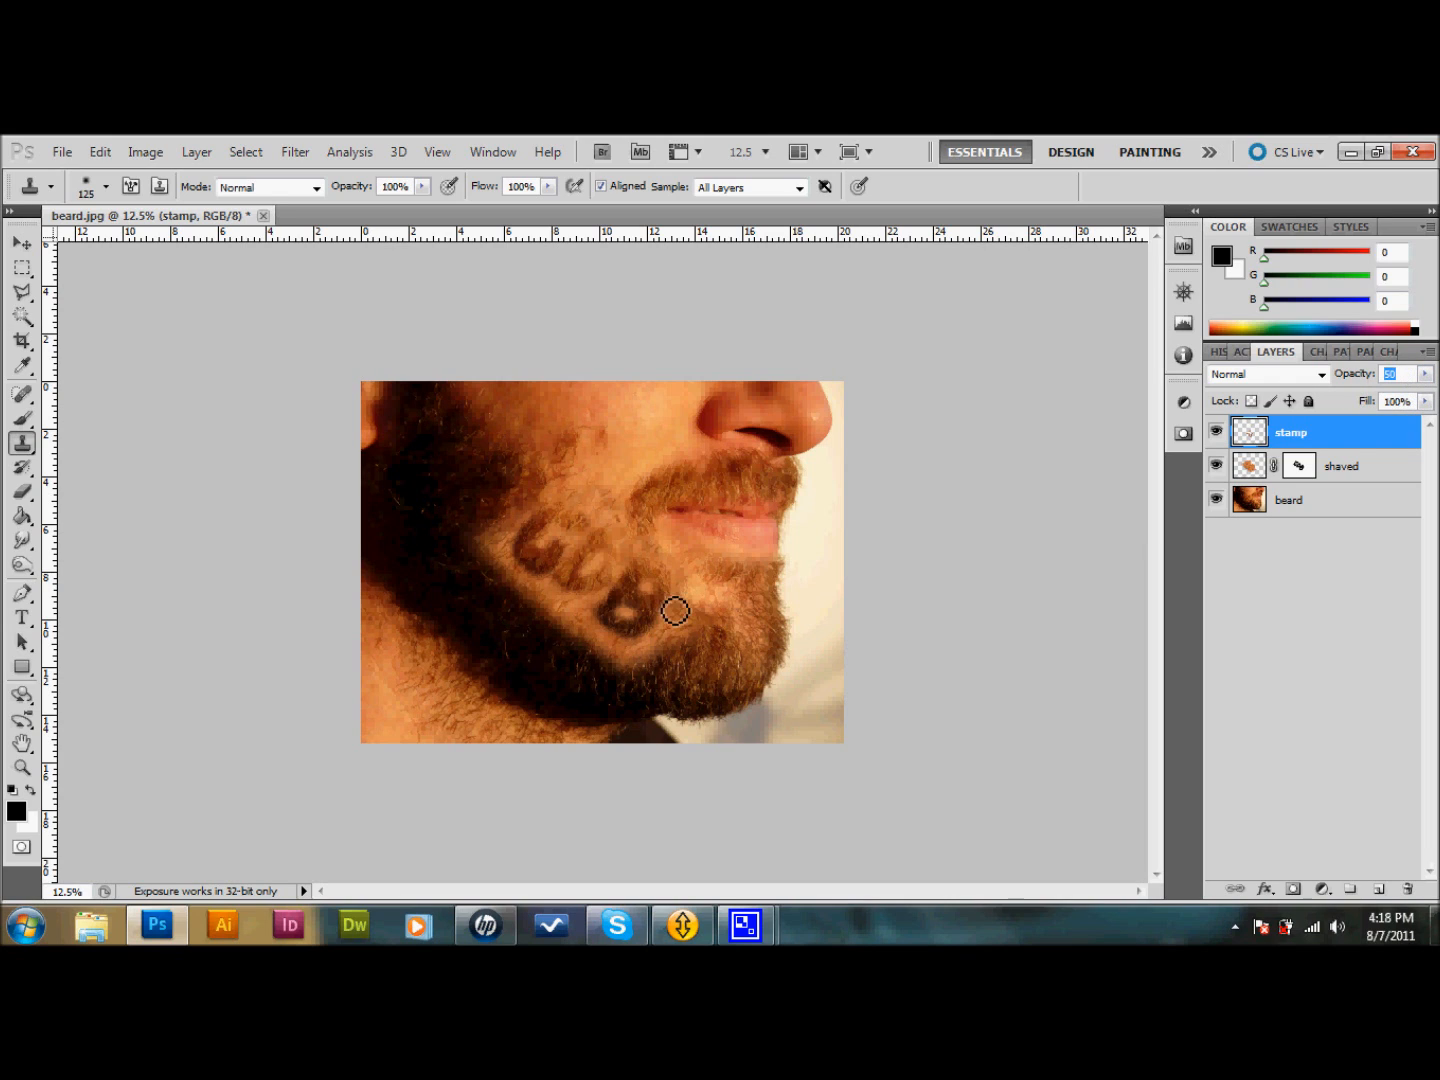
mouse_move(504, 576)
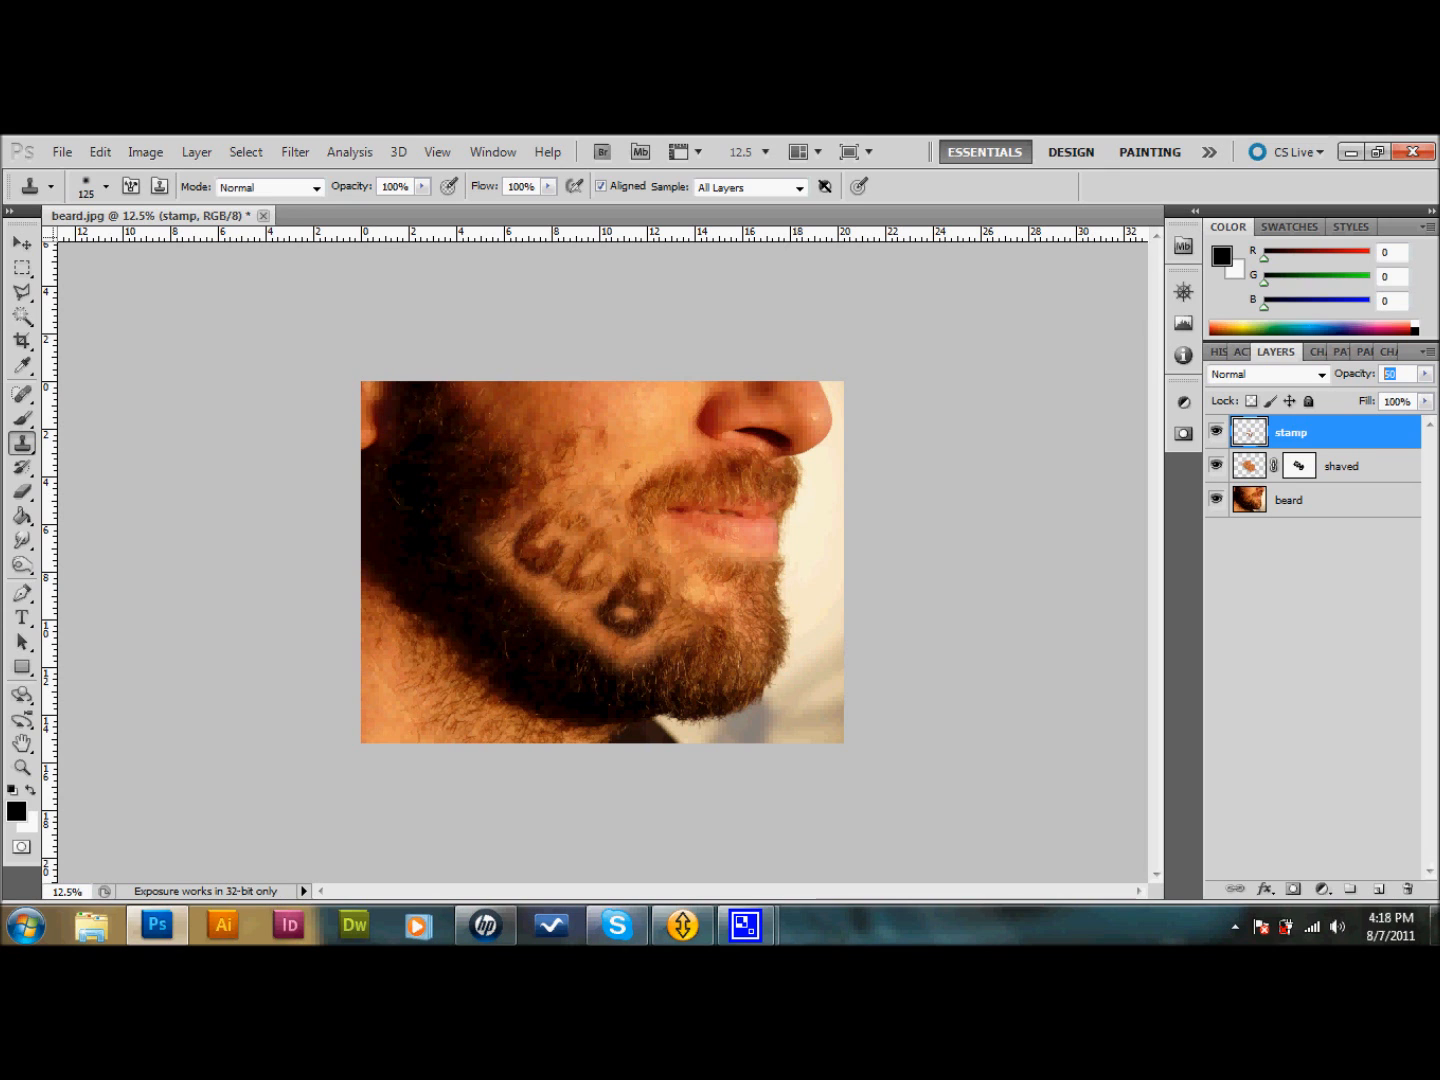
left_click(20, 768)
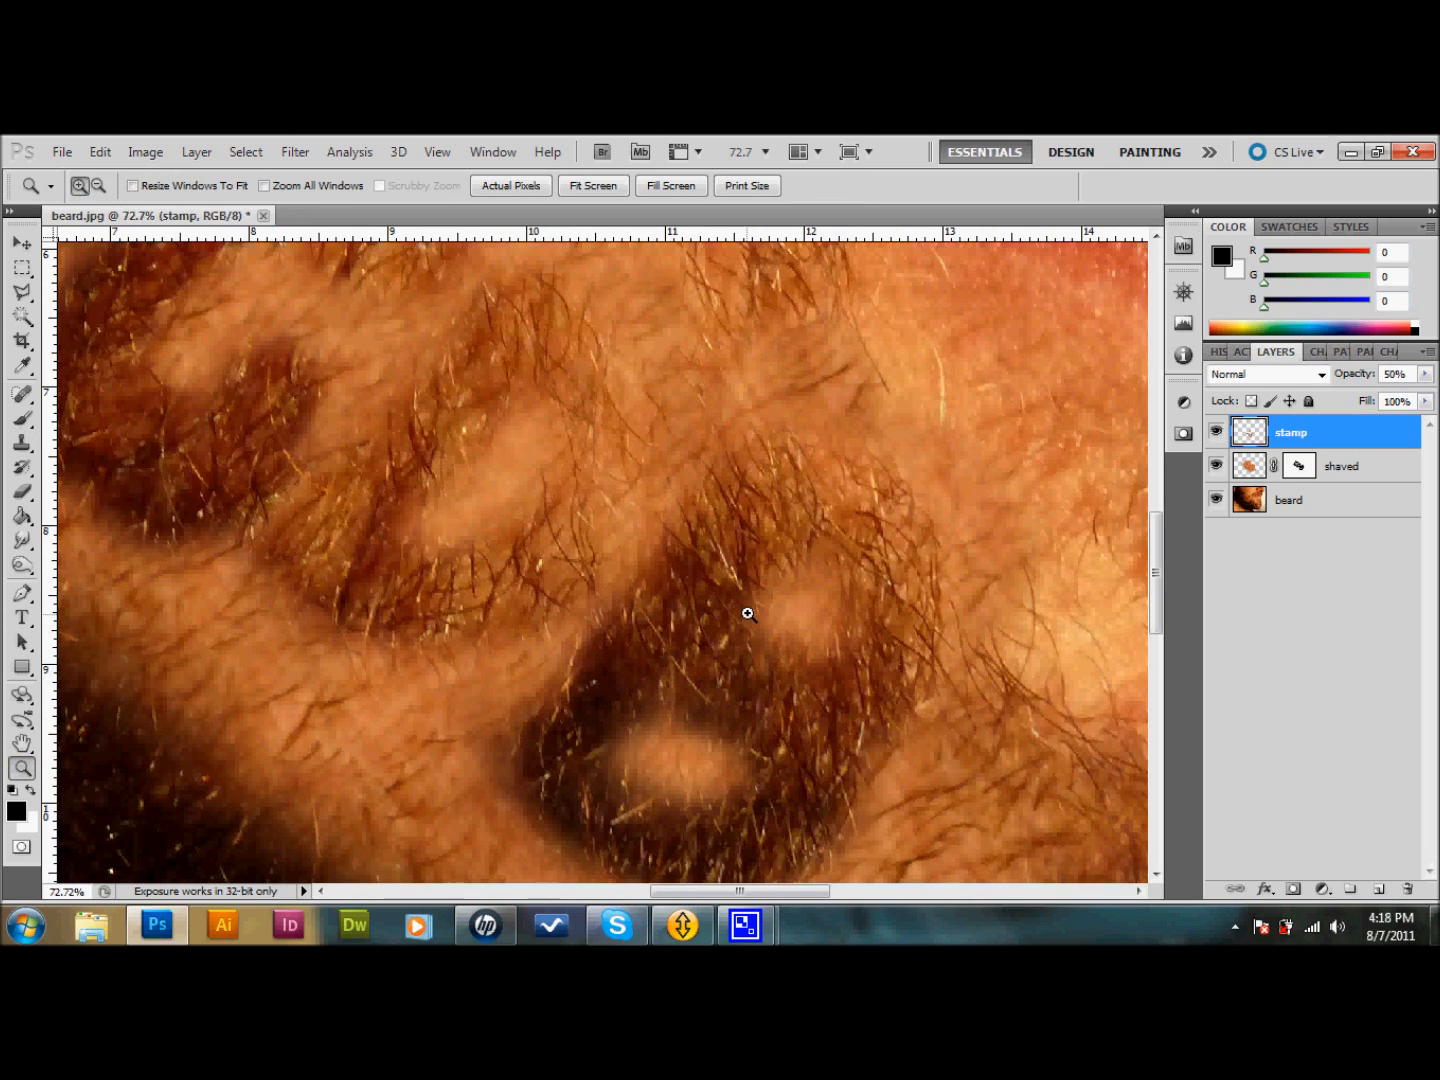
mouse_move(678, 648)
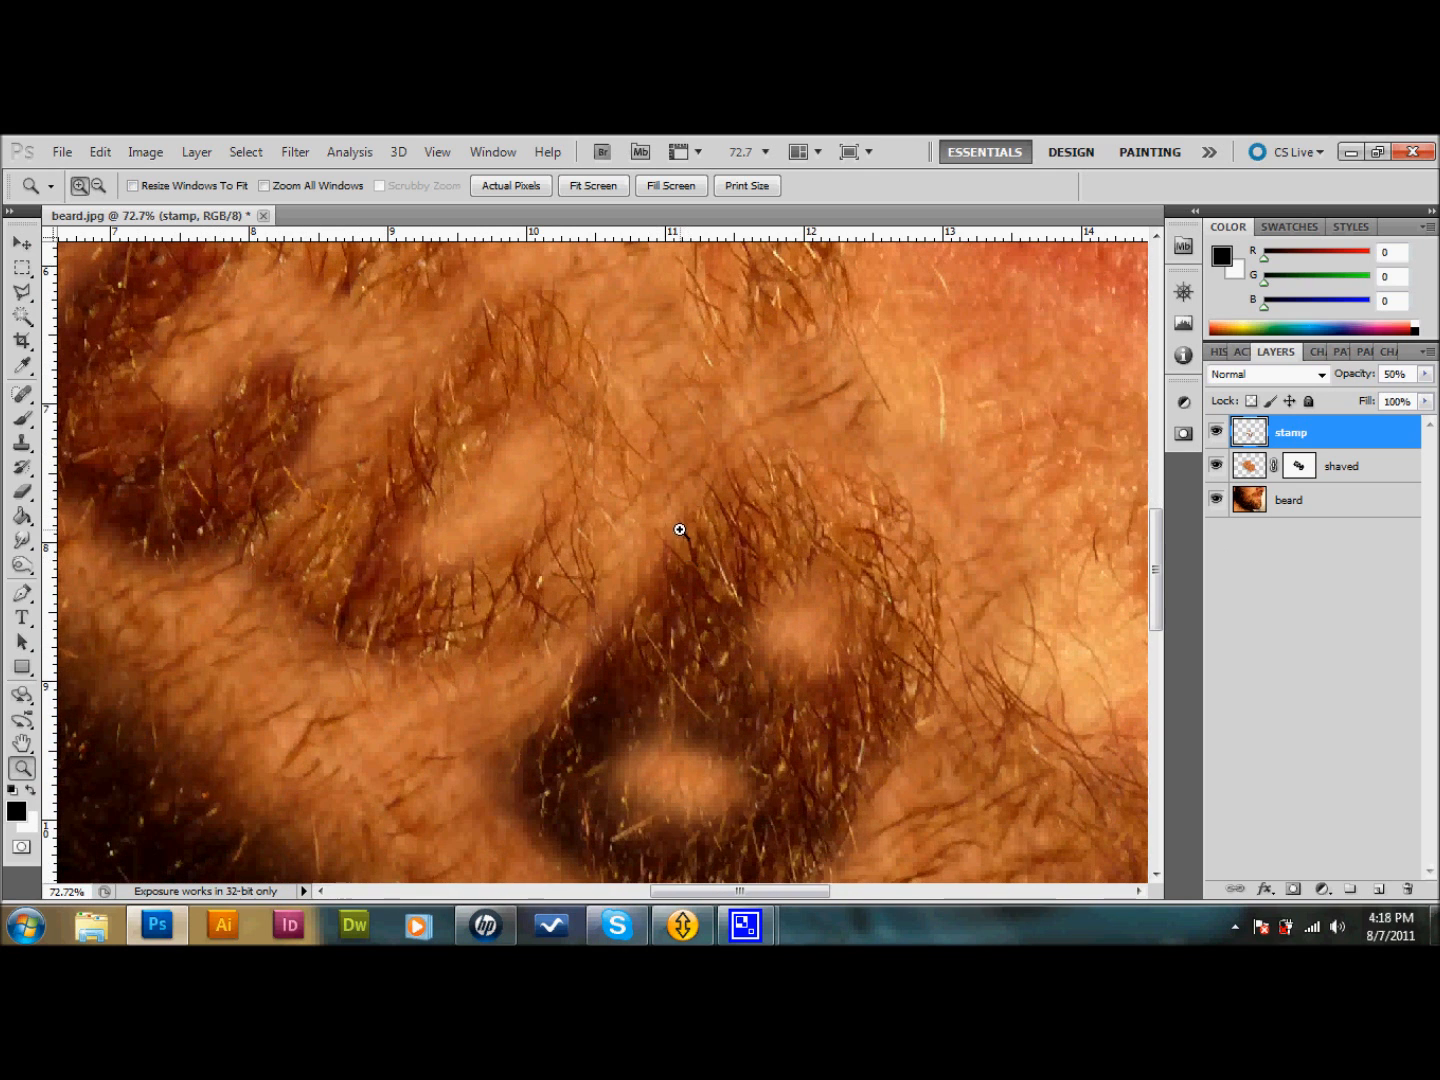
mouse_move(536, 492)
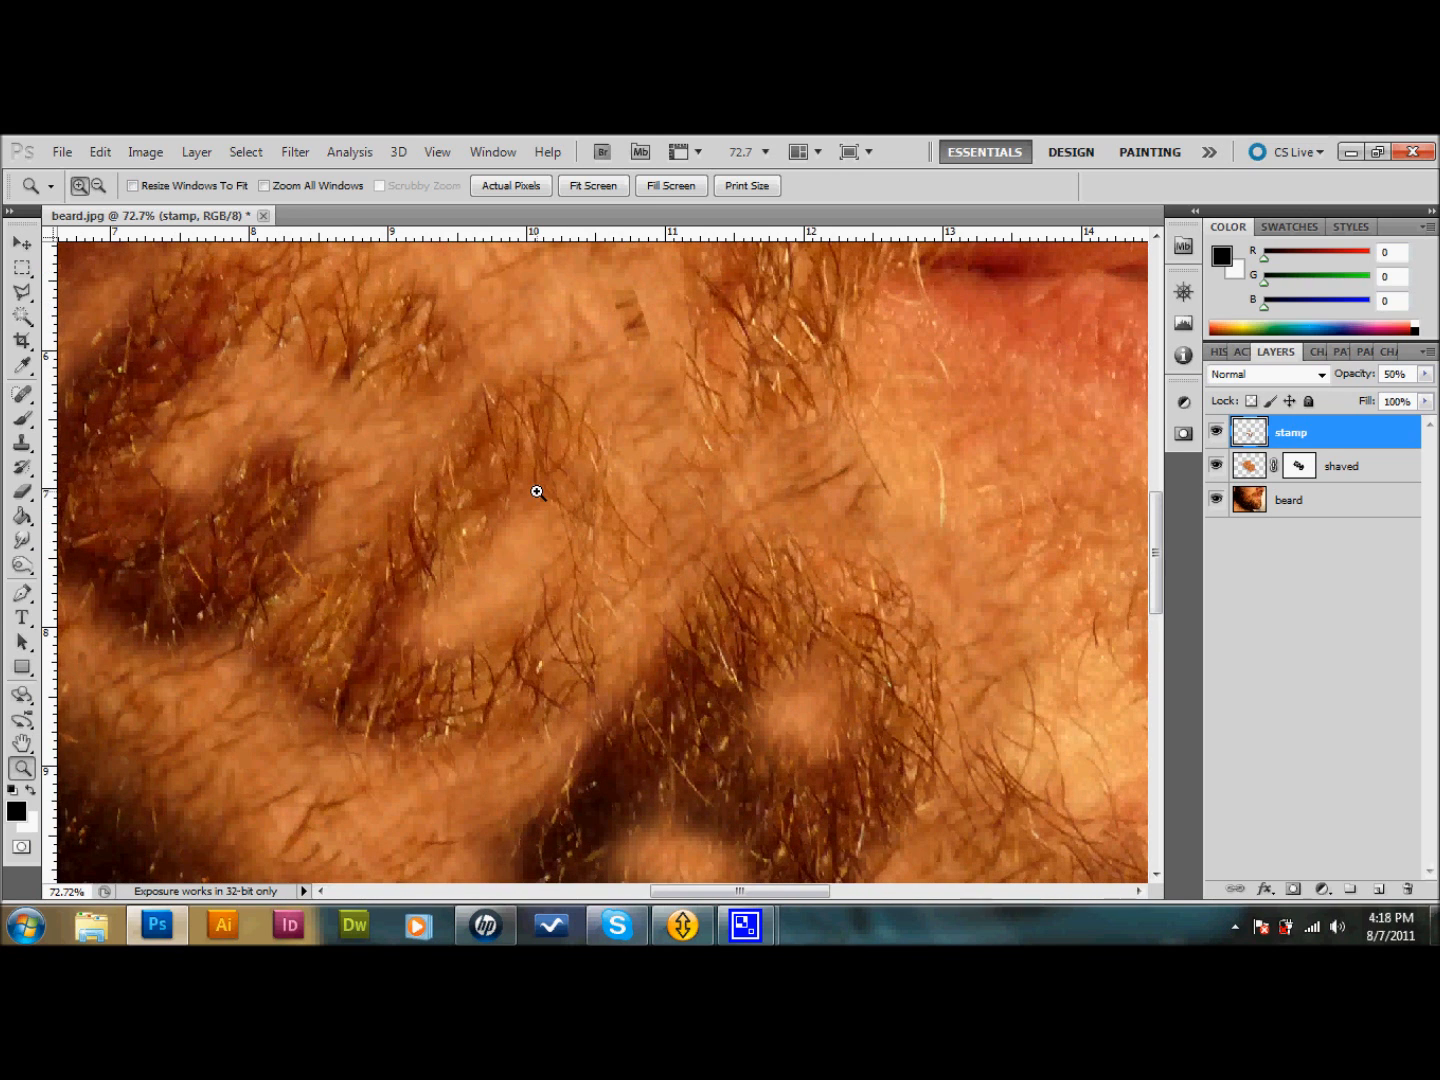
mouse_move(810, 328)
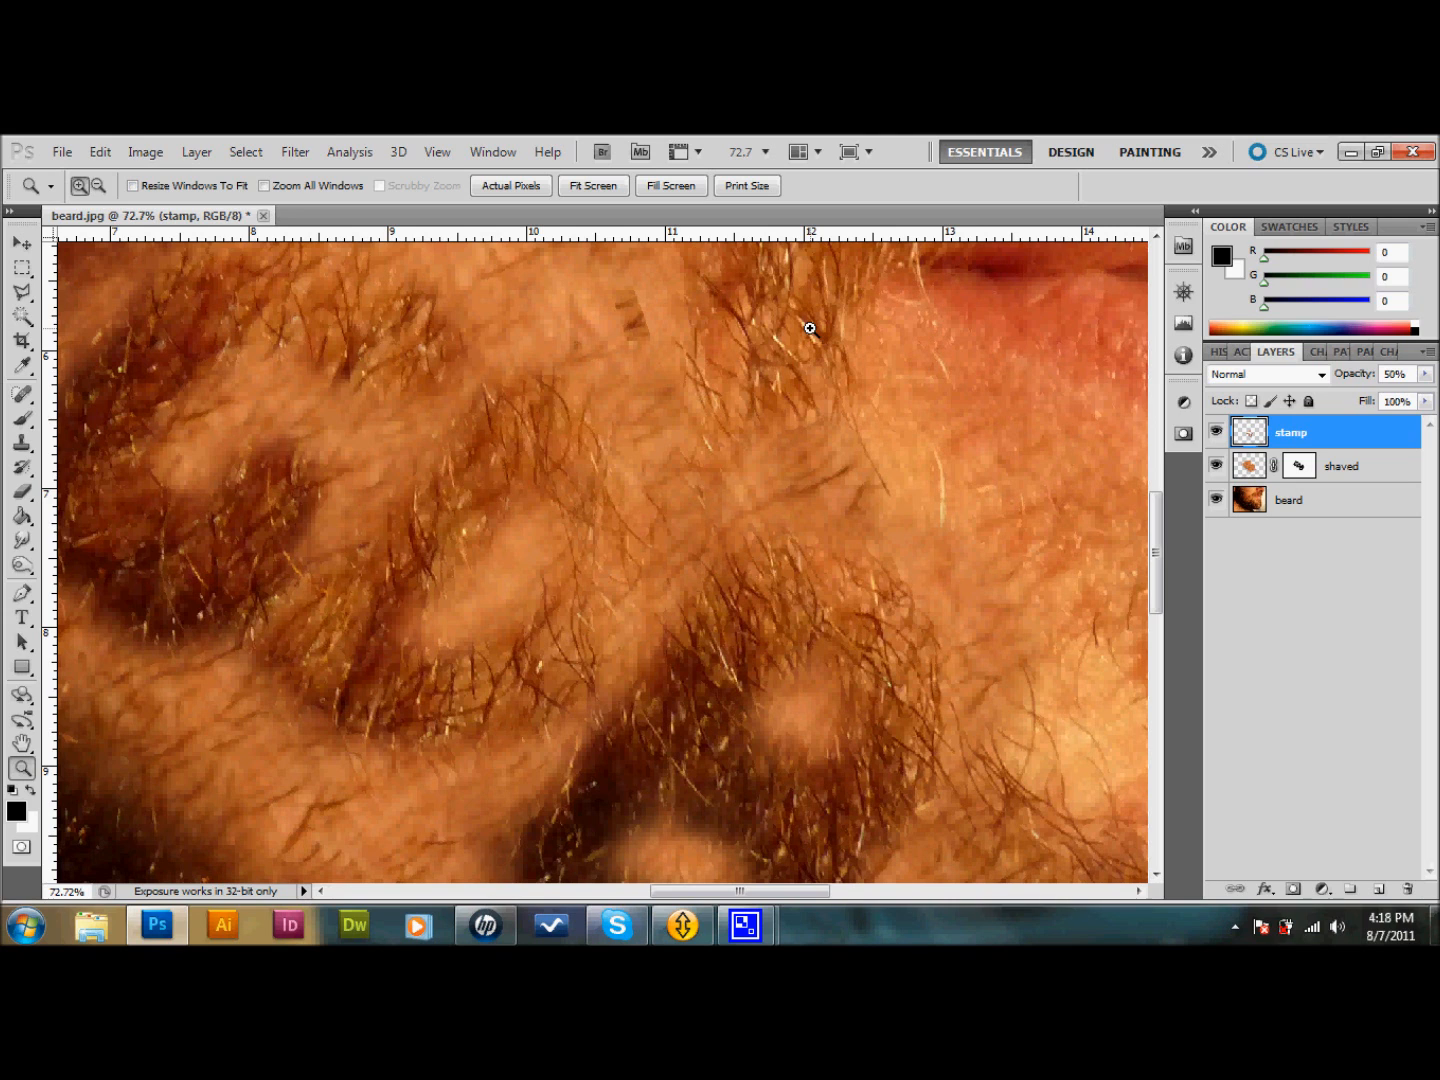
mouse_move(810, 336)
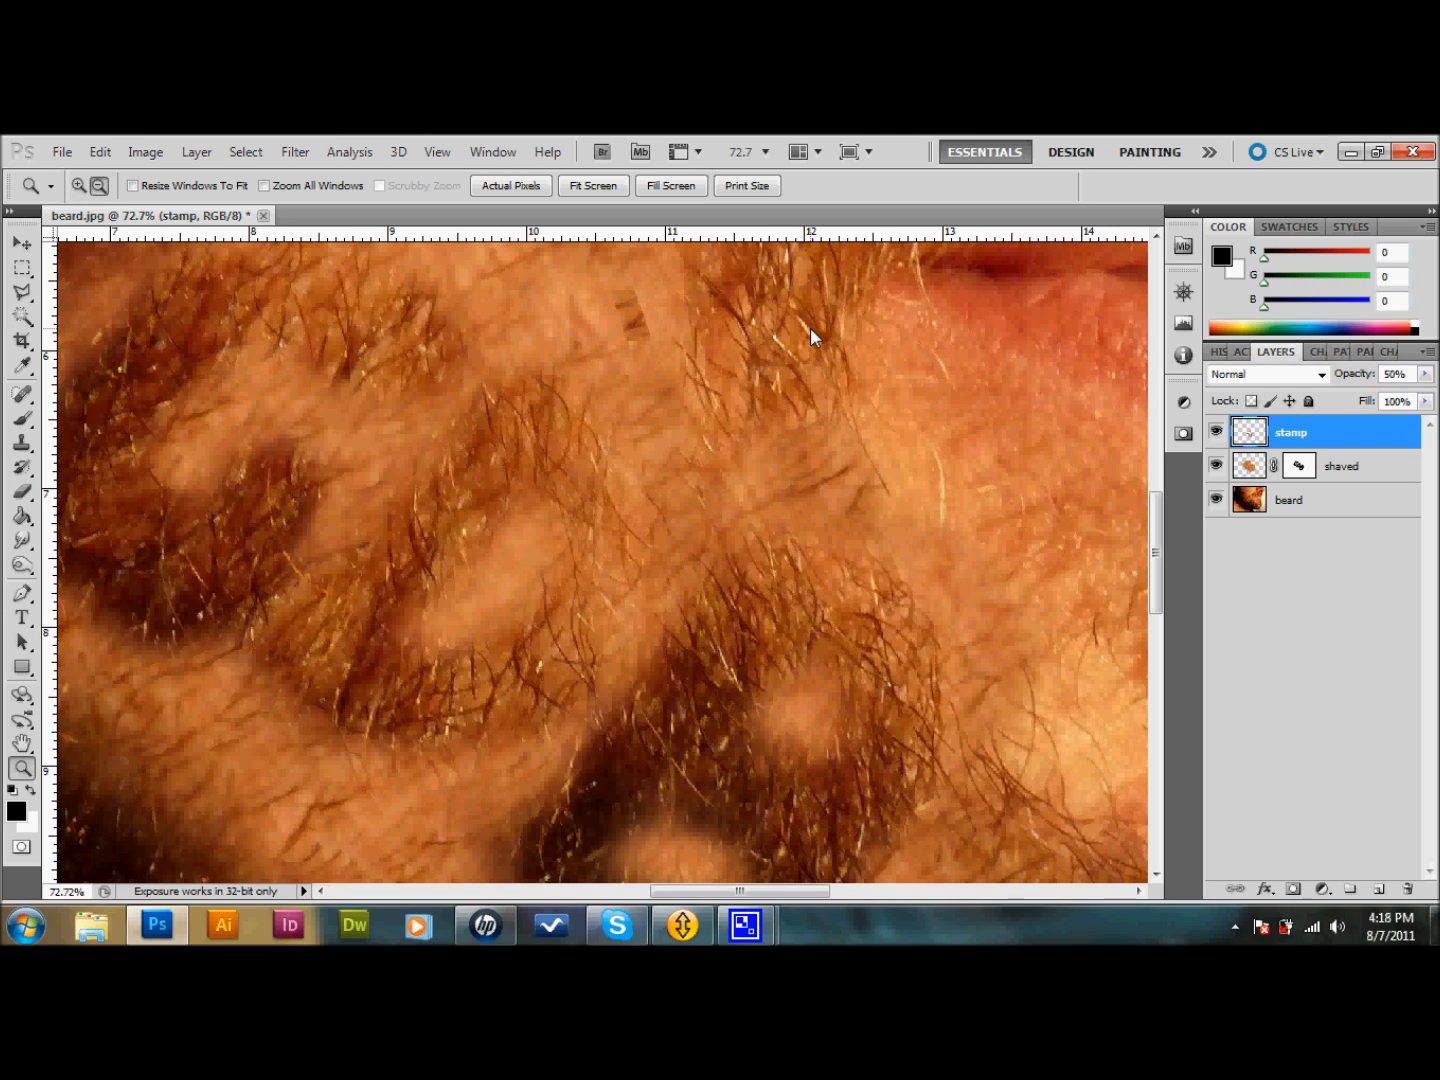